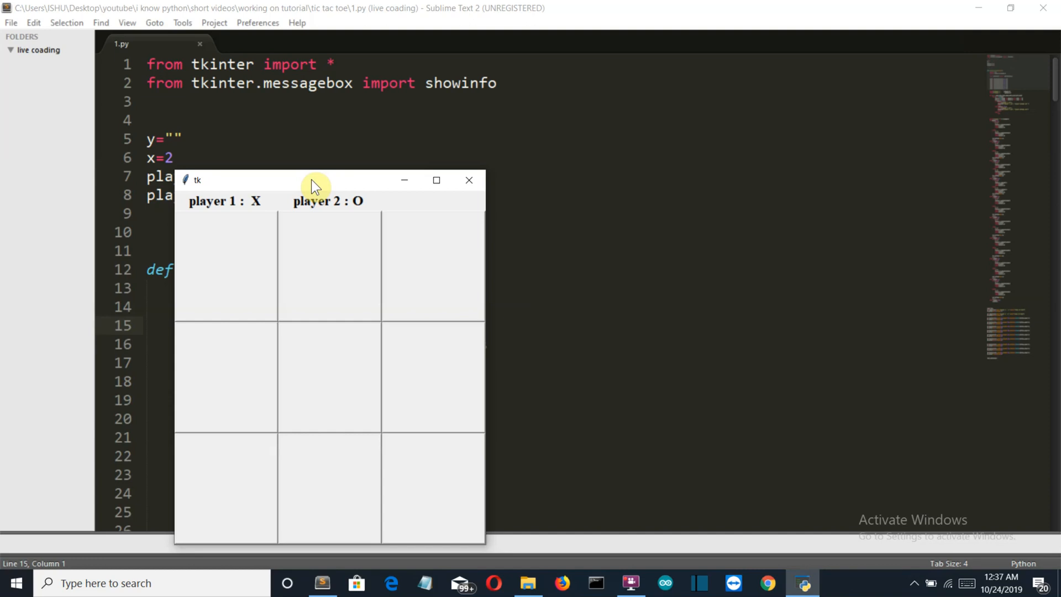
mouse_move(227, 230)
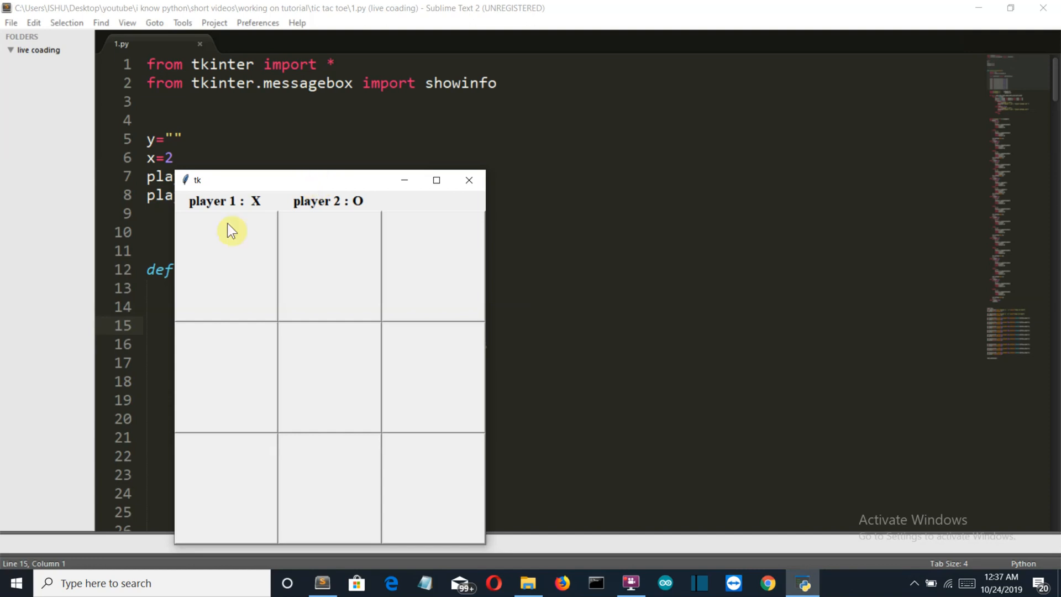
mouse_move(251, 287)
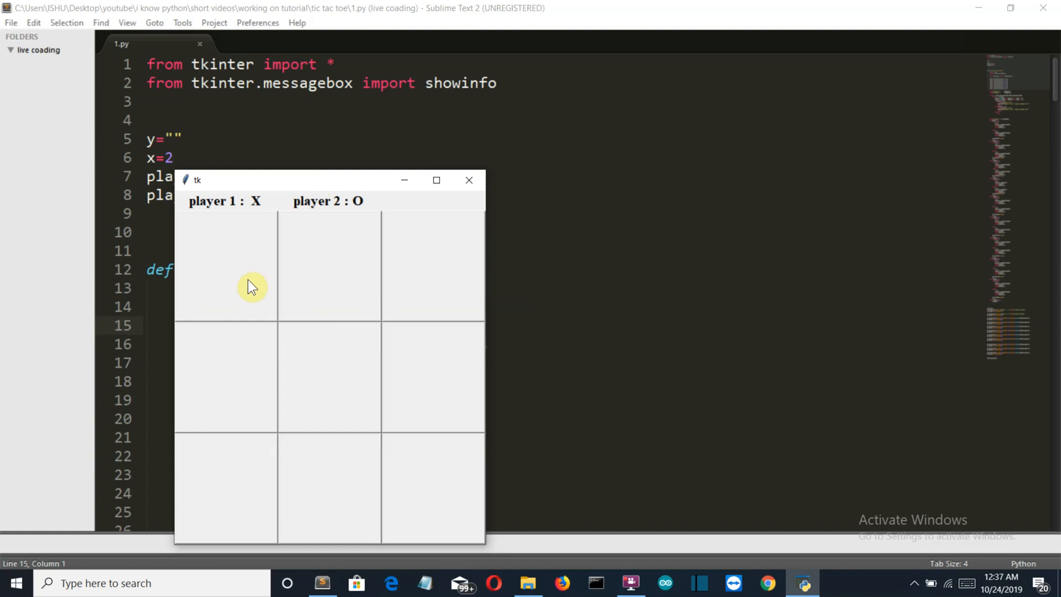
mouse_move(360, 234)
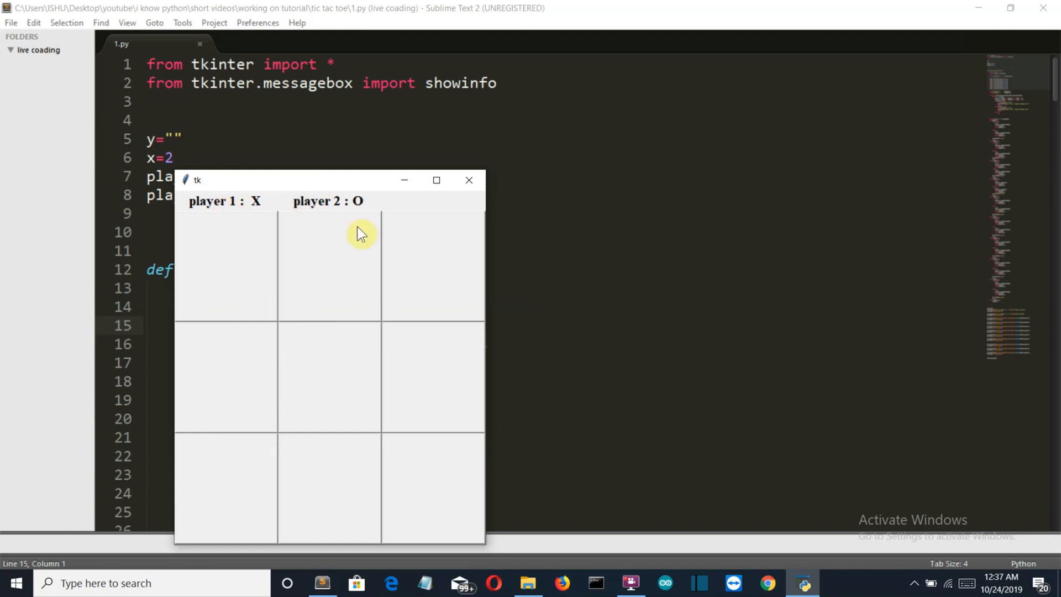
mouse_move(236, 271)
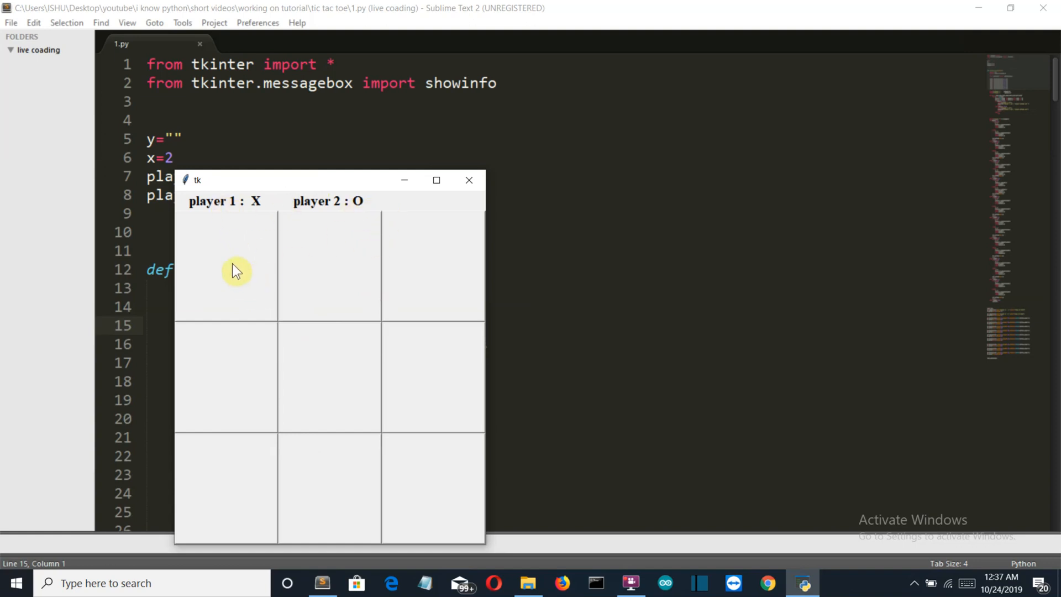
Mark top, middle and bottom-left squares in the tk game, then dismiss the win message
left_click(226, 267)
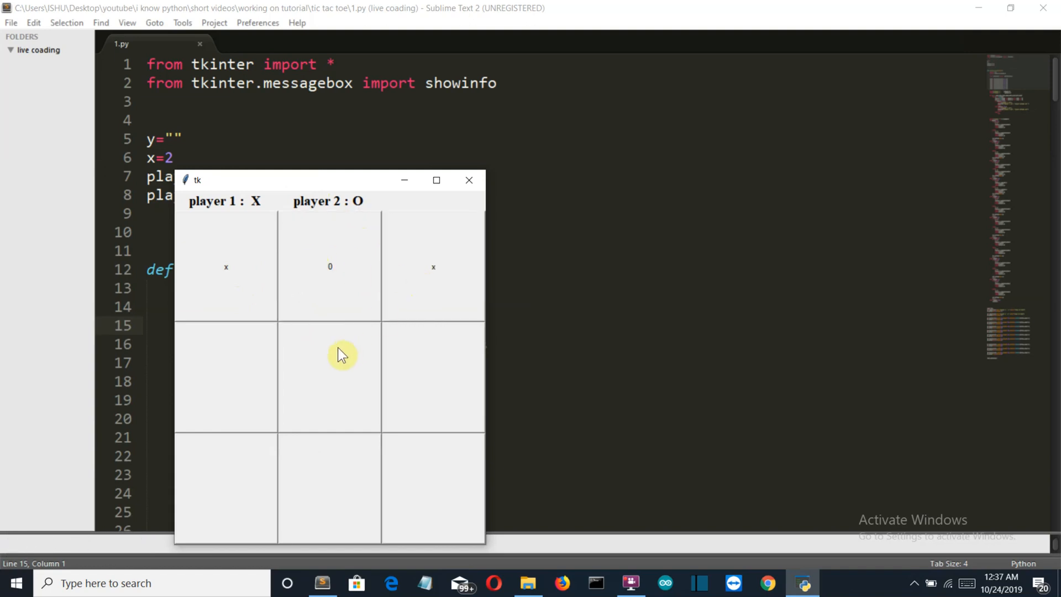
left_click(230, 372)
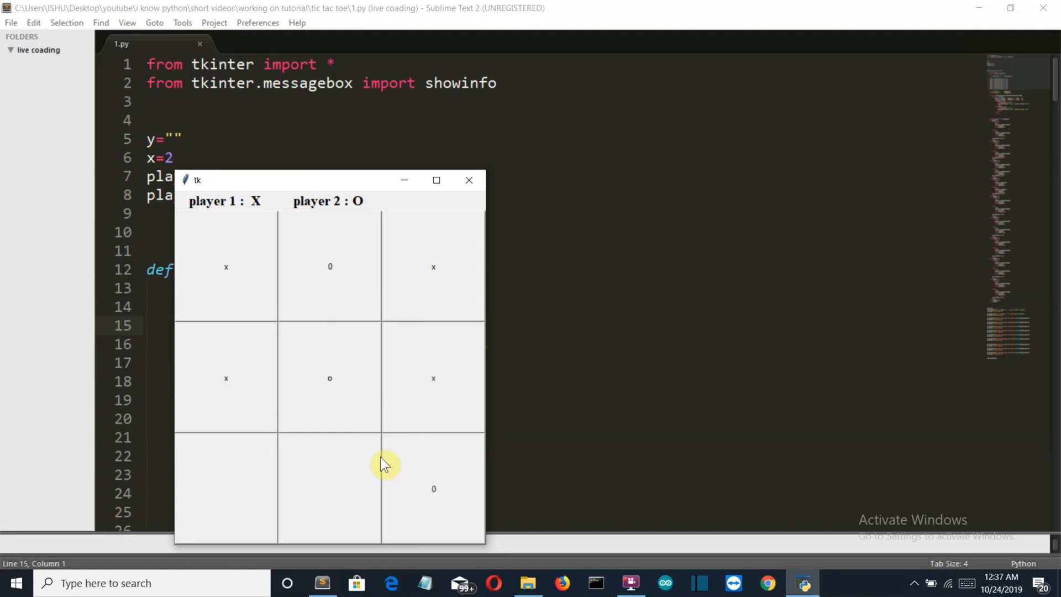
mouse_move(339, 474)
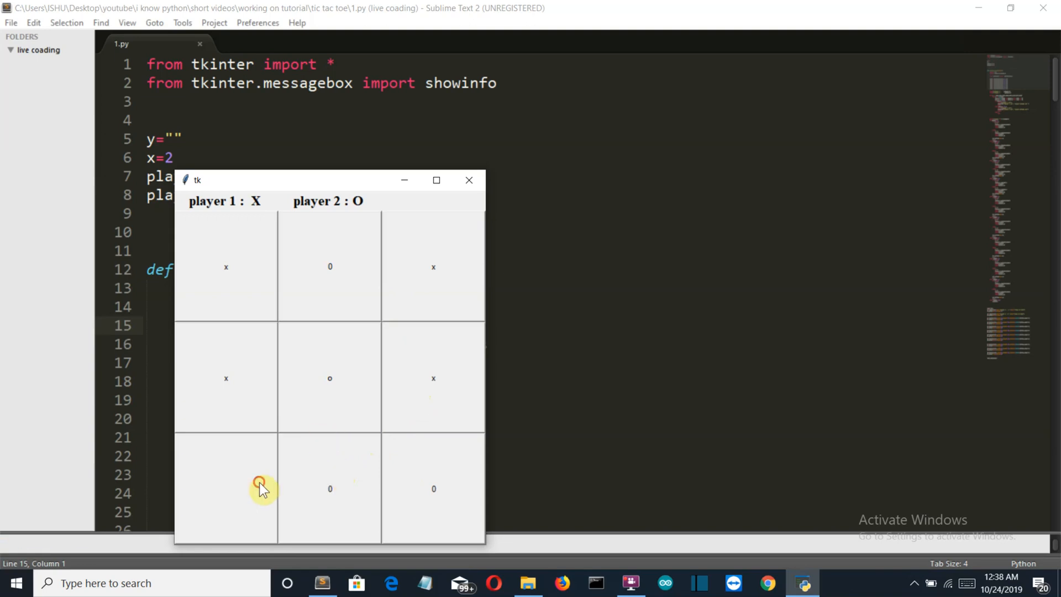
left_click(257, 484)
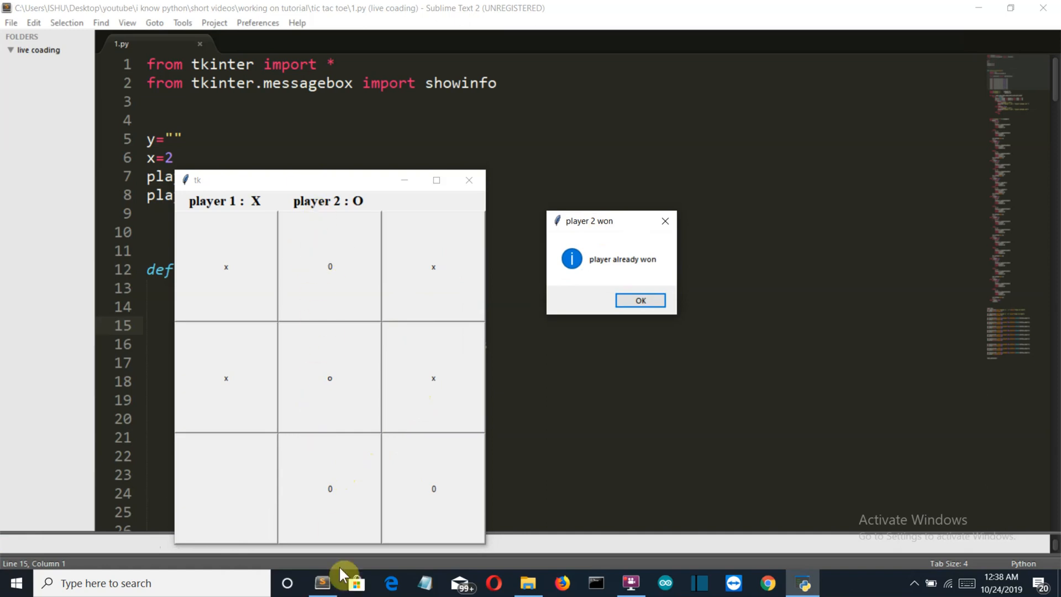
mouse_move(620, 220)
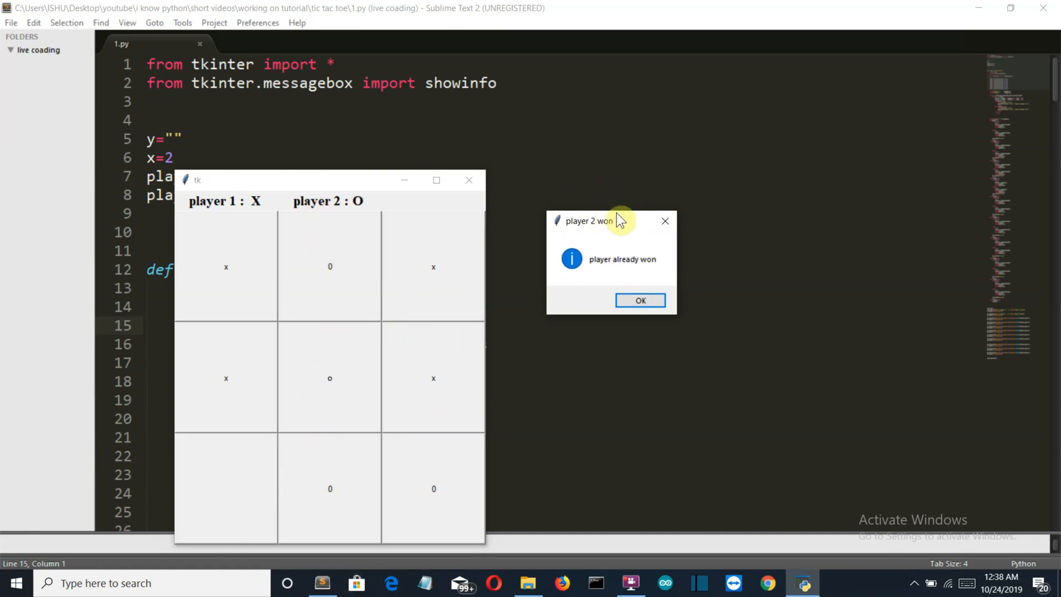
left_click(640, 300)
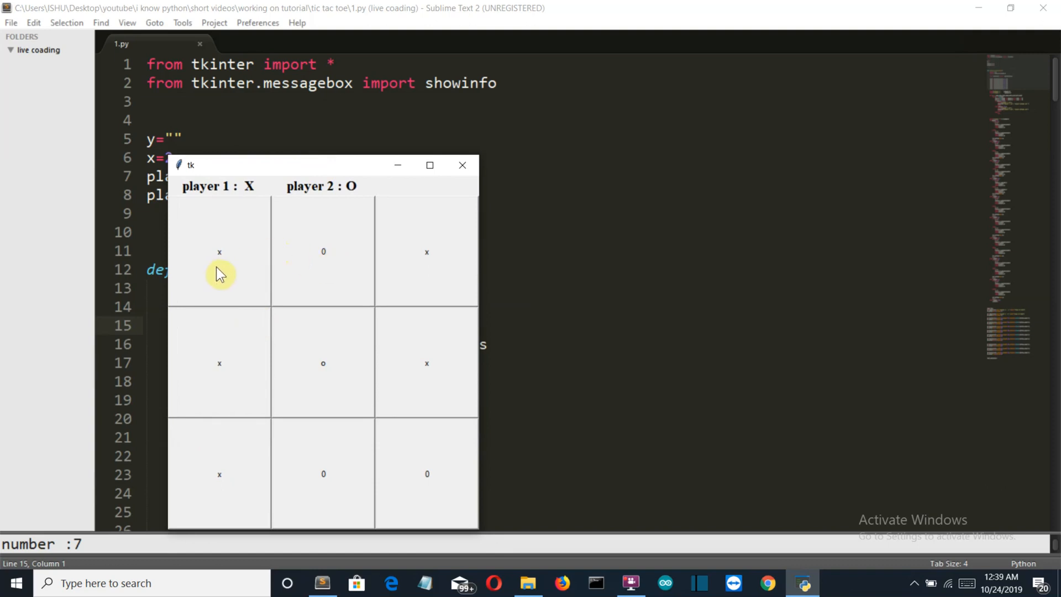
mouse_move(323, 278)
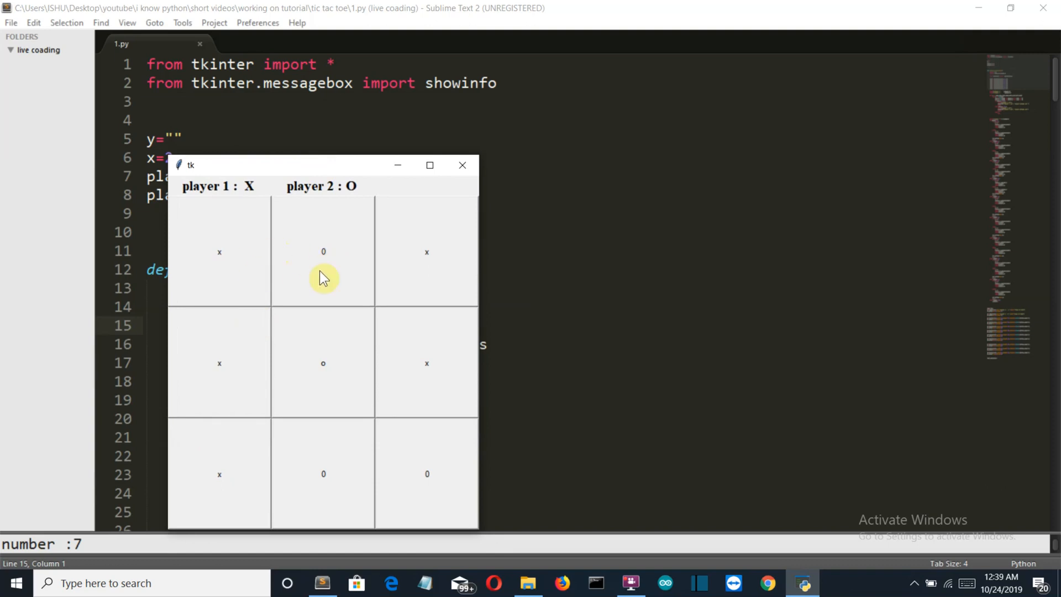
mouse_move(267, 261)
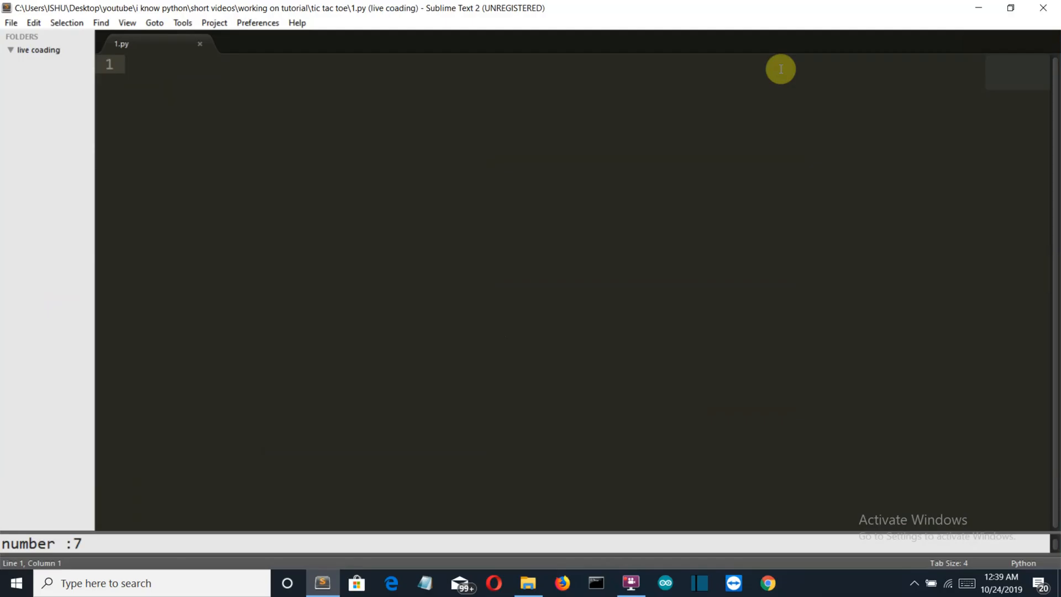
Write 'from tkinter import *' and 'root=Tk()' at the top of the empty 1.py
type("from")
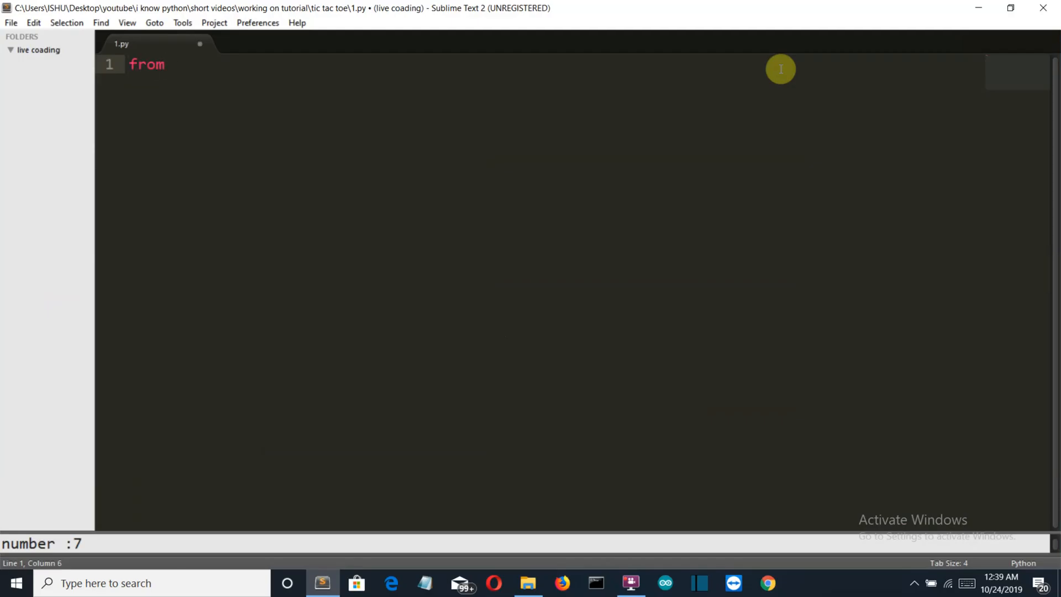
type("tkin")
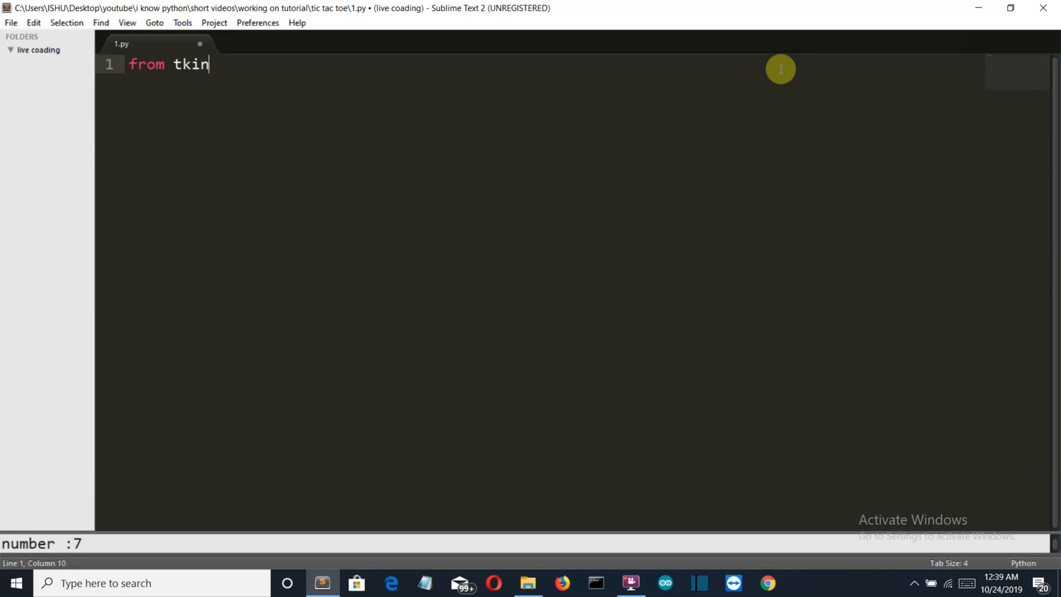
type("ter")
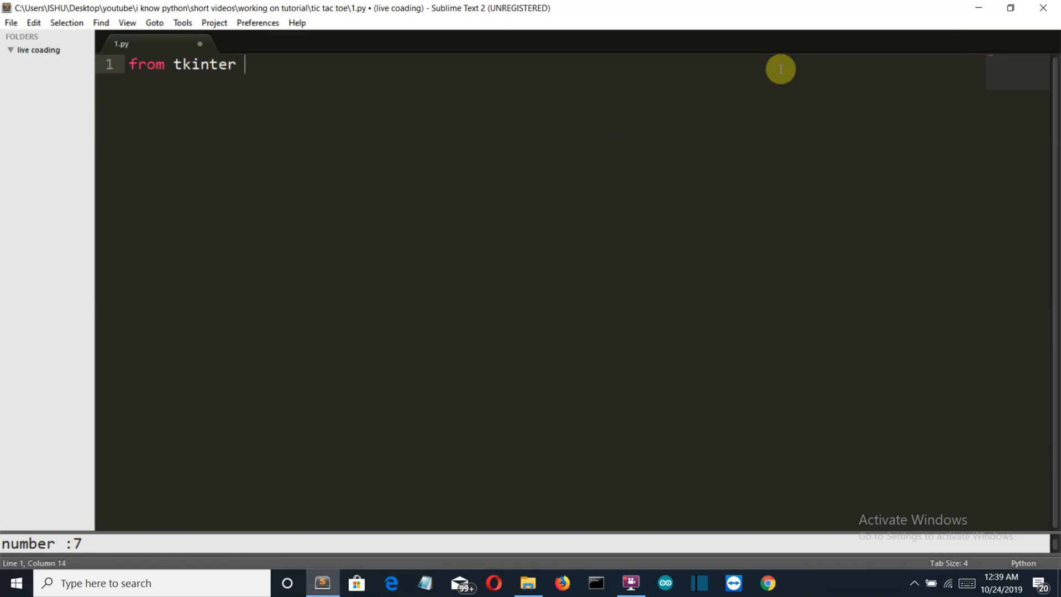
type("import *")
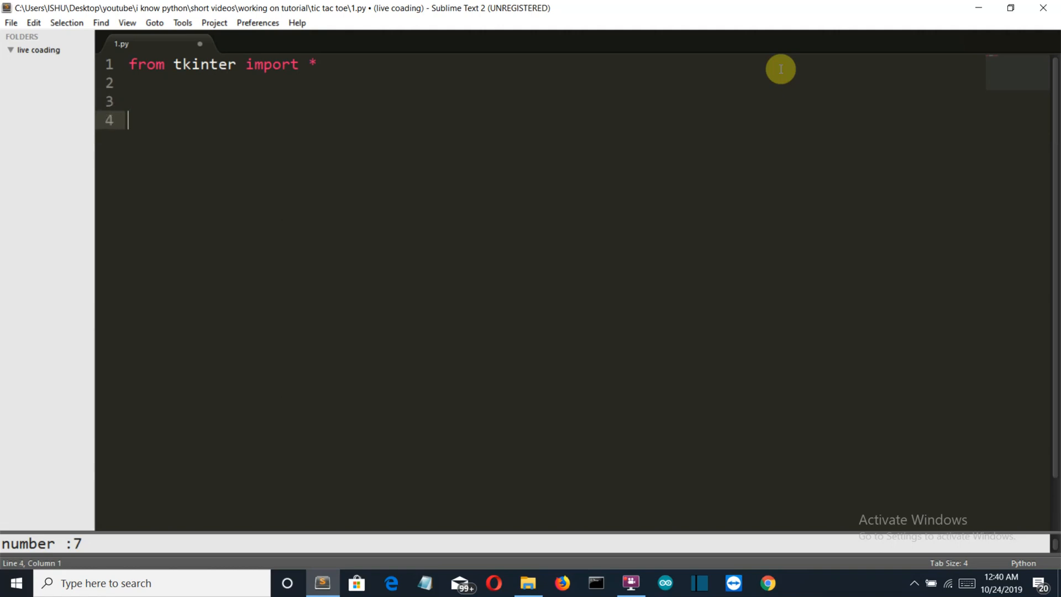
type("roo")
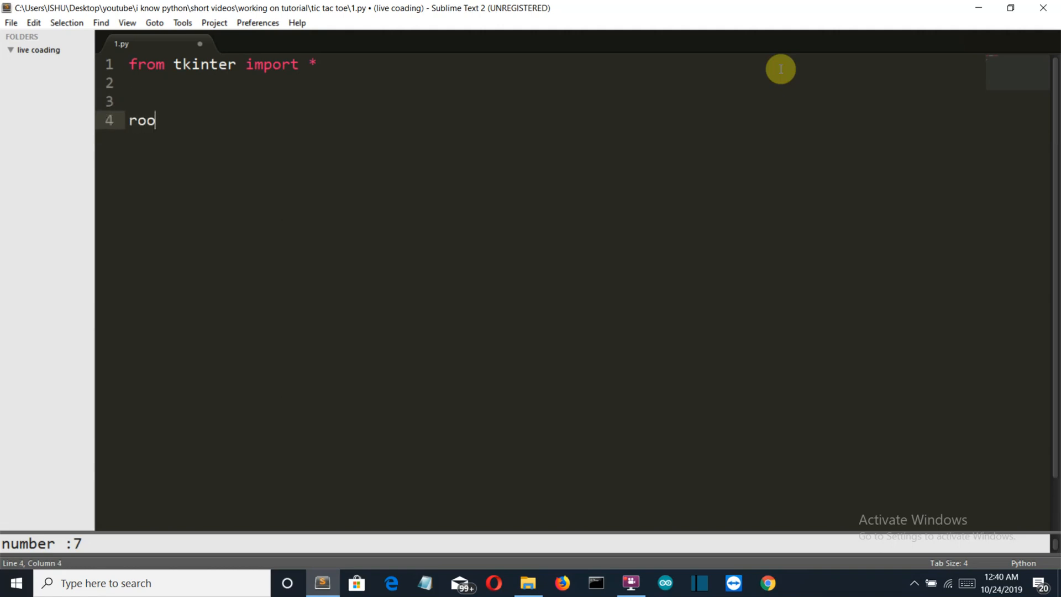
type("t=")
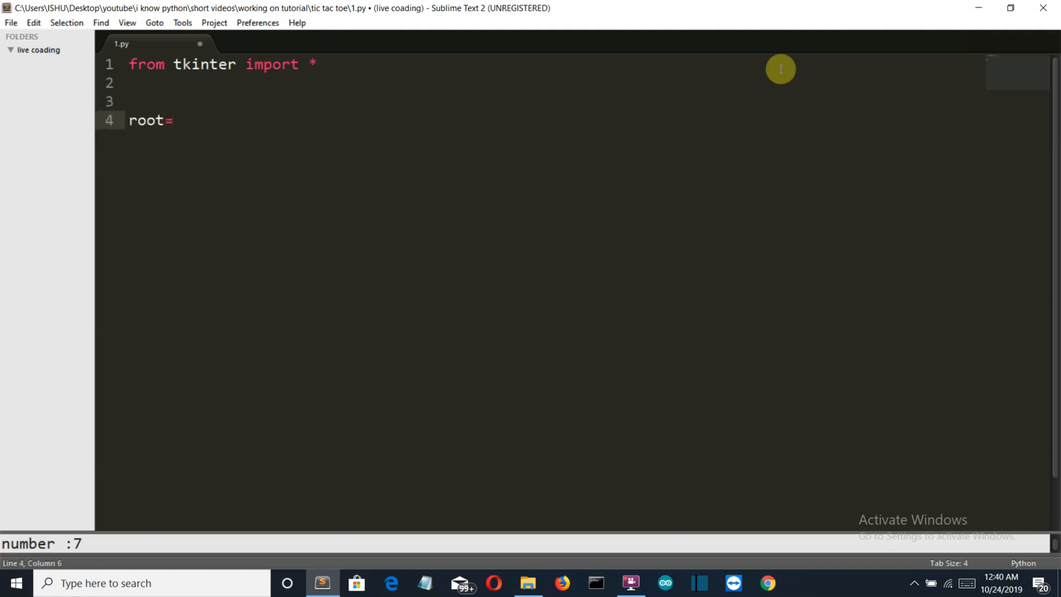
type("Tk()")
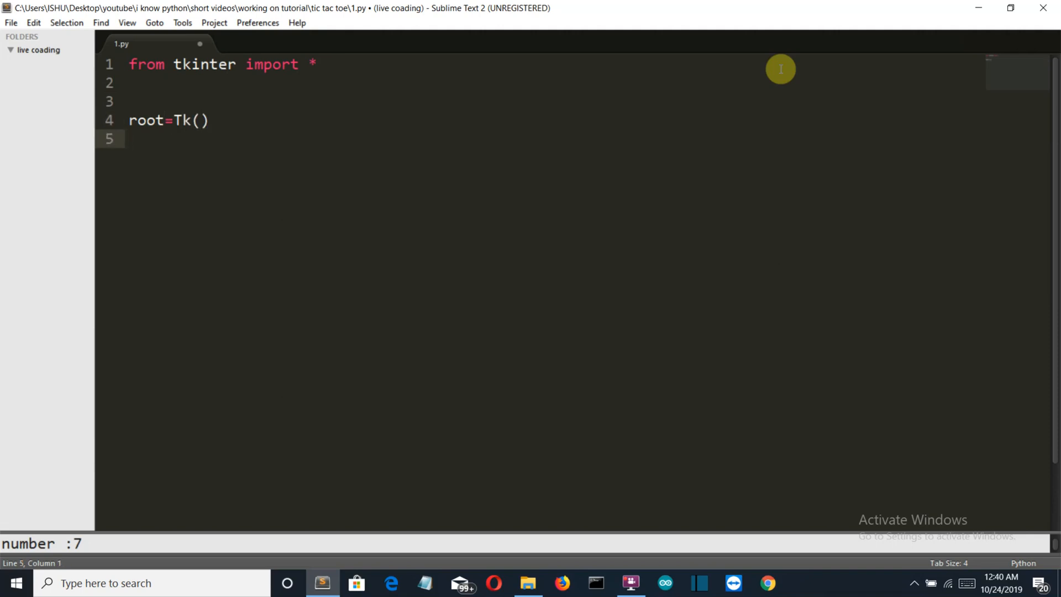
type("l")
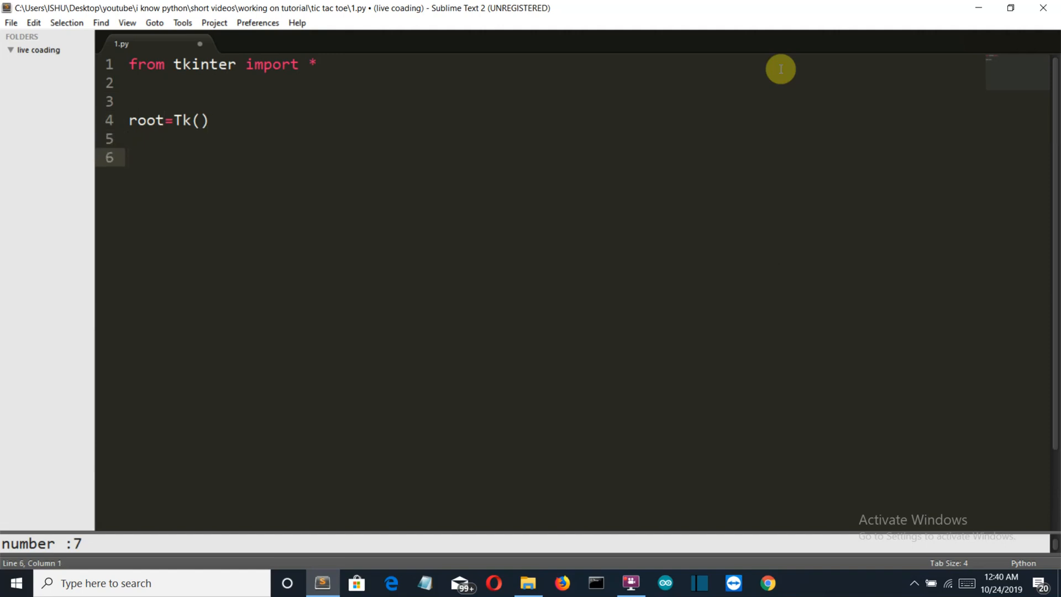
mouse_move(791, 219)
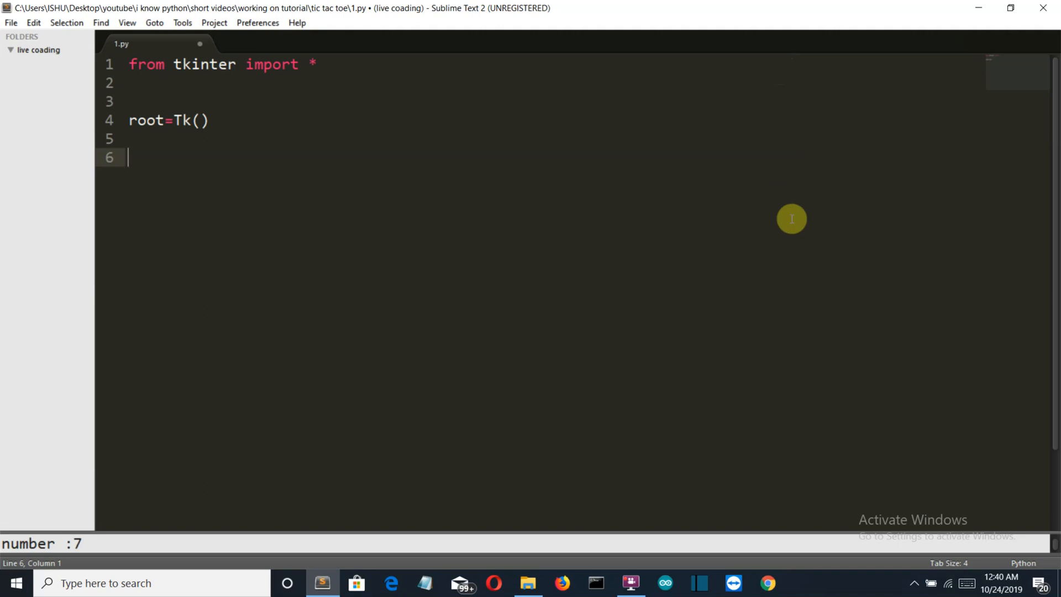
Create label l1 on root with the text 'player 1 : x'
type("l1=")
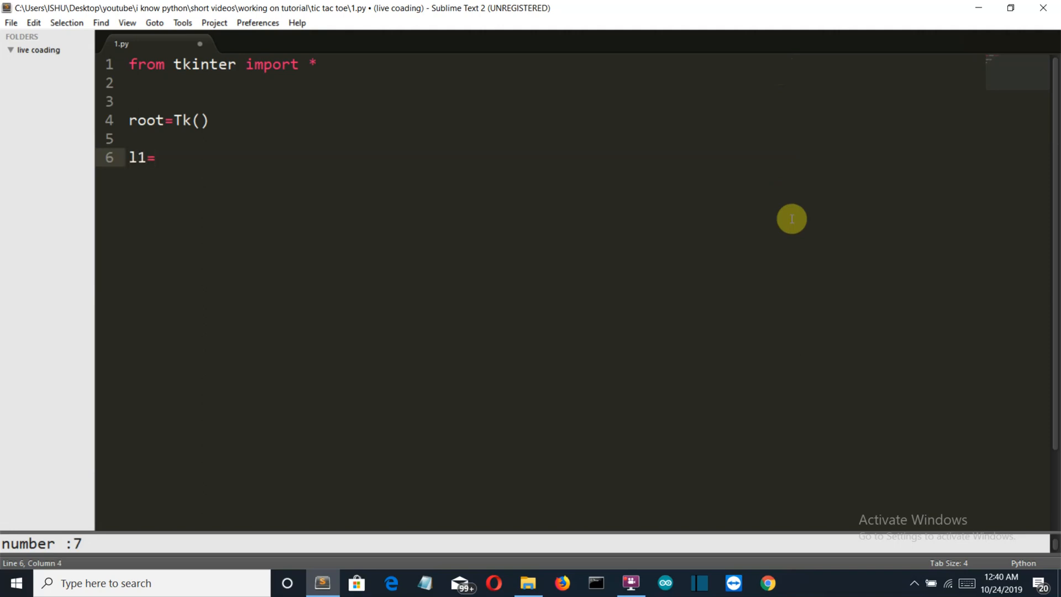
type("Label")
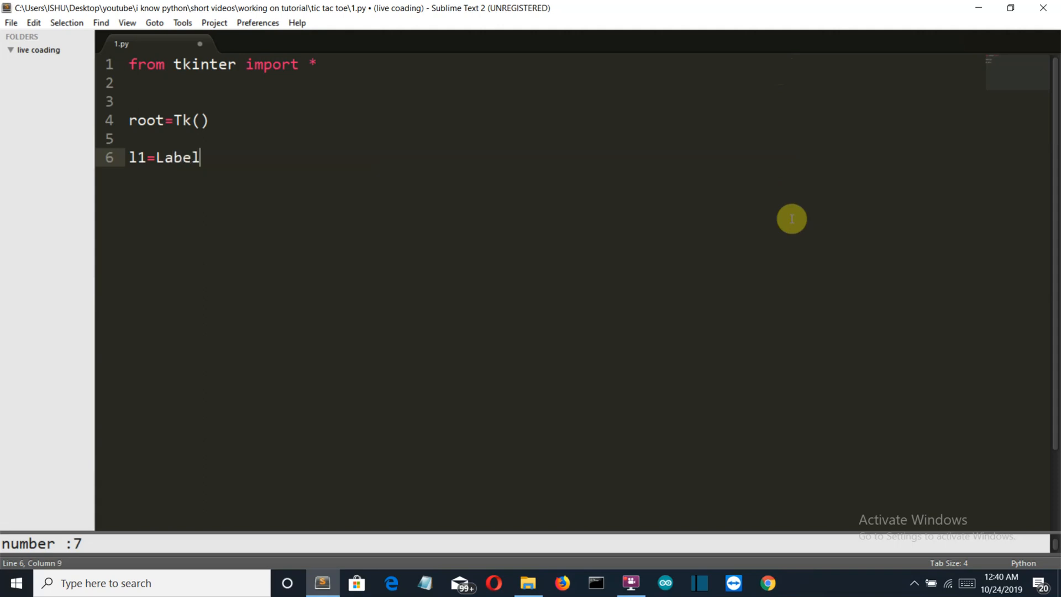
type("()")
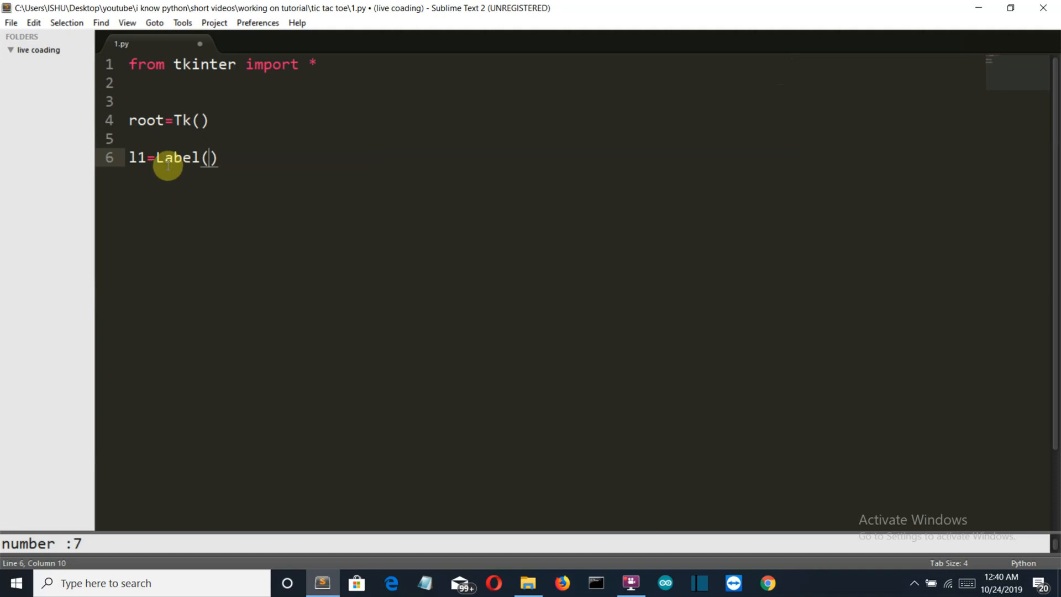
type("root")
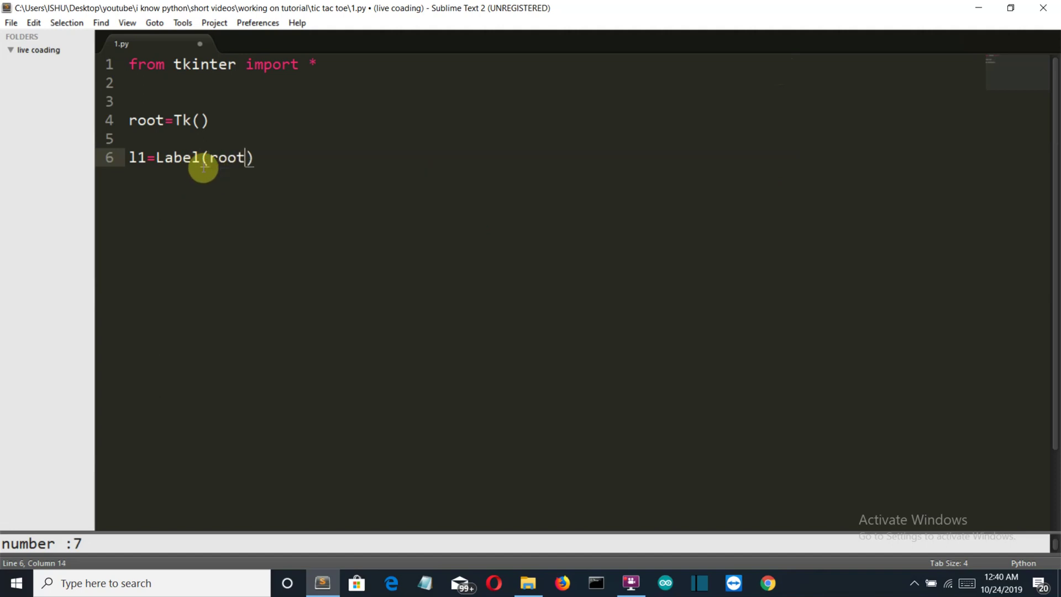
type(",")
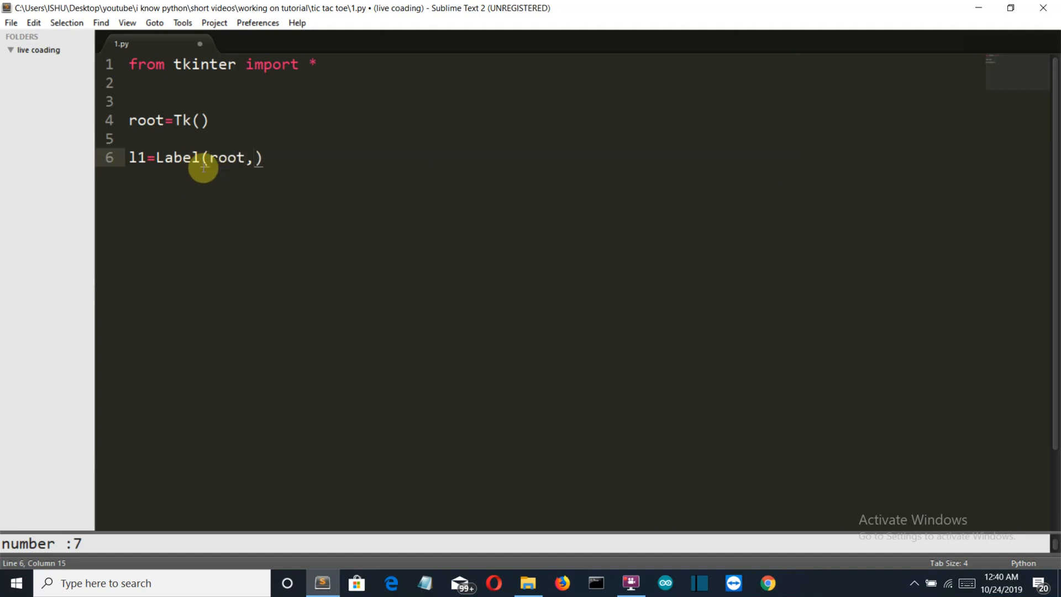
type("text=")
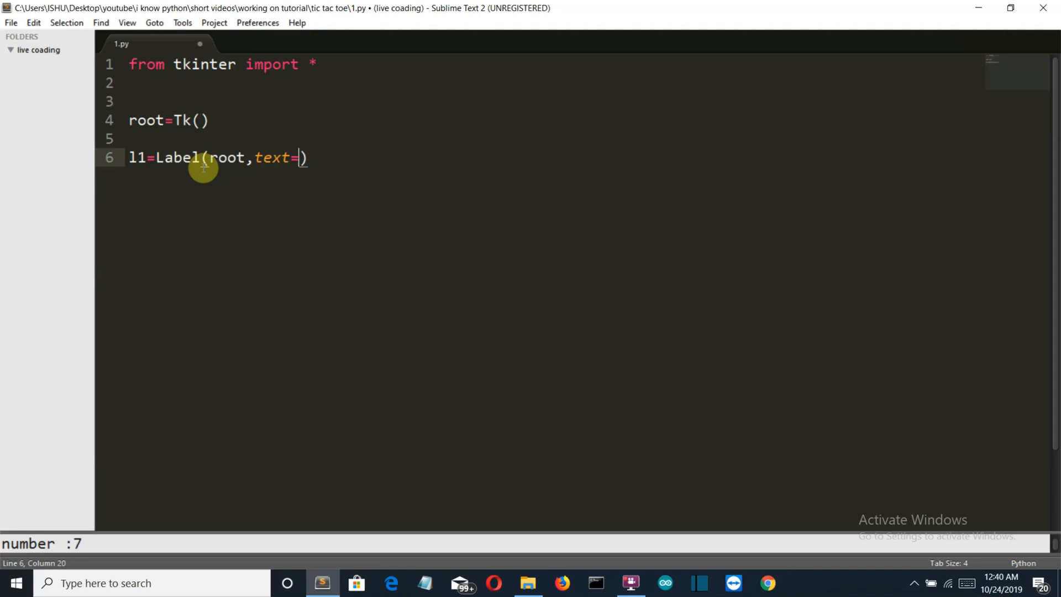
type("\"")
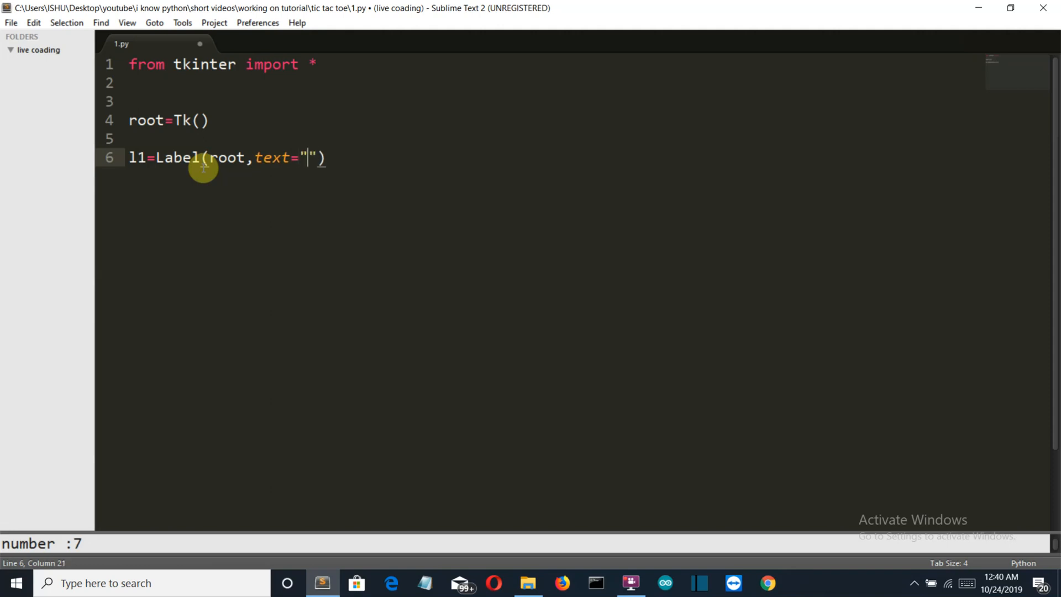
type("[player")
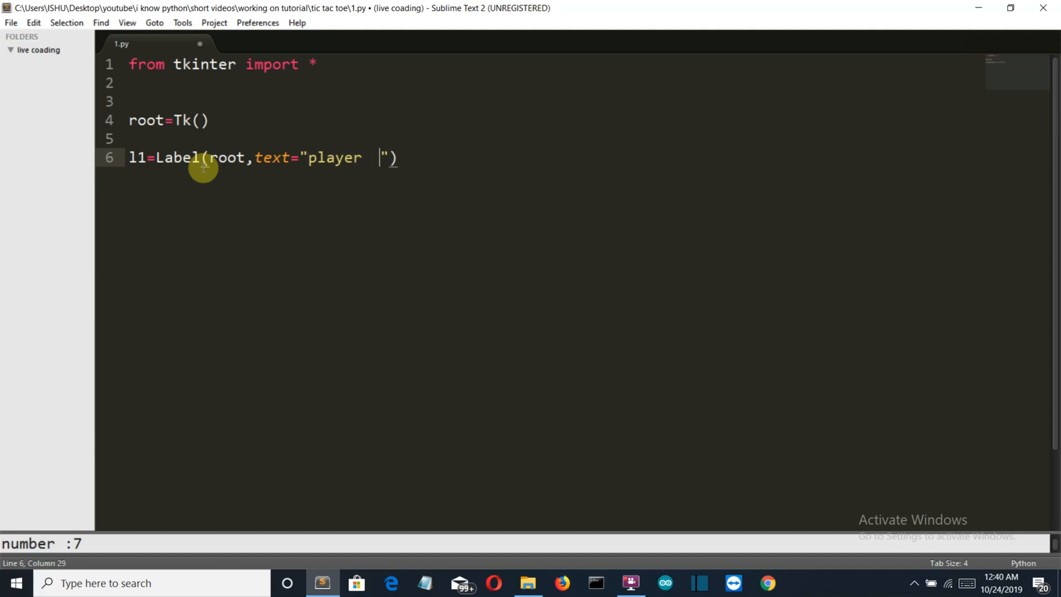
key("BackSpace")
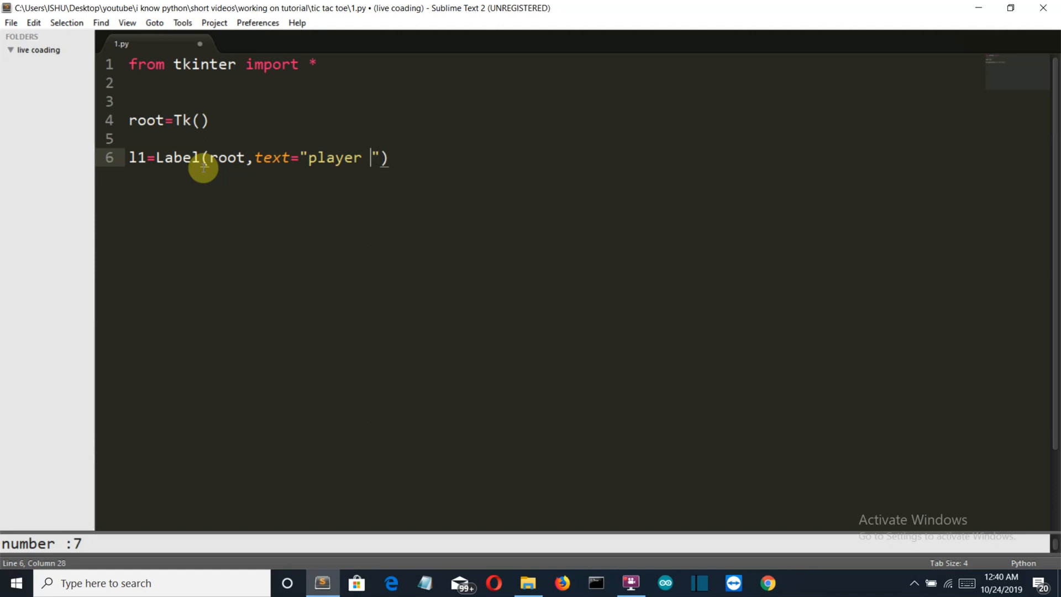
type("1:")
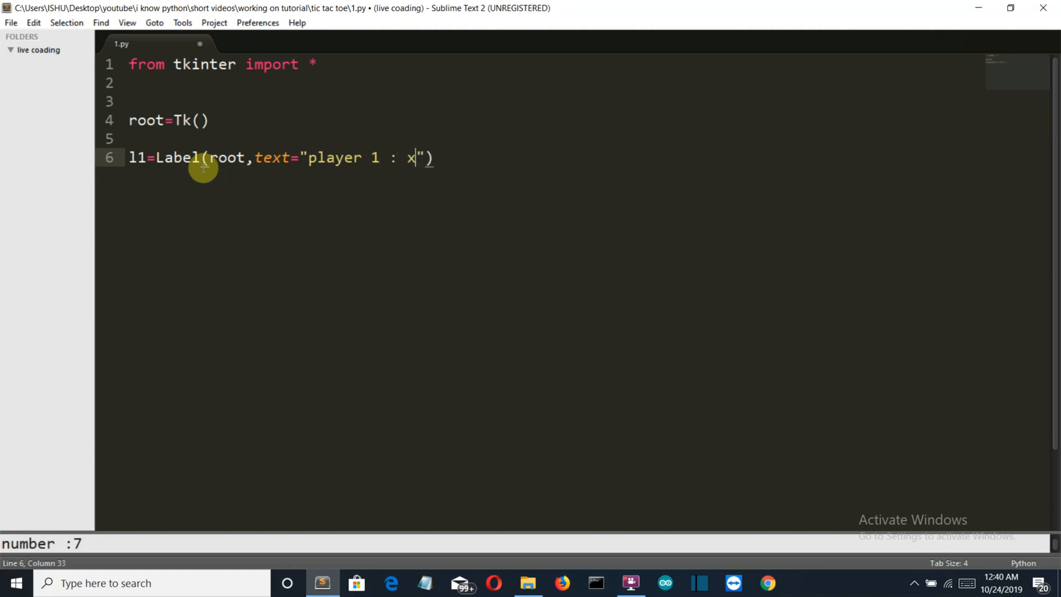
type("\" \"")
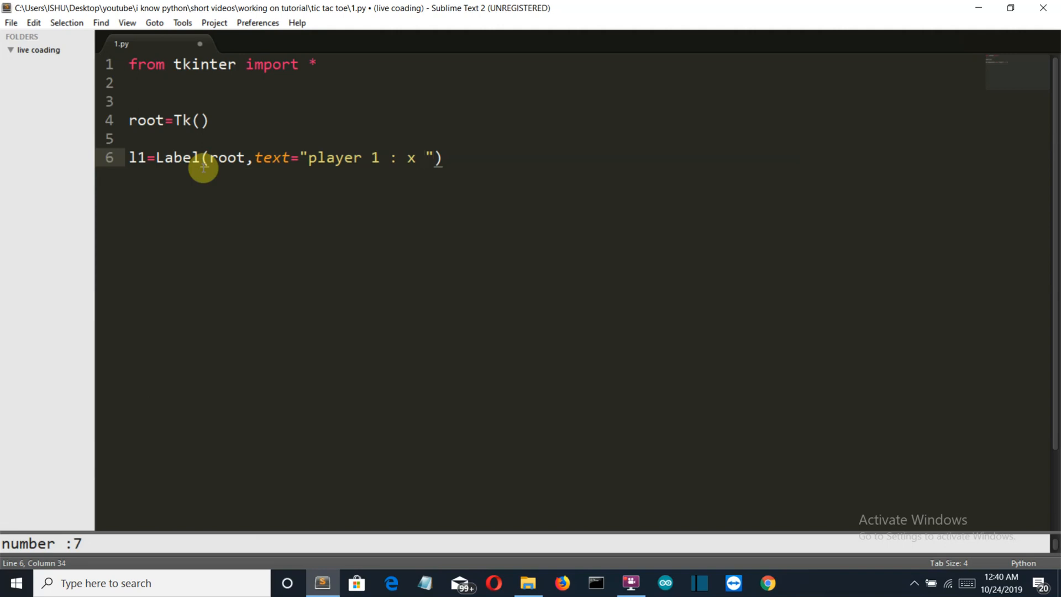
type(",")
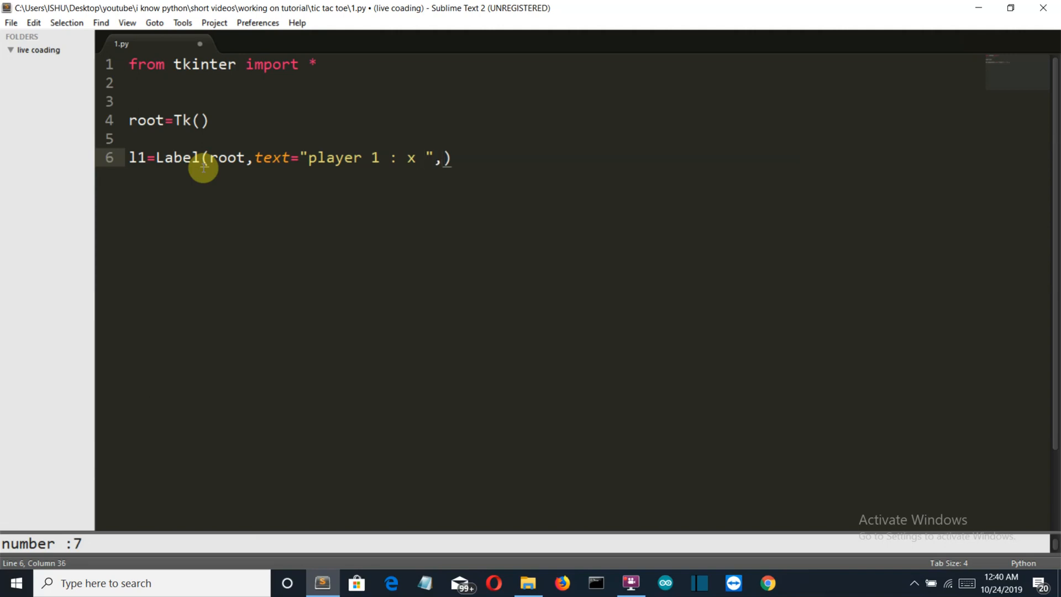
Give label l1 the font 'times 15'
type("font=")
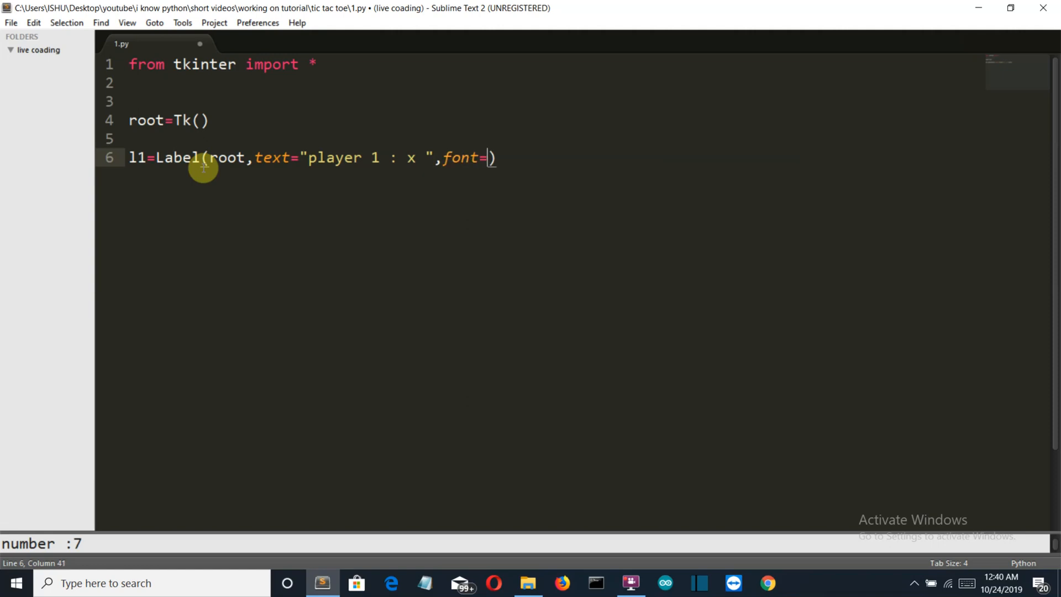
type("time\"\"")
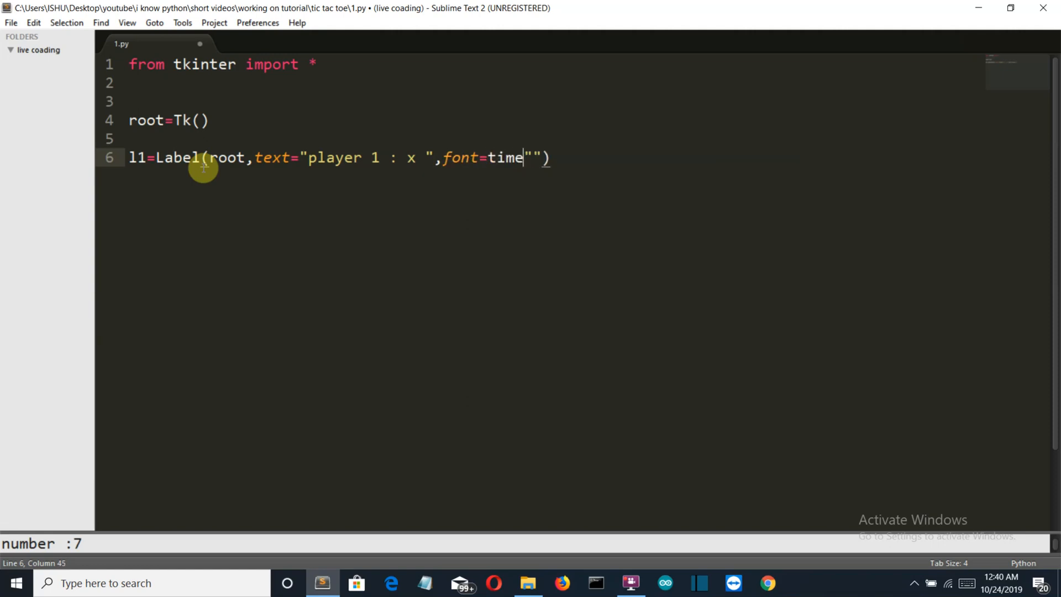
key("Backspace")
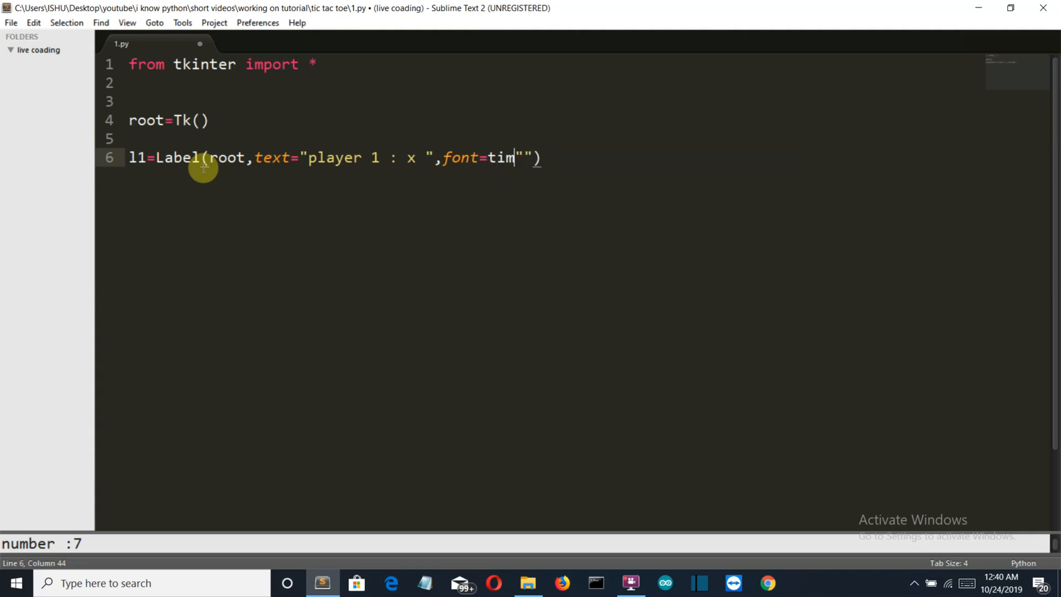
key("BackSpace")
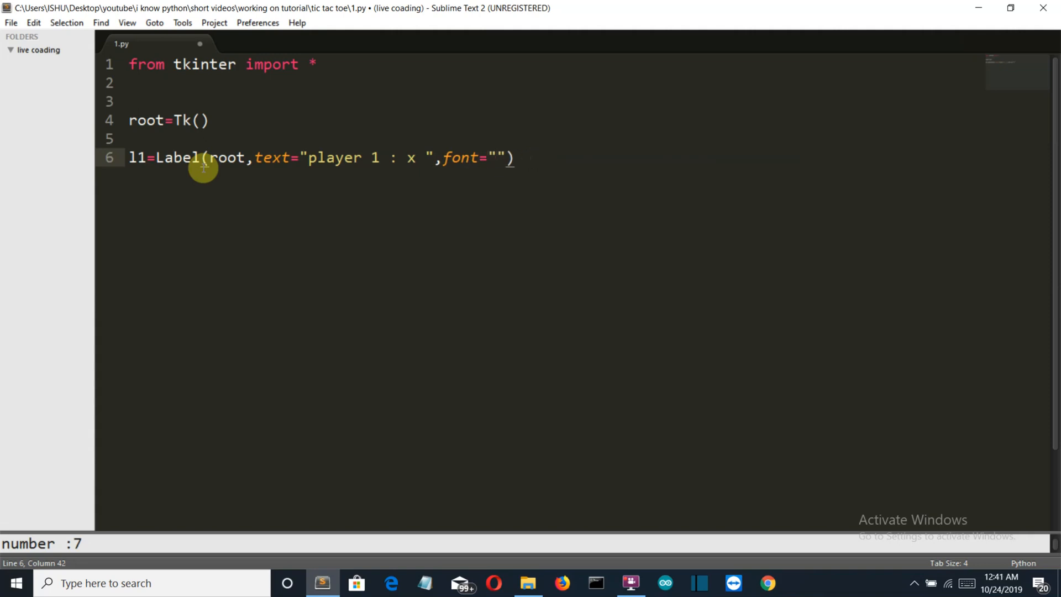
type("times")
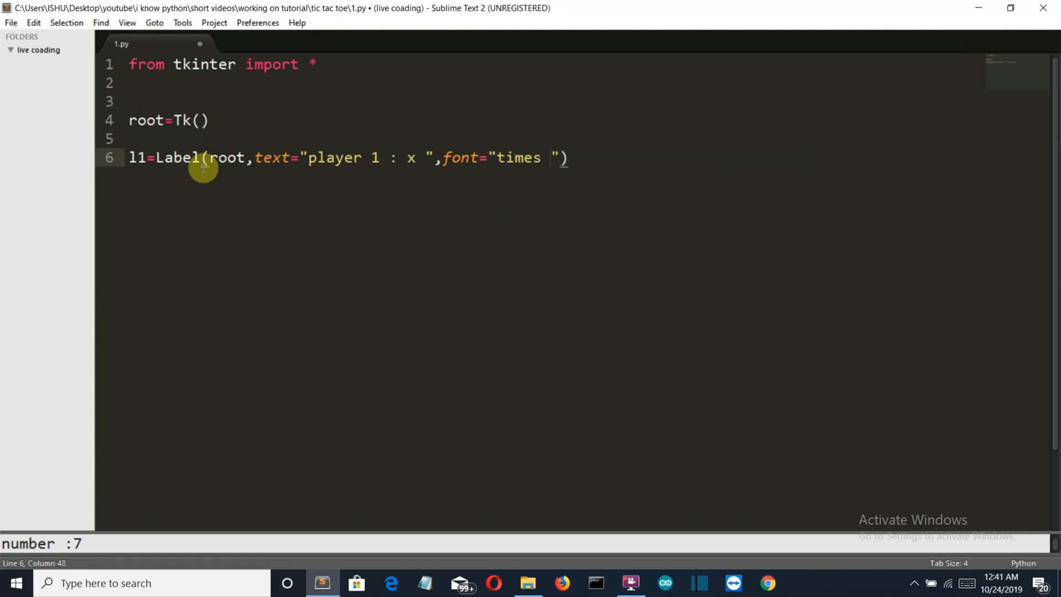
type("15")
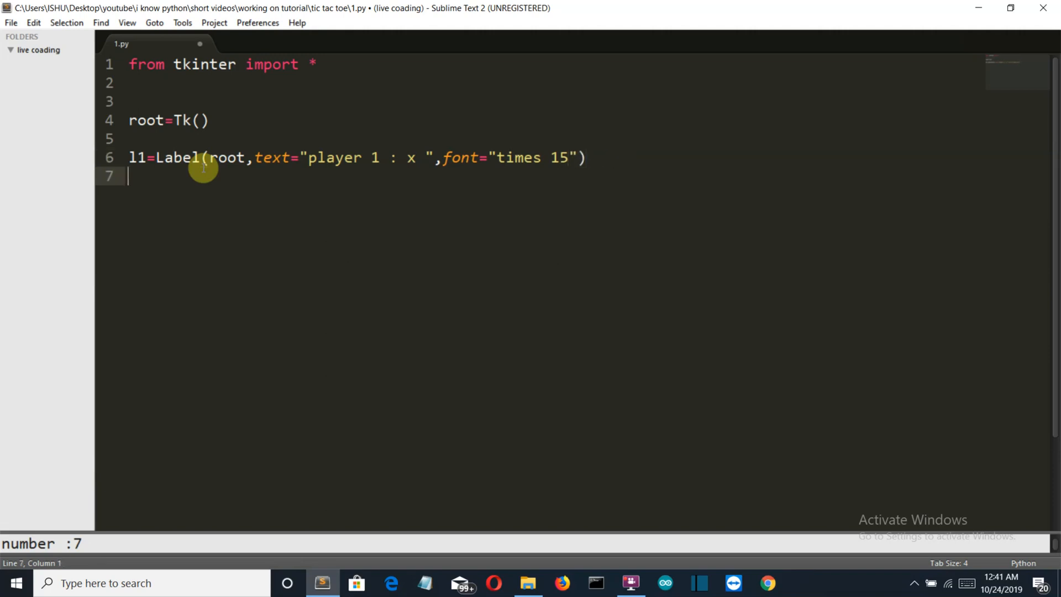
Grid label l1 at row 0, column 1
type("gri")
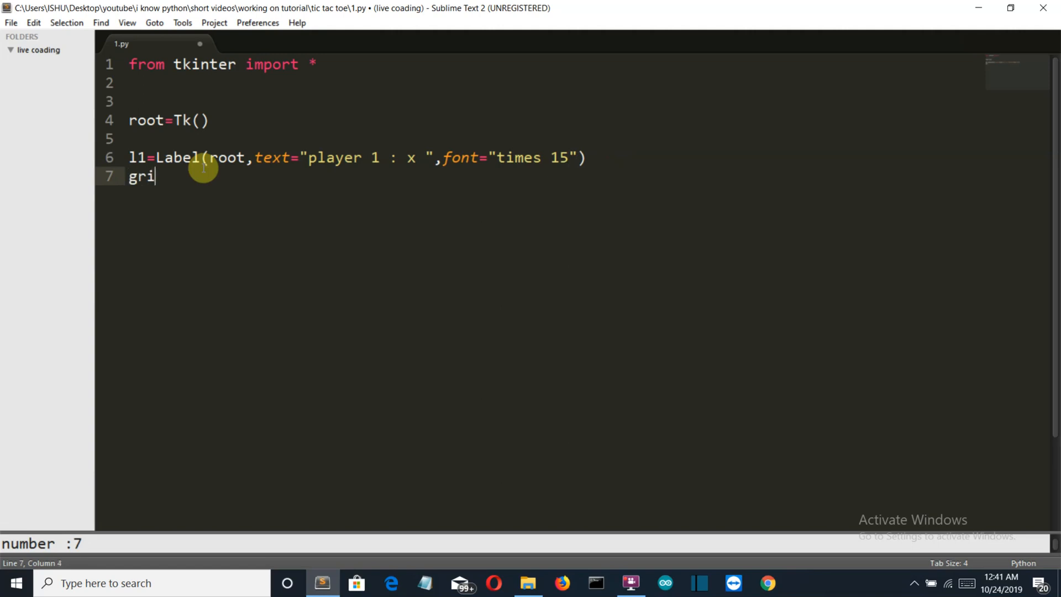
type("d(")
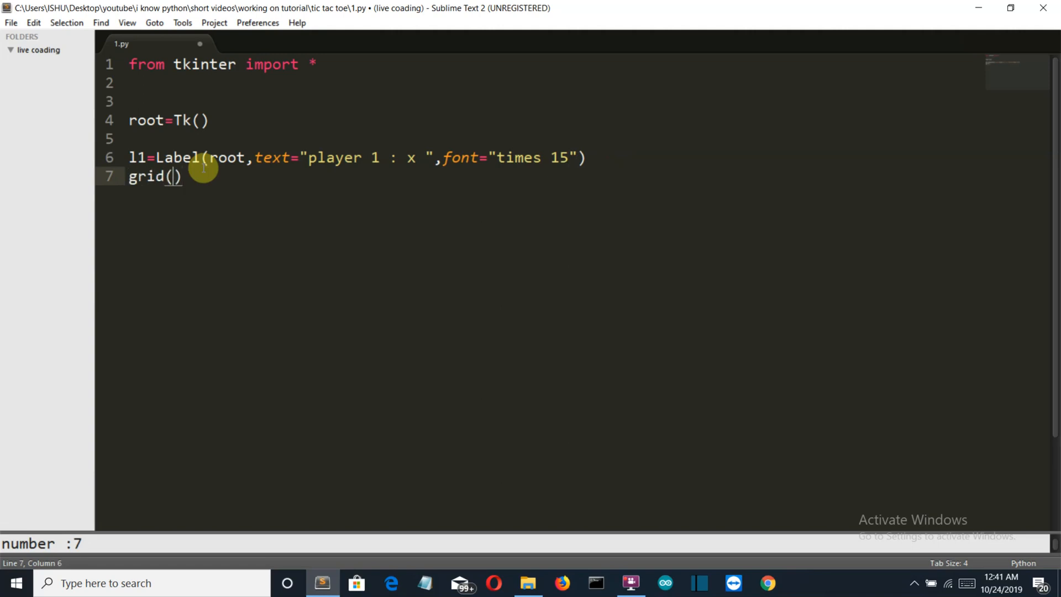
type("row=")
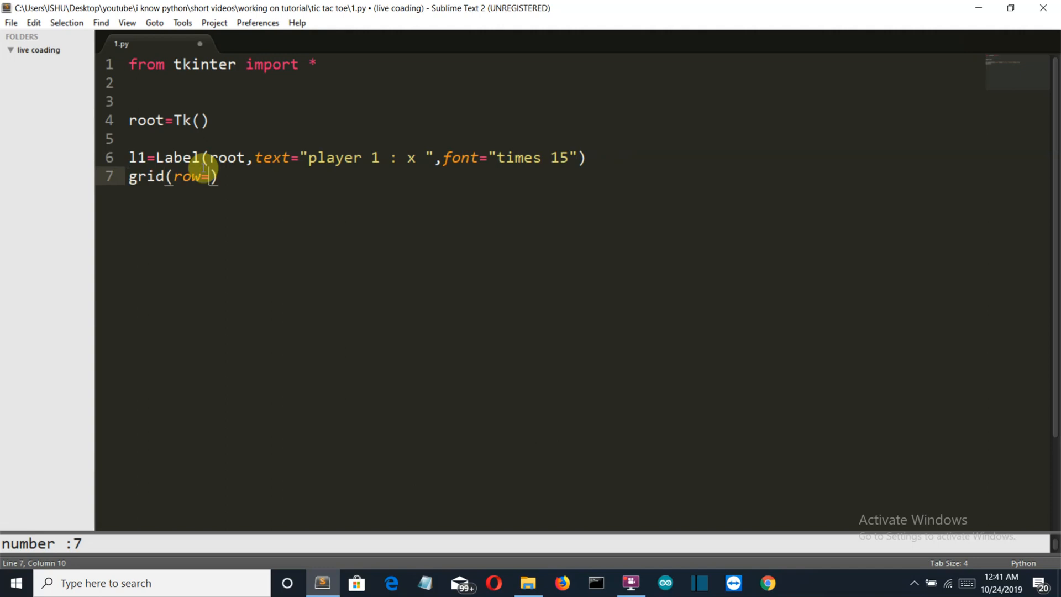
type("0.")
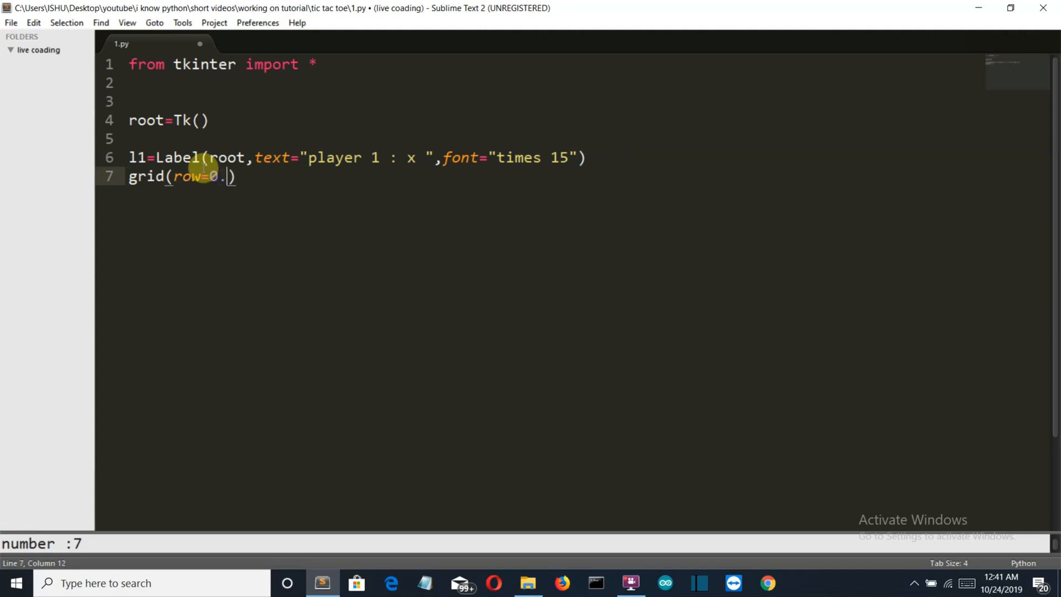
type("column")
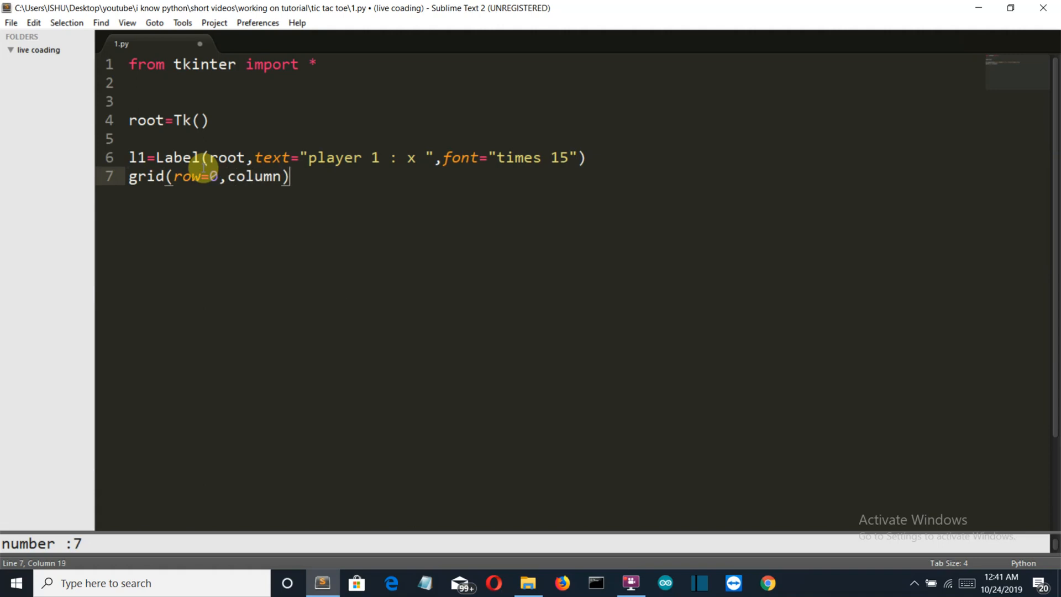
type("=1")
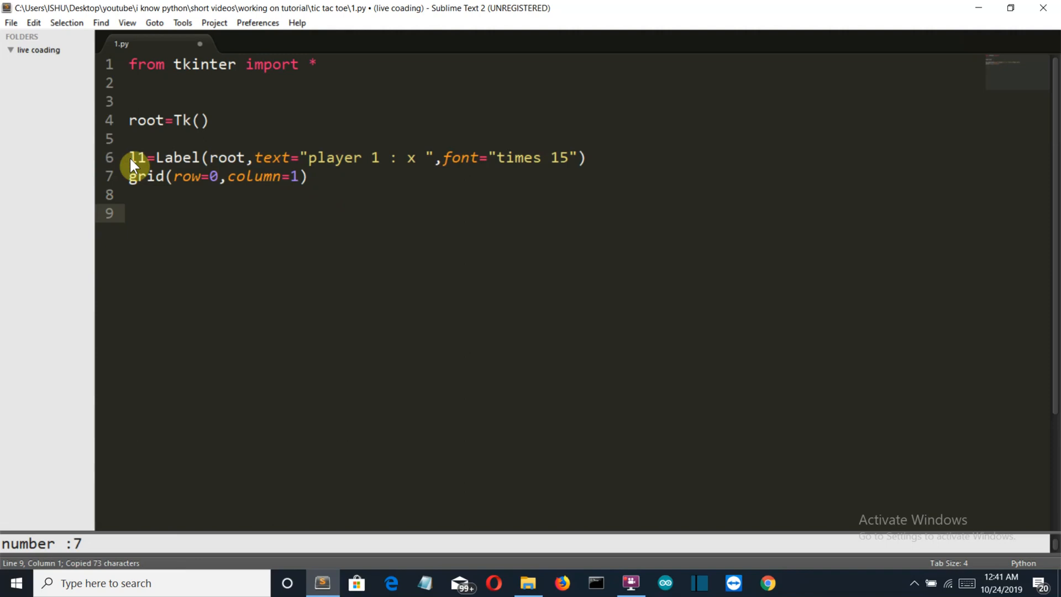
Paste the label lines and edit them into l2, 'player 2 : O', column 2
key("ctrl+v")
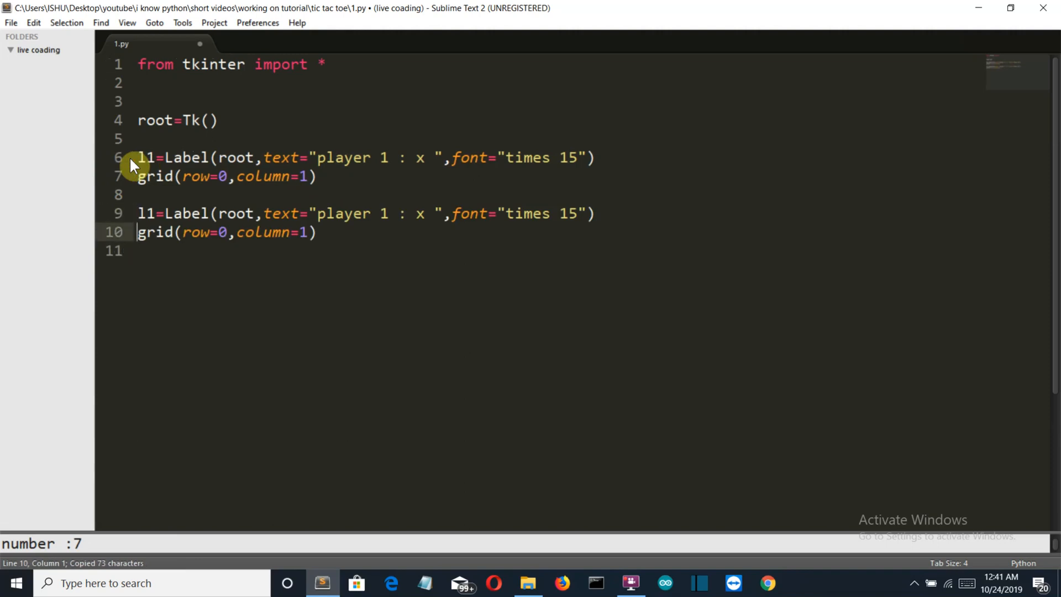
type("l2.")
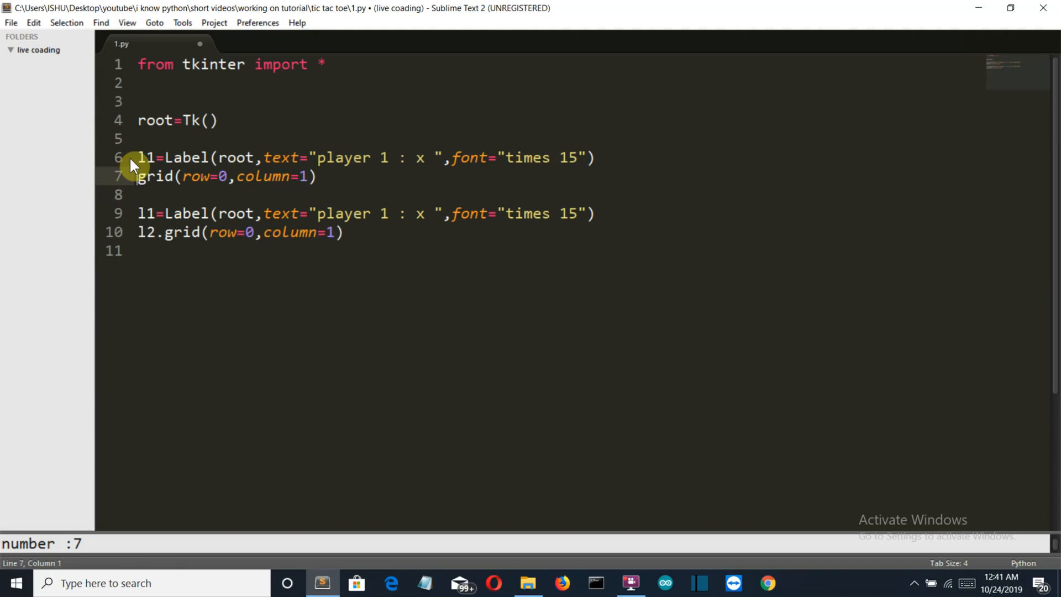
type("l1,")
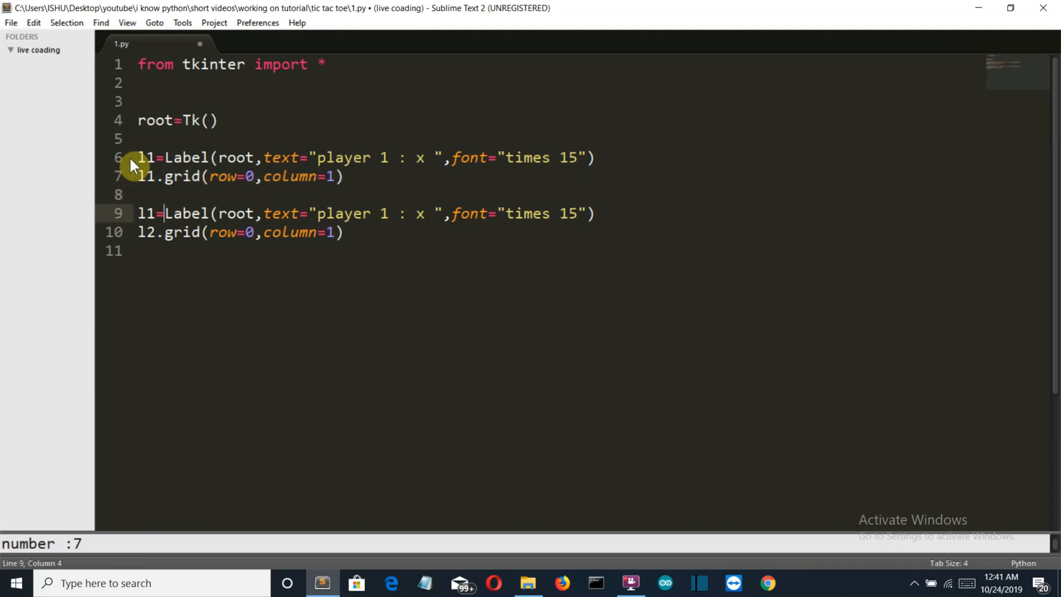
type("2")
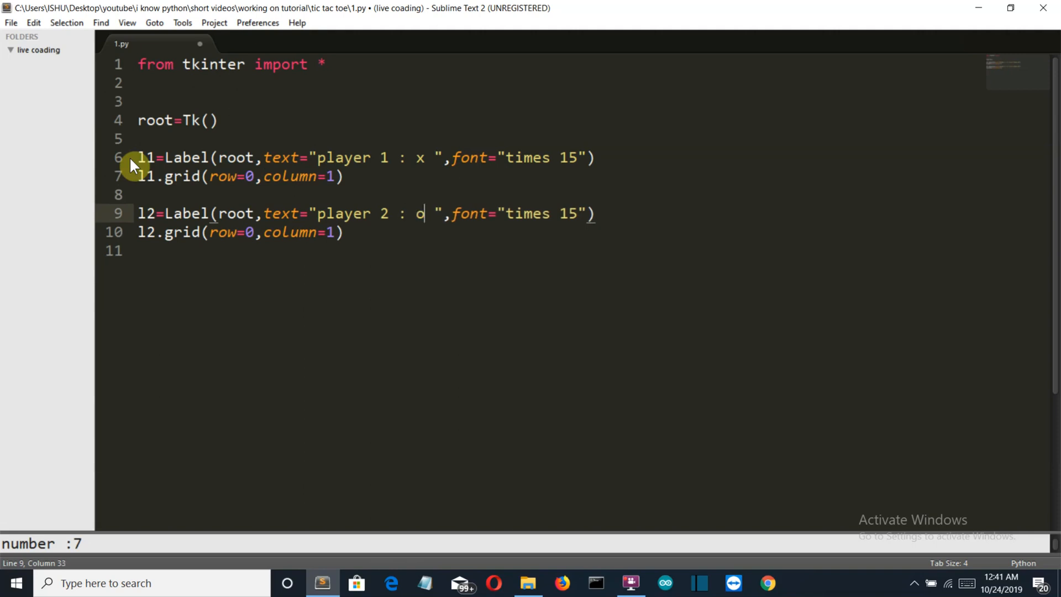
type("O")
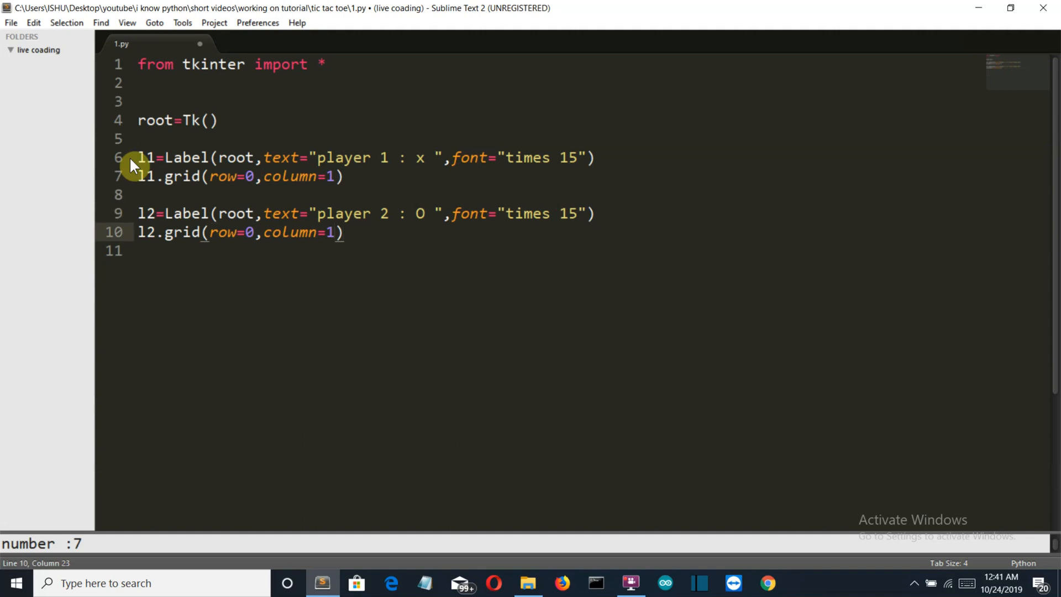
type("2")
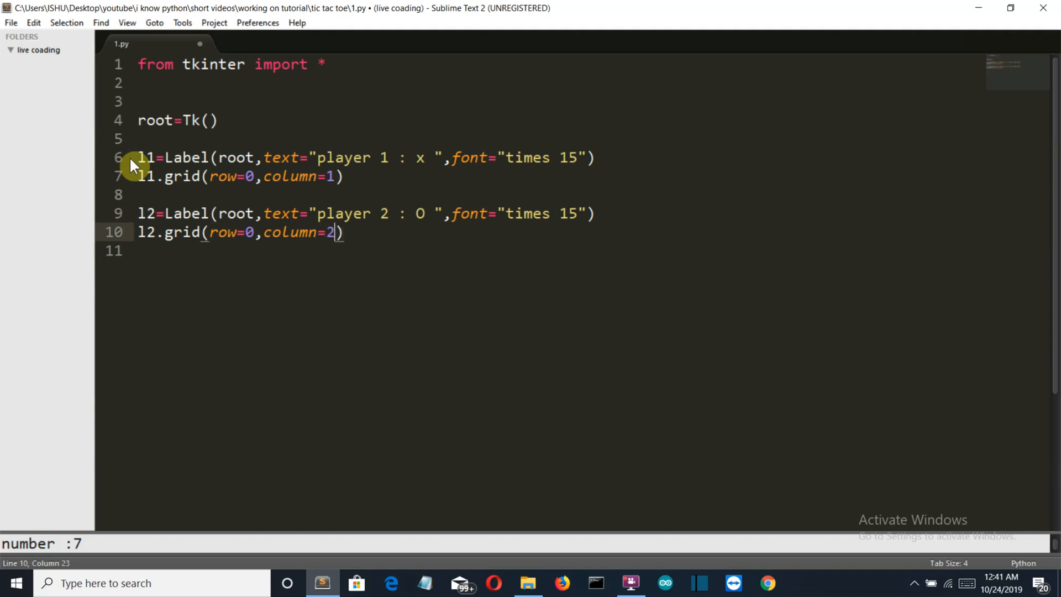
key("Enter")
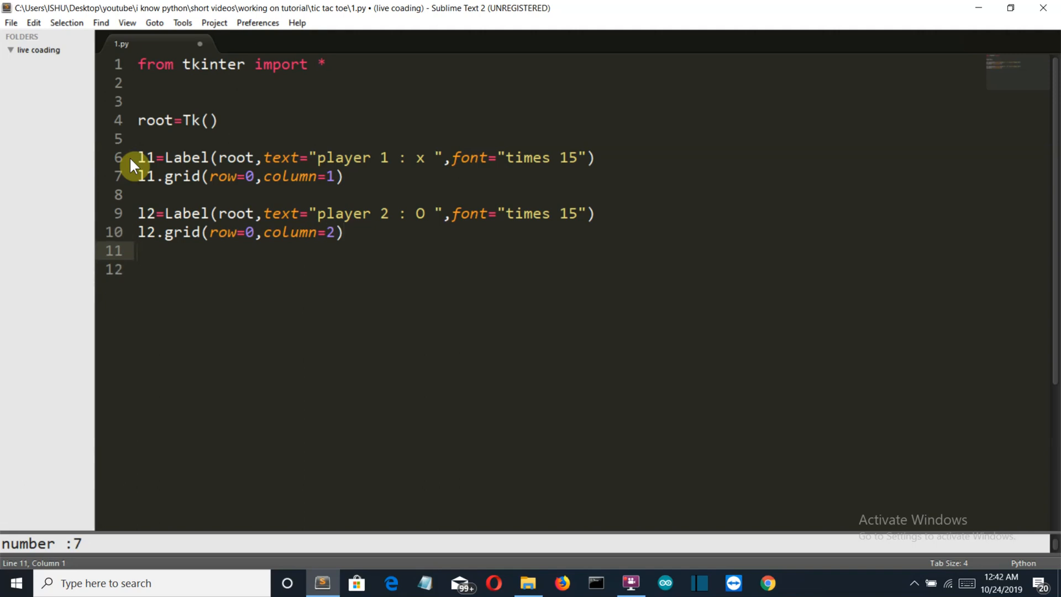
Create button b1 on root with width 20 and height 10
type("b1")
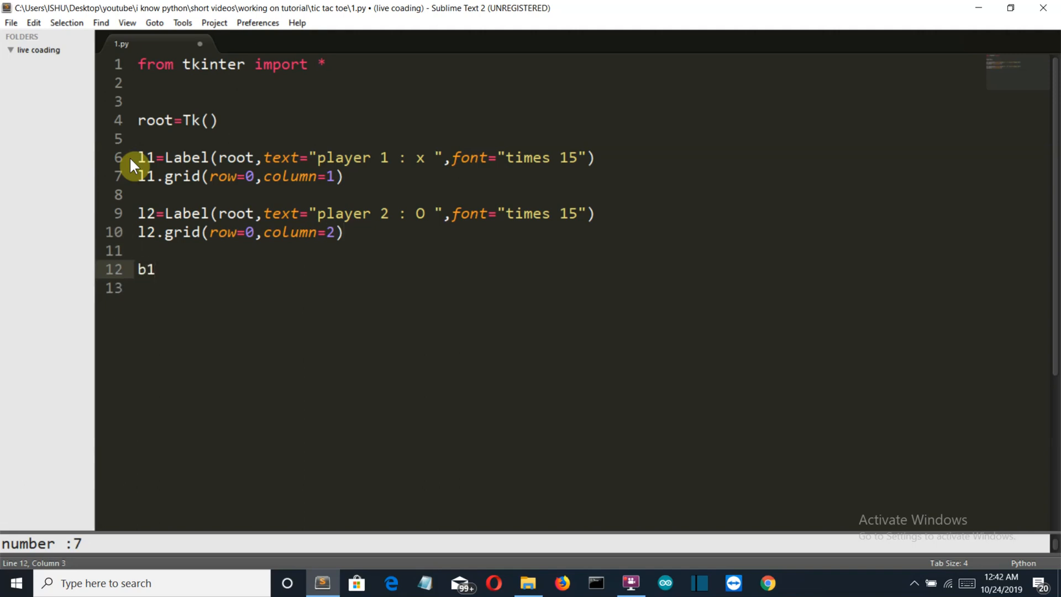
type("=Butt")
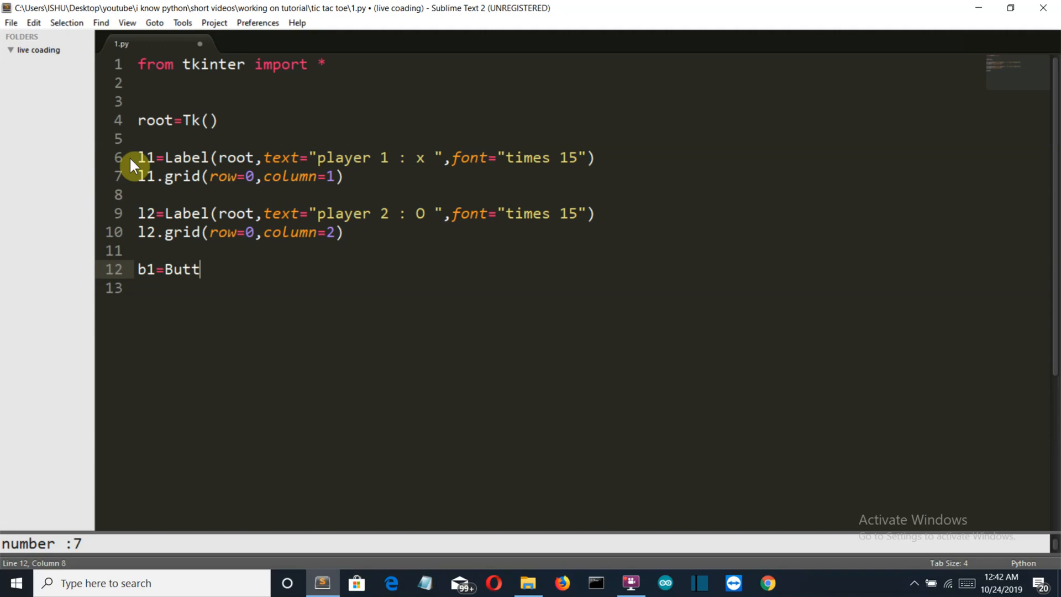
type("on")
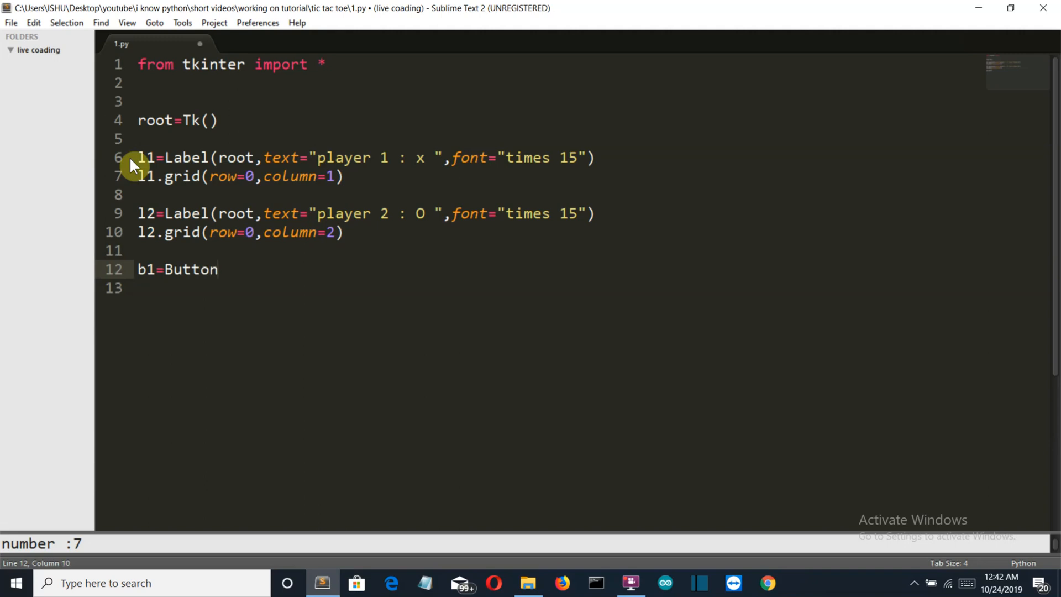
type("()")
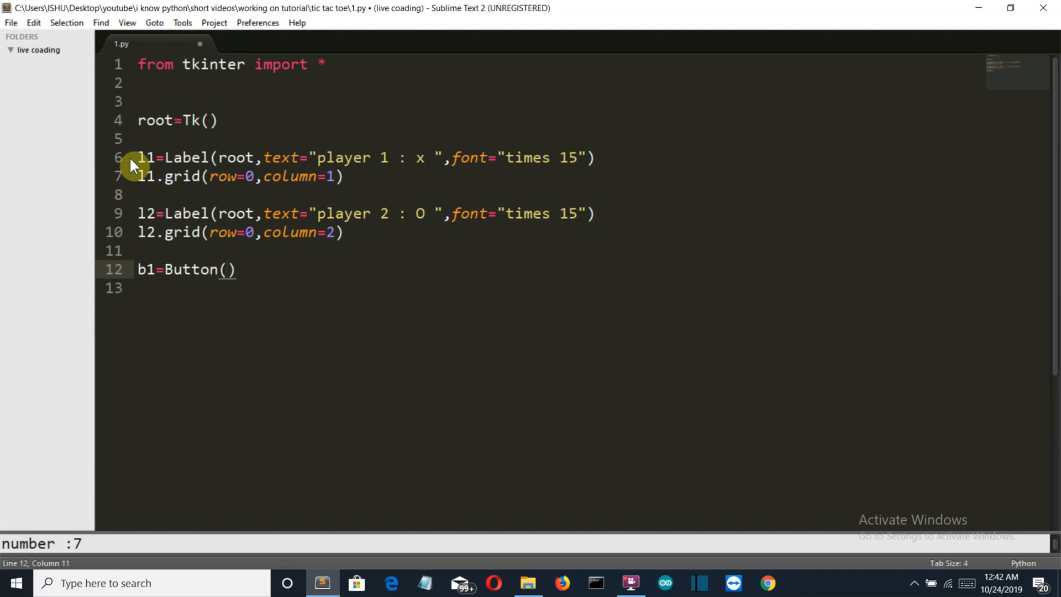
type("root,")
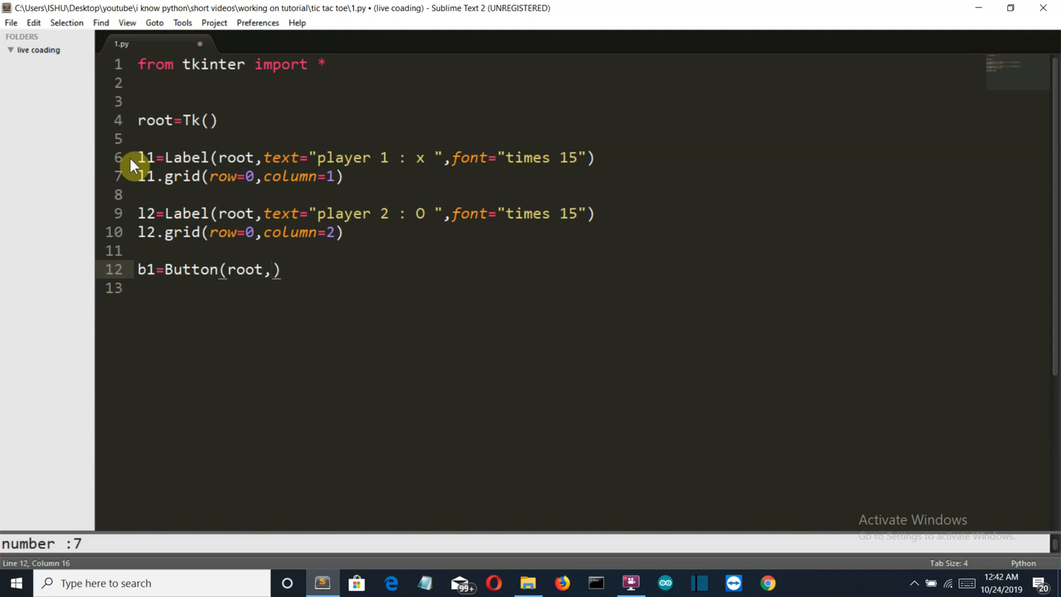
type("widt")
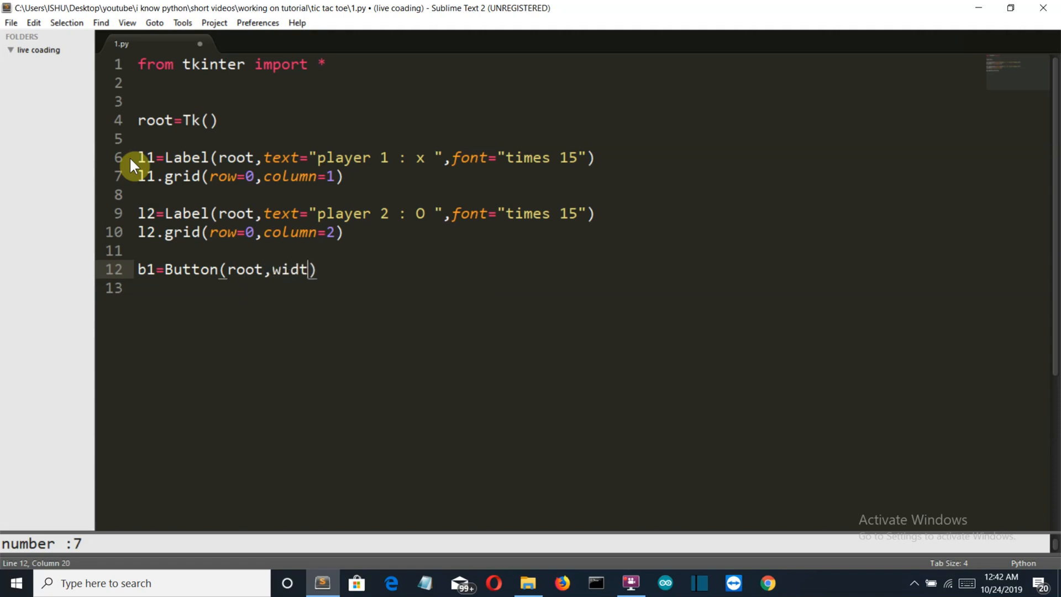
type("h=20")
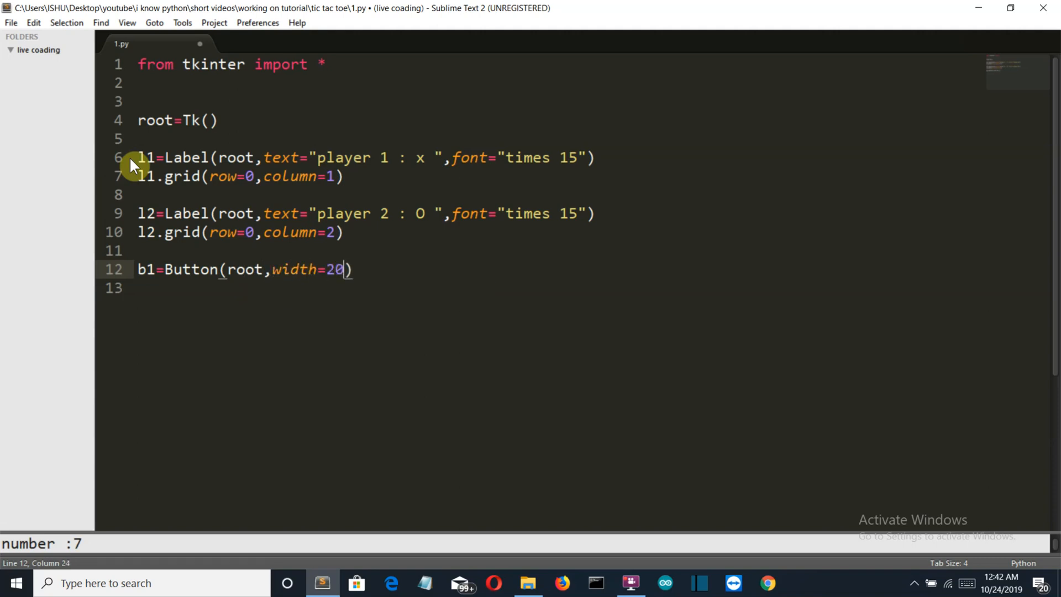
type(",")
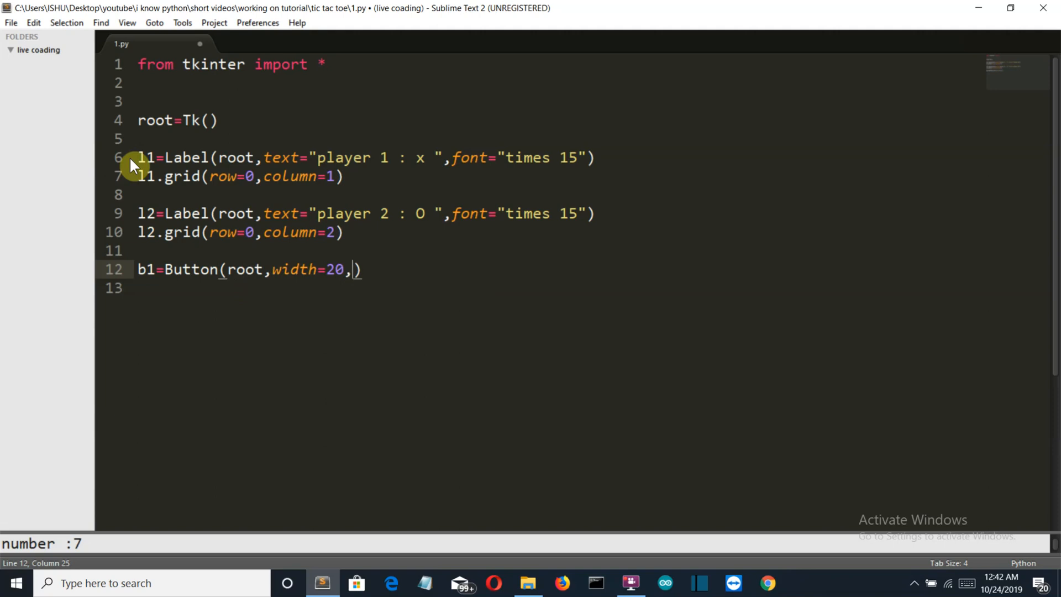
type("=height")
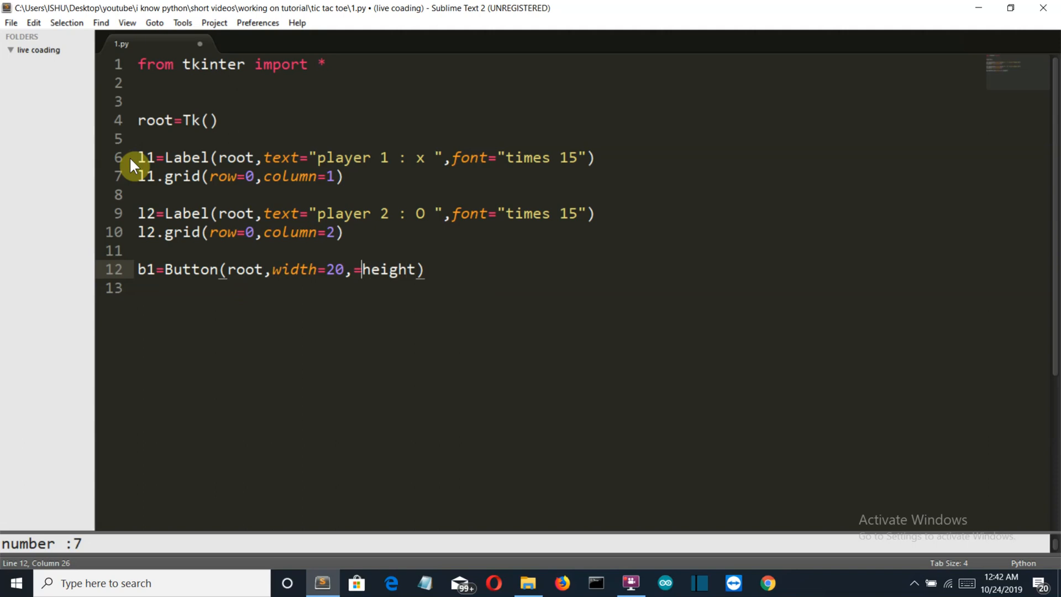
key("BackSpace")
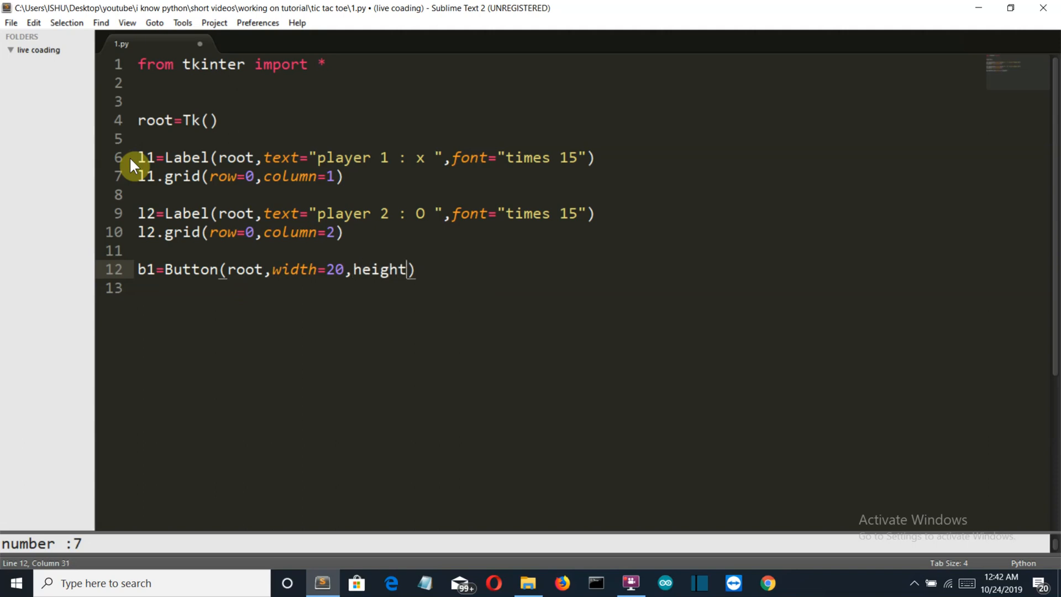
type("=1")
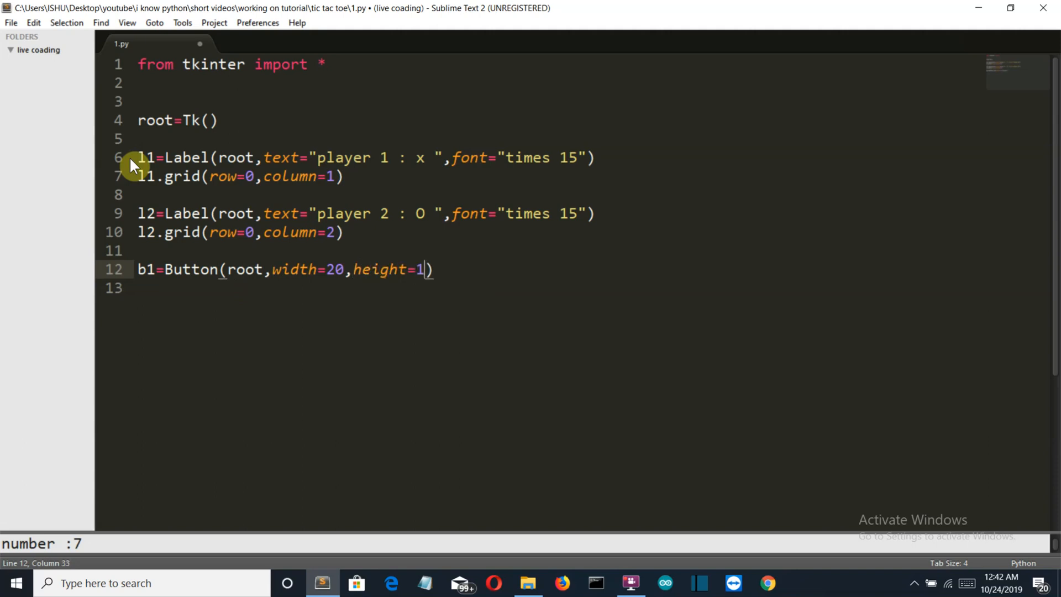
type("0,")
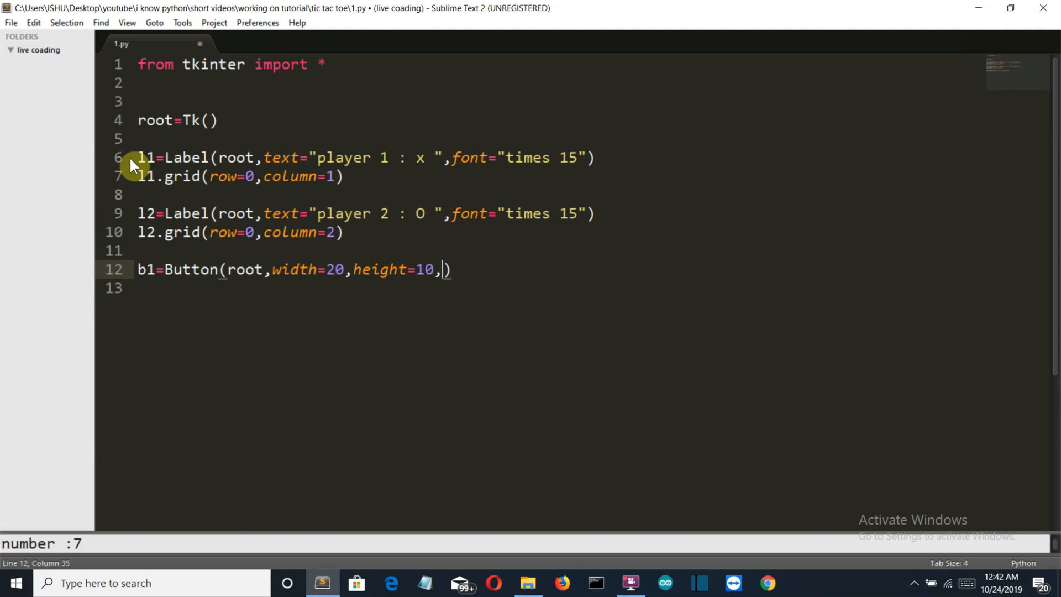
Set b1's command to lambda: define_sign(1)
type("comma")
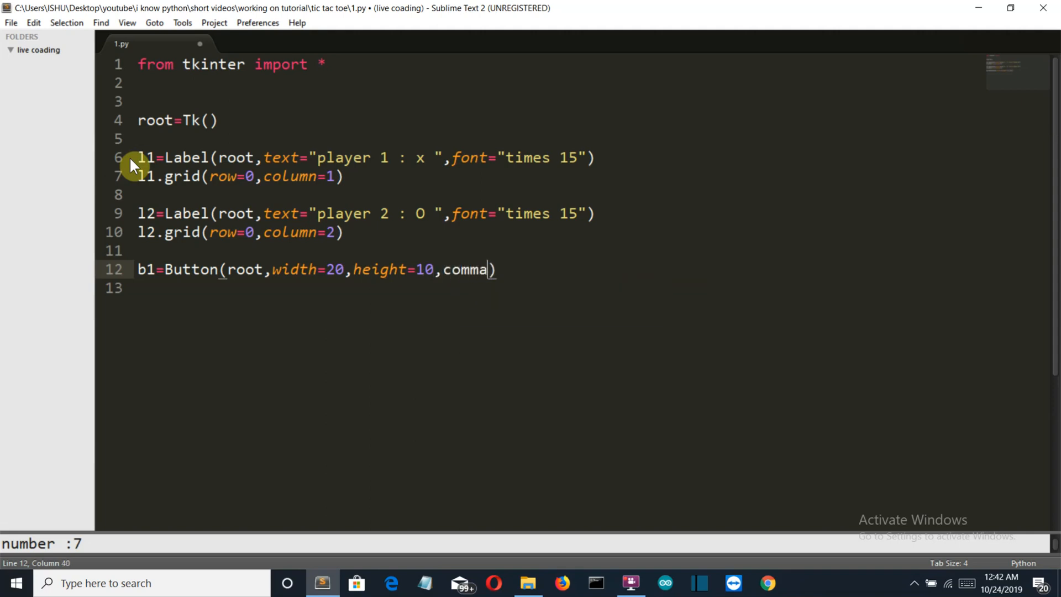
type("nd=")
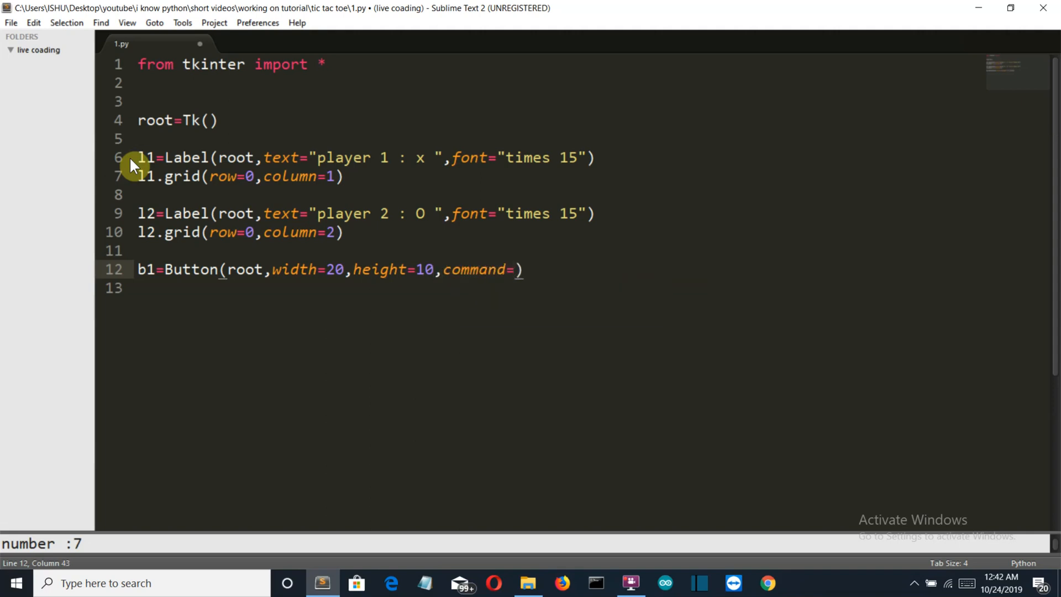
type("lamba")
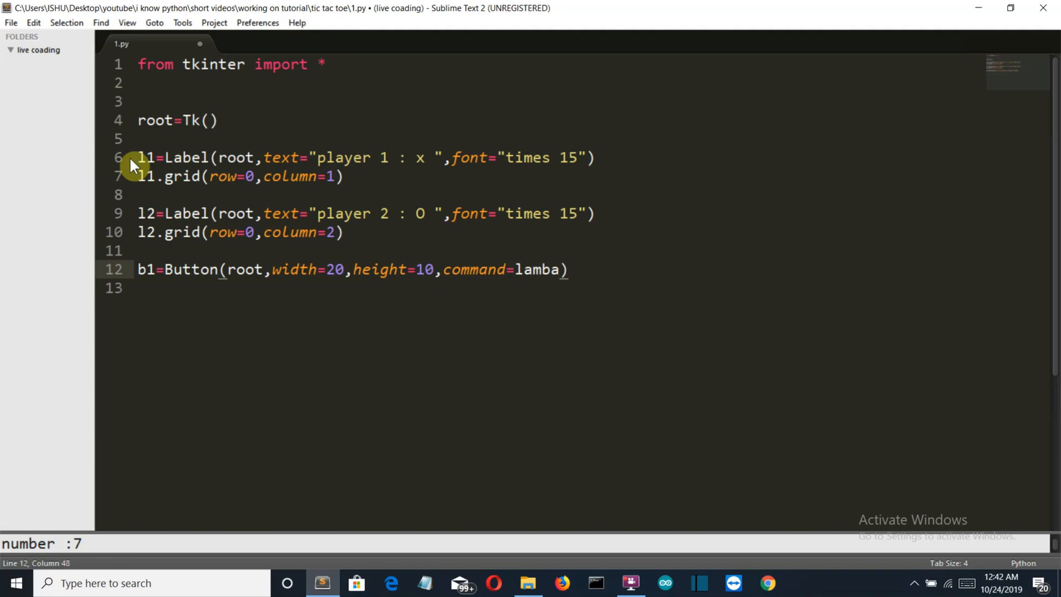
type("da:")
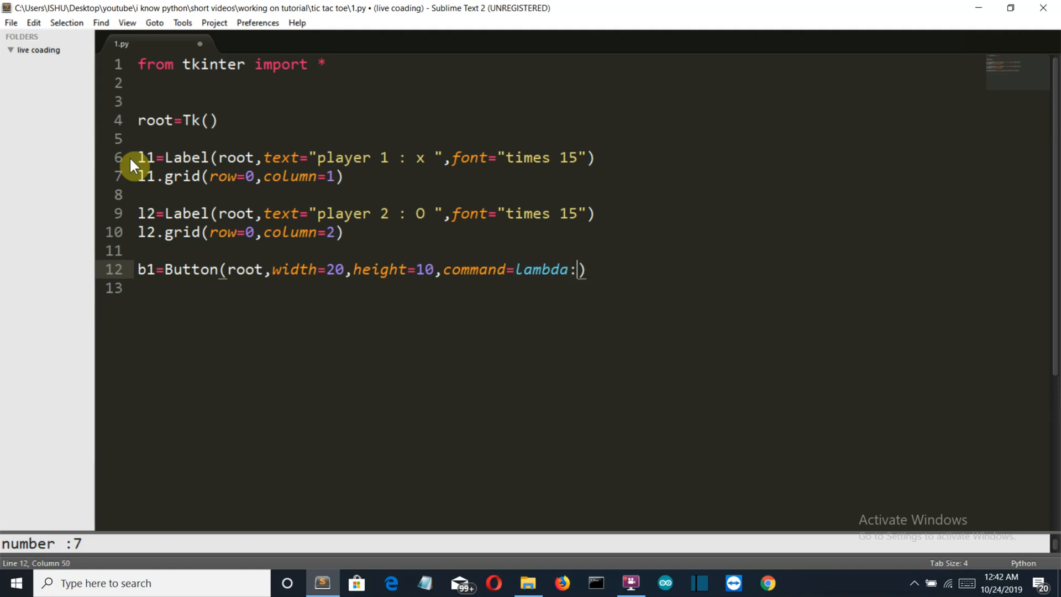
type("define")
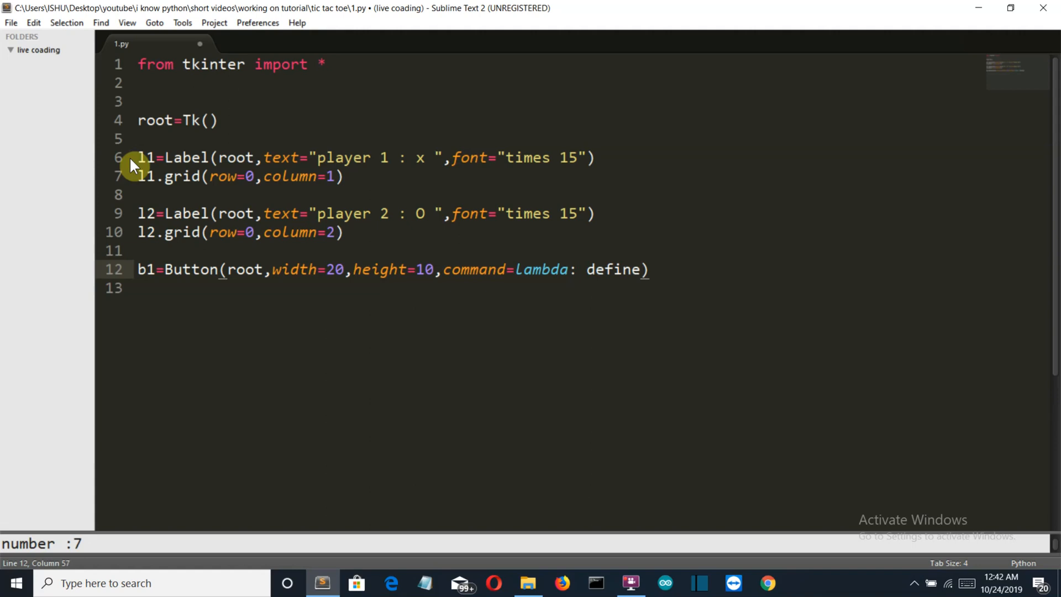
type("_")
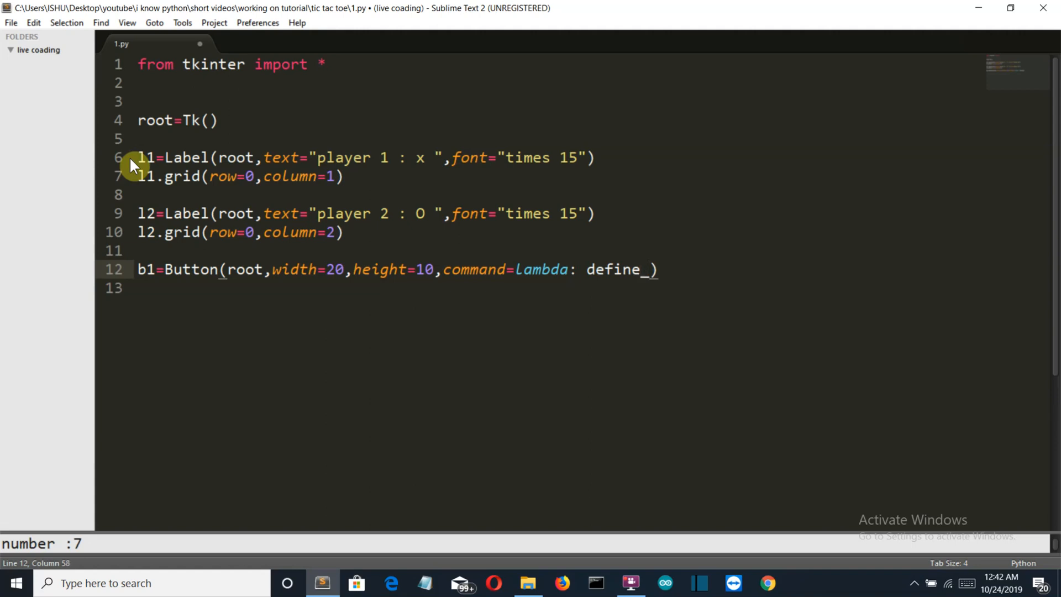
type("sign")
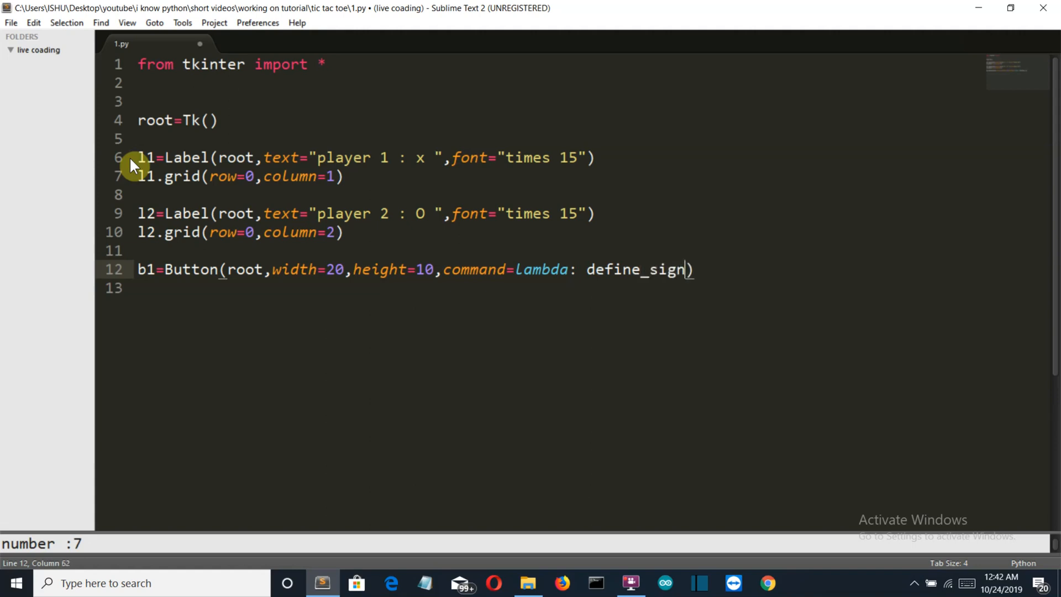
type("()")
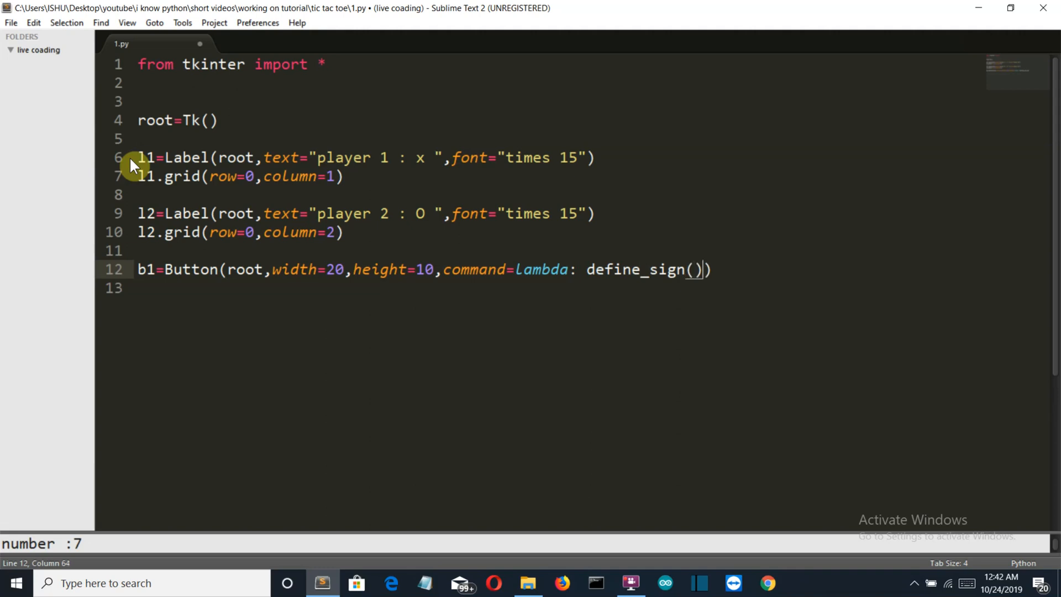
type("1")
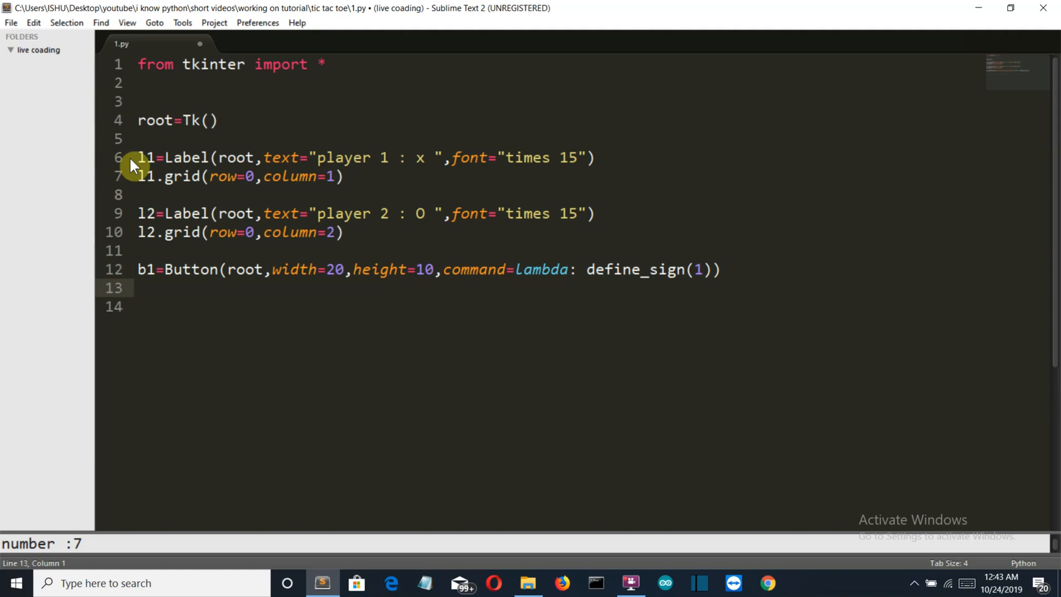
Grid b1 at row 1, column 1 and paste two copies of its block below
type("b")
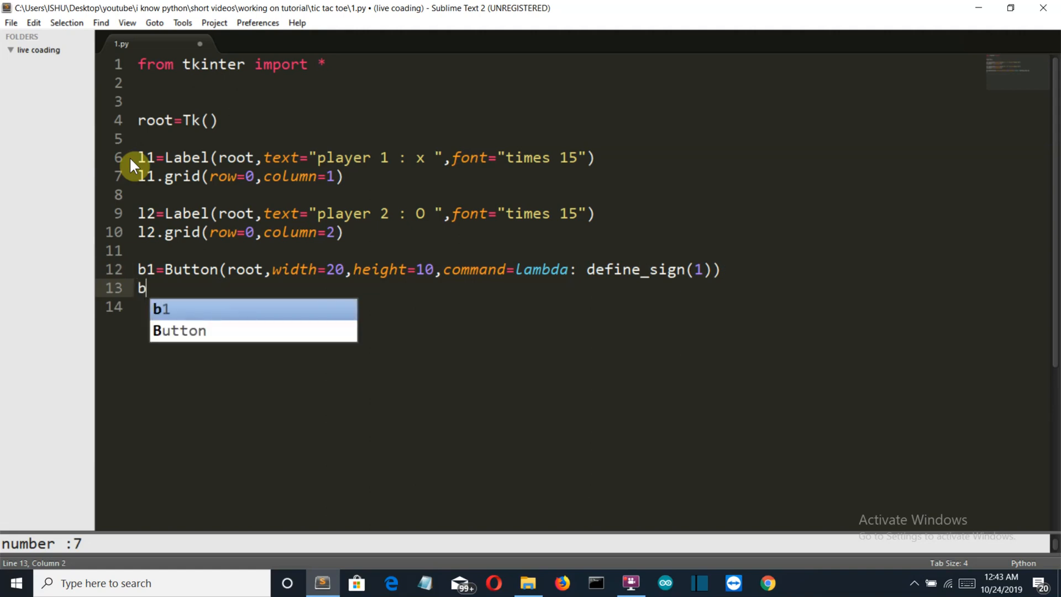
type("1.grid")
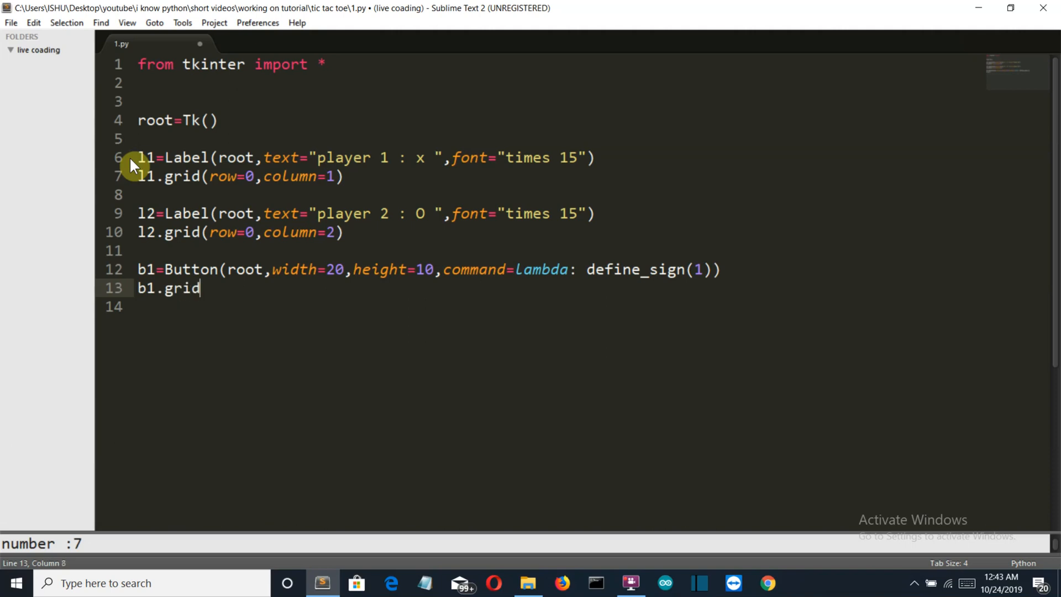
type("()")
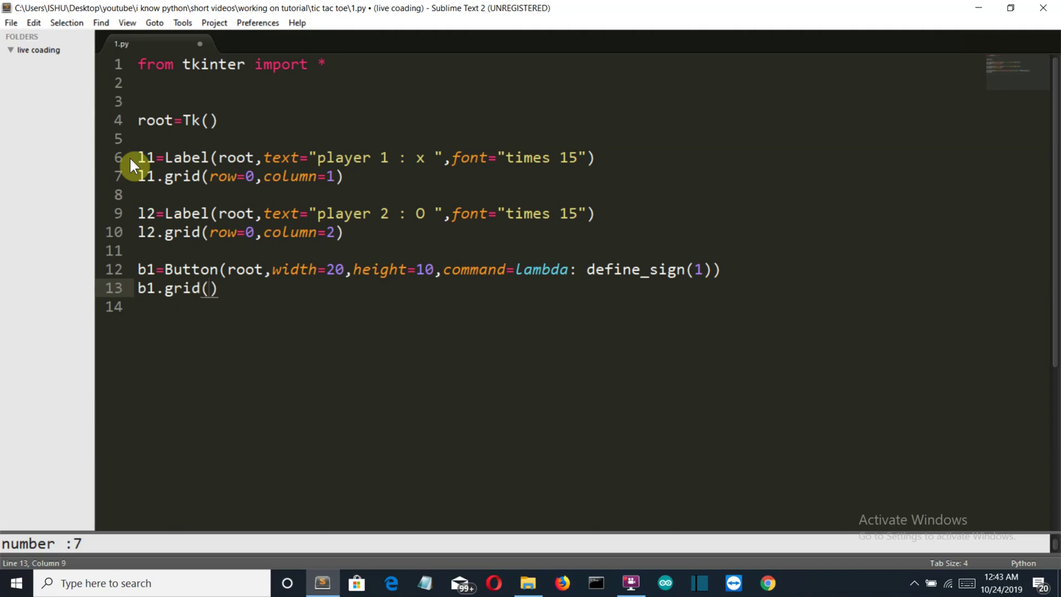
type("row=")
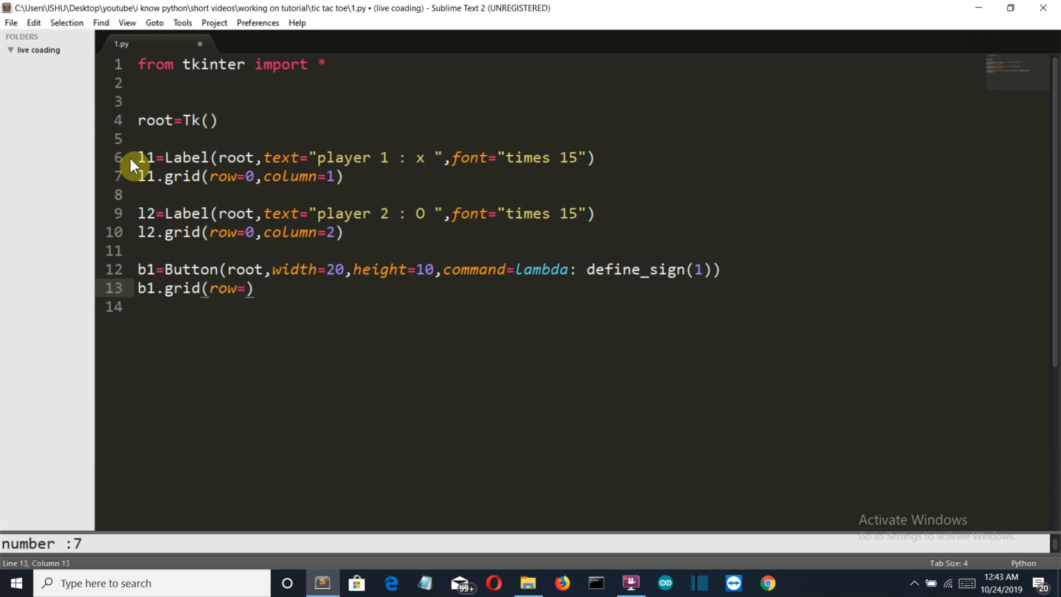
type("1,column=1")
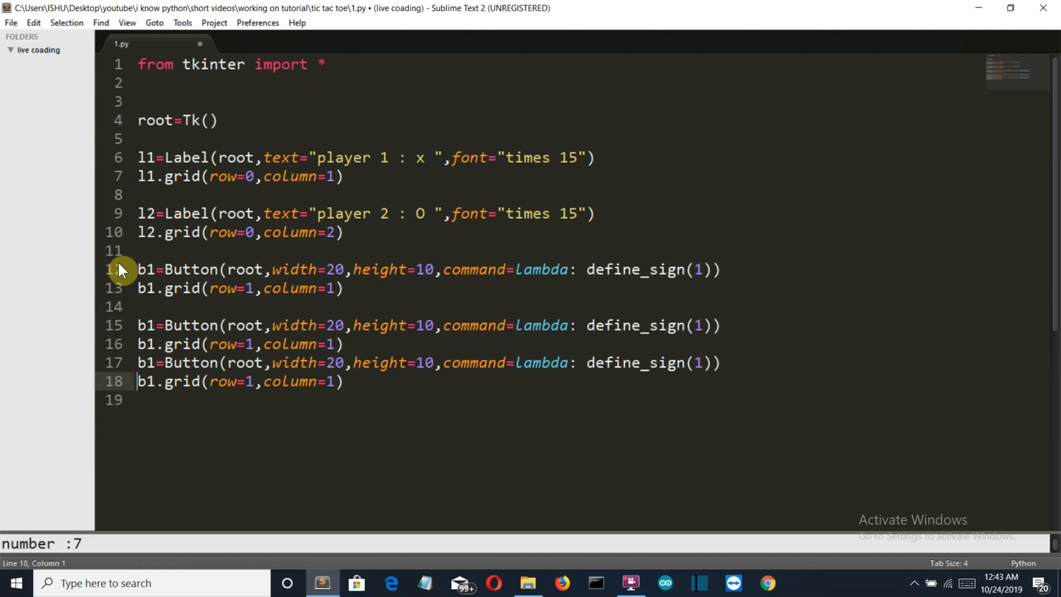
key("Enter")
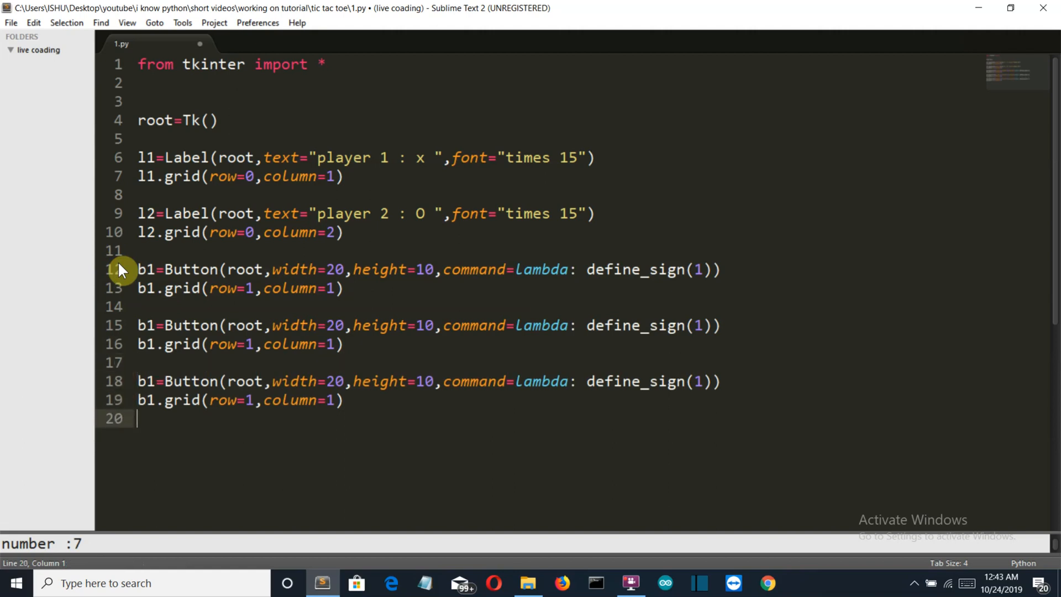
Paste more b1 button blocks and rename the copies b2 through b8
type("b1=Button(root,width=20,height=10,command=lambda: define_sign(1))")
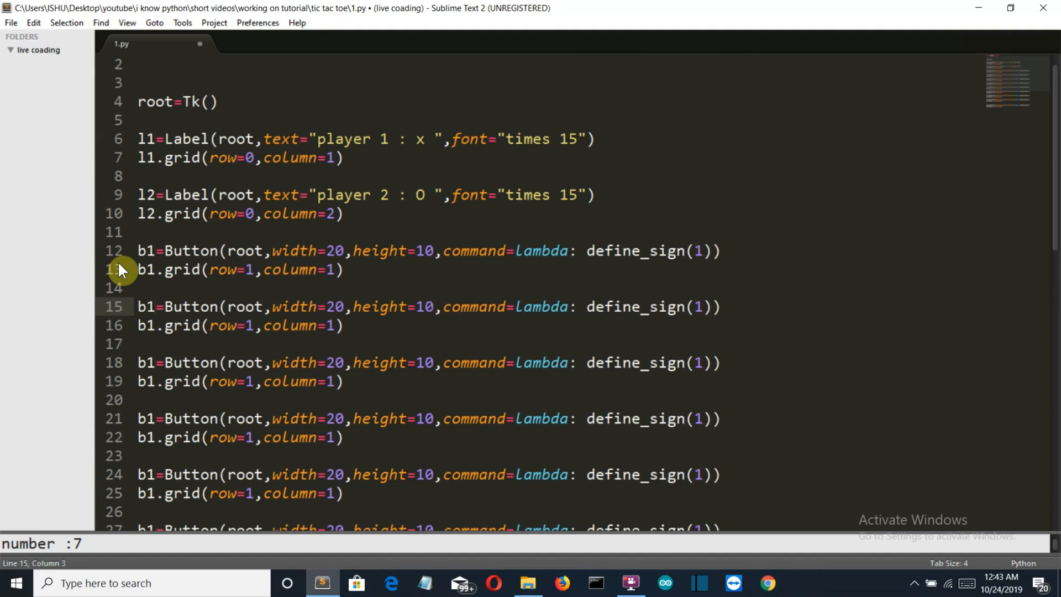
mouse_move(422, 275)
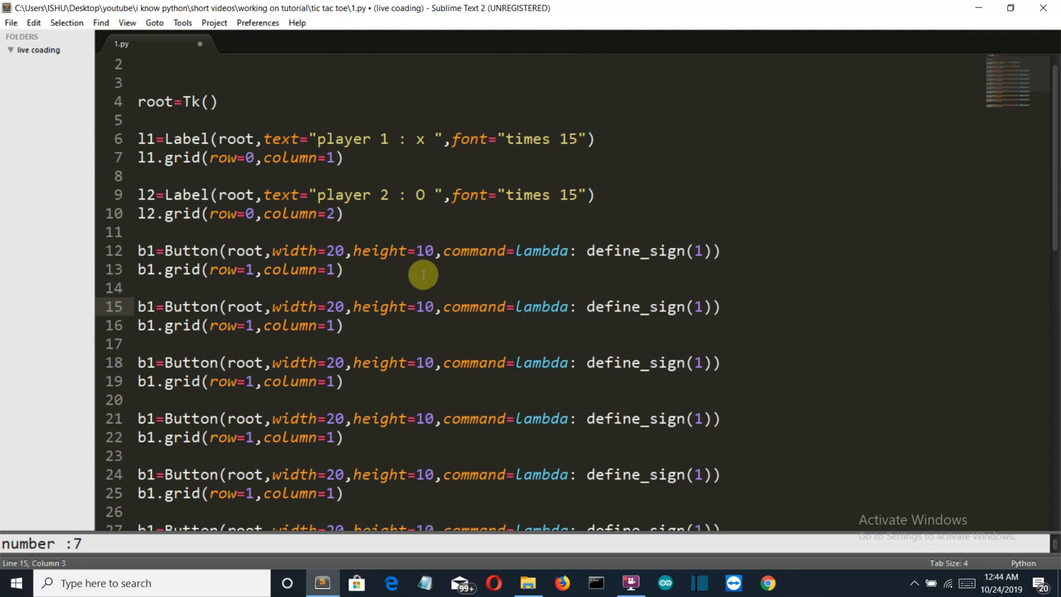
mouse_move(206, 290)
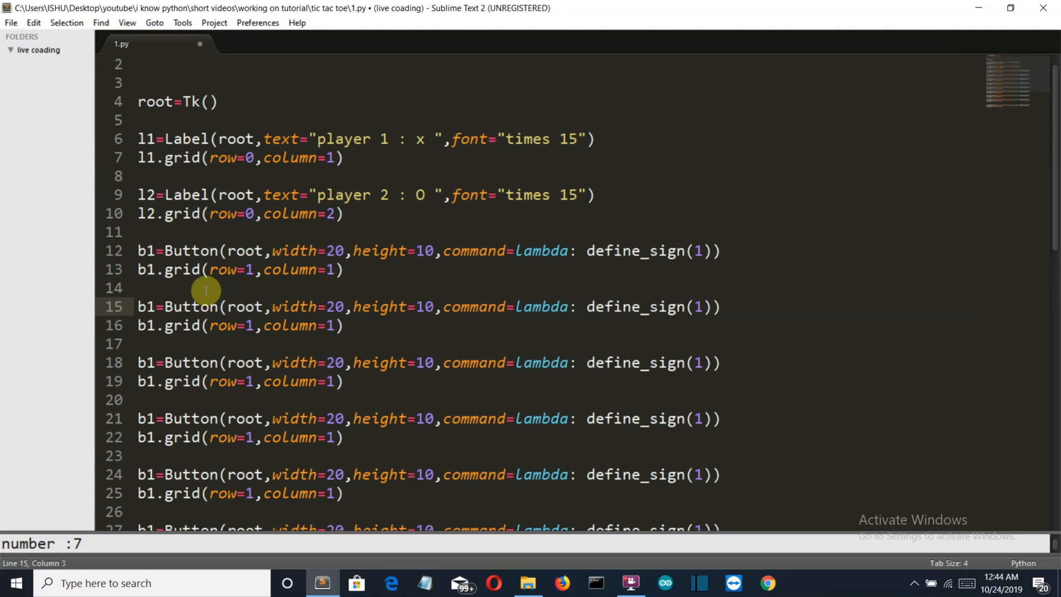
mouse_move(562, 311)
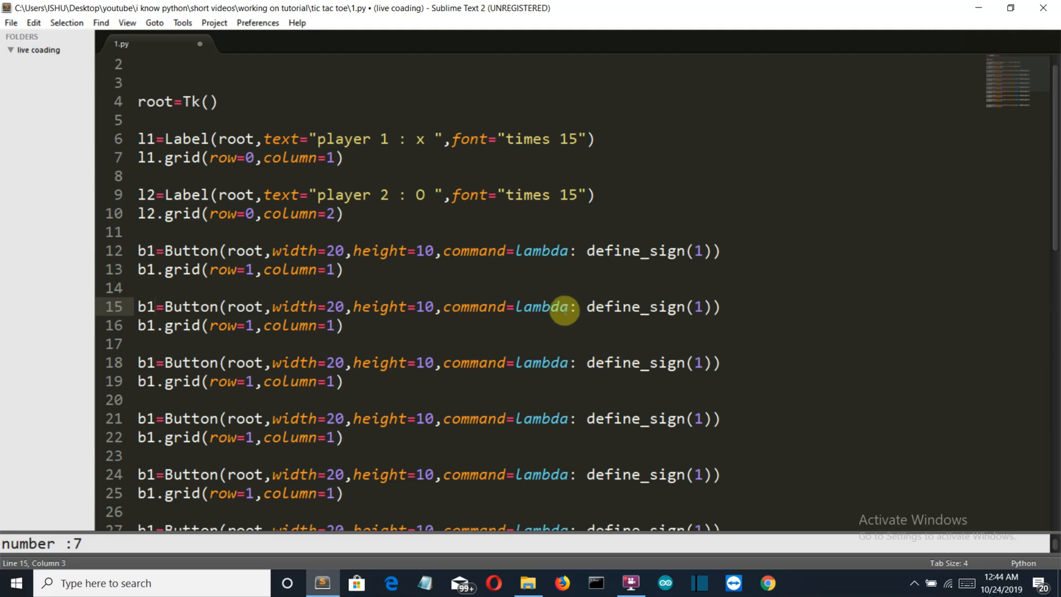
mouse_move(696, 296)
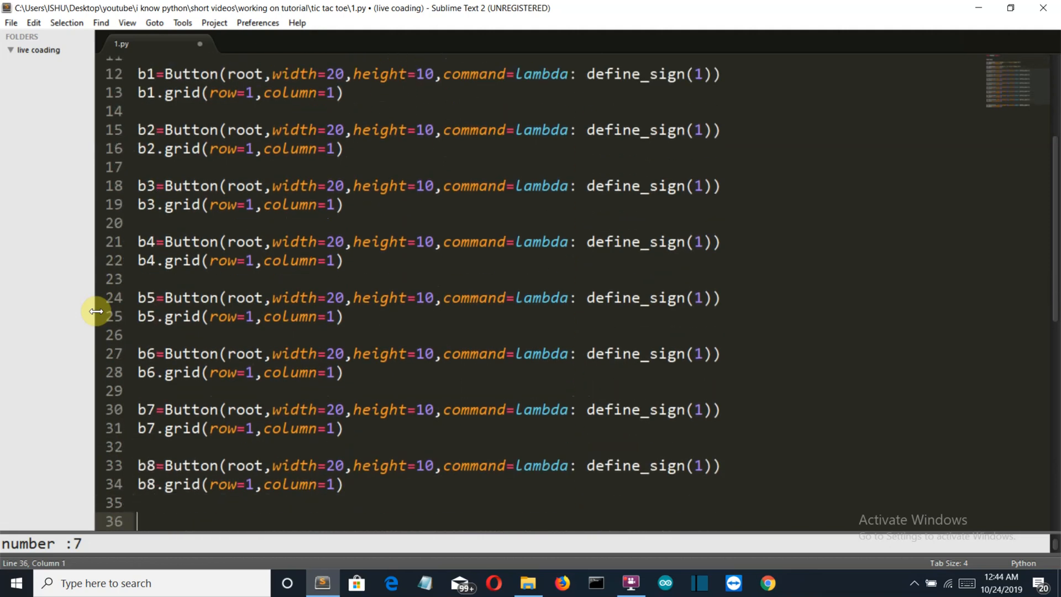
scroll("up", 3)
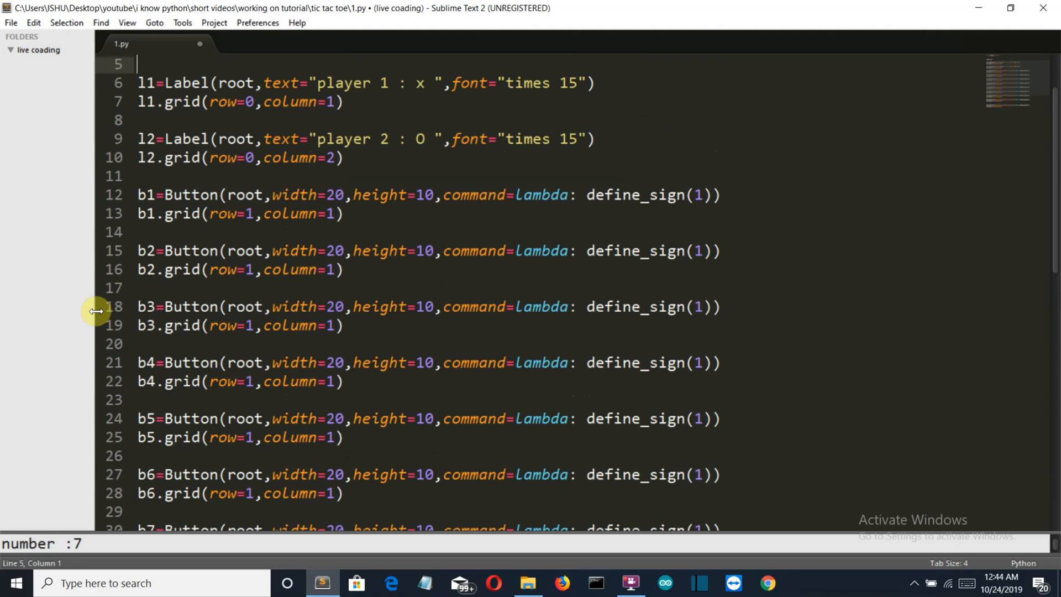
Number the define_sign calls 1–9 and set each button's grid row and column
left_click(607, 250)
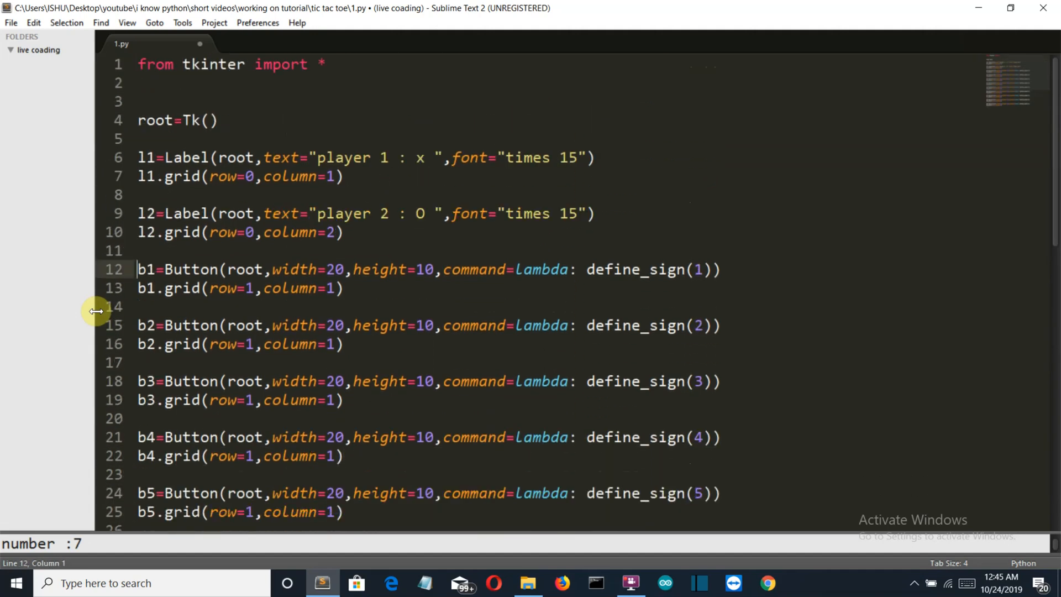
left_click(334, 288)
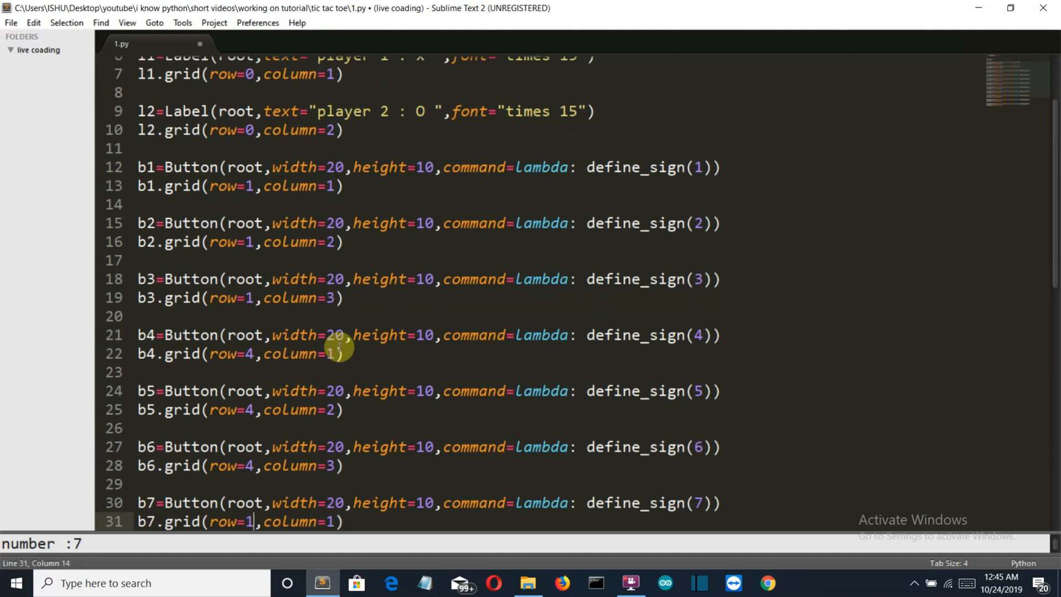
key("Backspace")
type("8")
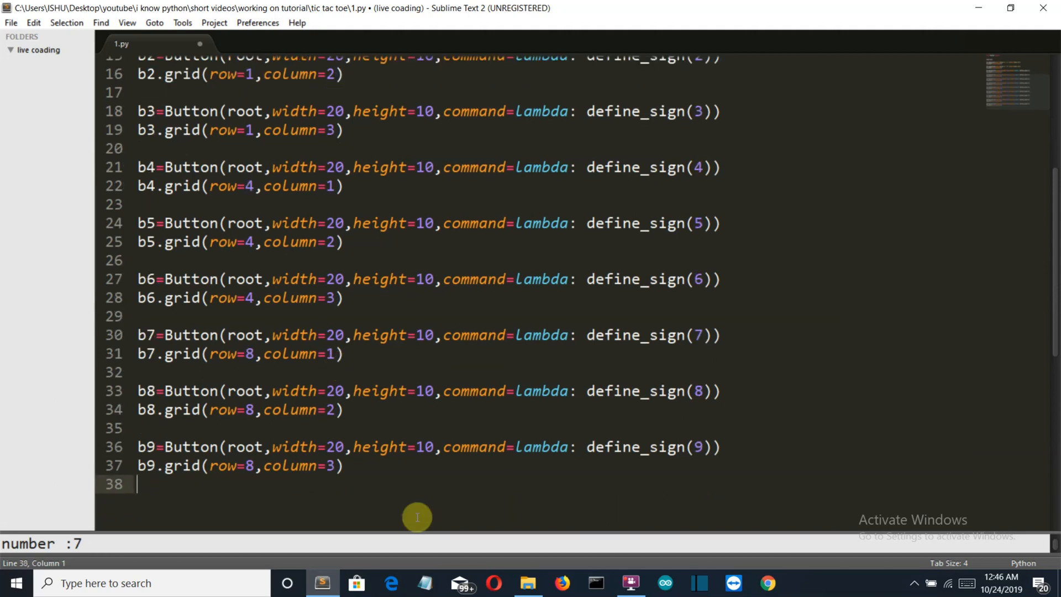
Add root.mainloop() below the button blocks
key("enter")
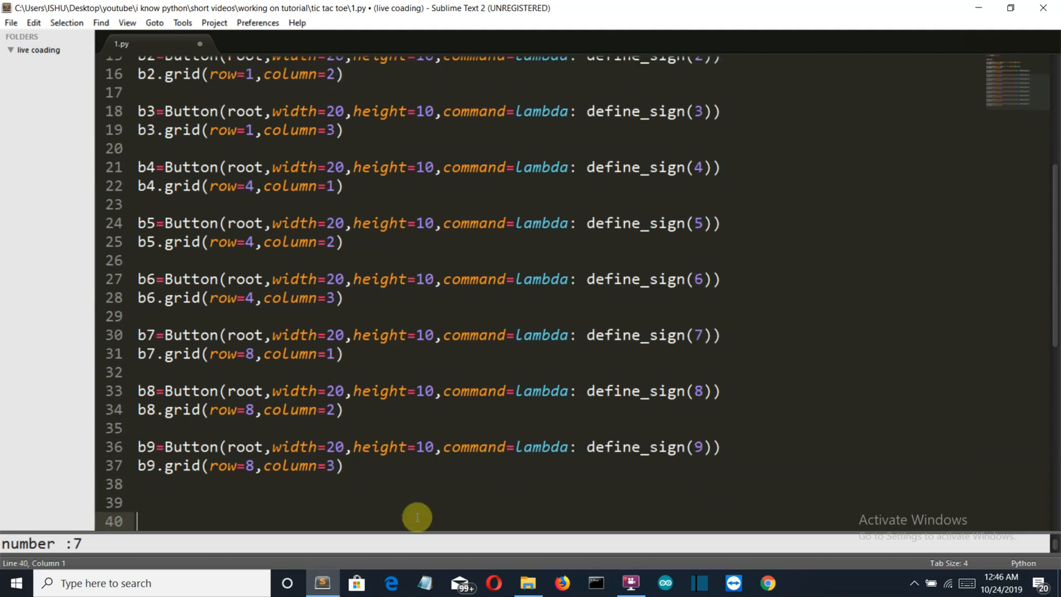
type("root")
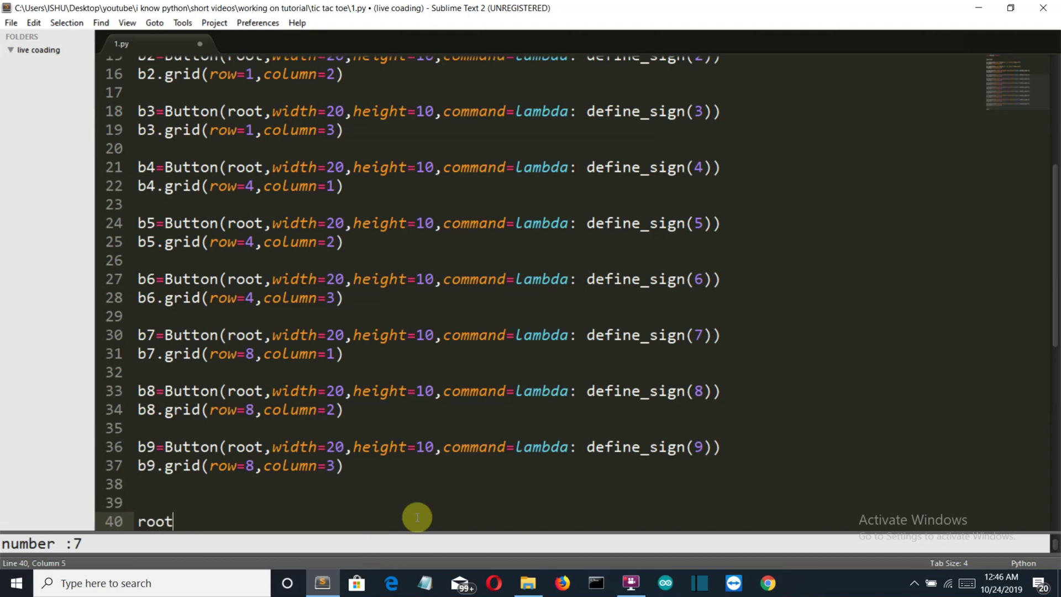
type(".mai")
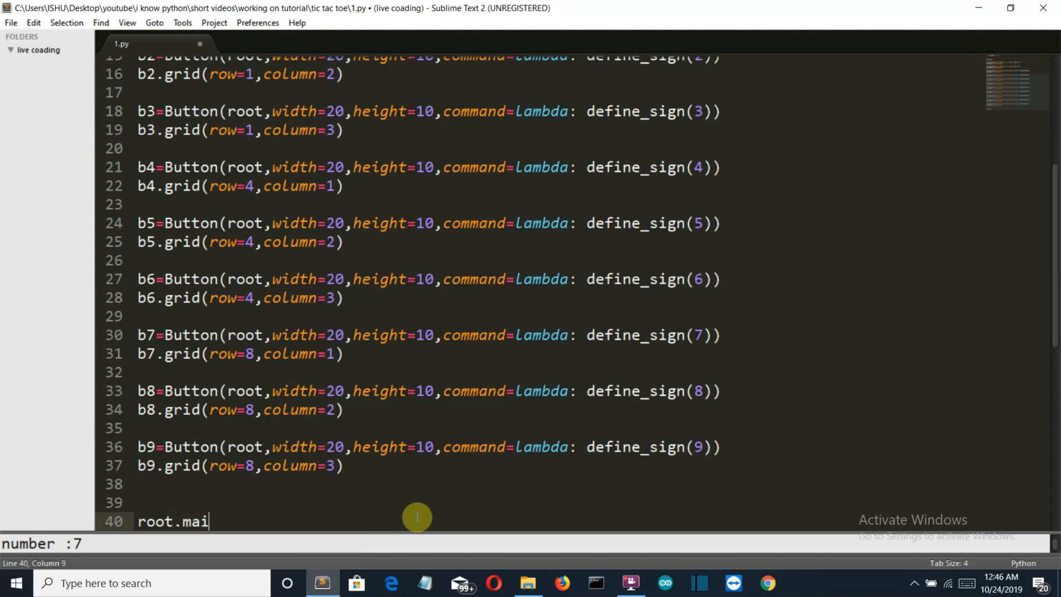
type("nloop")
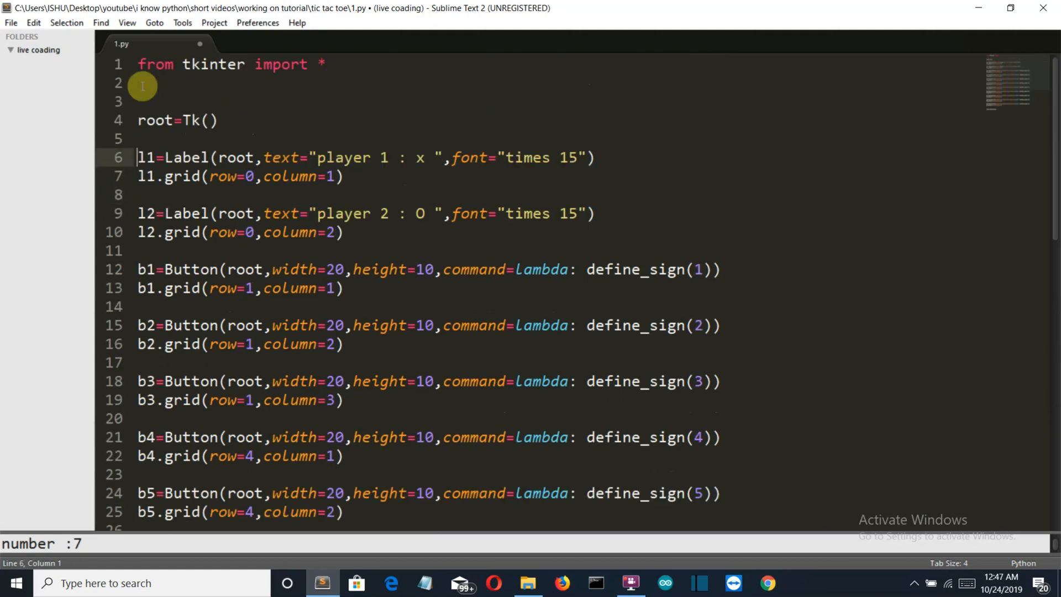
Declare y="", x=2, player_1=[] and player_2=[] below the tkinter import
left_click(142, 85)
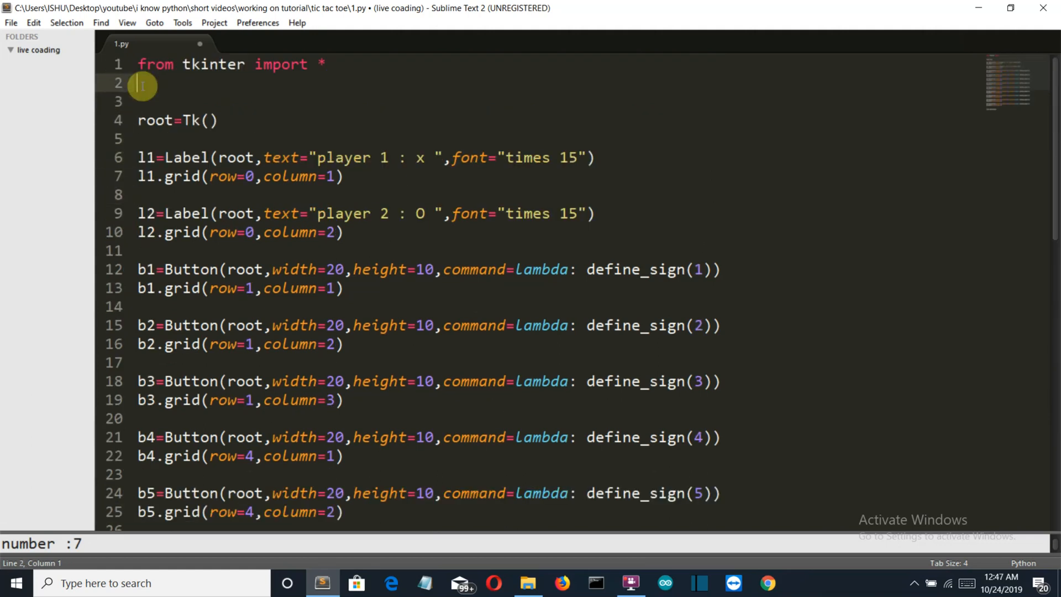
key("Enter")
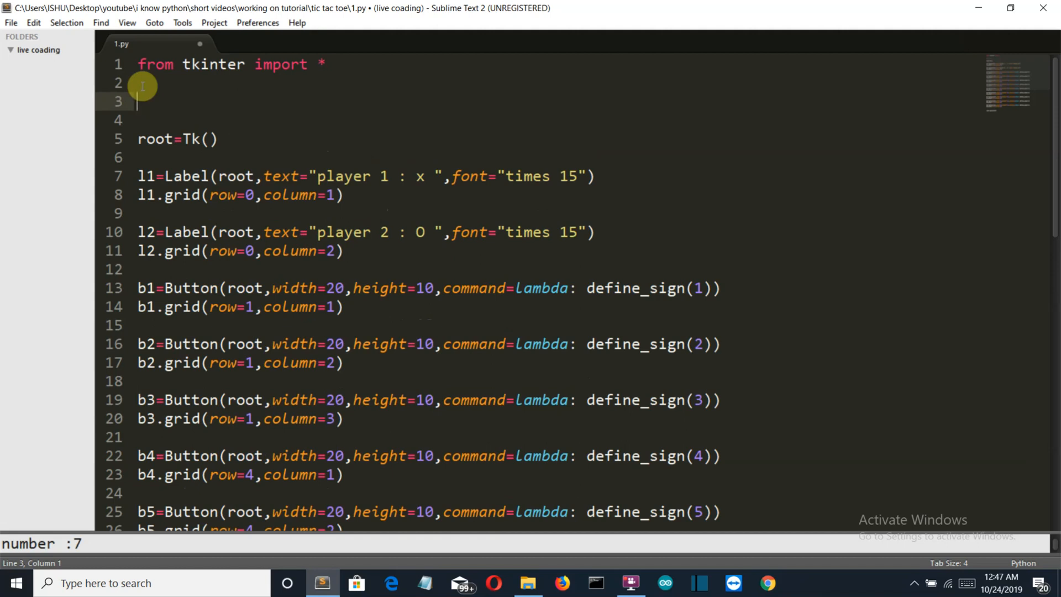
type("y=\"")
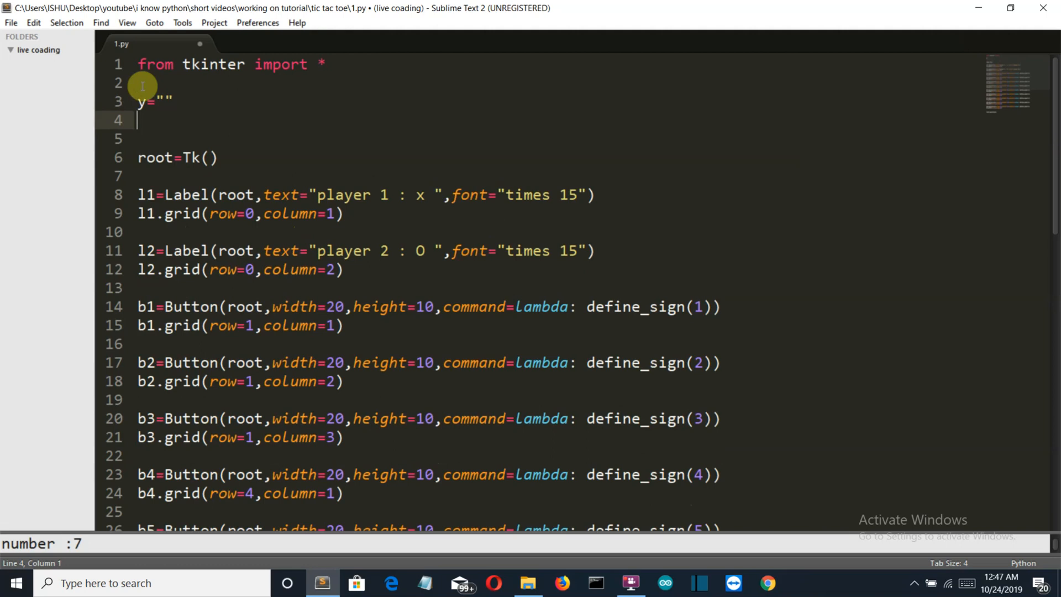
type("x=2")
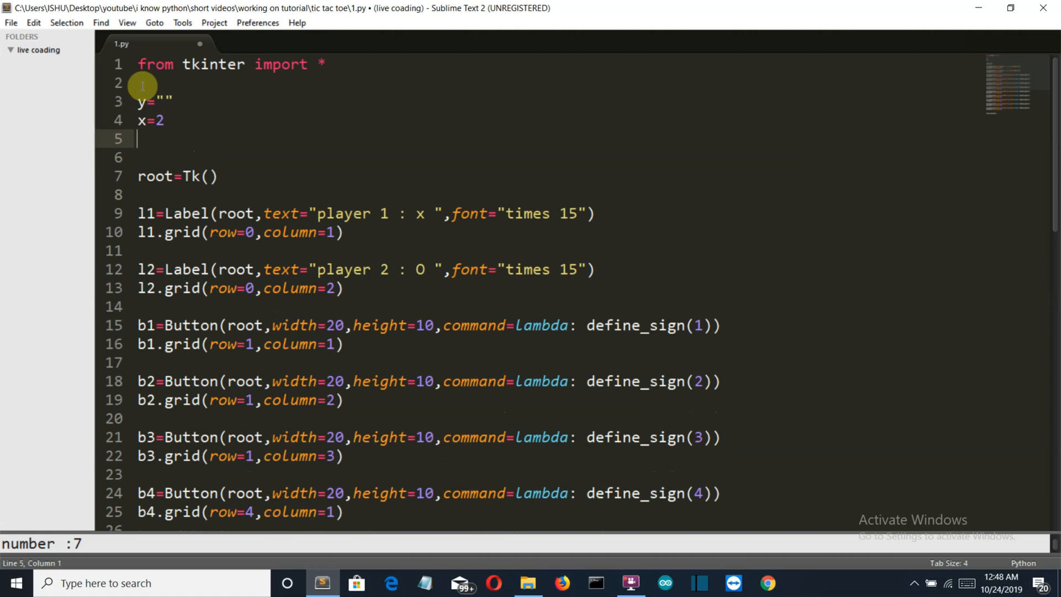
type("player1")
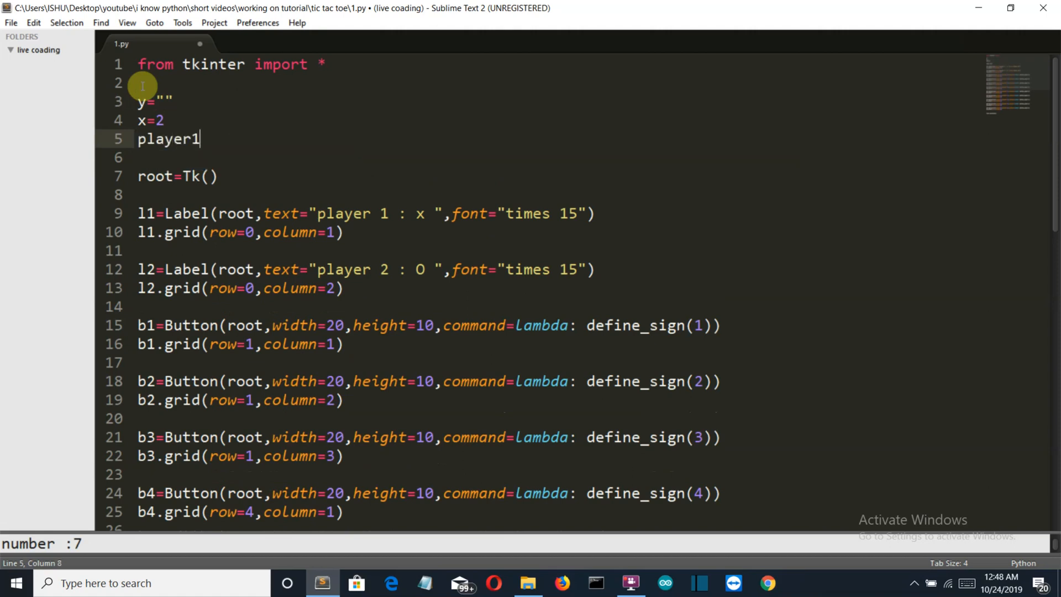
type("_")
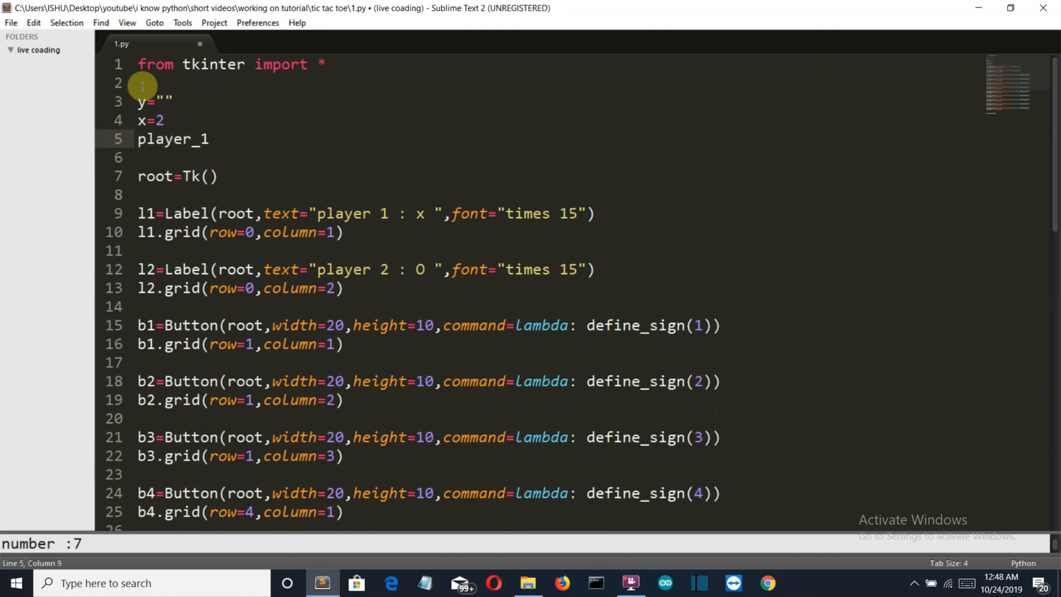
type("=[]")
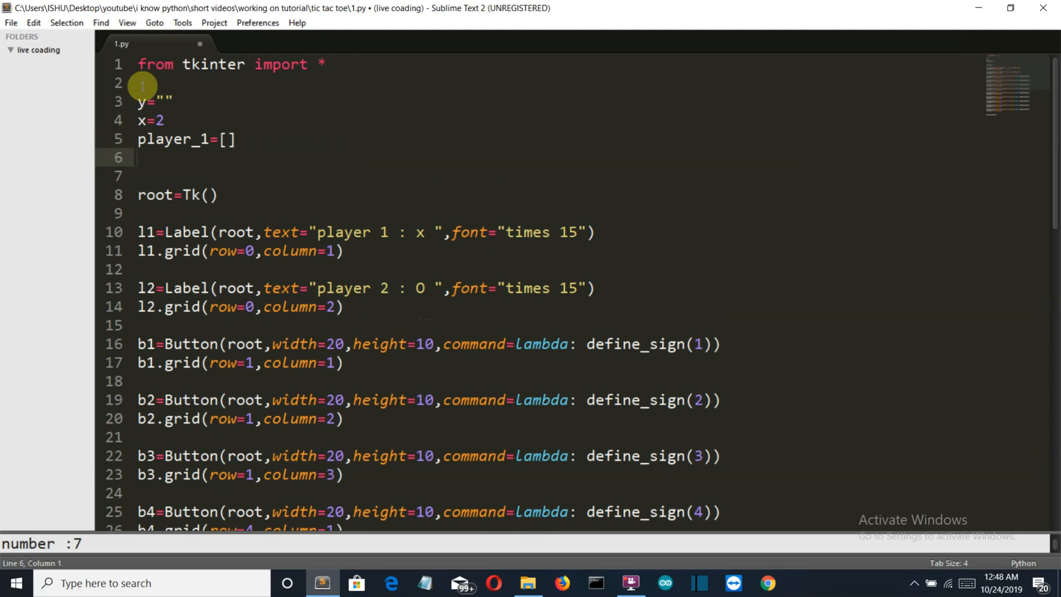
type("player")
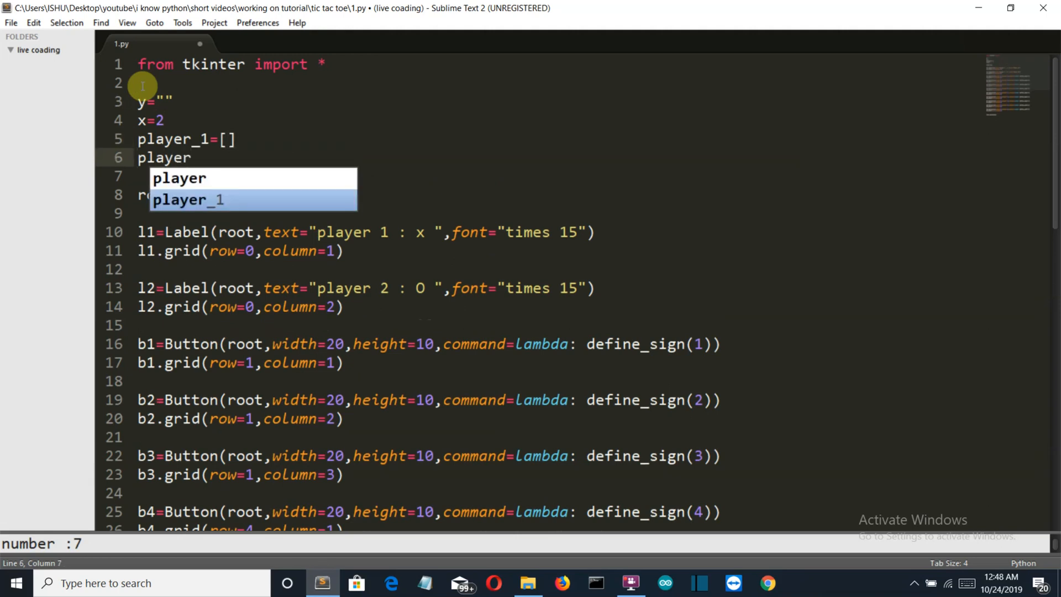
type("_2=")
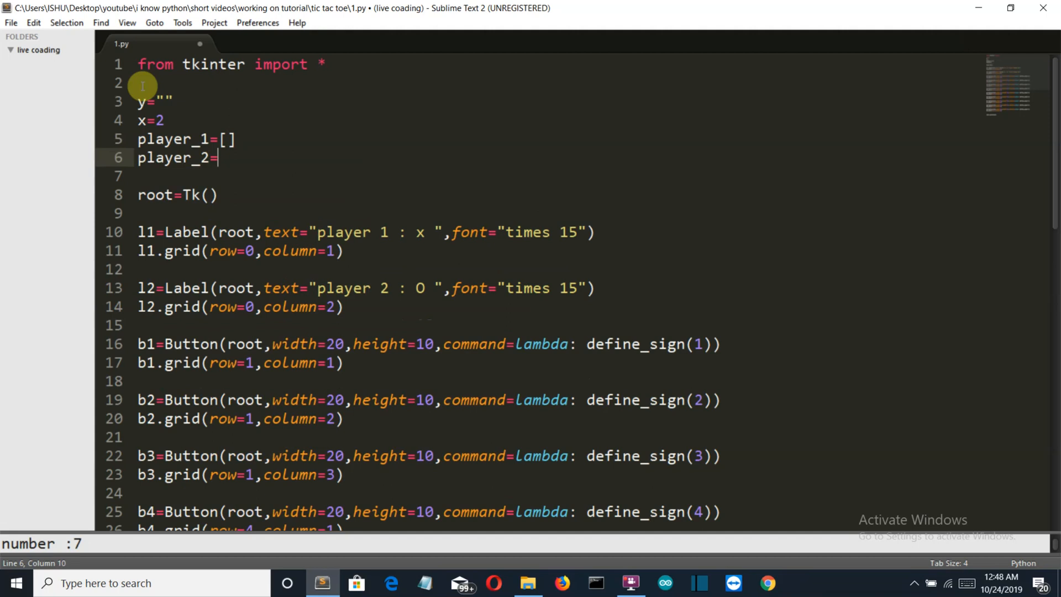
type("[]")
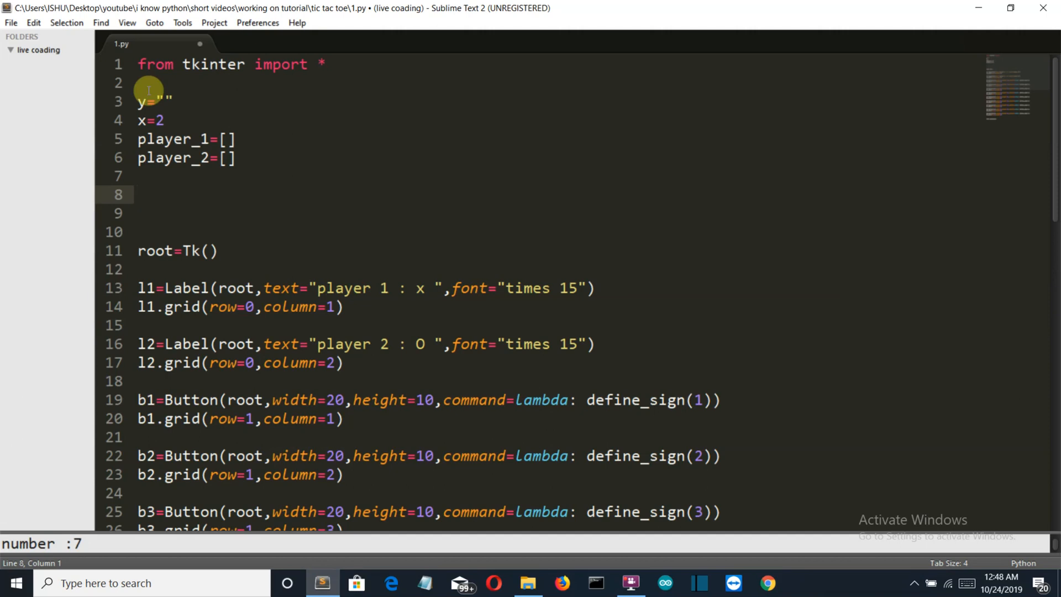
left_click(139, 194)
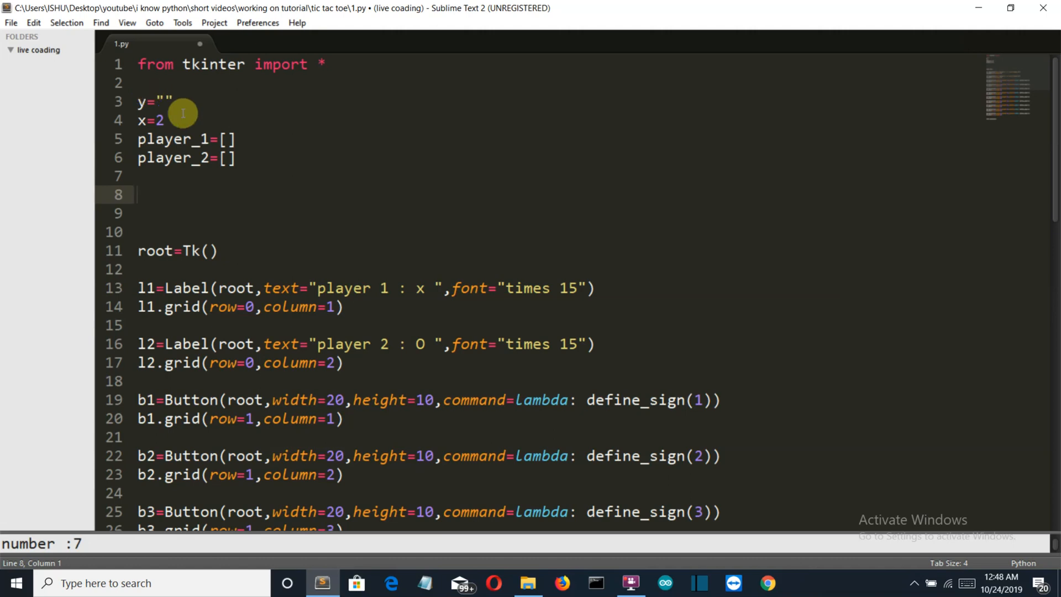
mouse_move(216, 163)
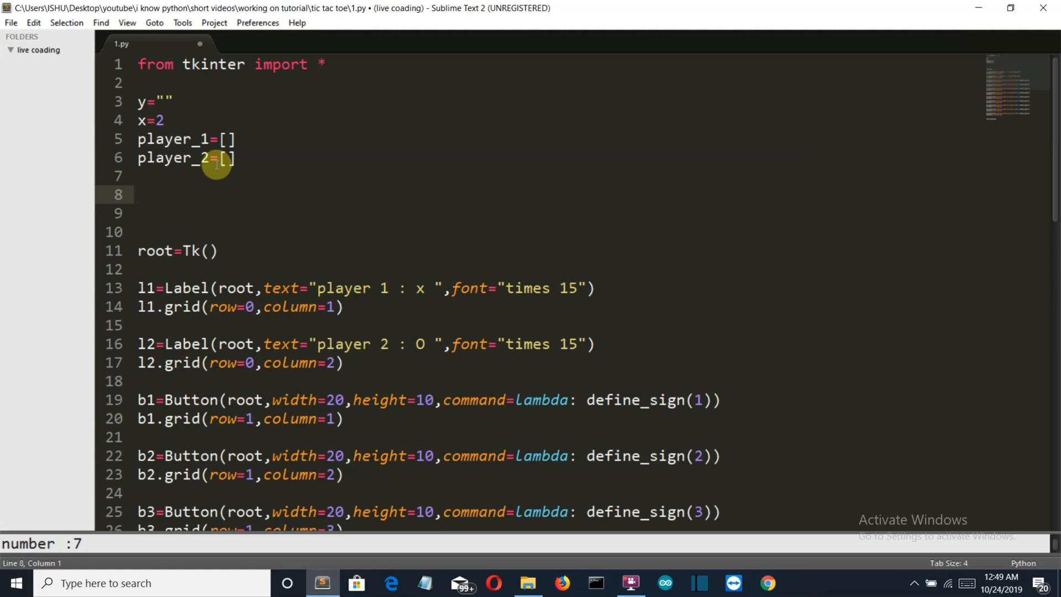
Define define_sign() with 'global x,y' and 'global player_1,player_2' lines
type("def")
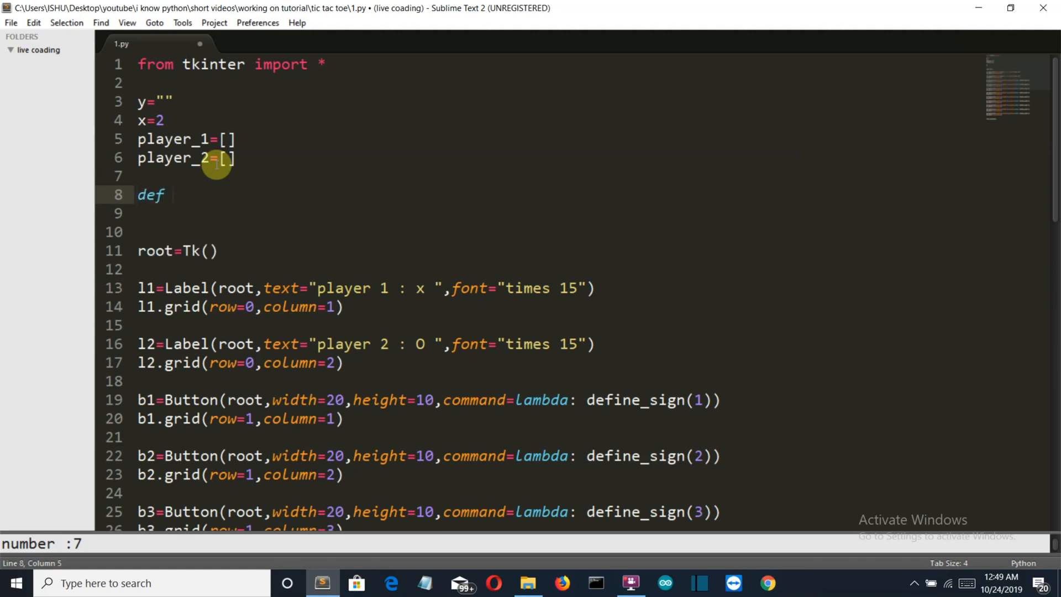
type("de")
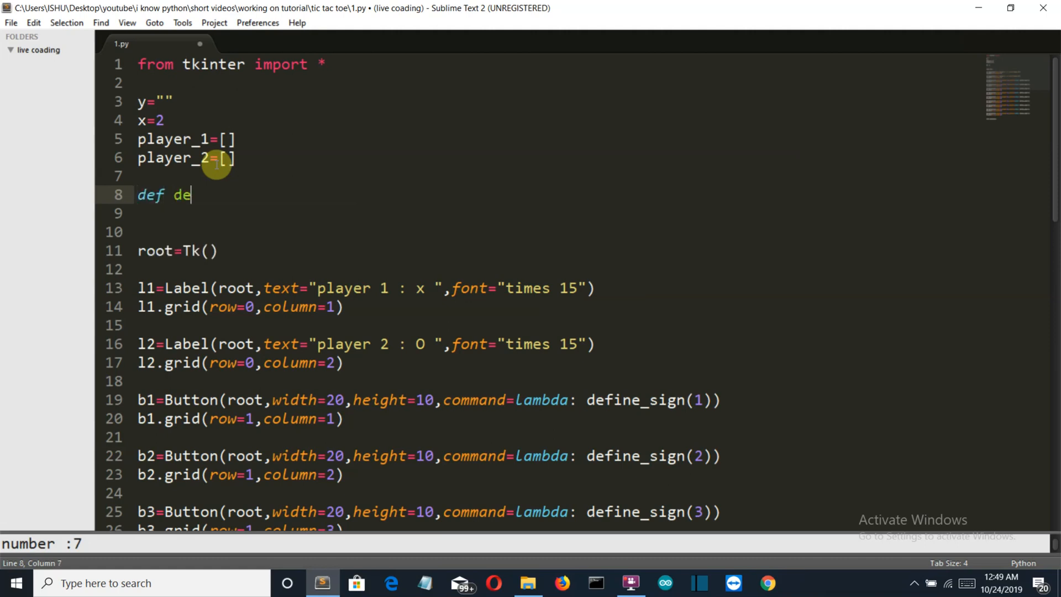
type("fine_")
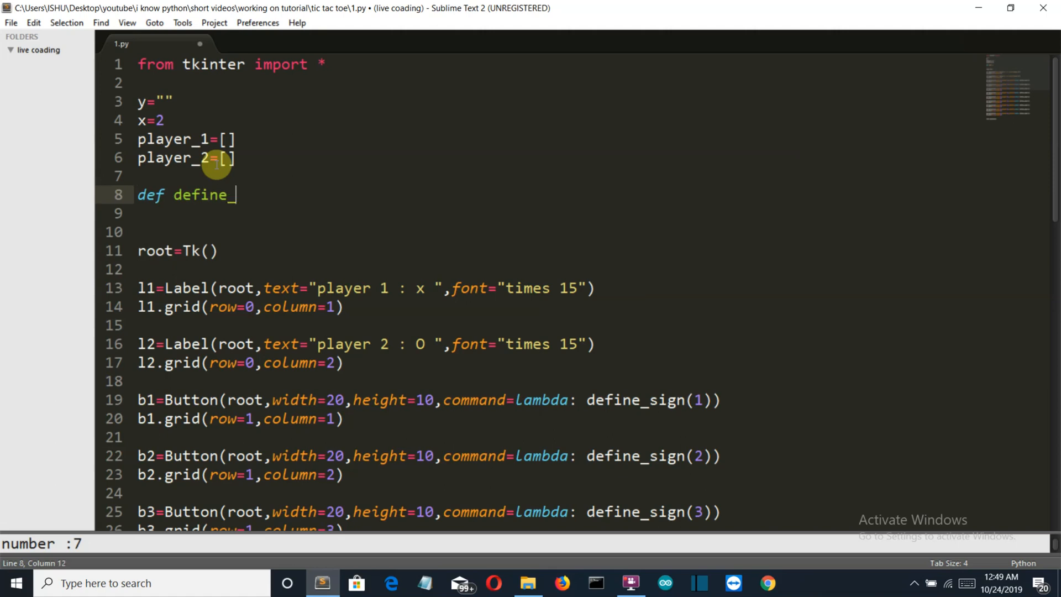
type("sign():")
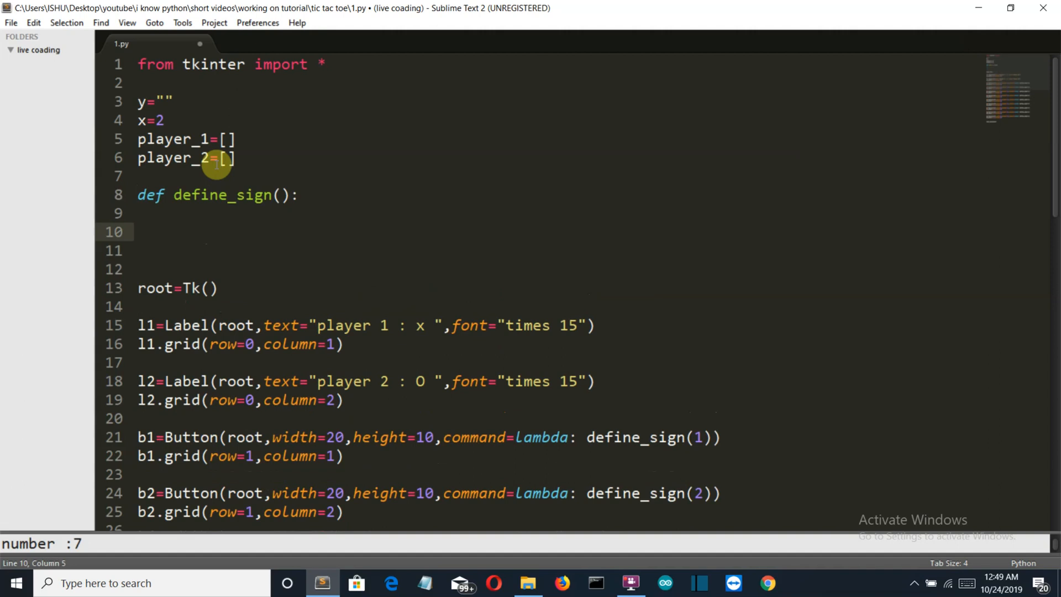
type("global x")
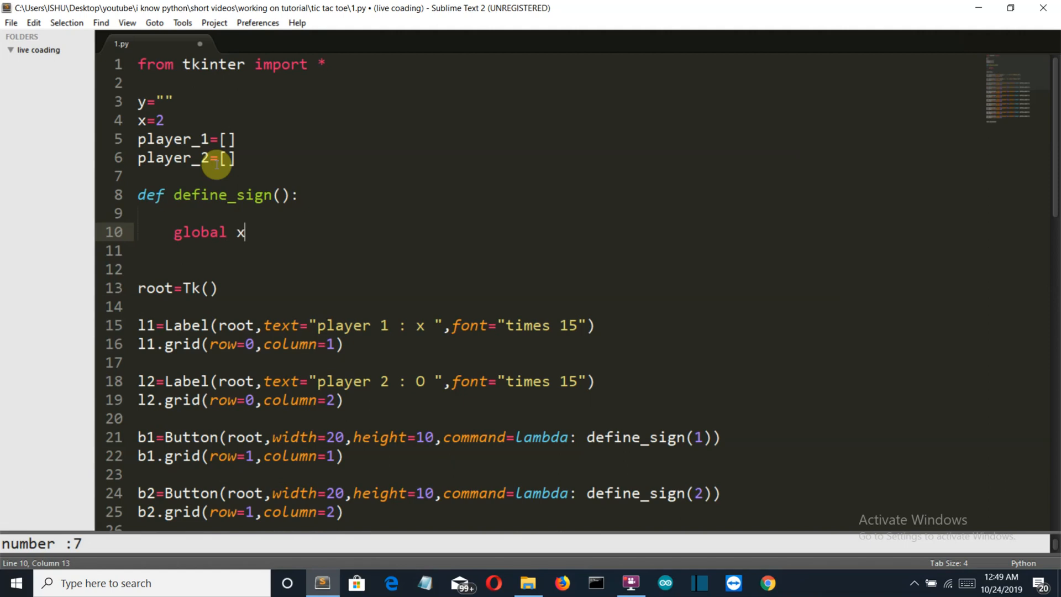
type(",y")
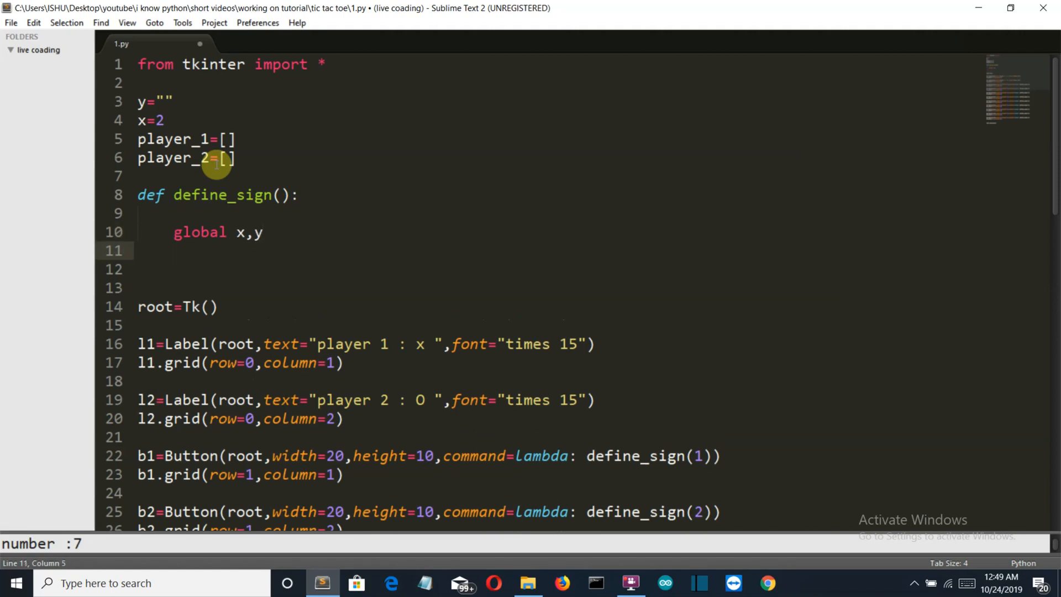
type("global")
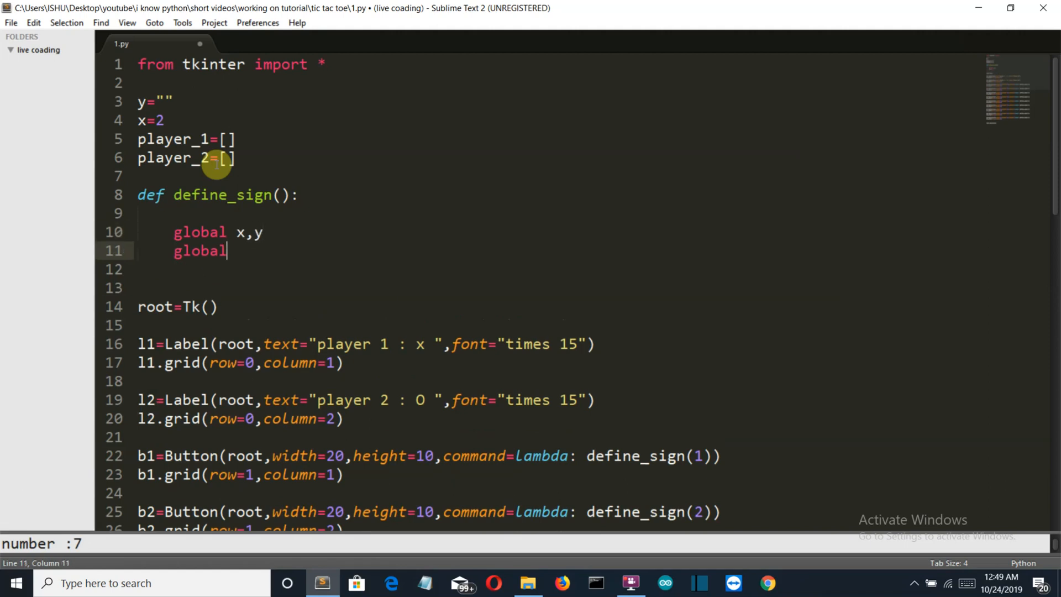
type("player_1")
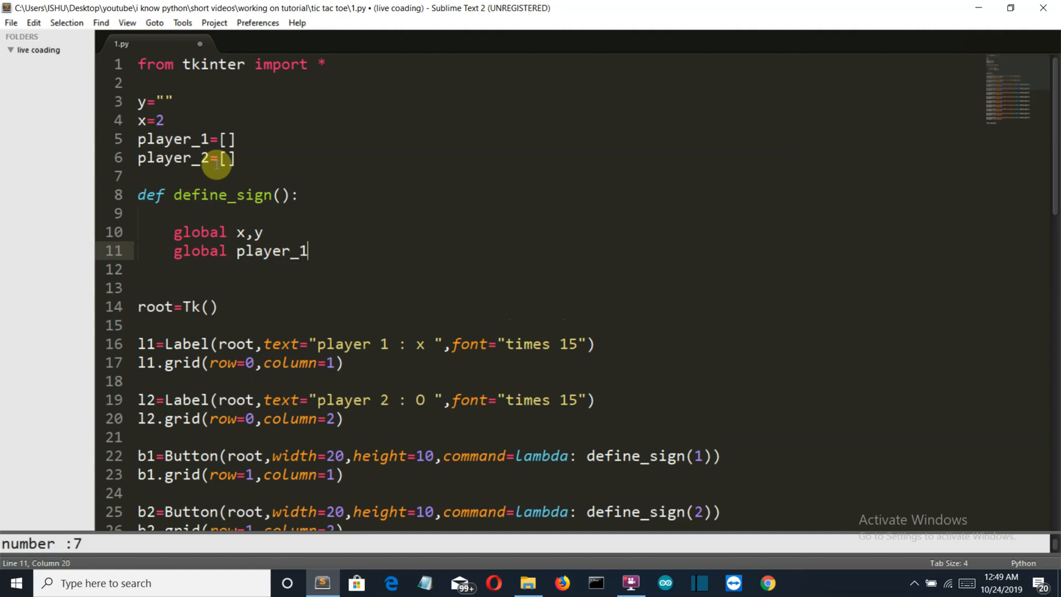
type(",player_2")
type("if")
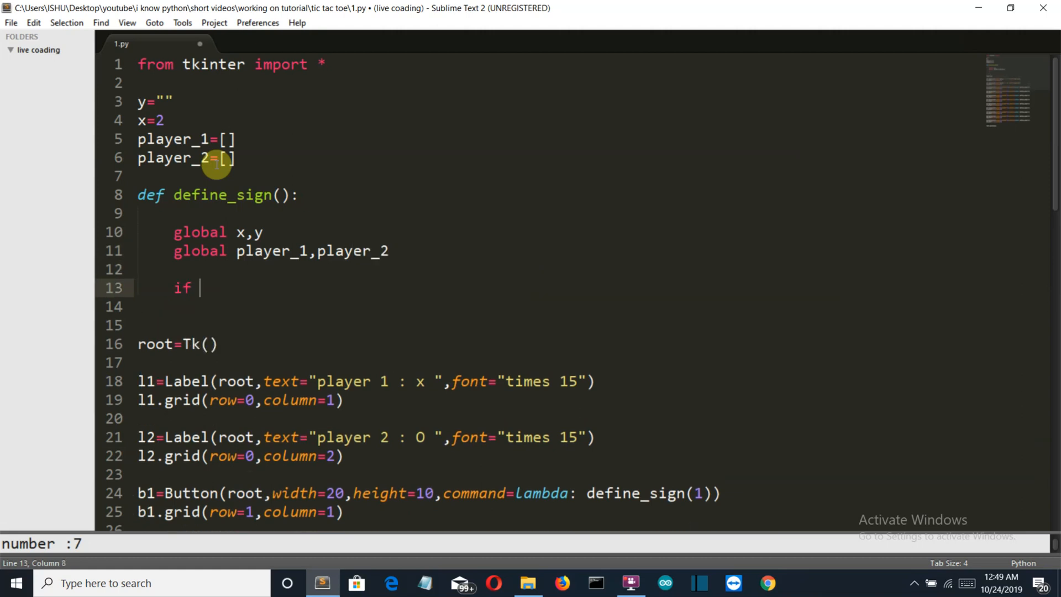
mouse_move(1057, 128)
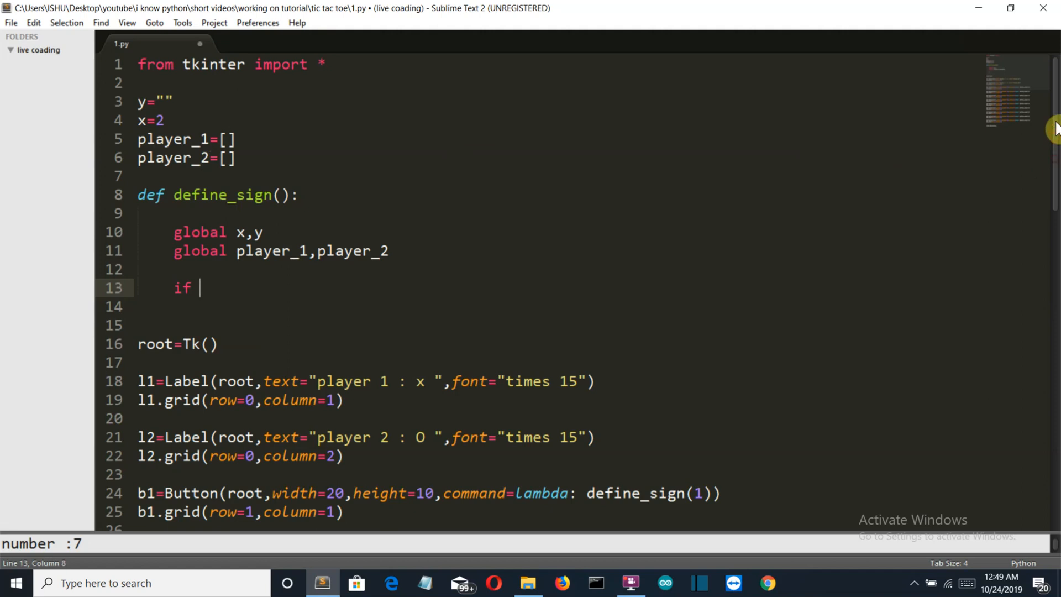
left_click(281, 195)
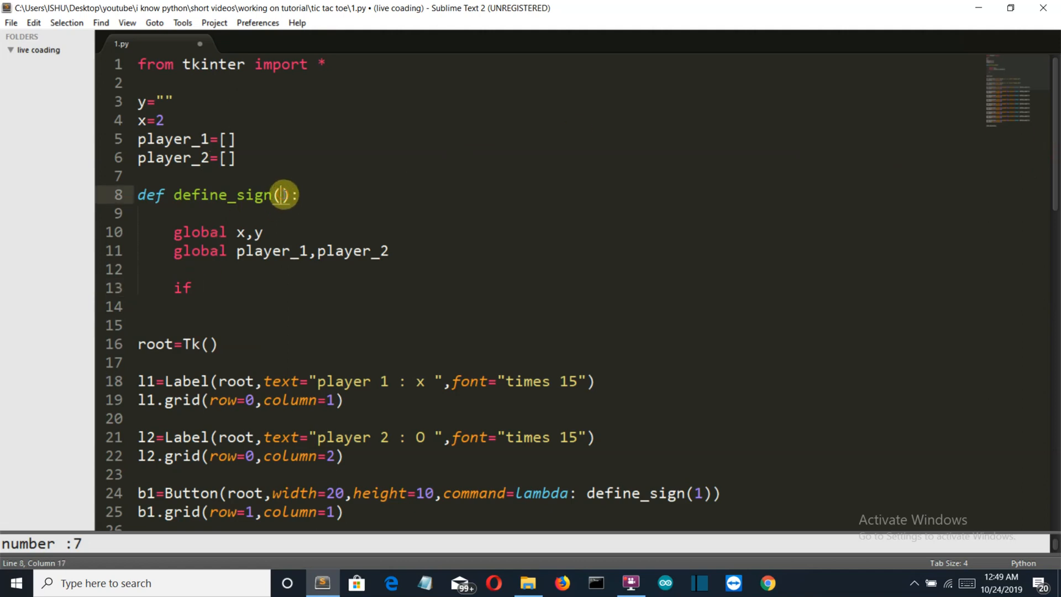
Add a number parameter to define_sign, checking the buttons' lambda calls below
type("number")
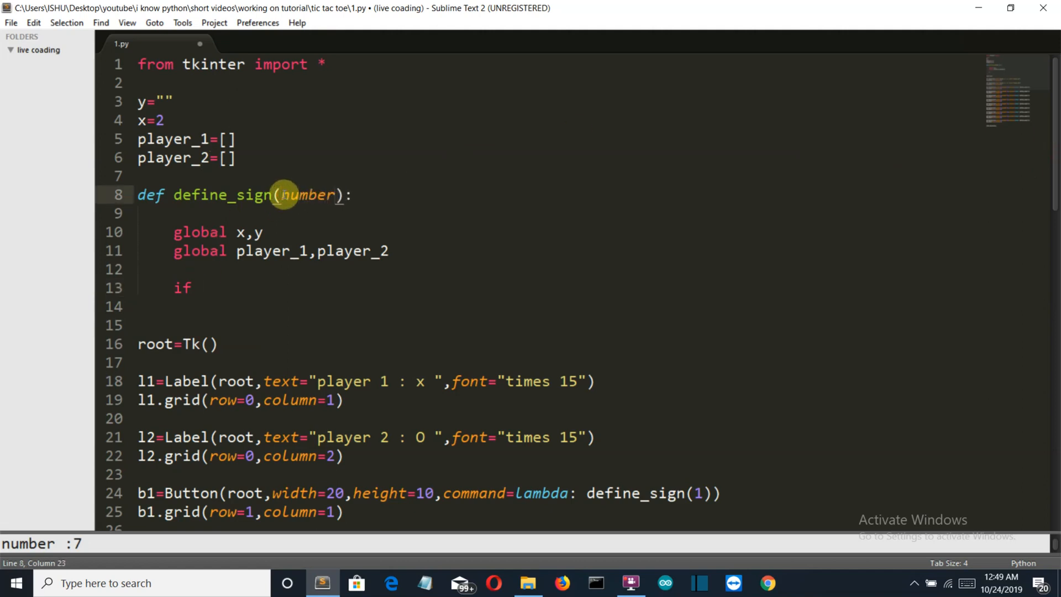
scroll("down", 3)
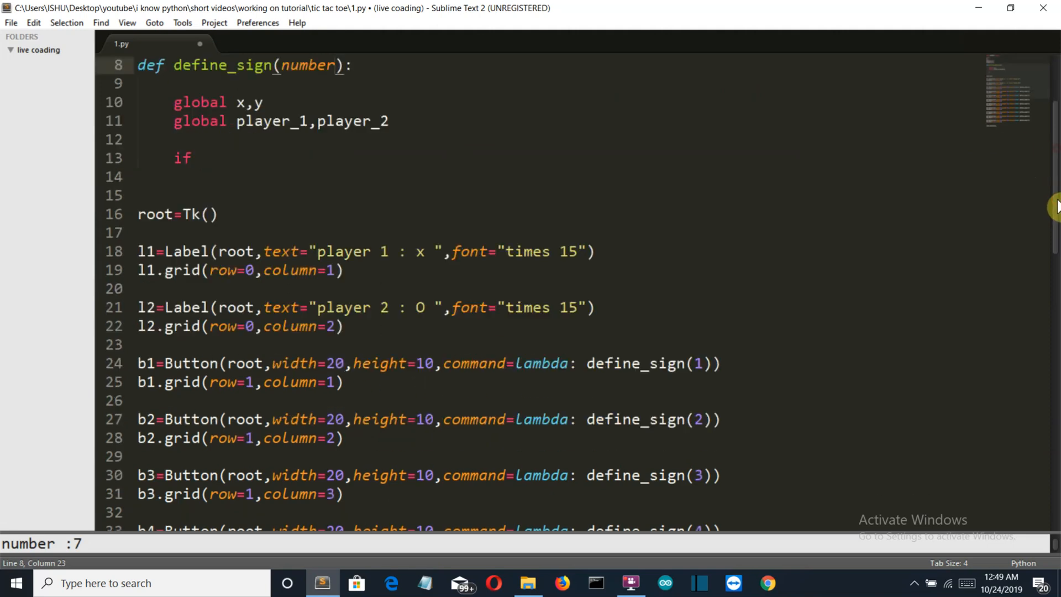
scroll("down", 3)
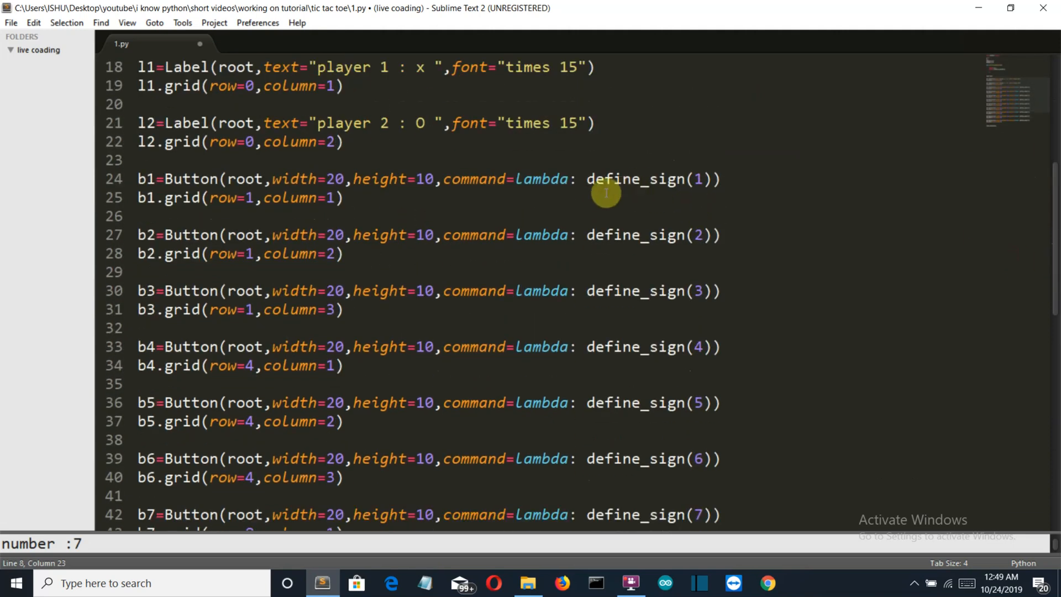
mouse_move(696, 179)
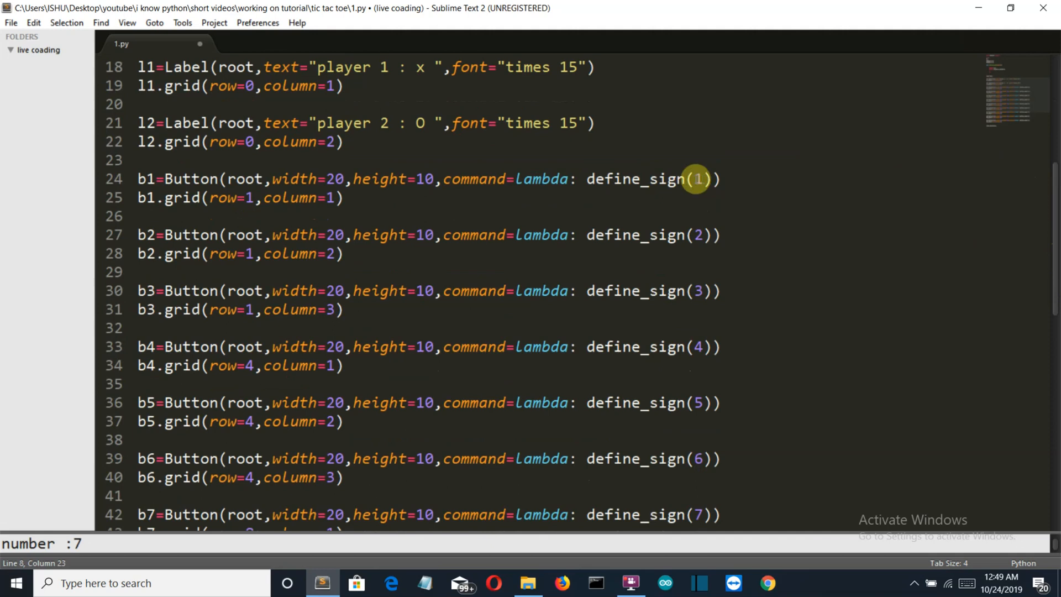
mouse_move(412, 79)
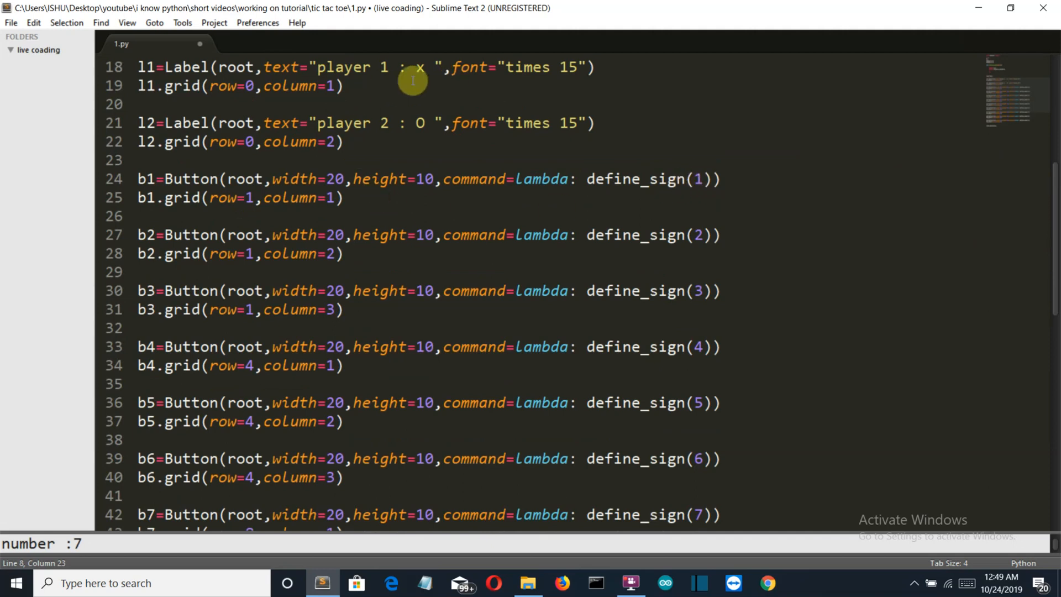
mouse_move(692, 235)
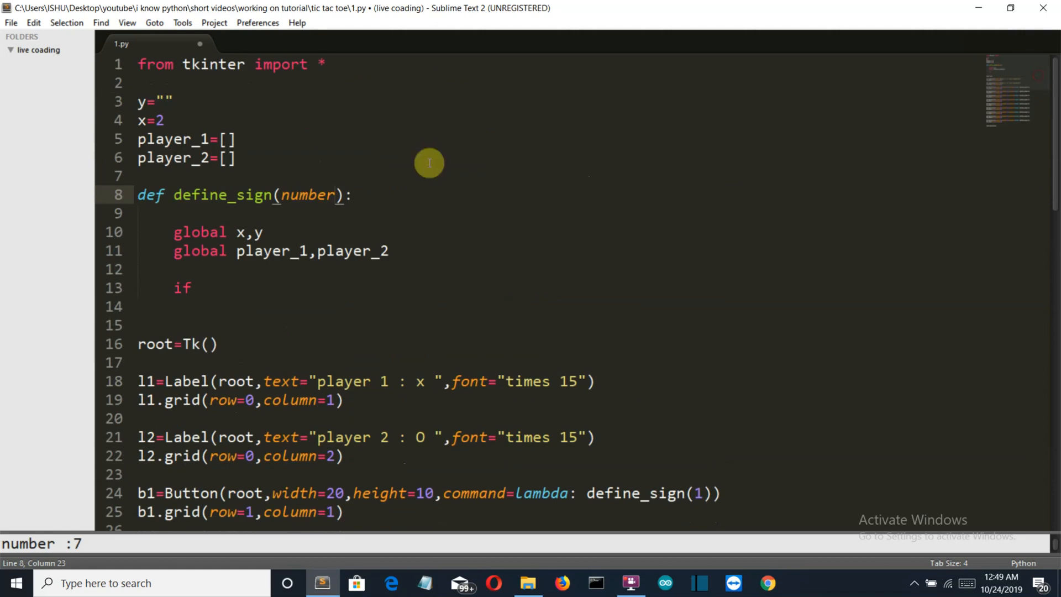
mouse_move(330, 206)
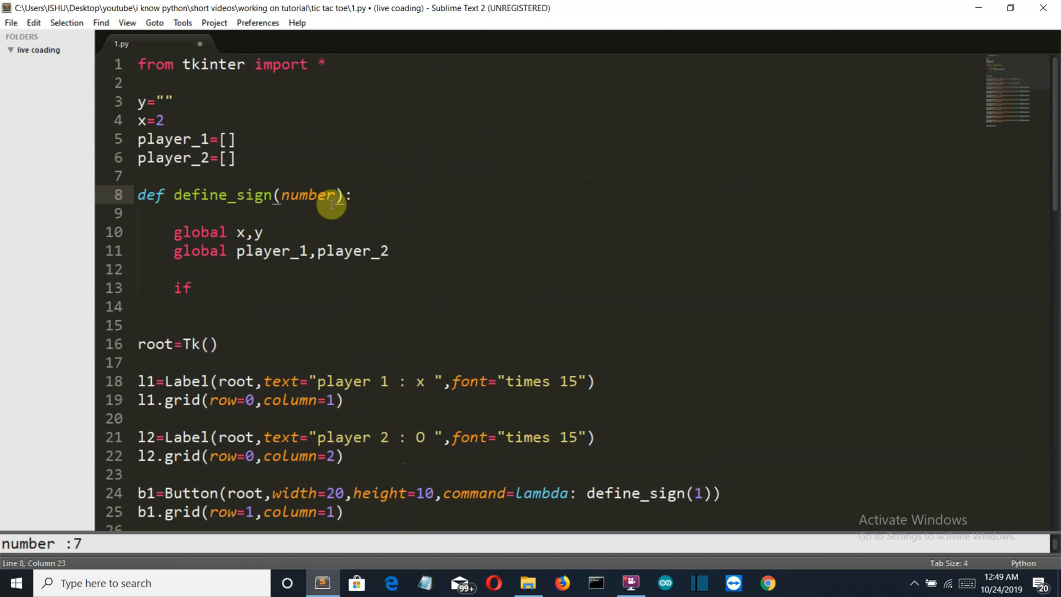
left_click(199, 288)
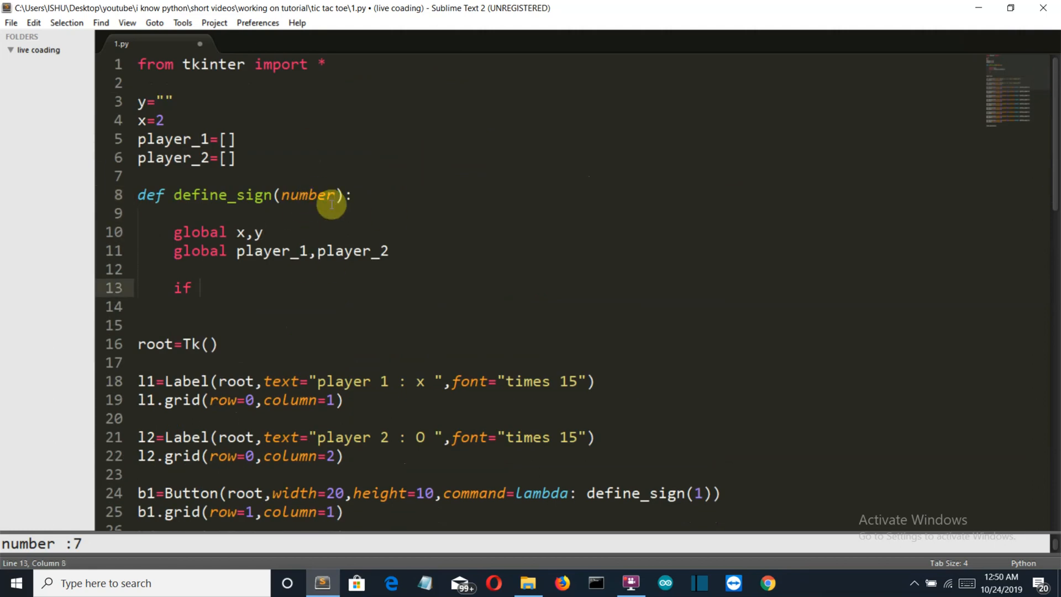
Add the number==1 check and an 'if x%2==0:' condition for even x
type("number=")
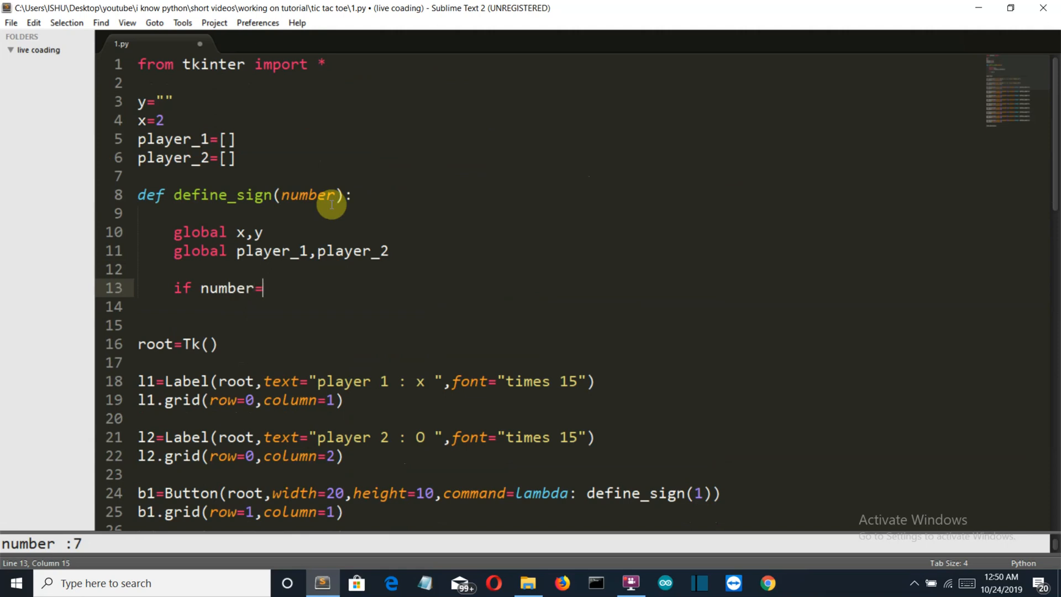
type("=1:")
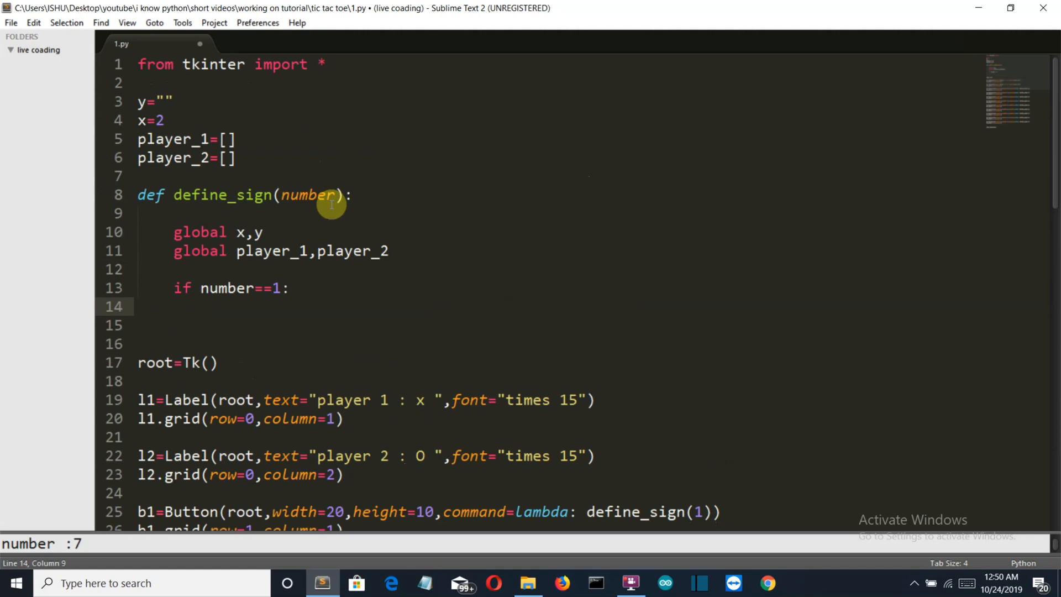
type("if x")
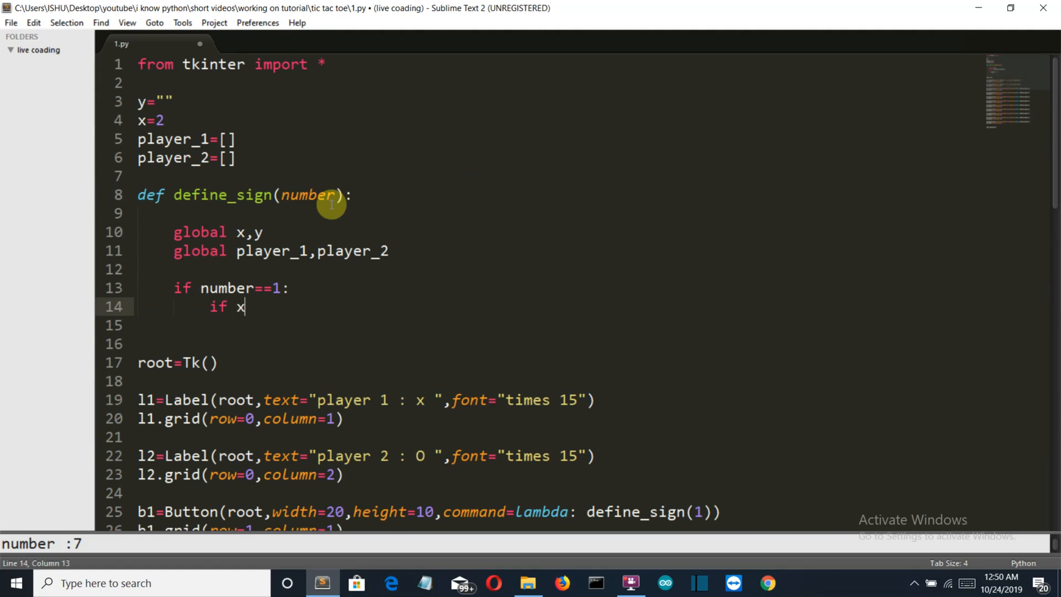
type("%2")
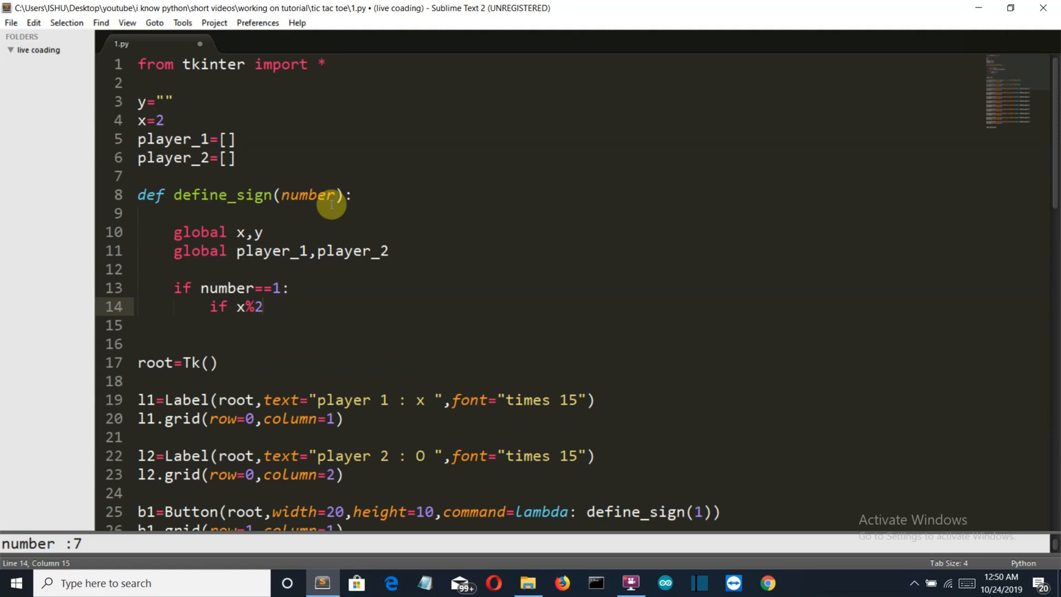
type("==")
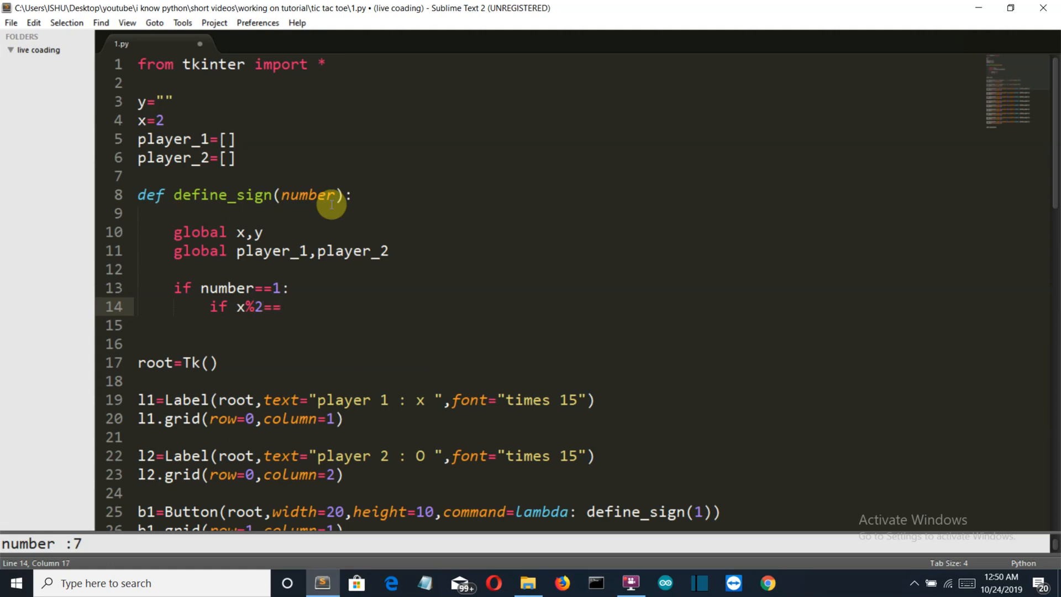
type("0:")
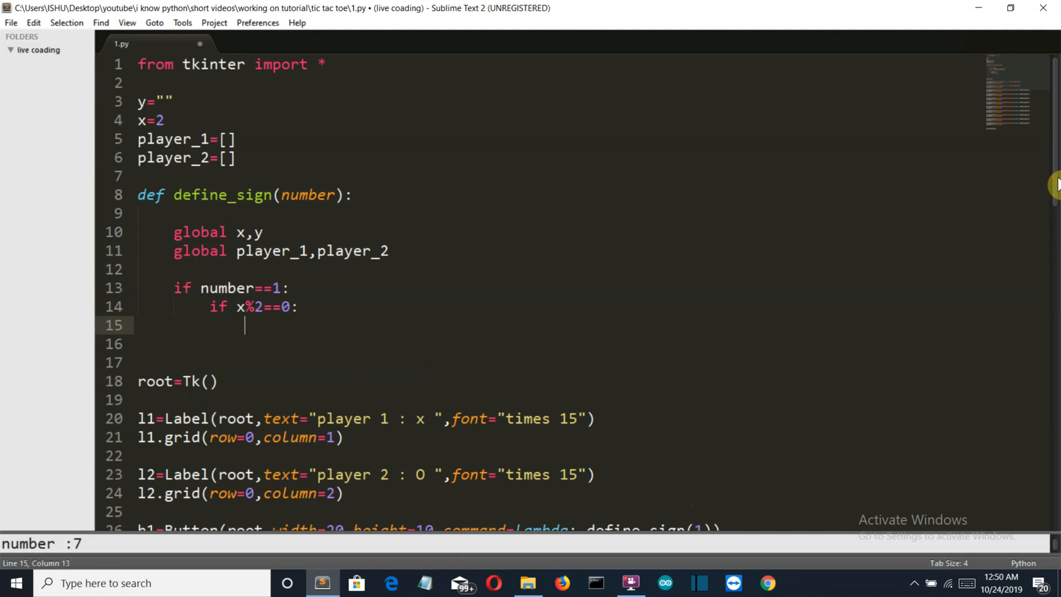
Under the even-x branch, set y='X', append number to player_1, and print player_1
type("y=")
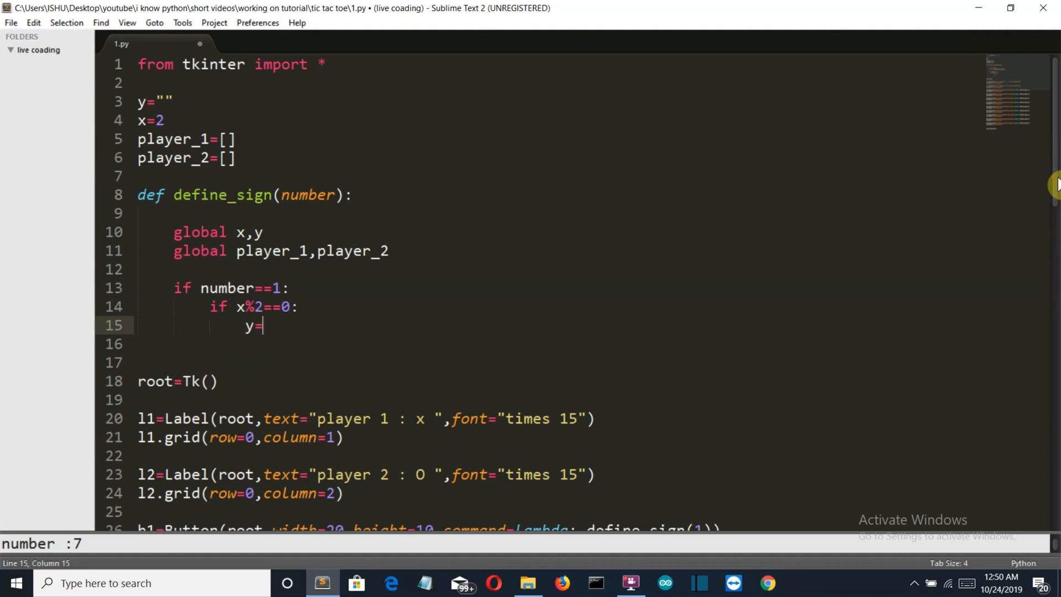
type("\"\"")
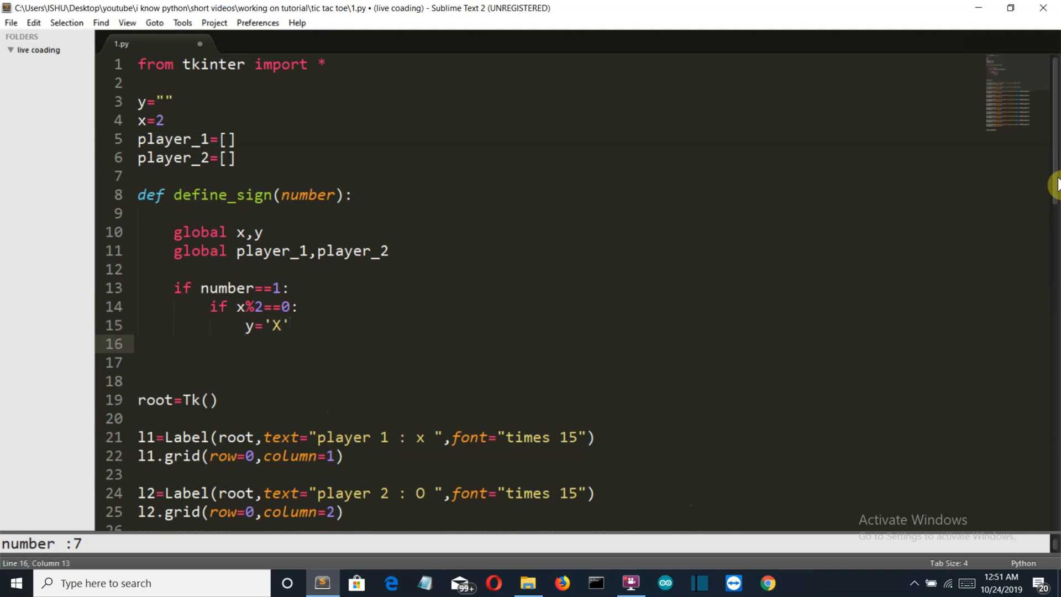
type("player")
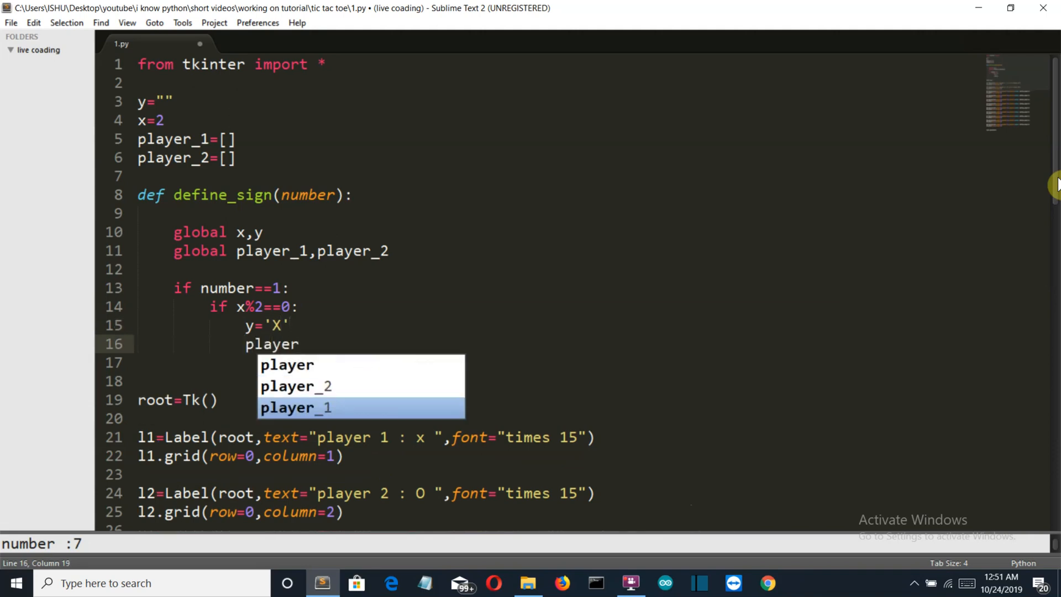
type("_1.")
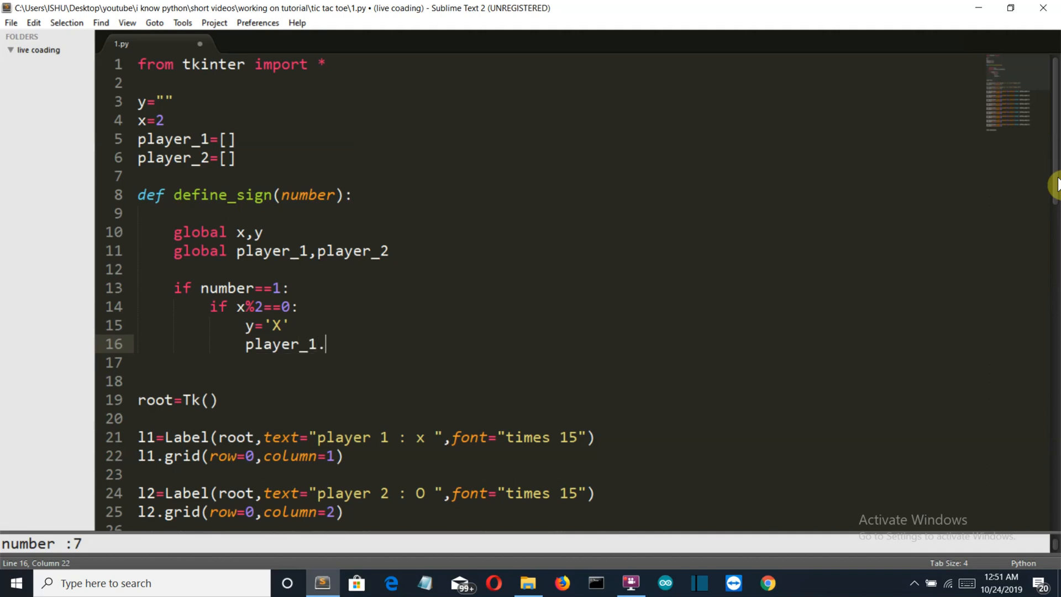
type("appedn")
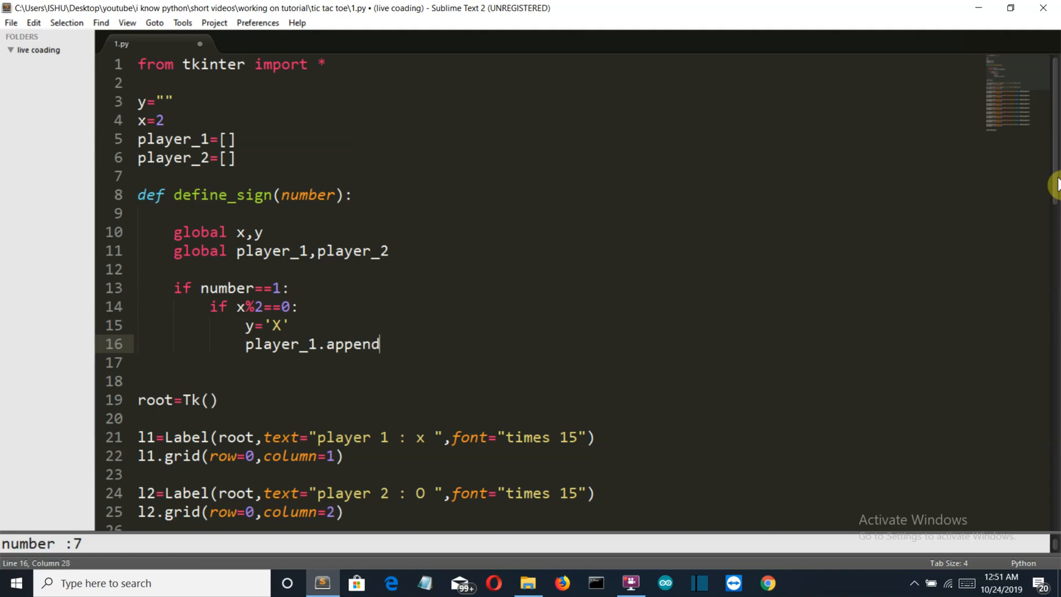
type("(")
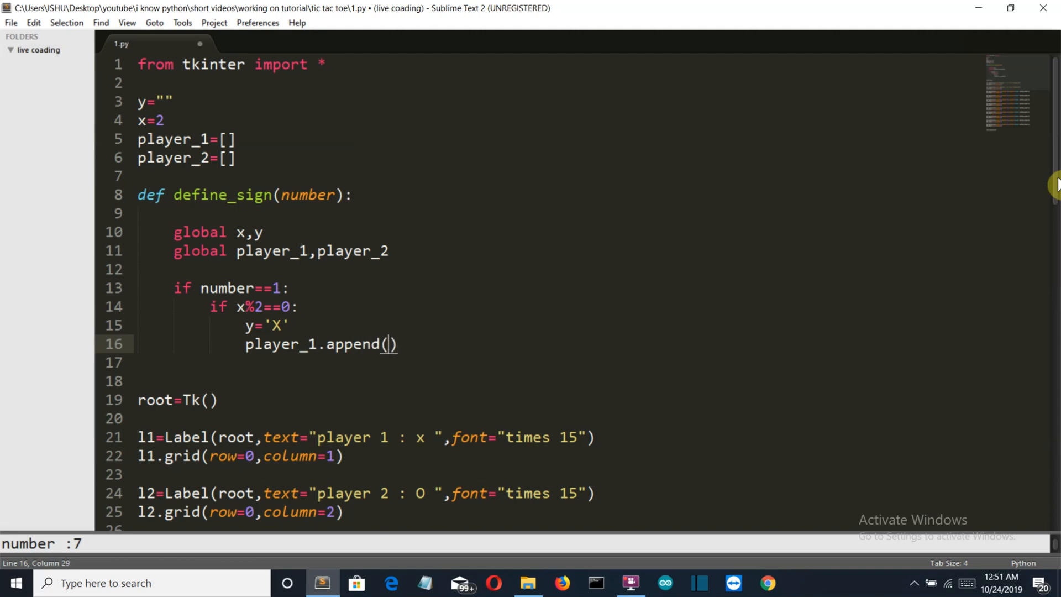
type("number")
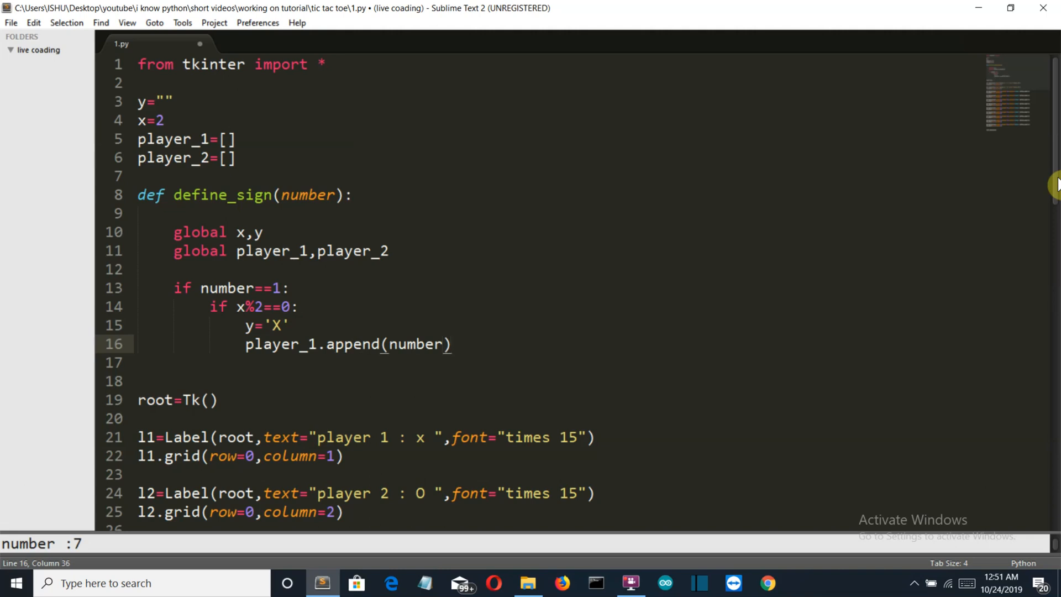
mouse_move(281, 132)
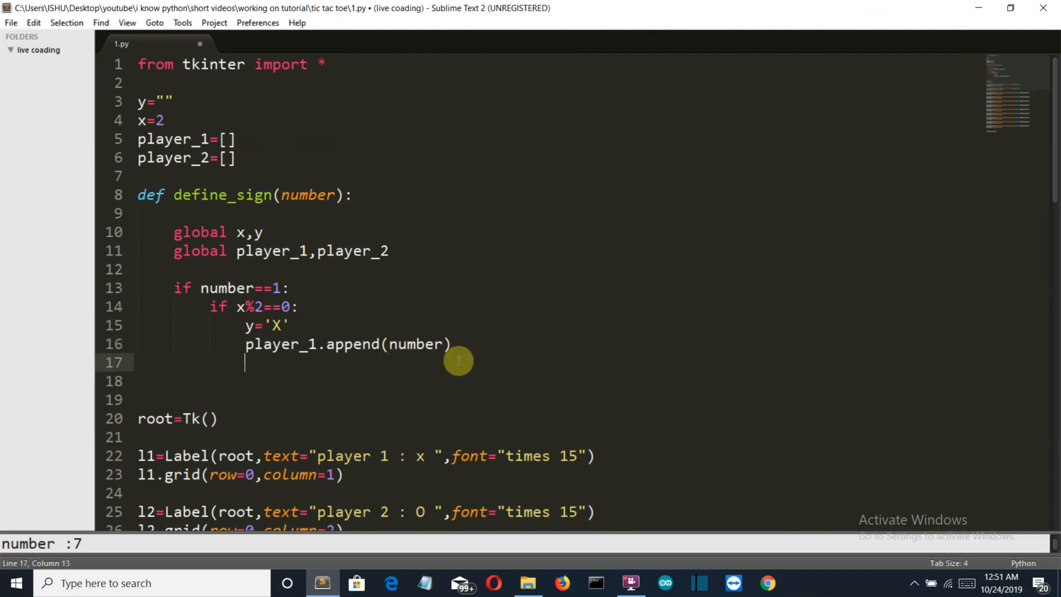
type("pri")
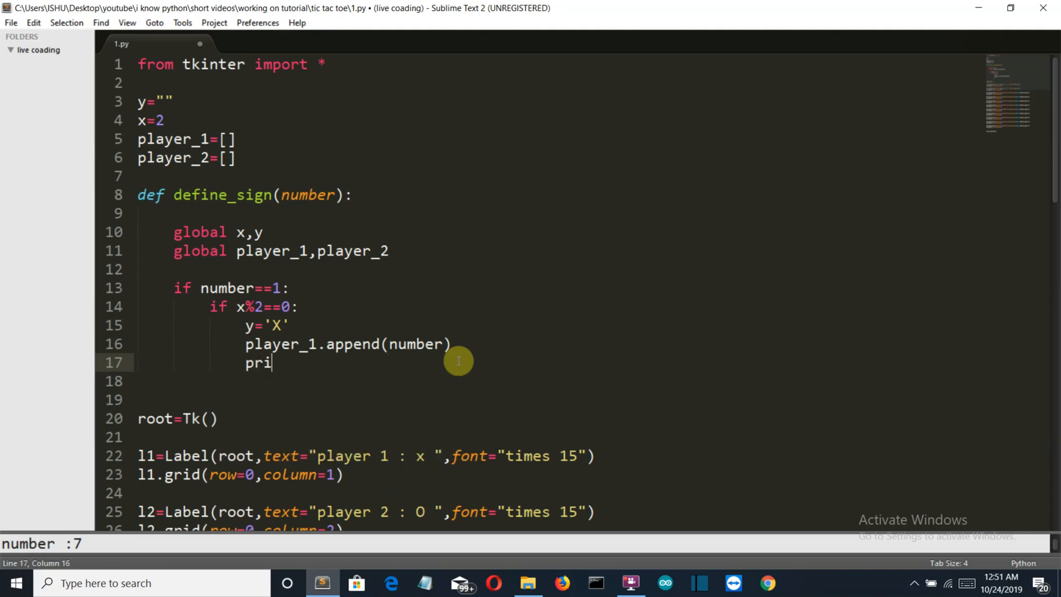
type("nt()")
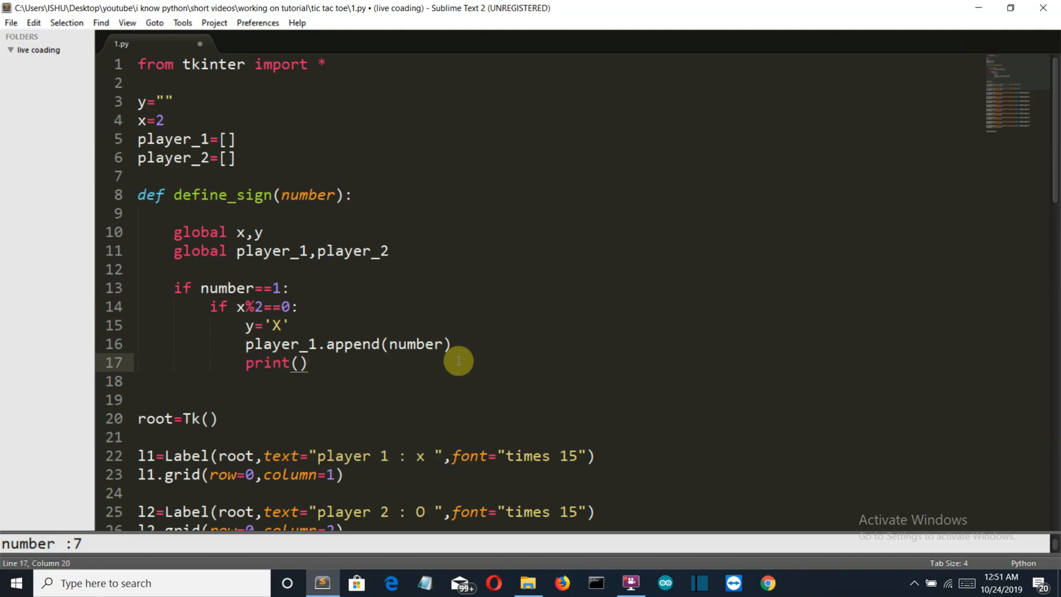
type("player_1")
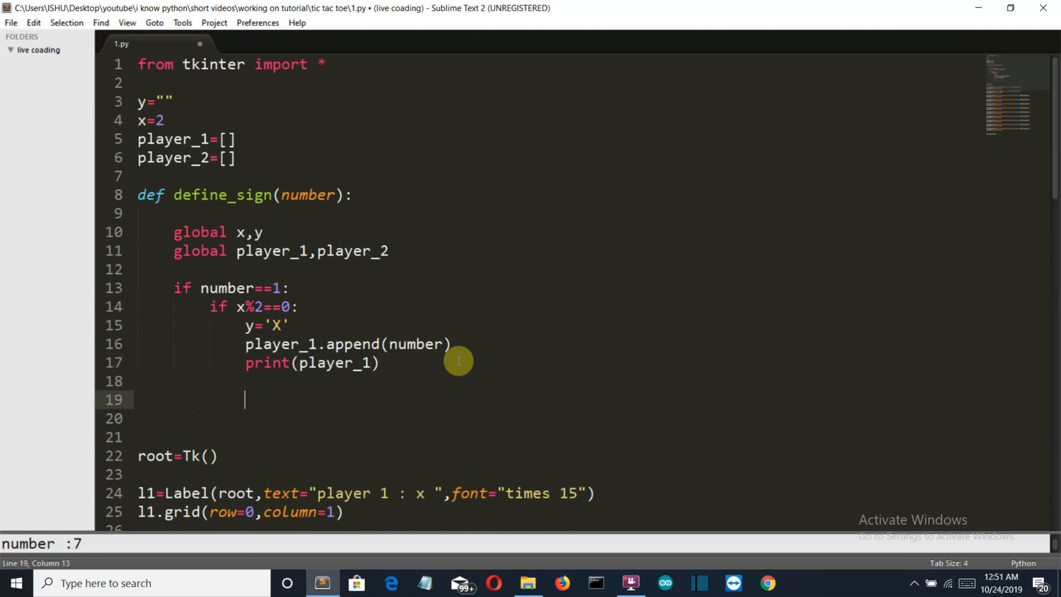
Add an 'elif x%2!=0:' branch for odd x
type("elif")
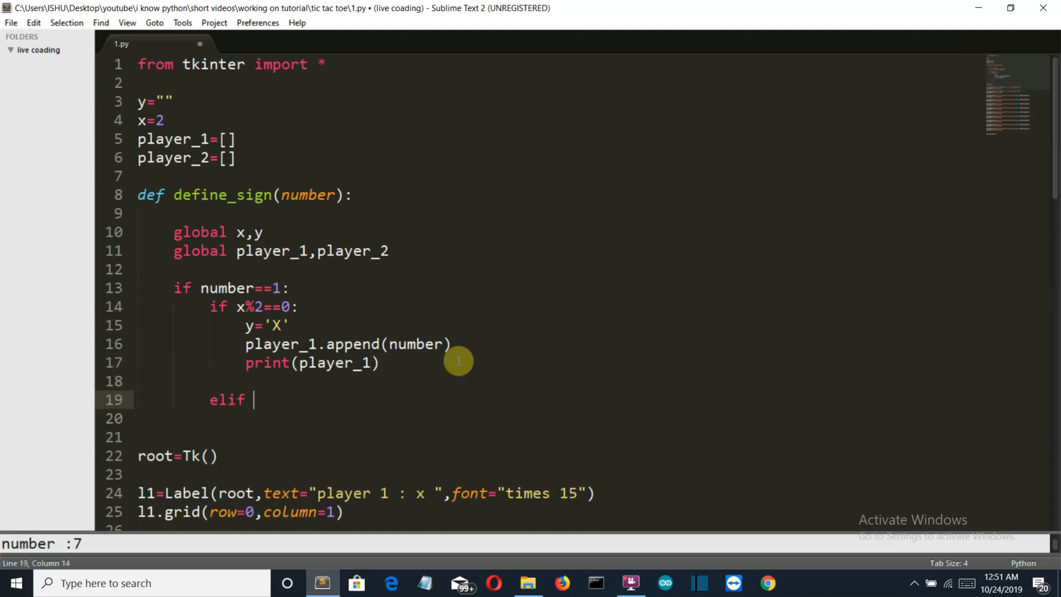
type("x")
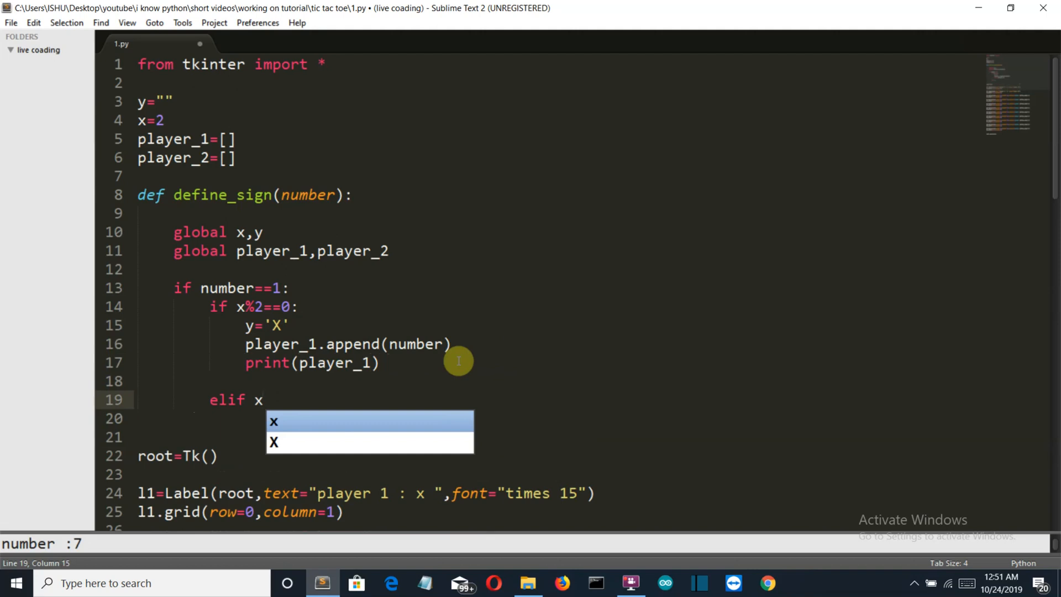
type("%2")
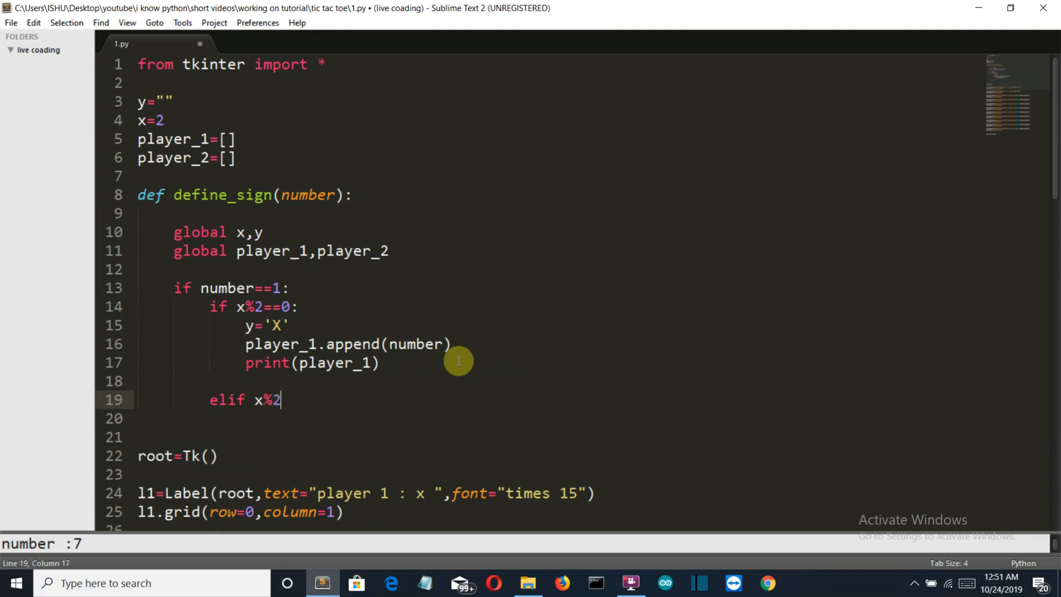
type("!")
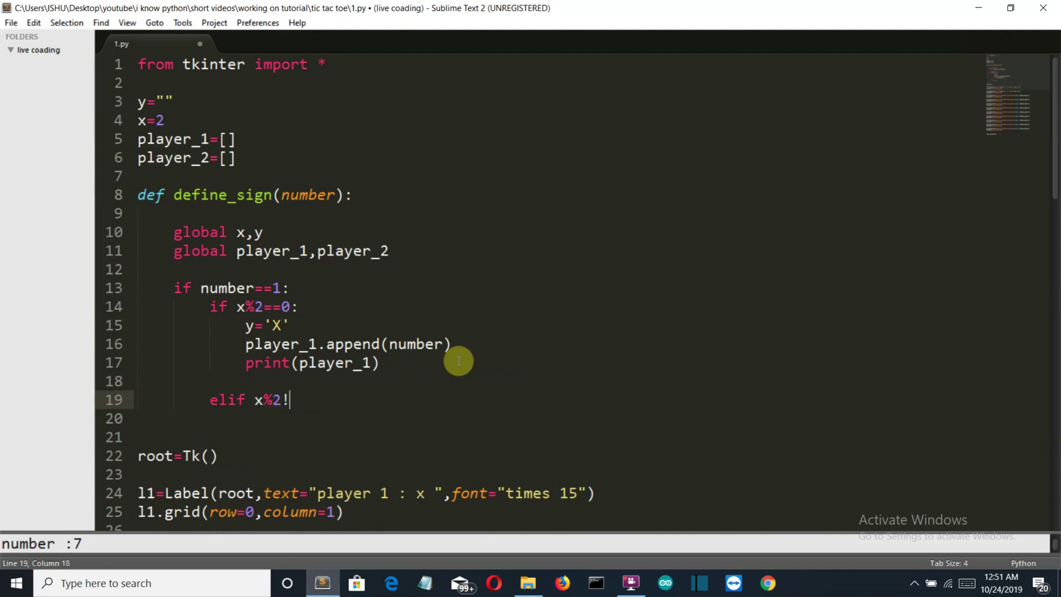
type("=0:")
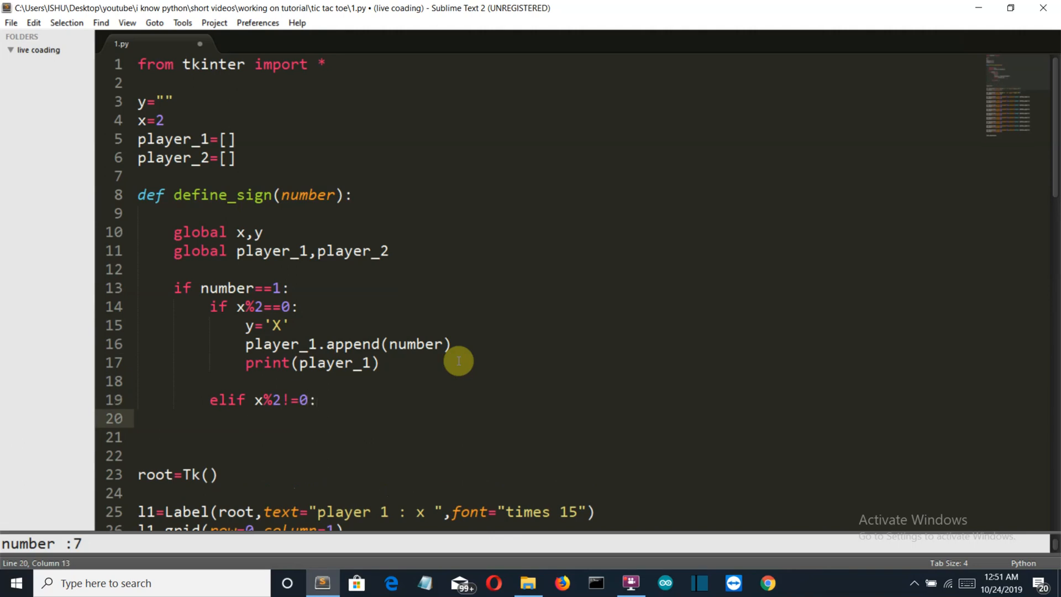
In the odd-x branch, set y='O', append number to player_2, and print player_2
type("y='")
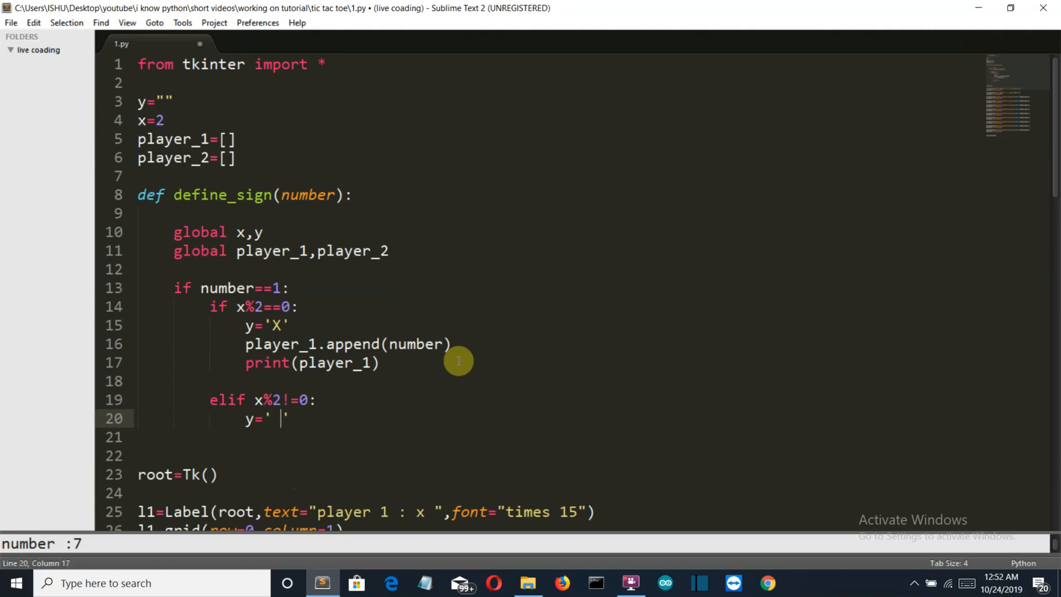
key("Backspace")
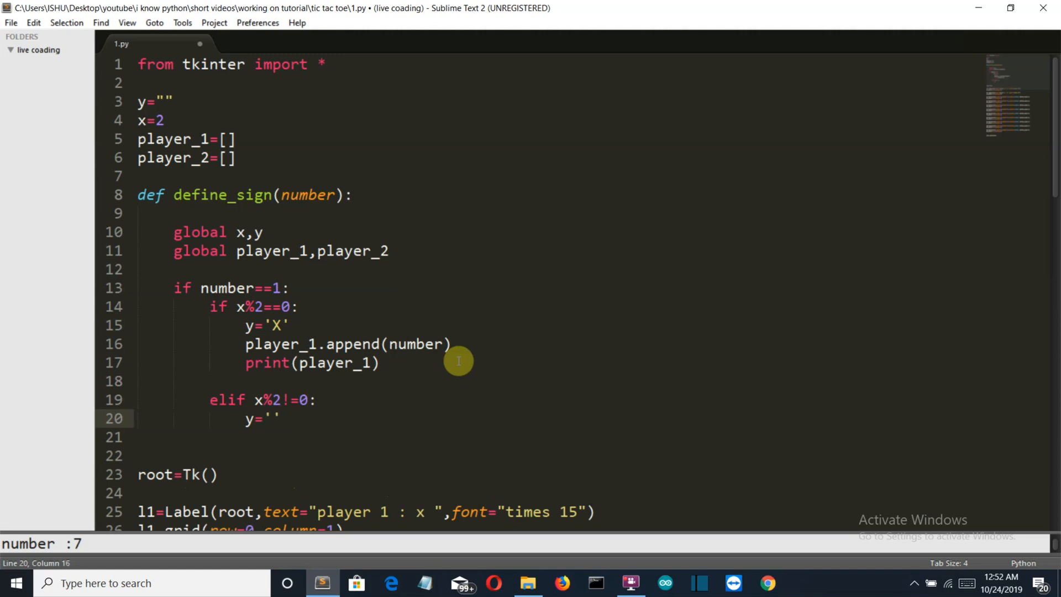
type("O")
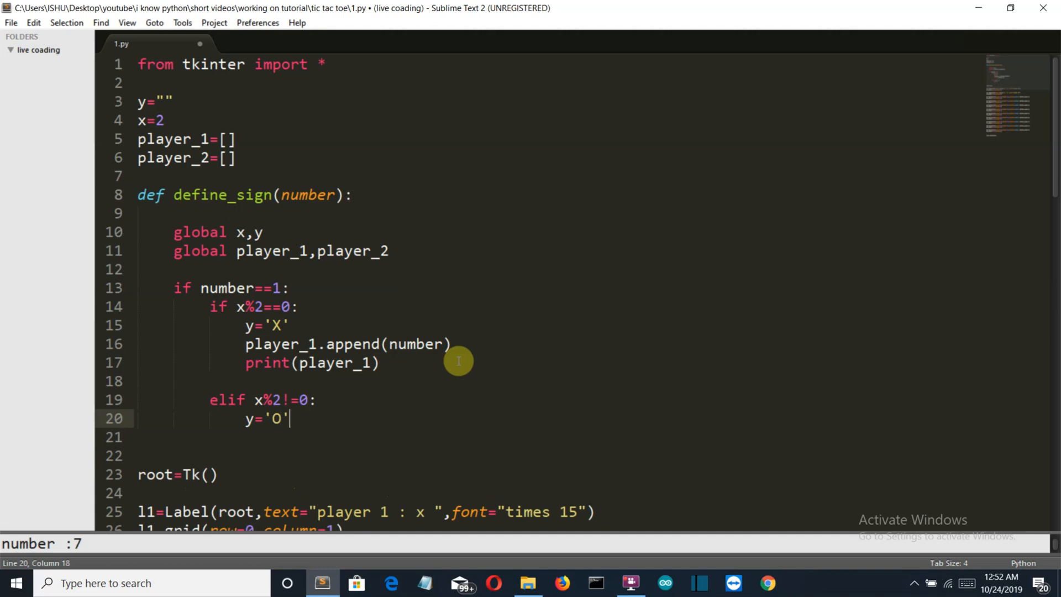
type("pla")
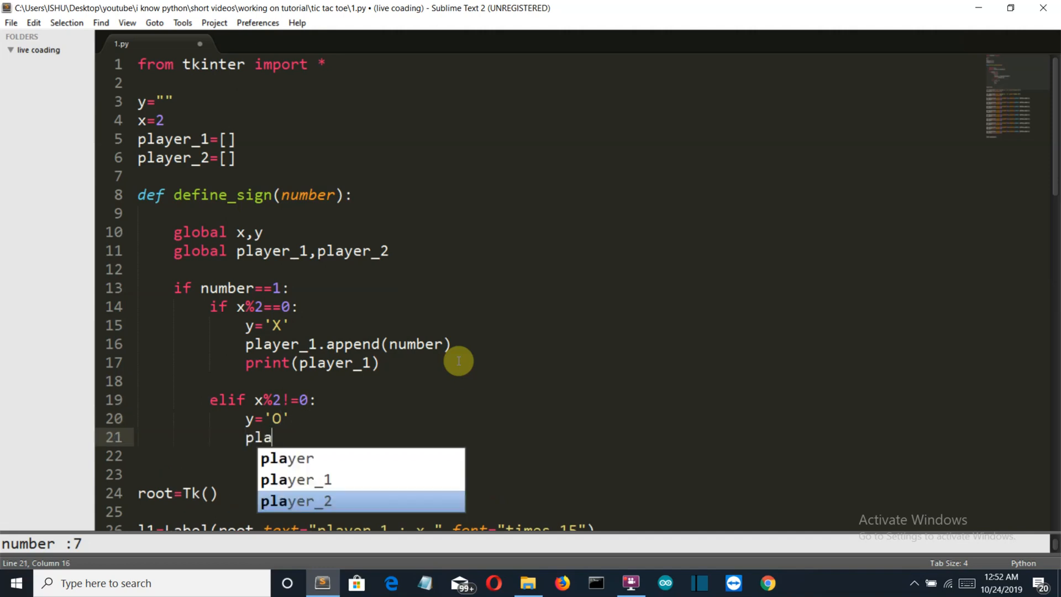
type("yer")
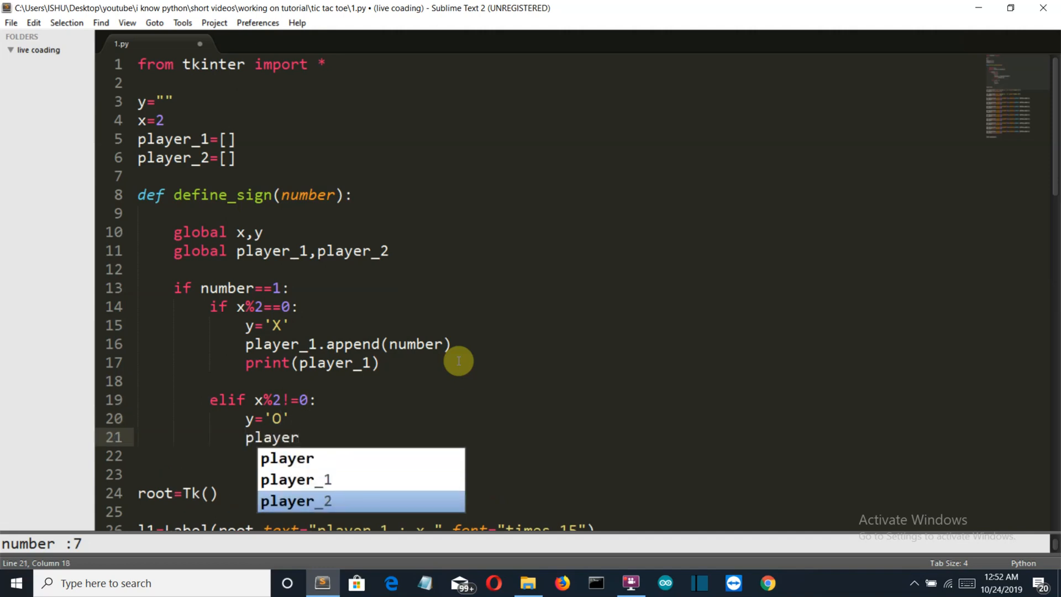
key("Tab")
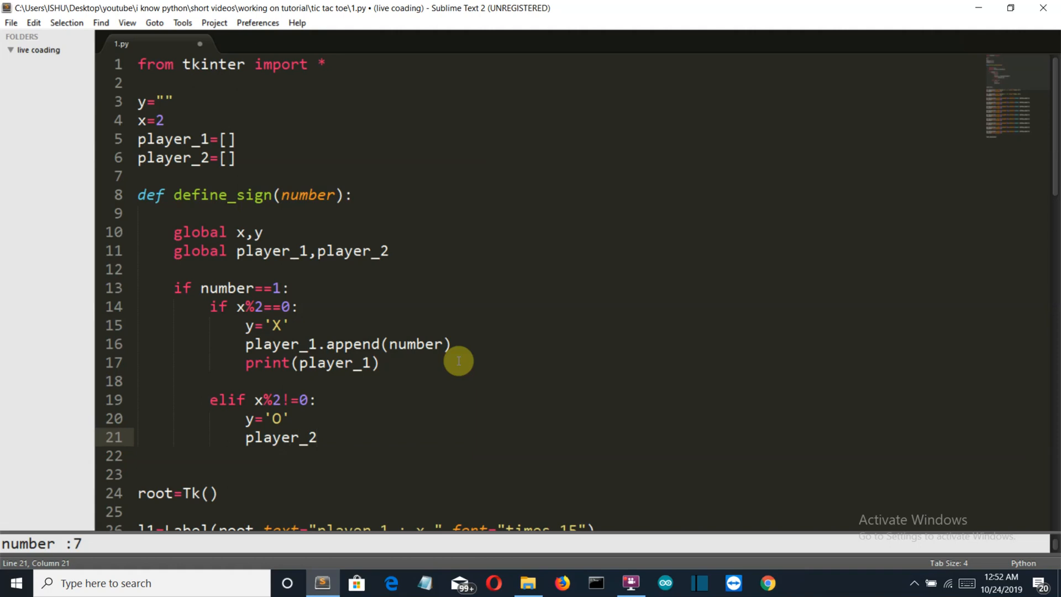
type(".append")
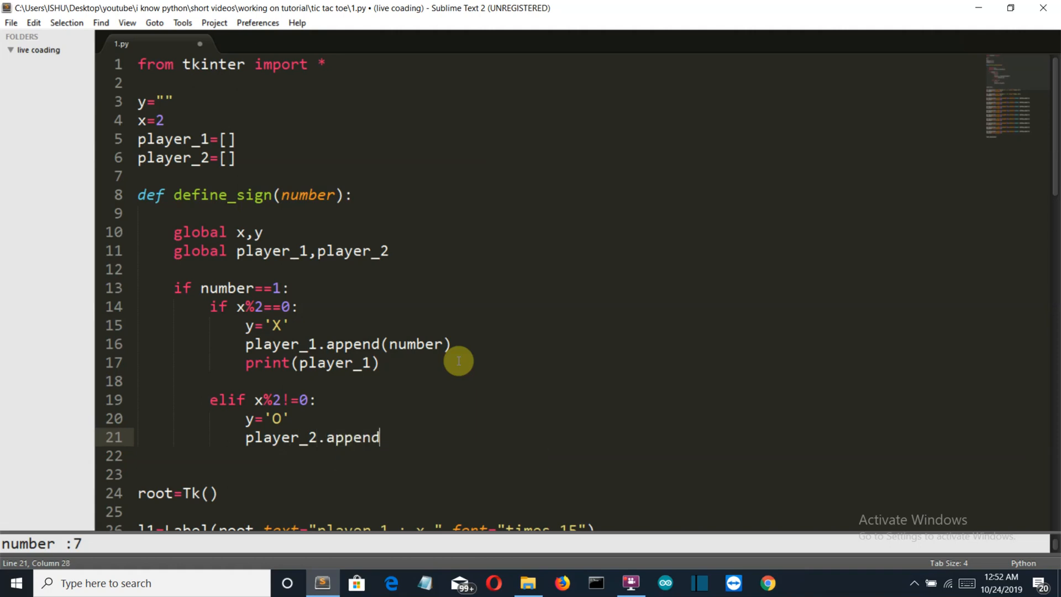
type("()")
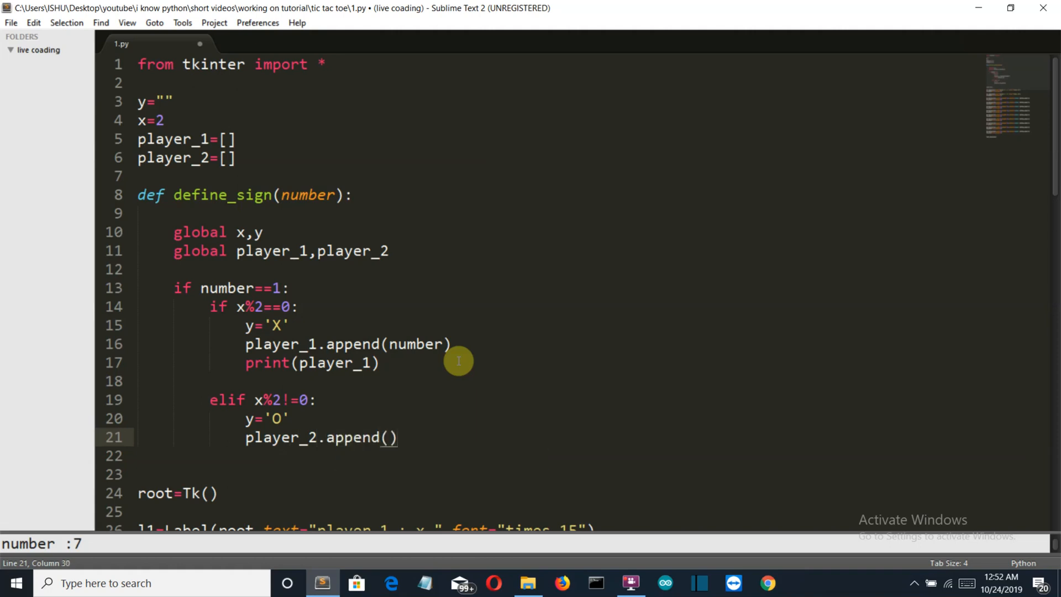
type("number")
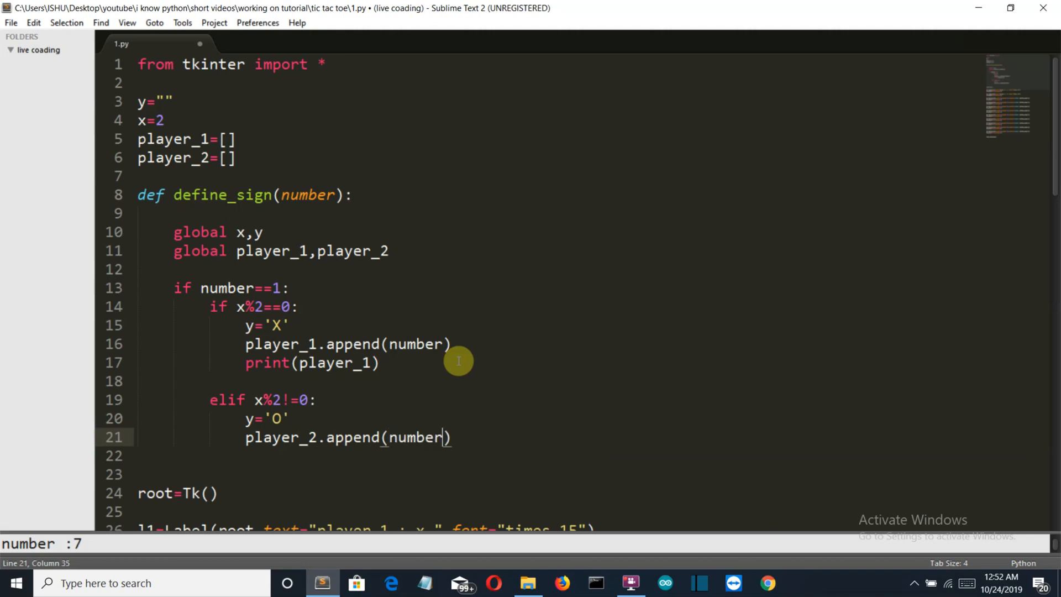
type("prin")
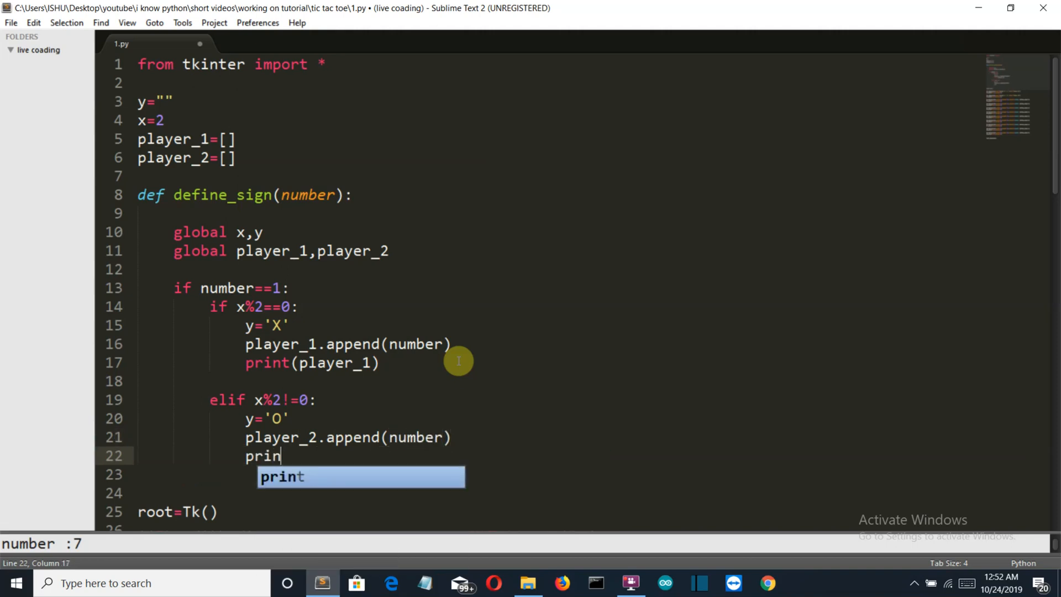
type("t(player_2")
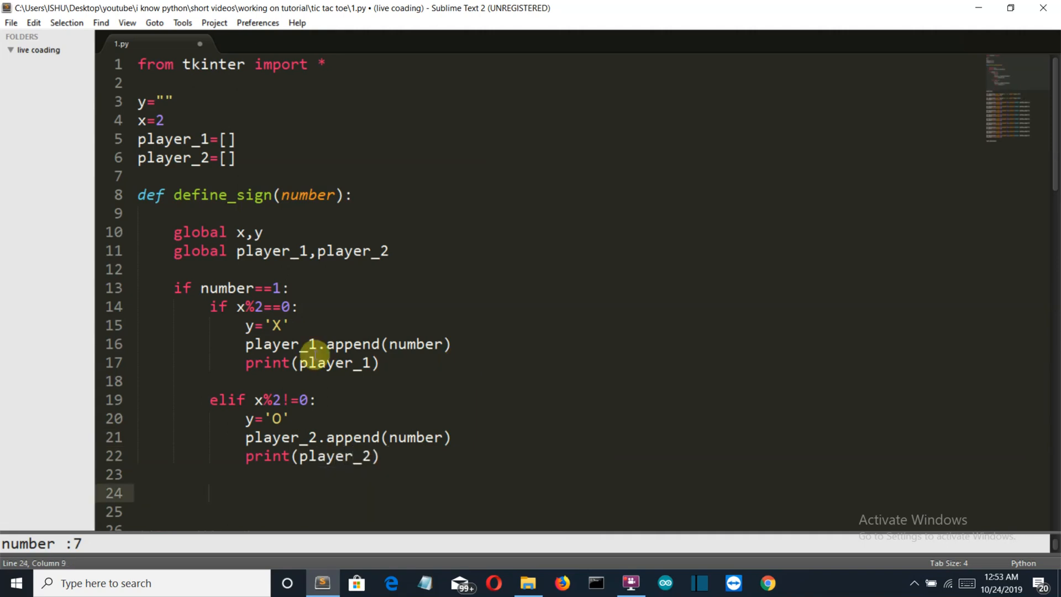
Write b1.config(text=y) followed by x=x+1 under the number==1 branch
type("b1.config")
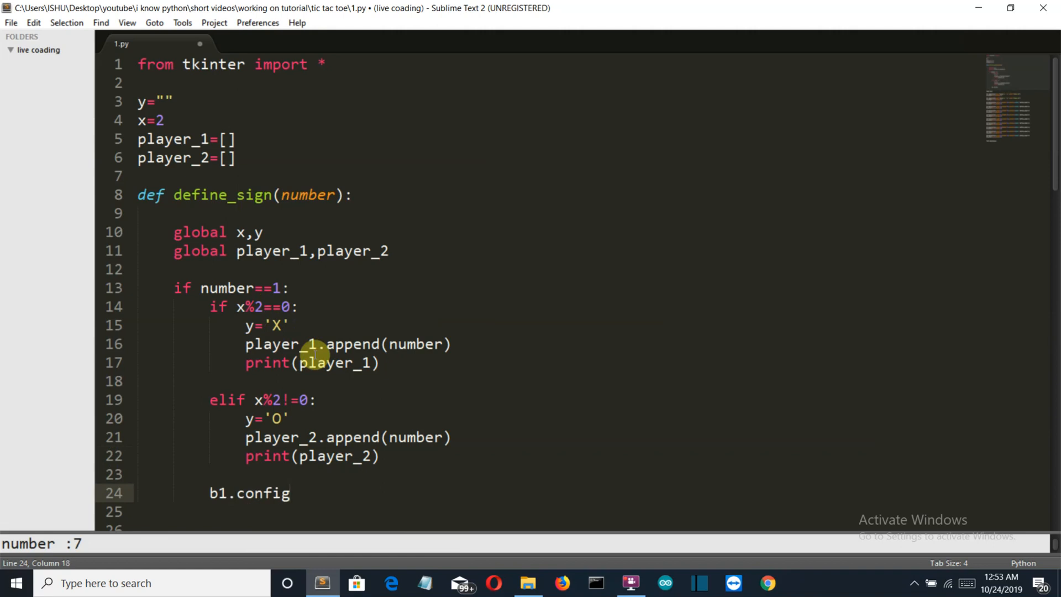
type("()")
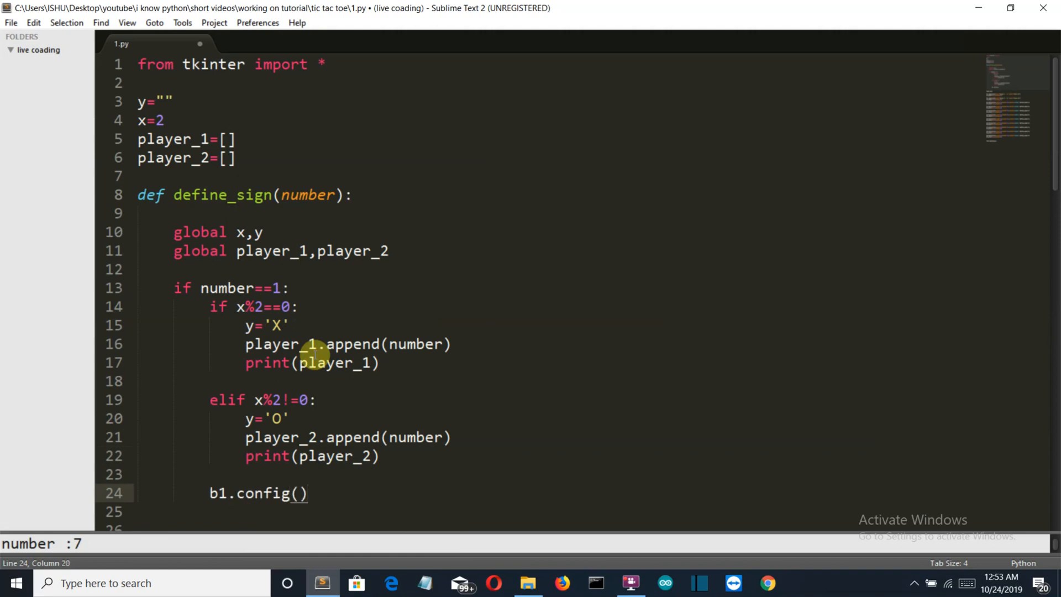
type("te")
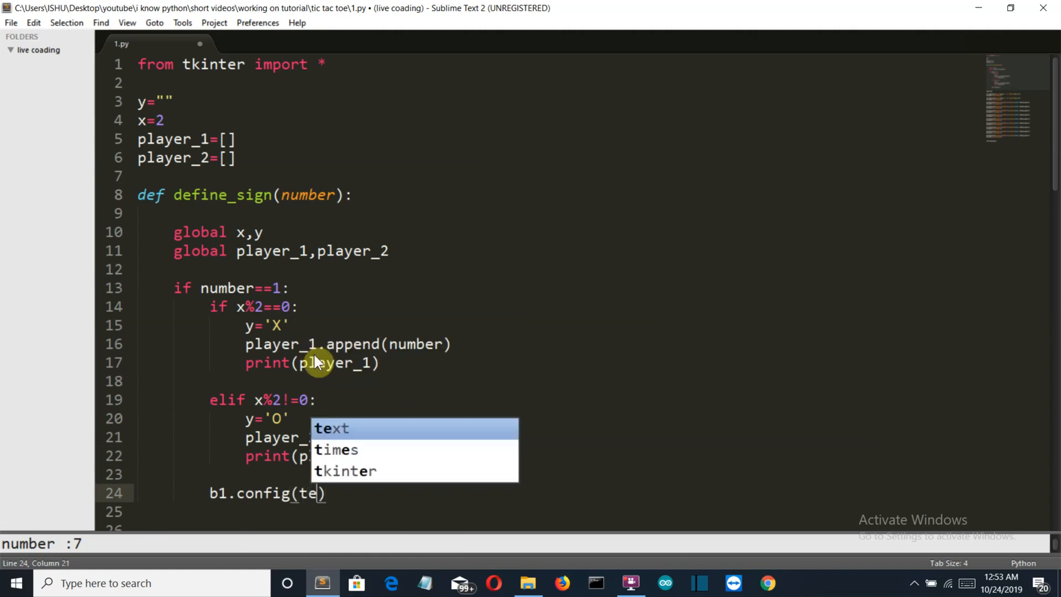
key("Tab")
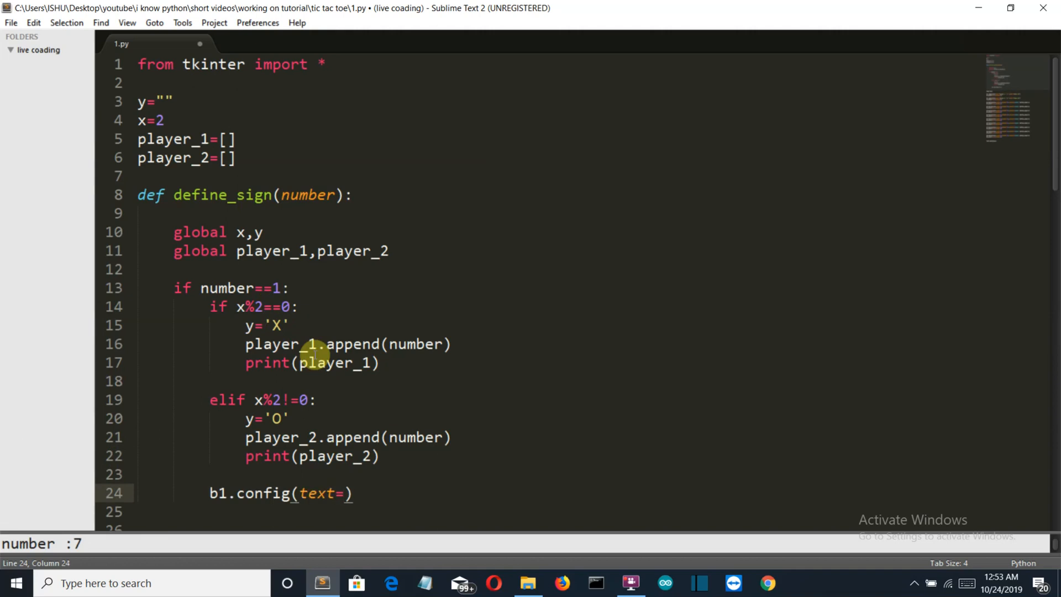
type("y")
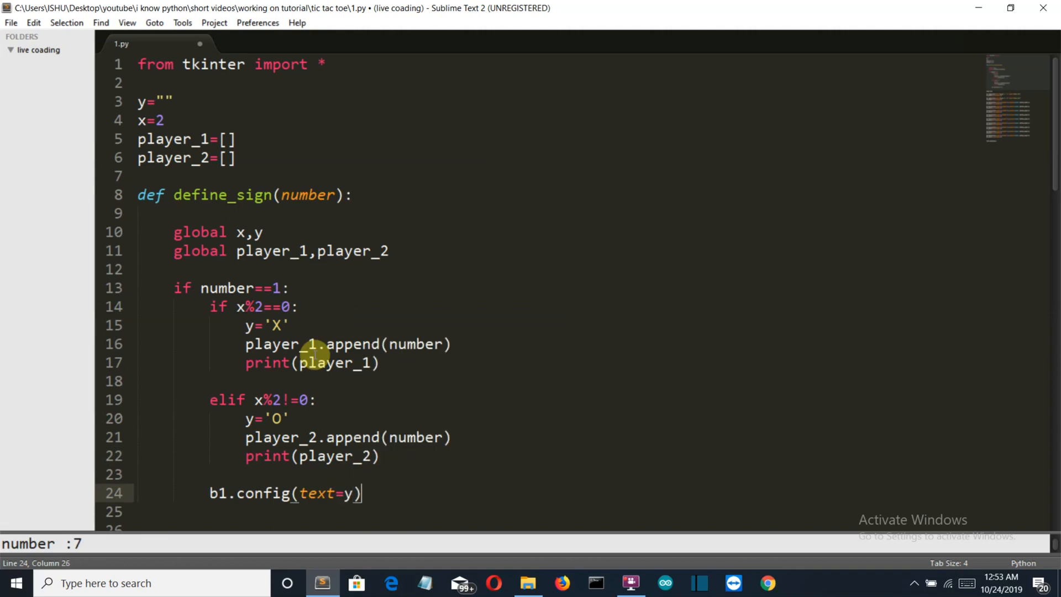
type("x")
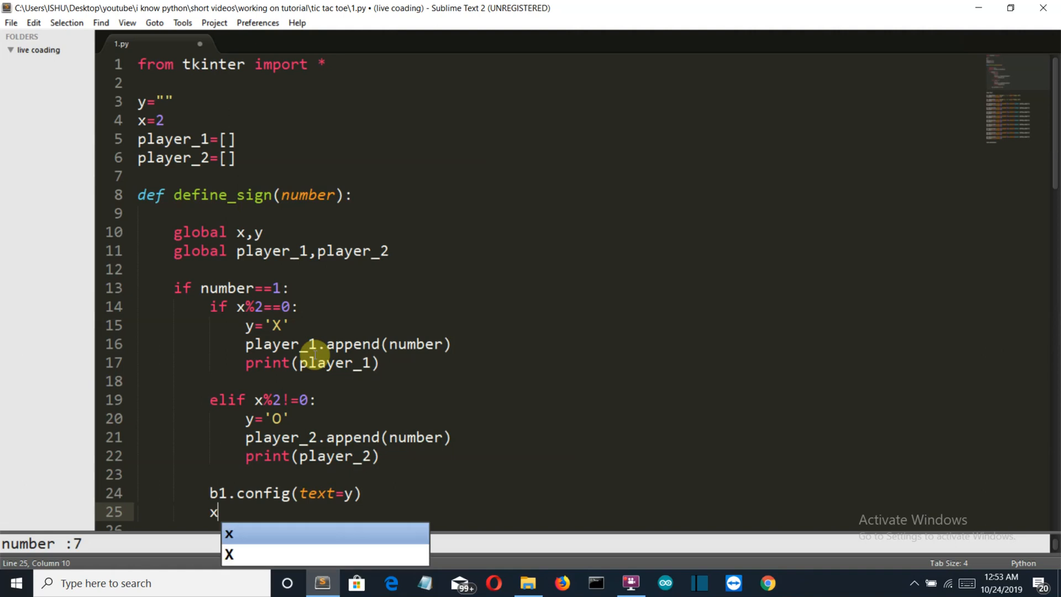
type("=x")
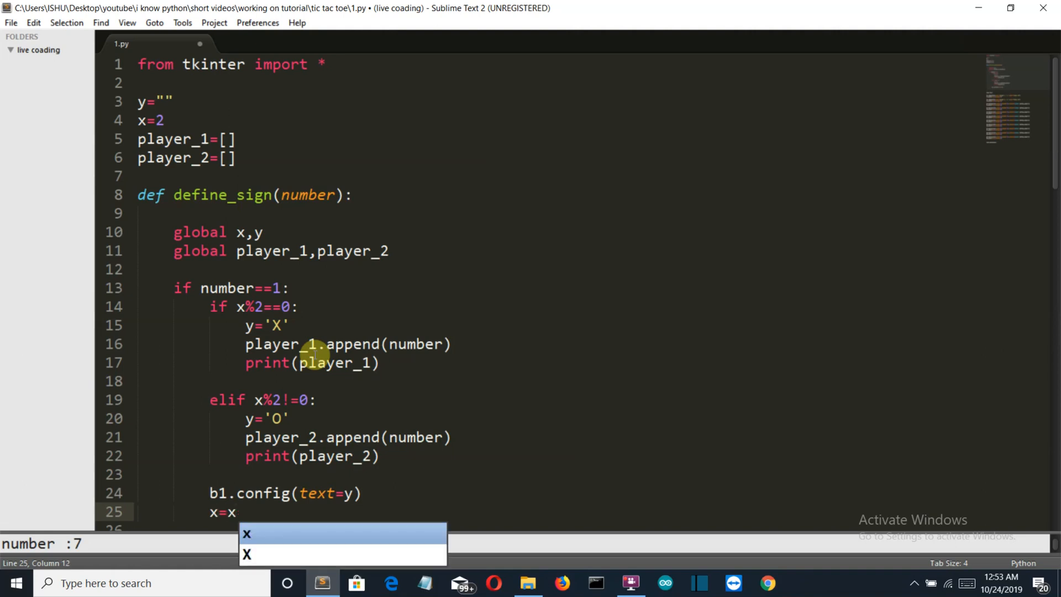
type("+1")
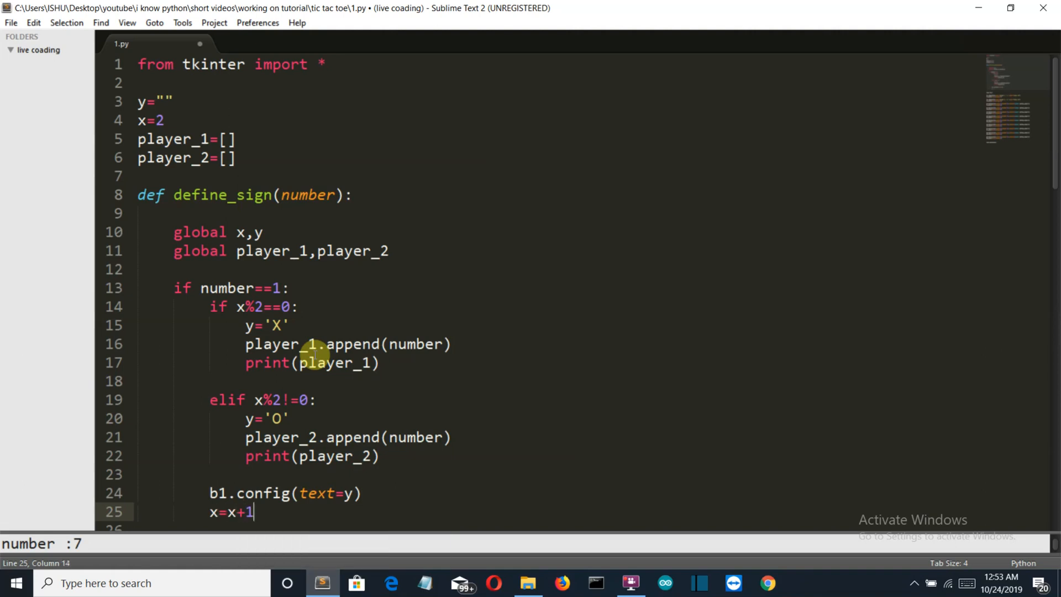
mouse_move(1057, 122)
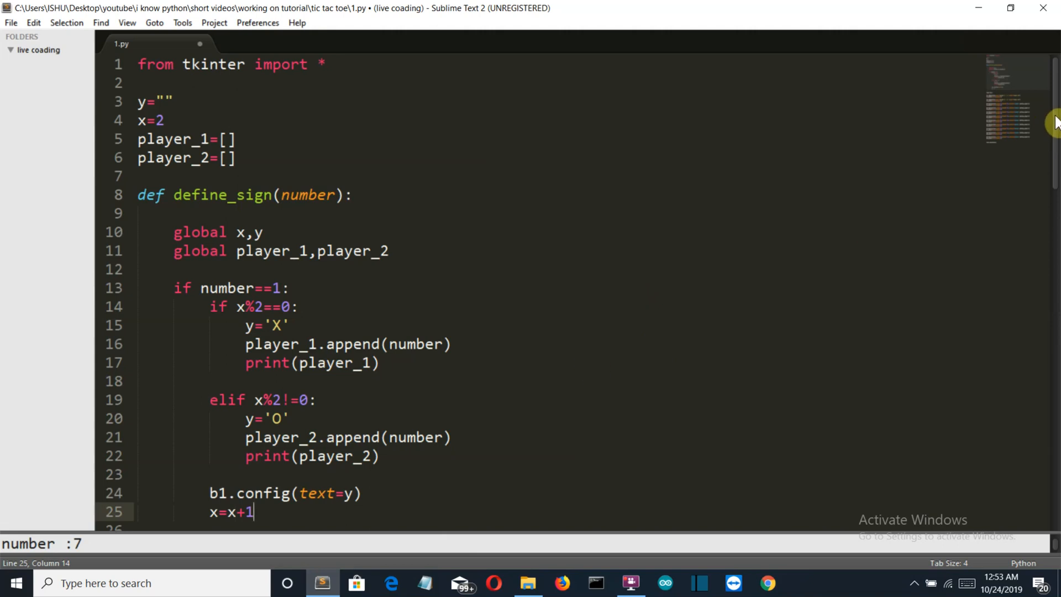
Scroll through the define_sign code to review the number==1 branch
scroll("down", 3)
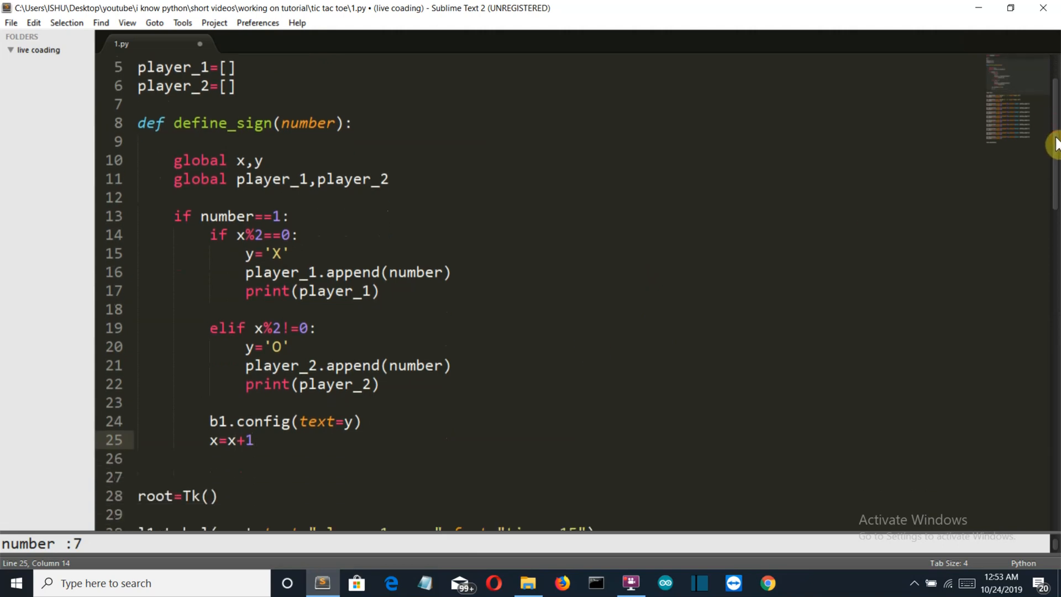
scroll("down", 3)
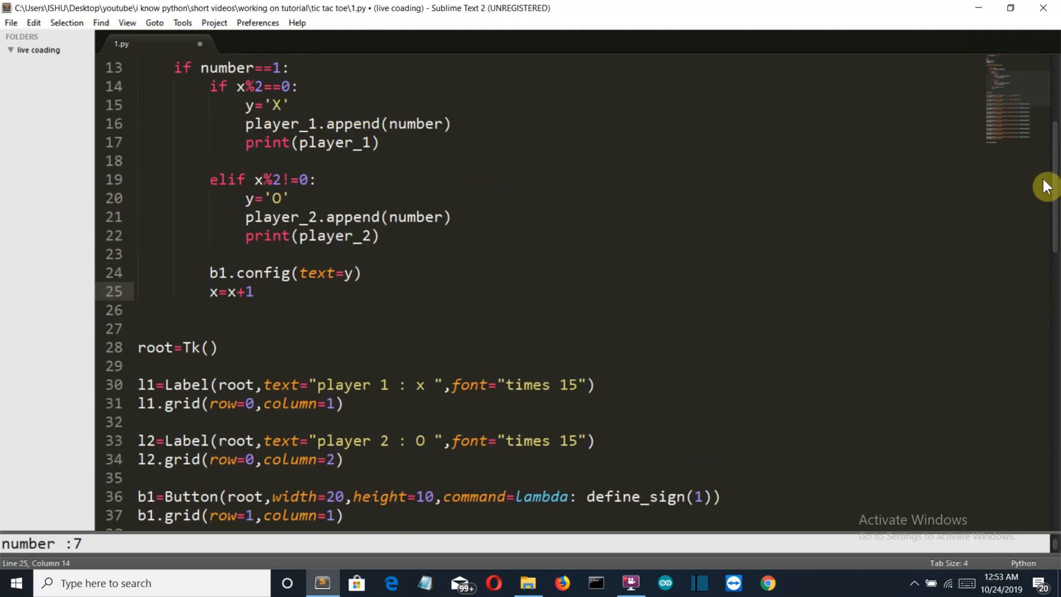
scroll("up", 3)
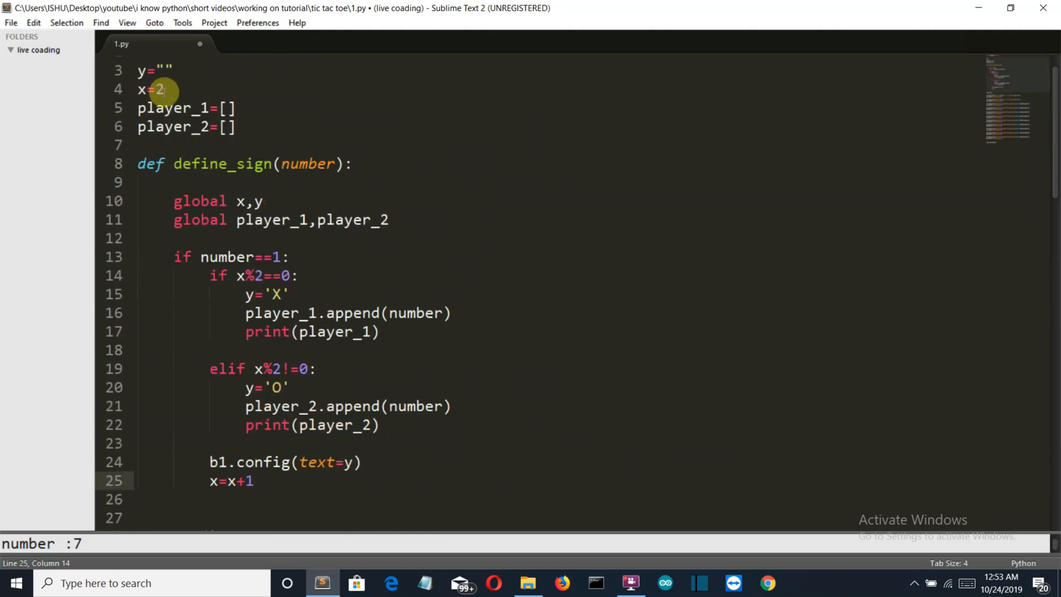
mouse_move(142, 72)
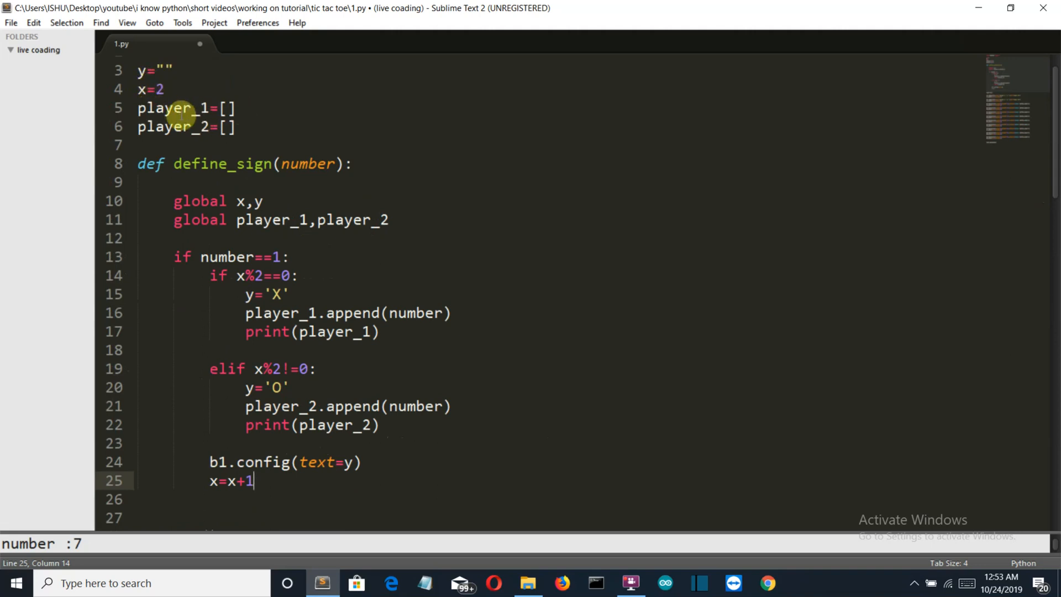
mouse_move(228, 65)
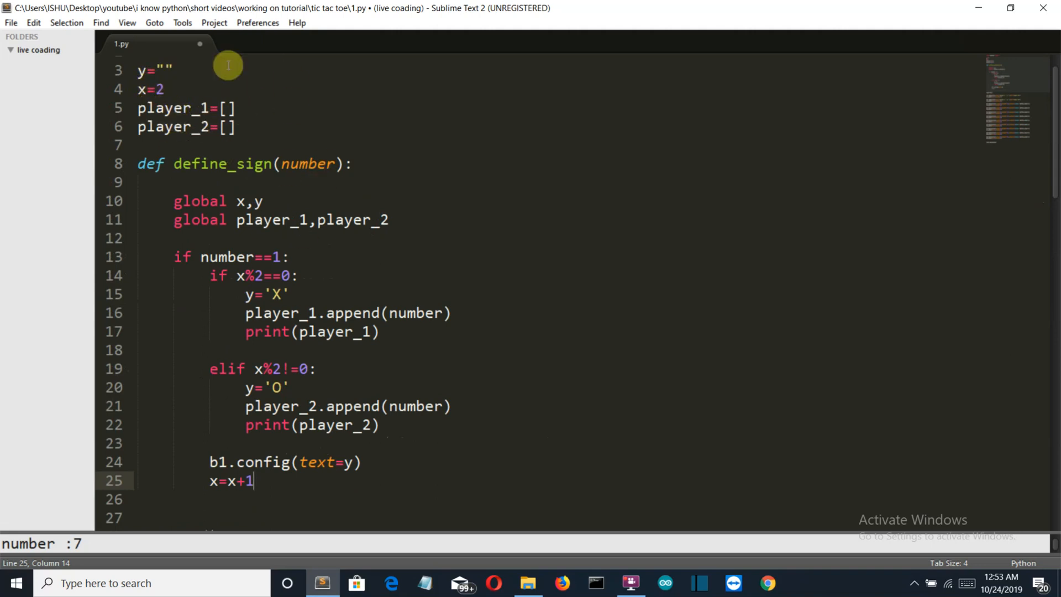
mouse_move(282, 229)
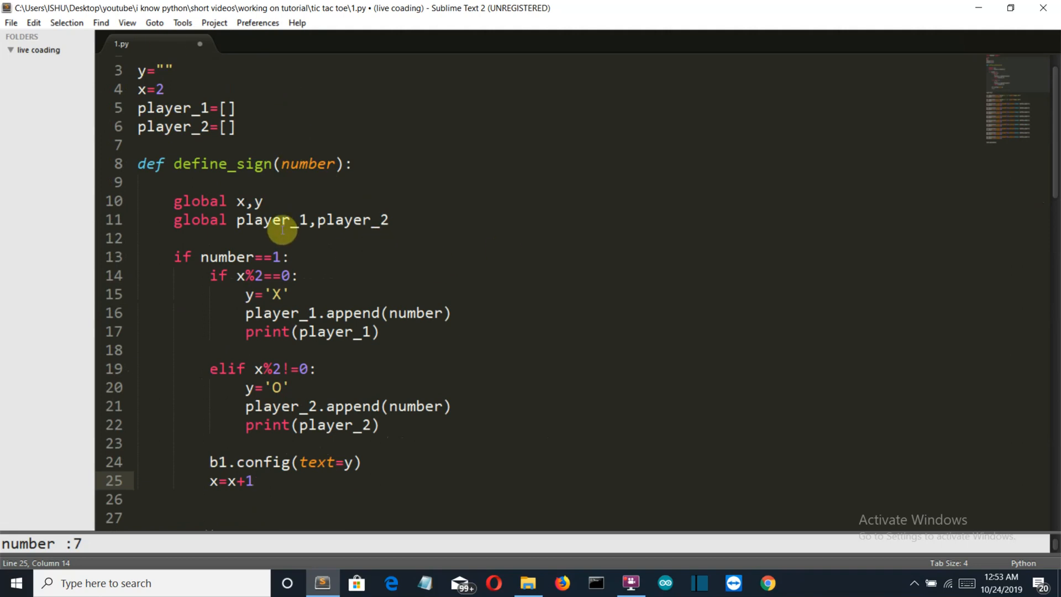
mouse_move(325, 262)
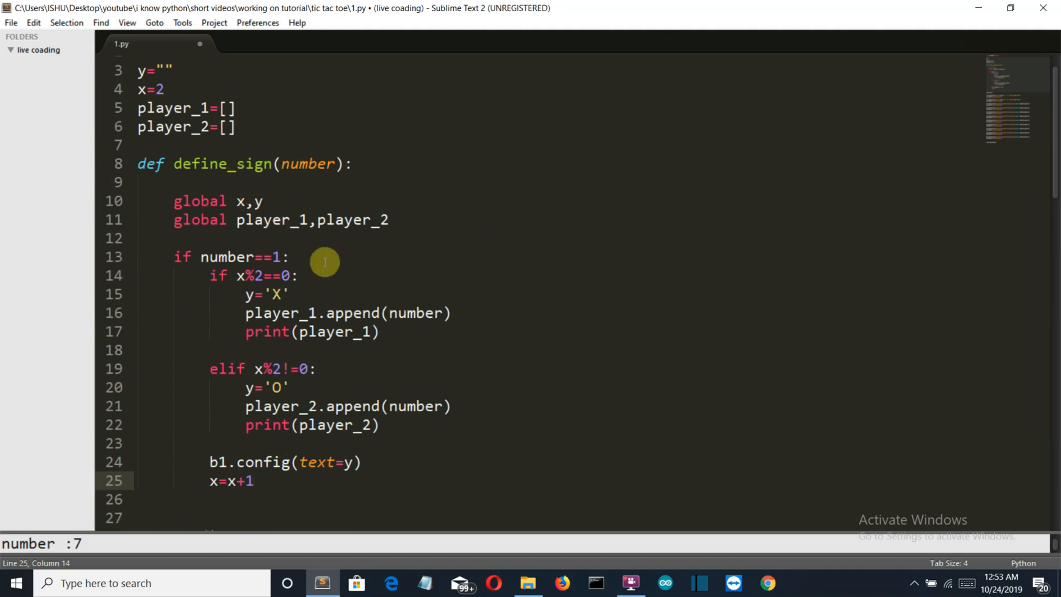
mouse_move(170, 179)
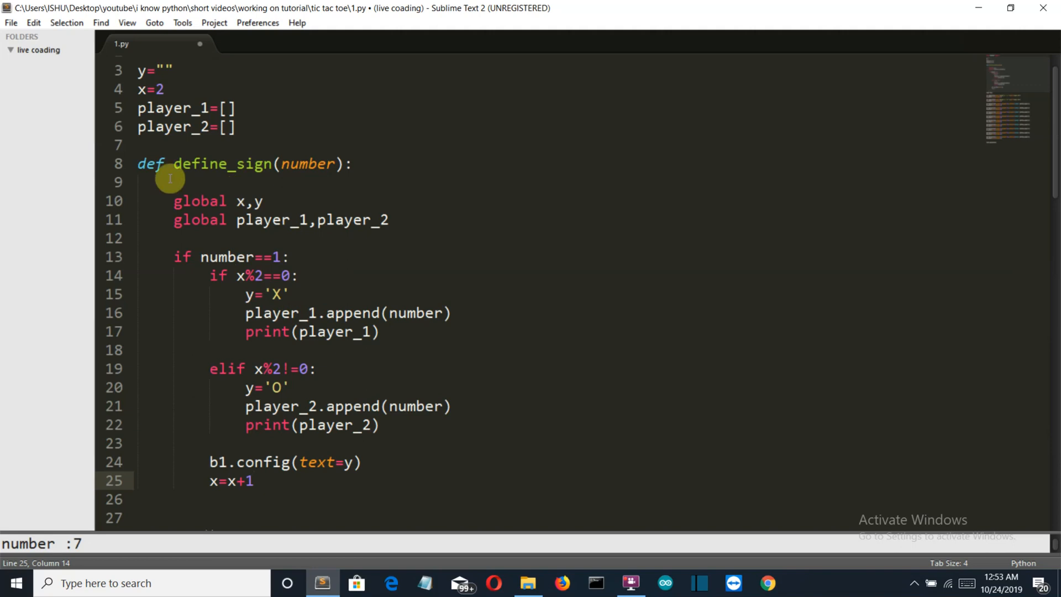
mouse_move(203, 261)
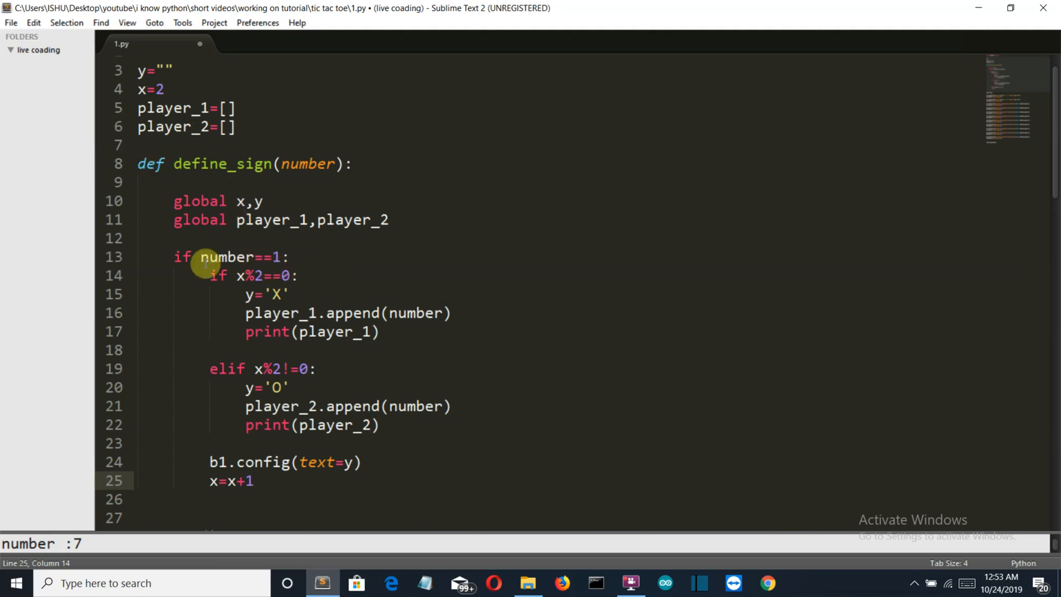
mouse_move(1054, 147)
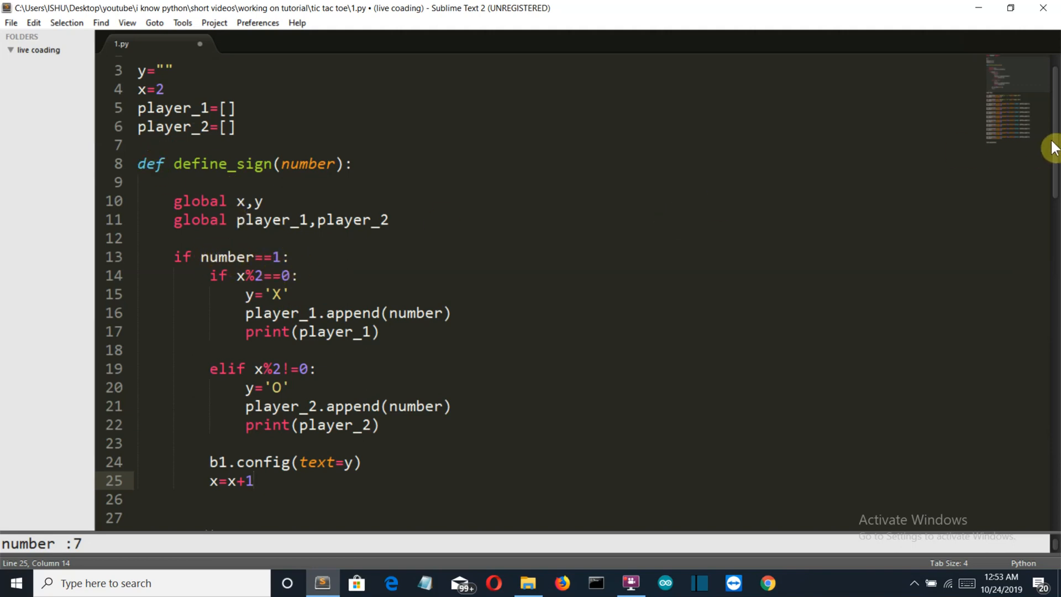
scroll("down", 3)
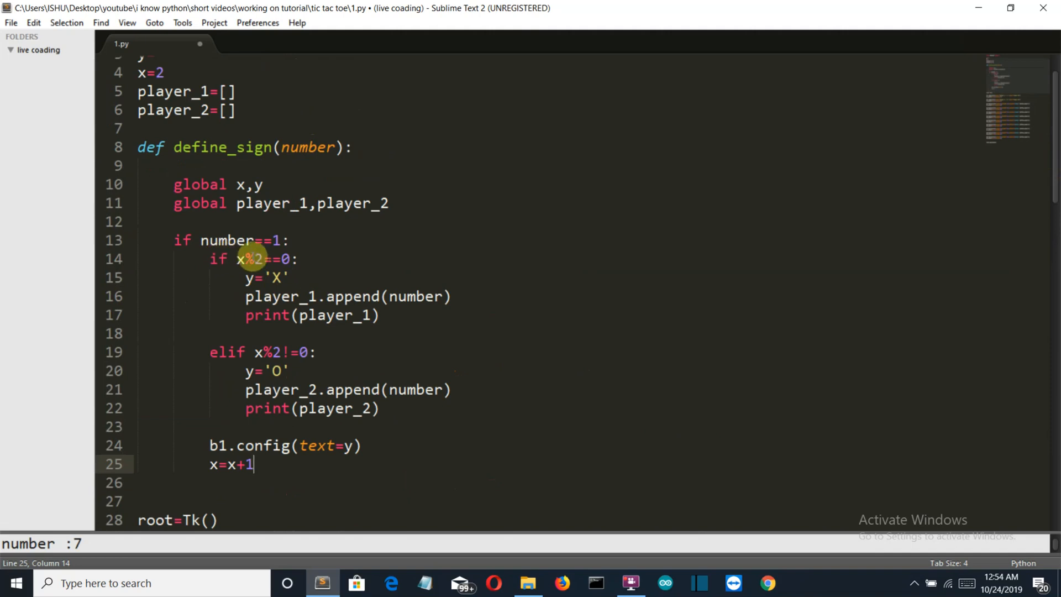
mouse_move(485, 209)
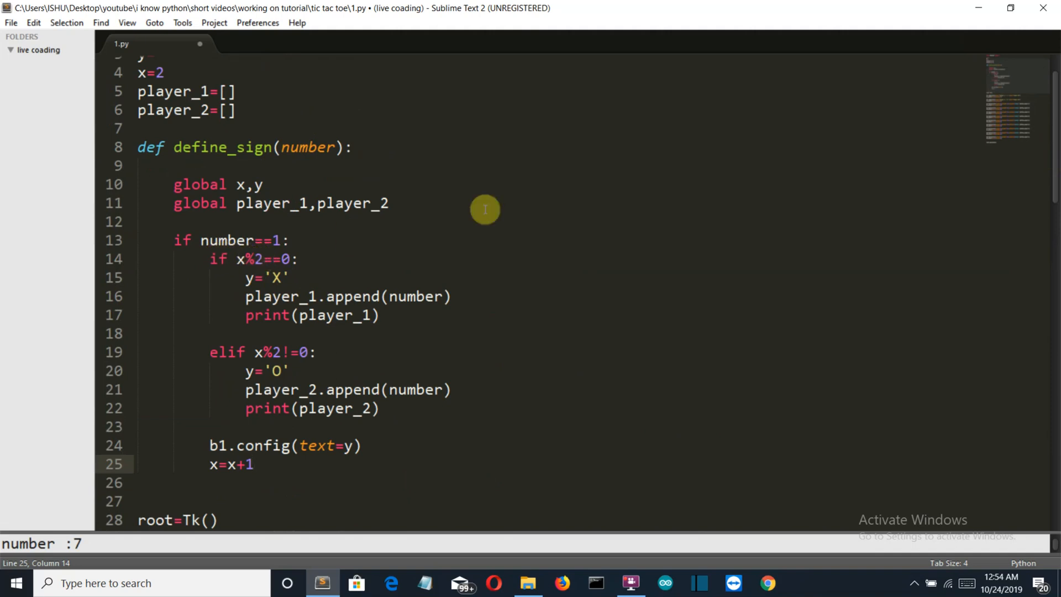
scroll("down", 3)
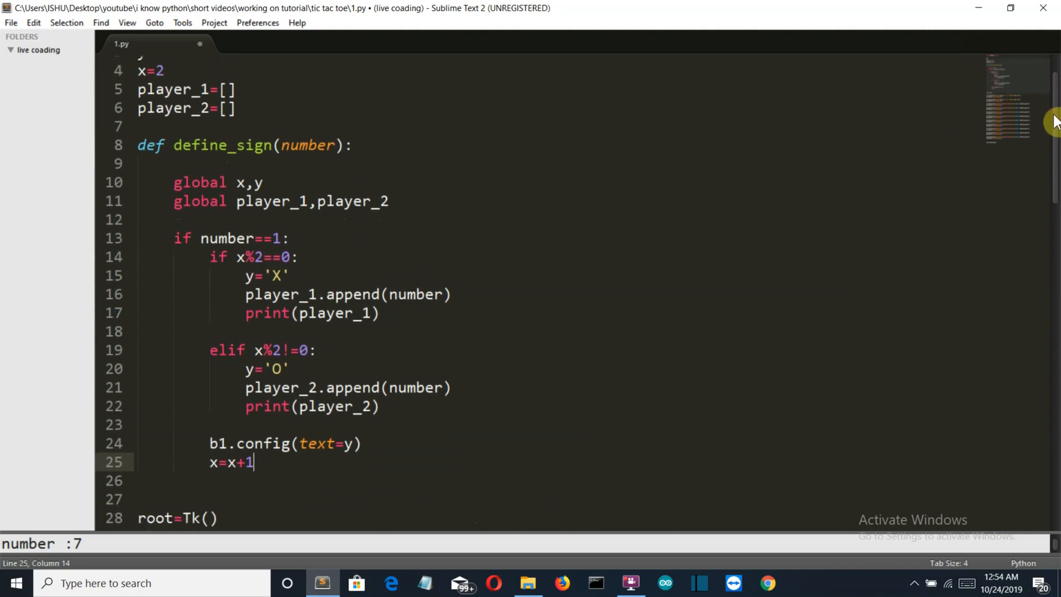
scroll("down", 3)
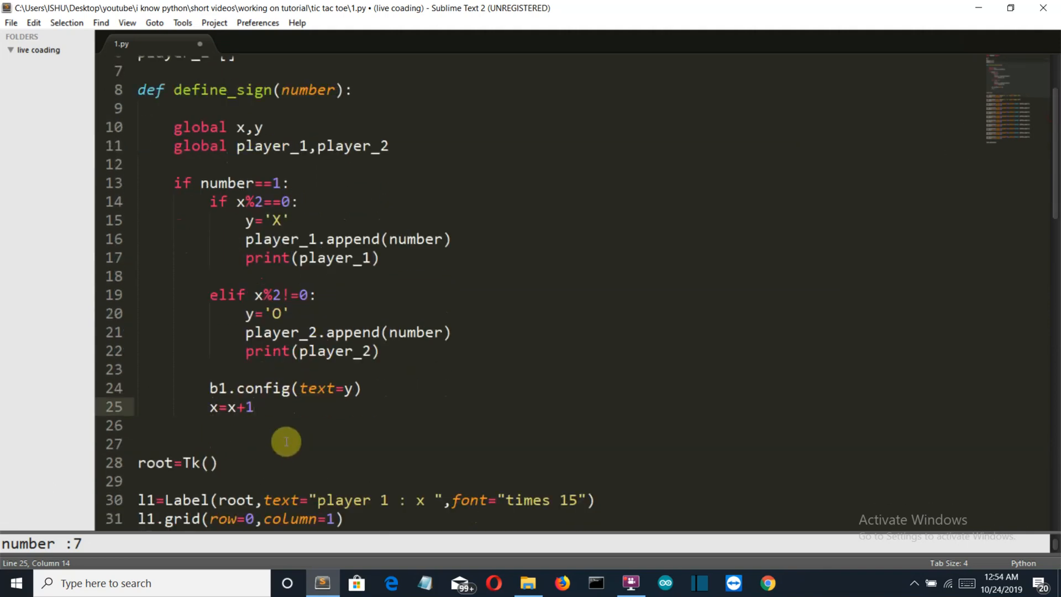
mouse_move(213, 381)
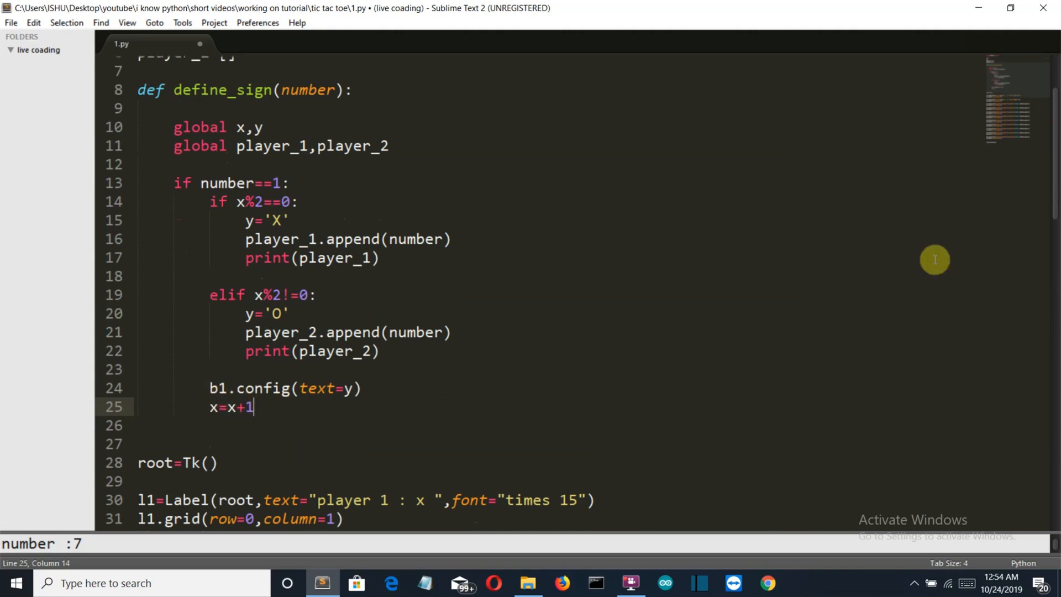
mouse_move(1059, 195)
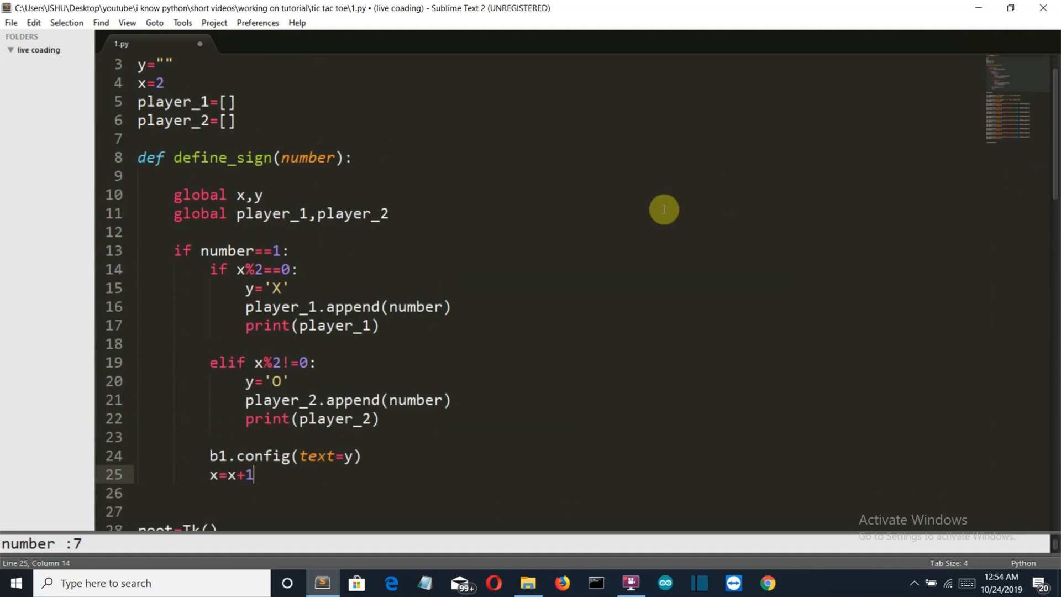
mouse_move(309, 341)
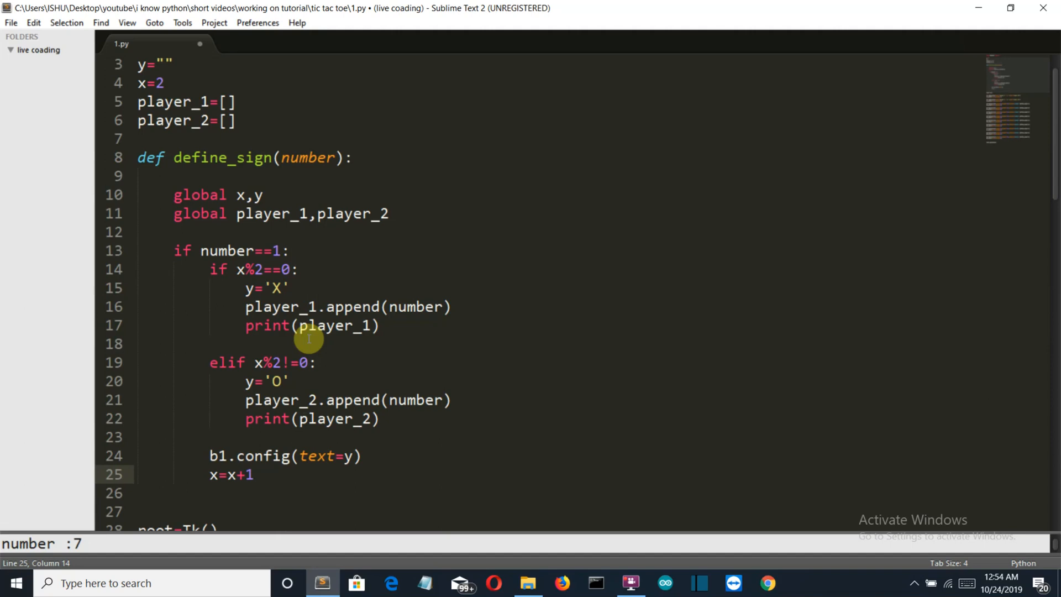
mouse_move(275, 379)
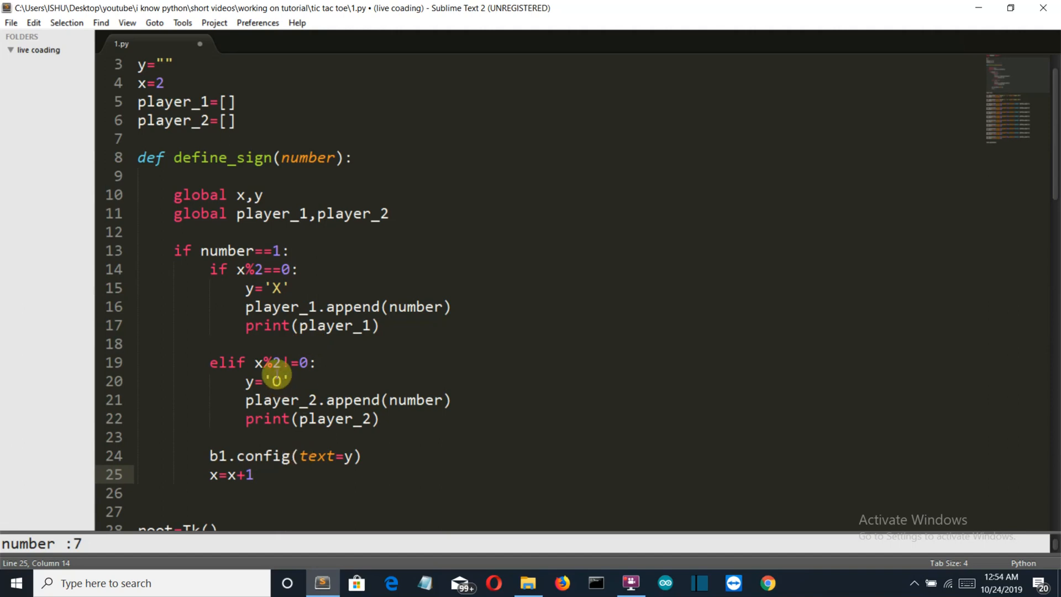
mouse_move(257, 425)
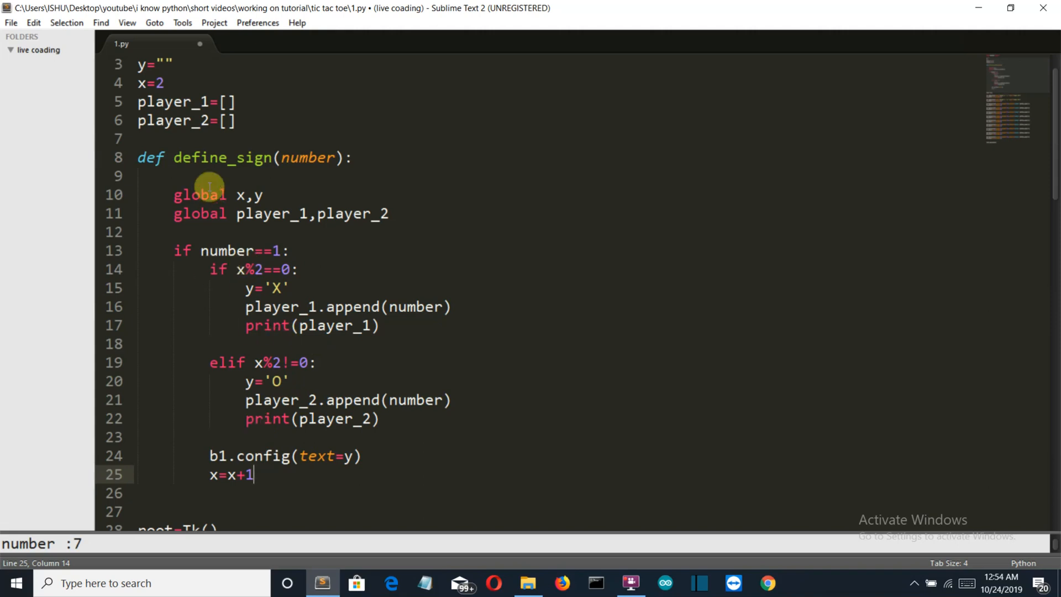
mouse_move(220, 250)
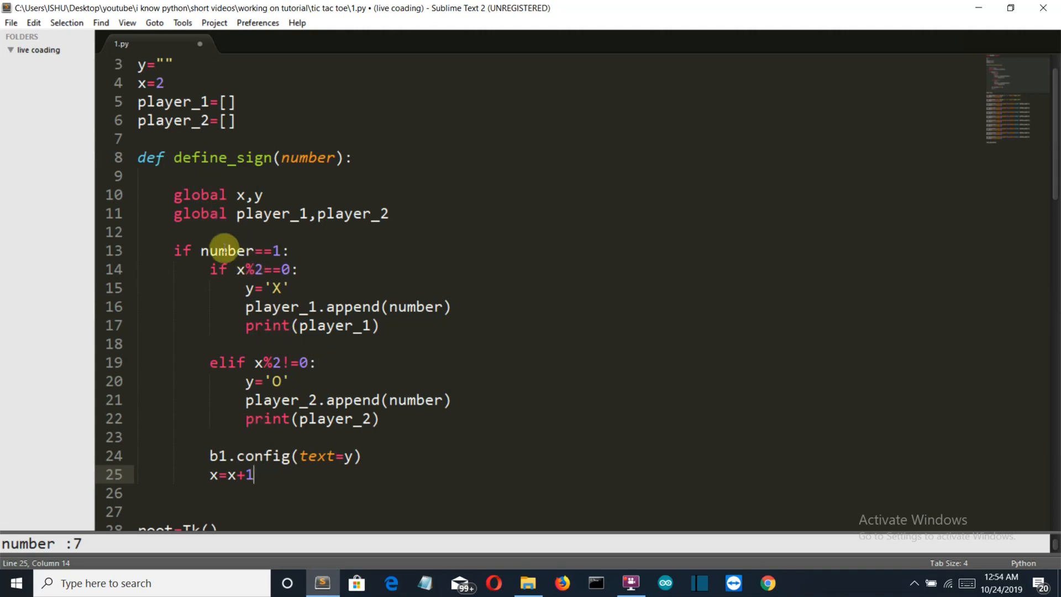
mouse_move(234, 237)
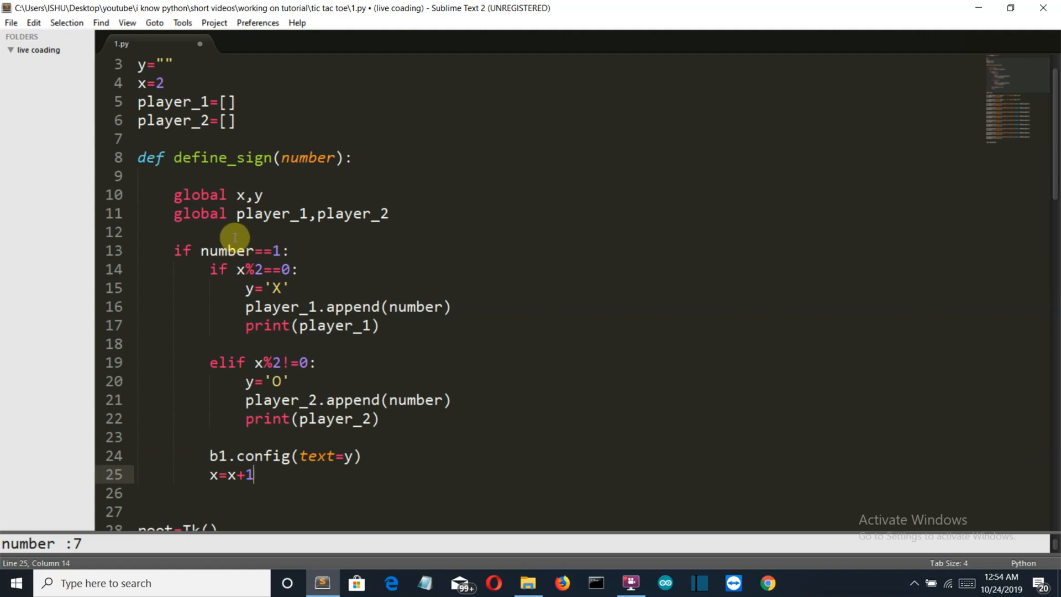
mouse_move(261, 288)
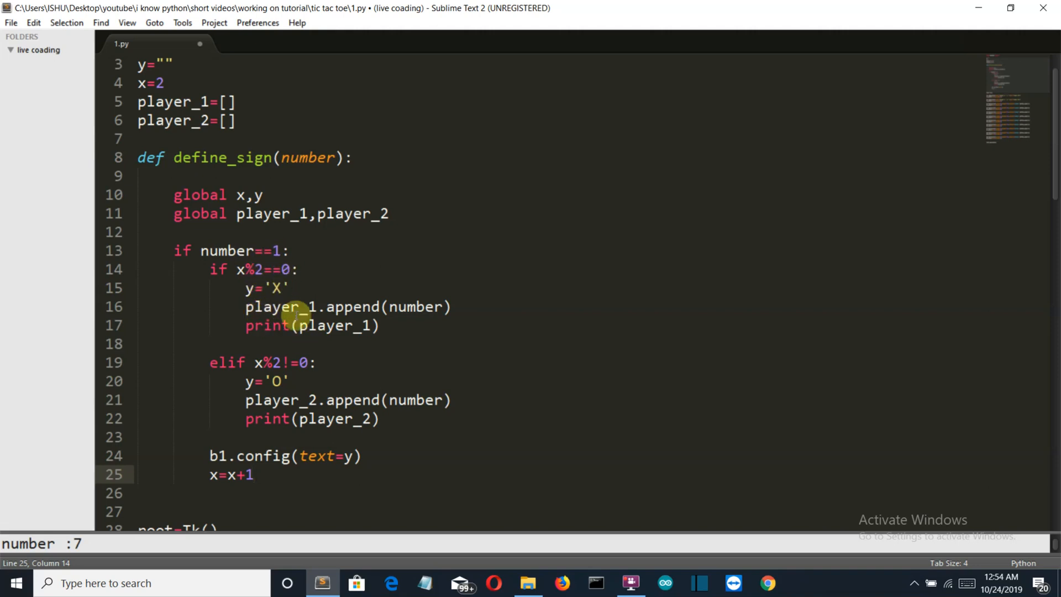
mouse_move(323, 315)
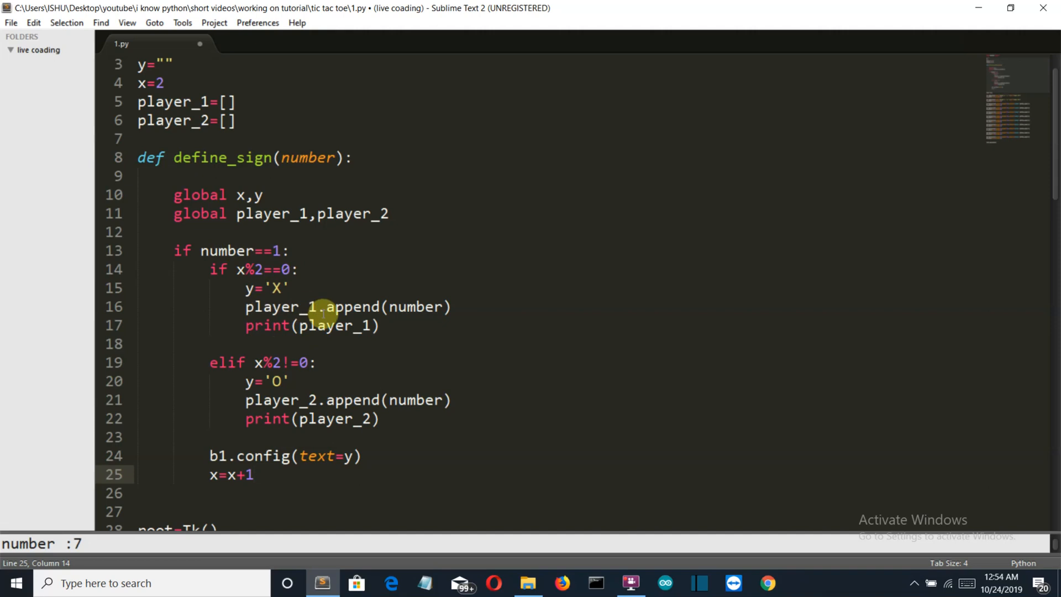
mouse_move(350, 280)
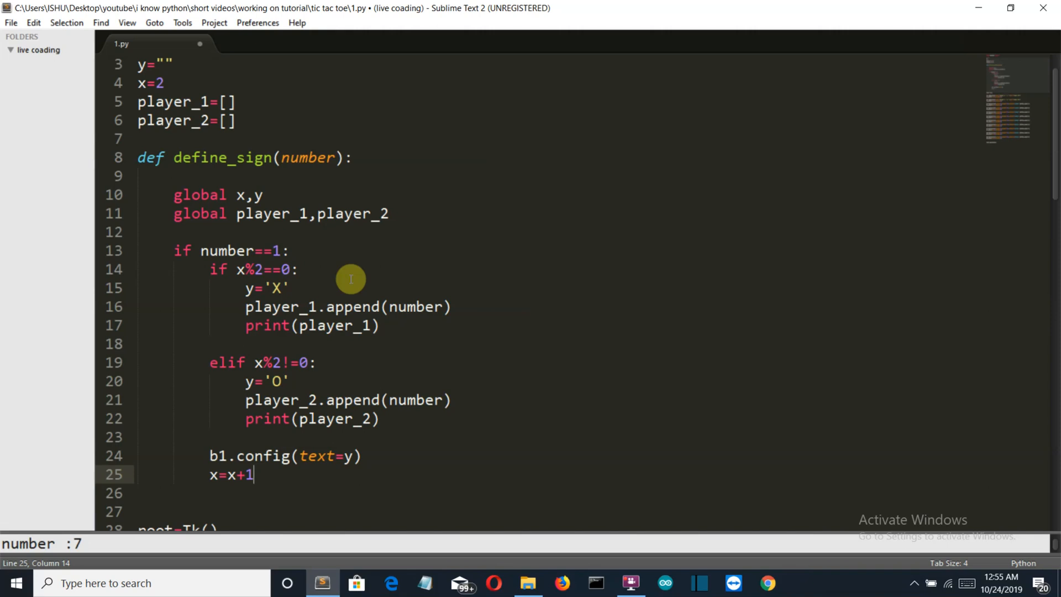
mouse_move(315, 420)
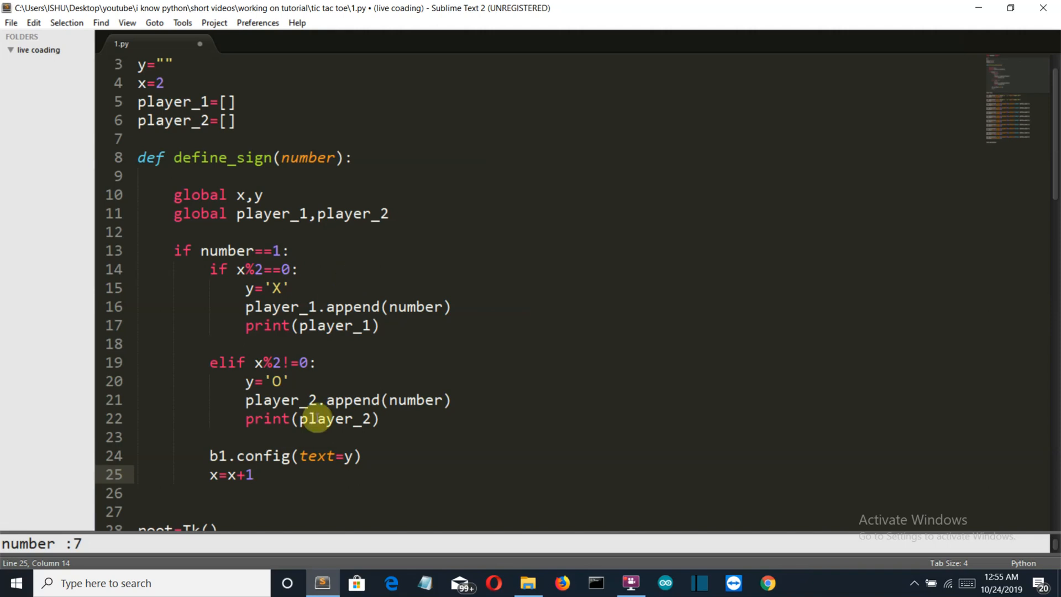
mouse_move(260, 474)
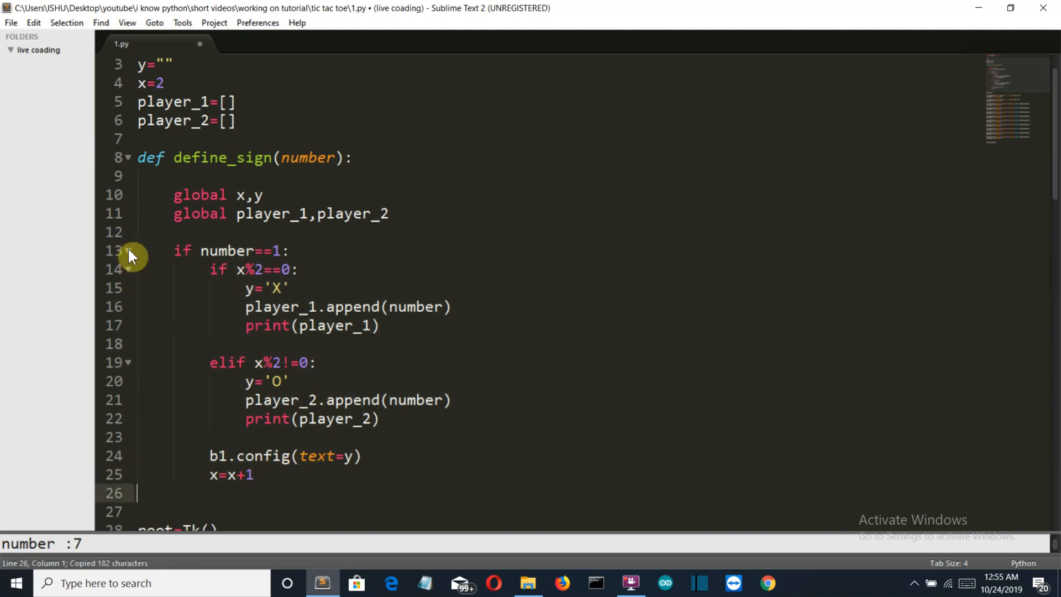
Paste another copy of the 'if number==1:' branch block, edit it, and save to run the game
key("ctrl+v")
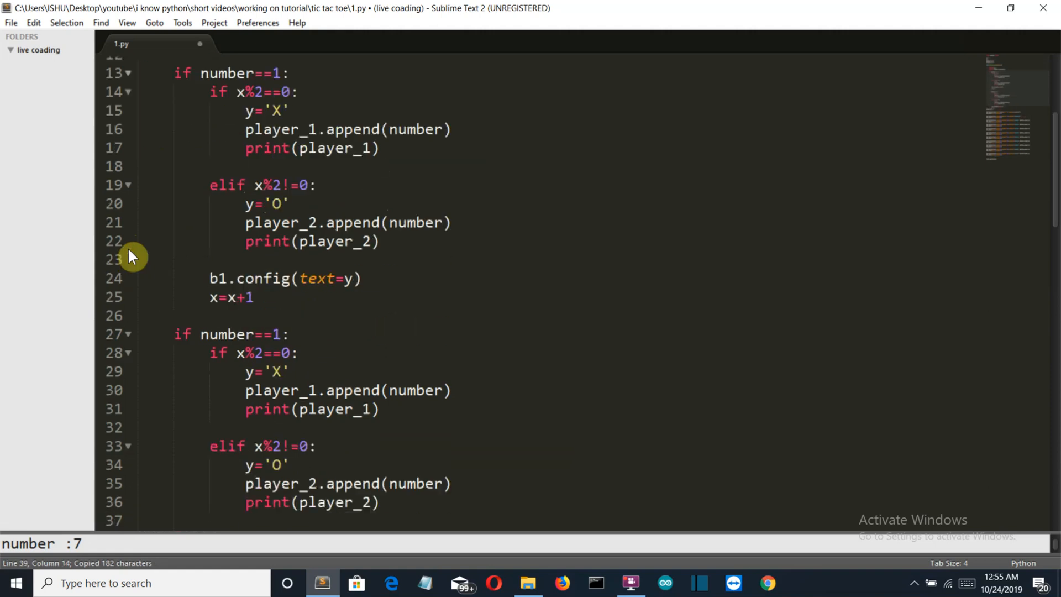
scroll("down", 3)
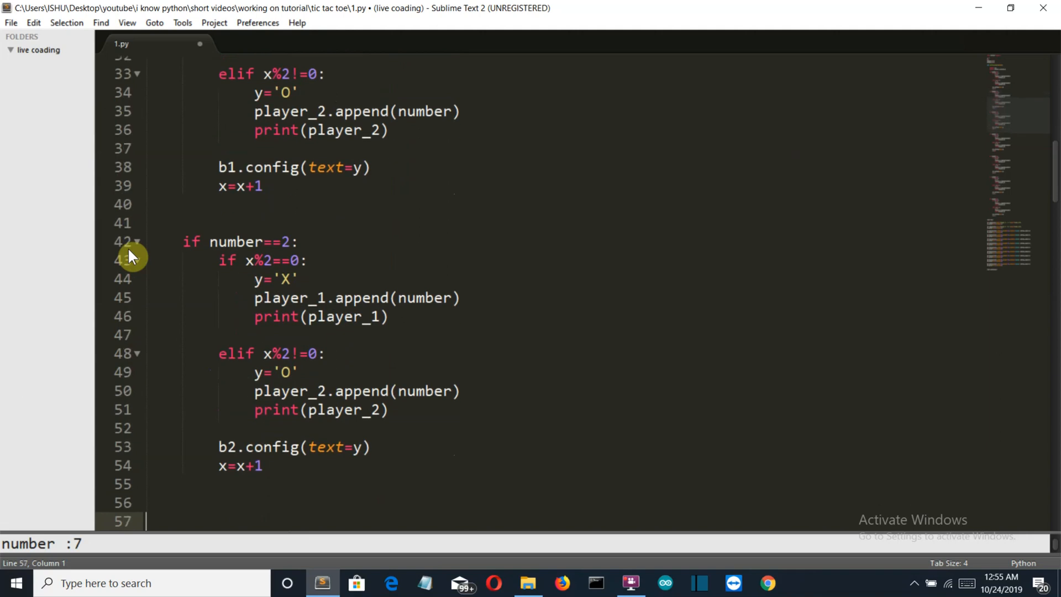
type("if number==1:")
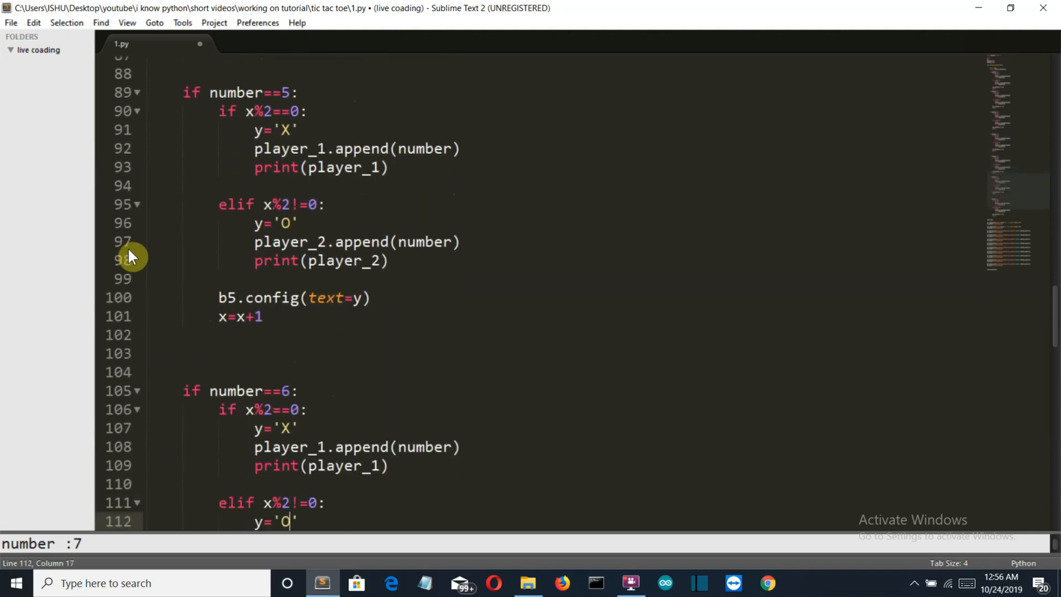
scroll("down", 3)
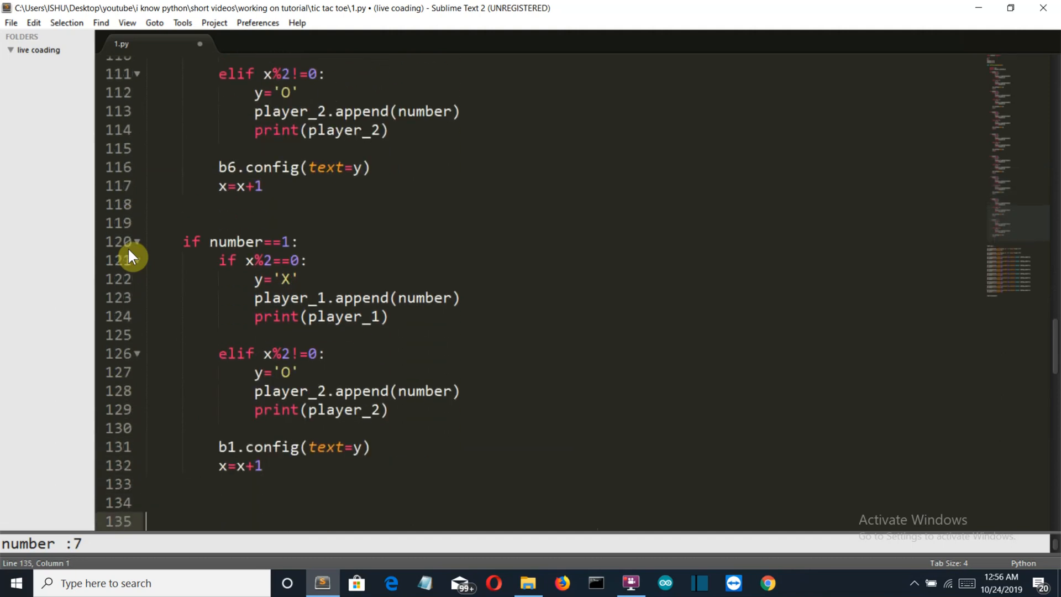
scroll("down", 3)
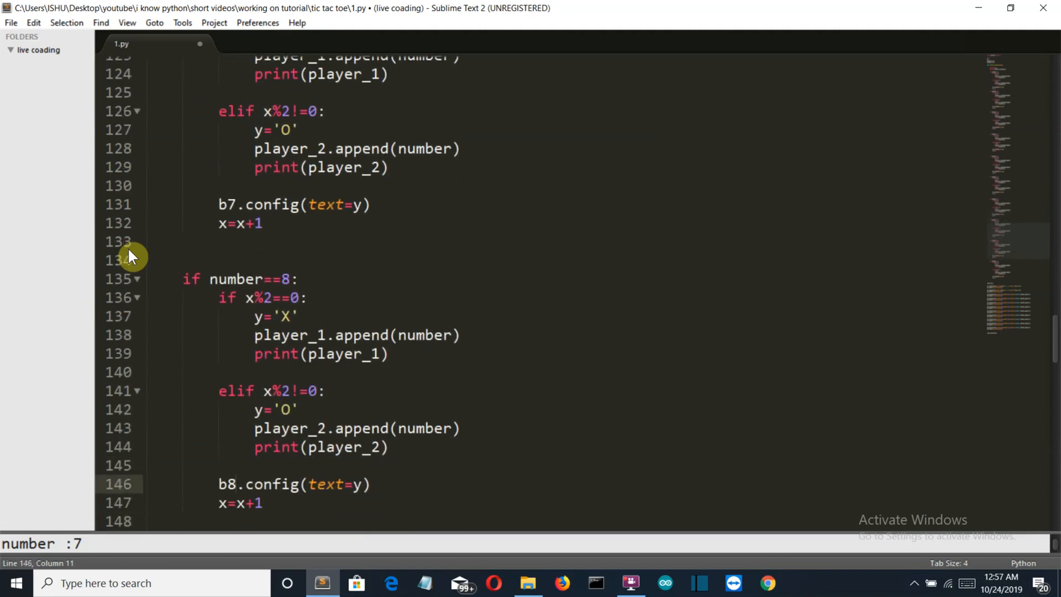
scroll("down", 3)
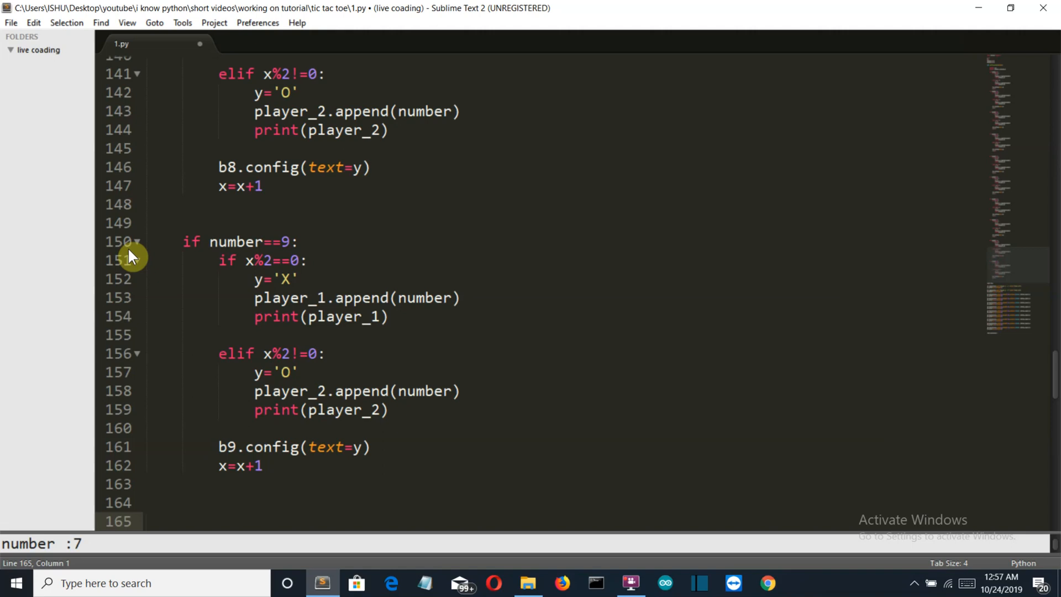
key("ctrl+s")
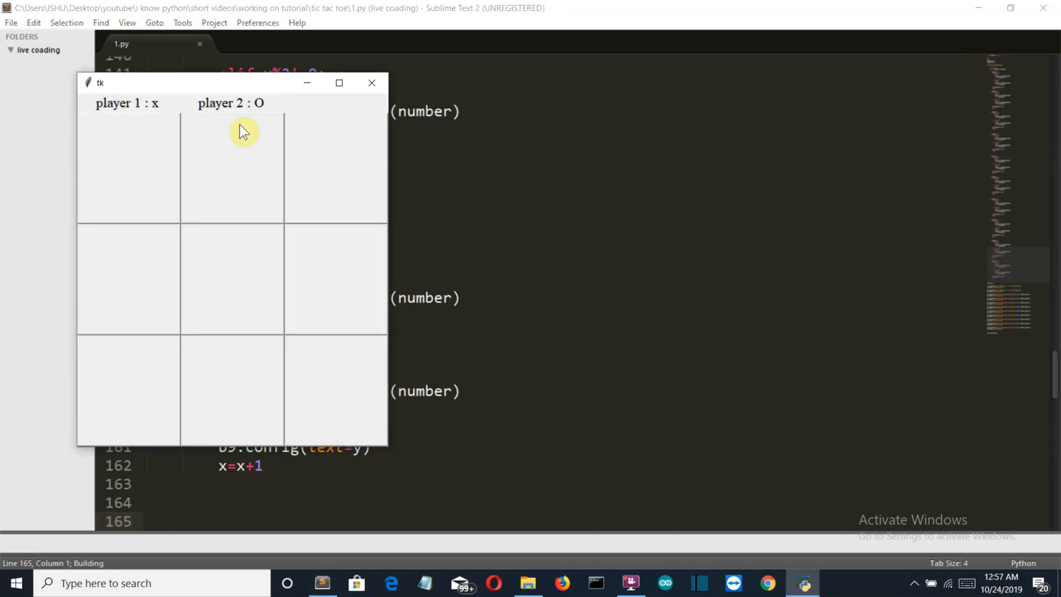
Test the game by marking the top-left and top-middle squares, closing the window after each run
left_click(208, 170)
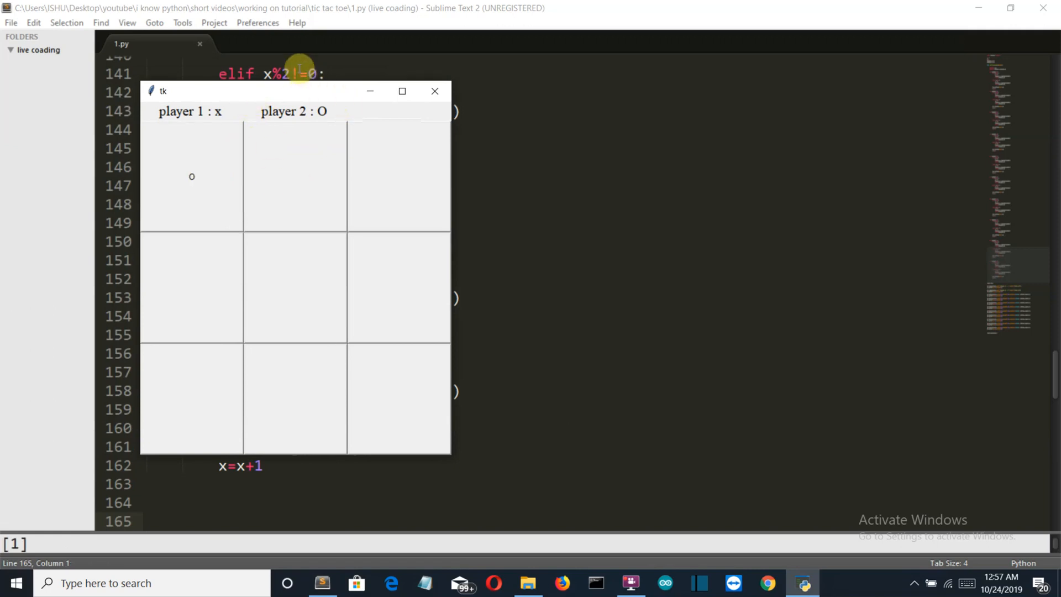
mouse_move(431, 92)
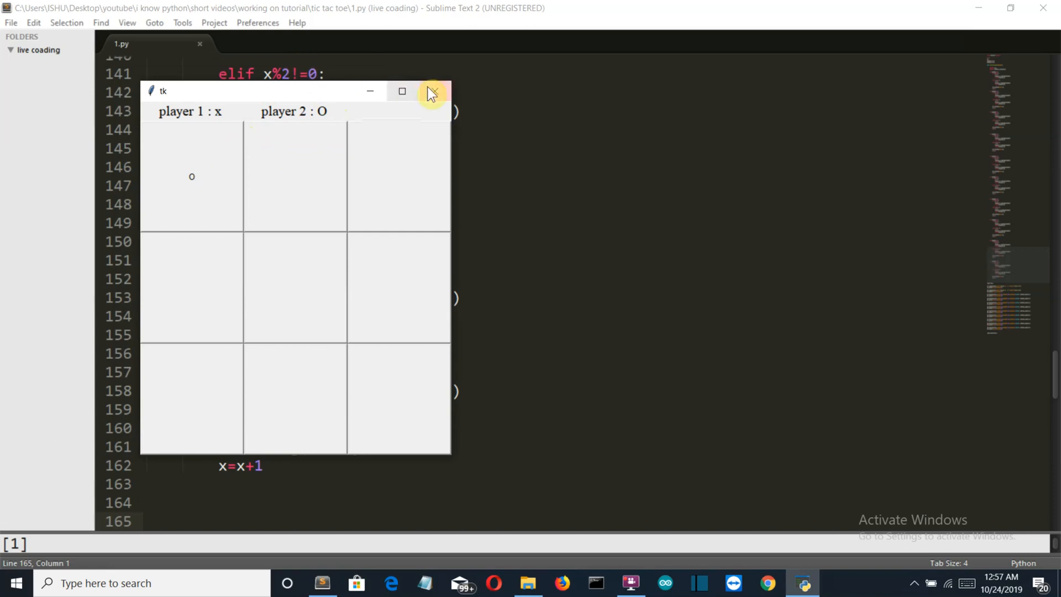
left_click(432, 92)
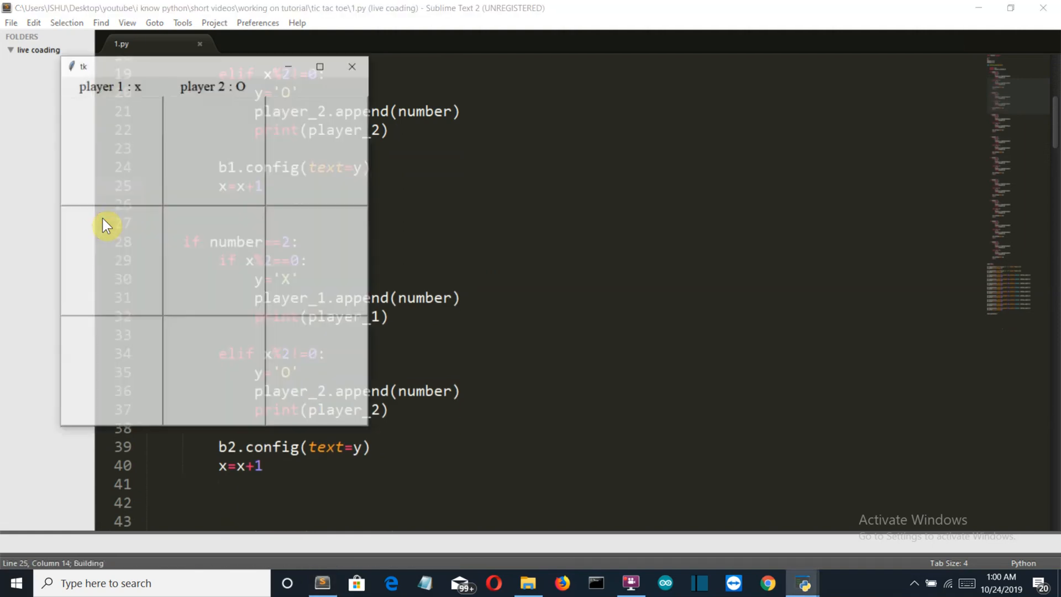
left_click(111, 151)
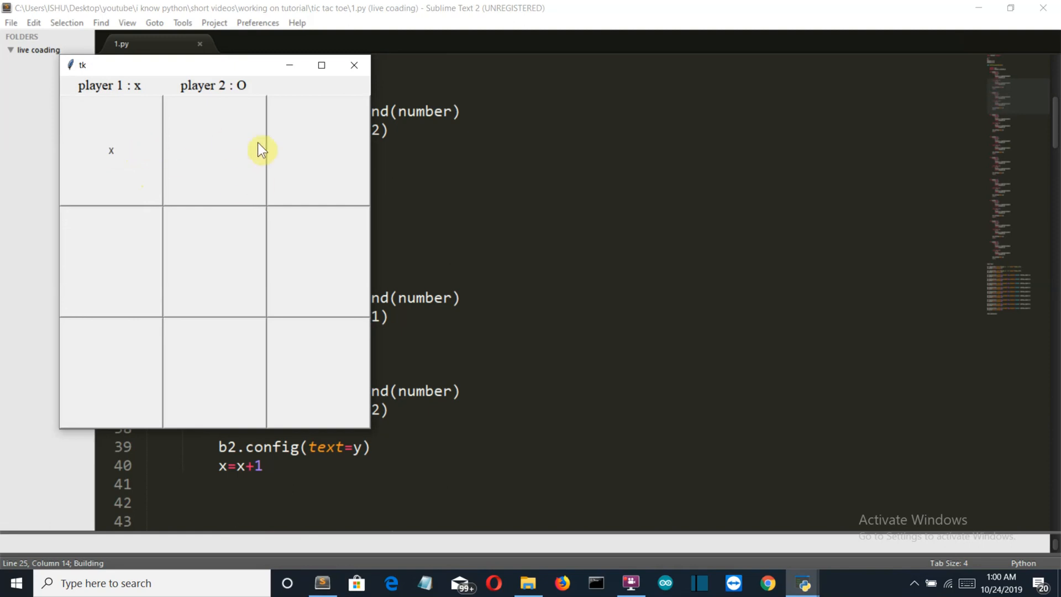
left_click(230, 158)
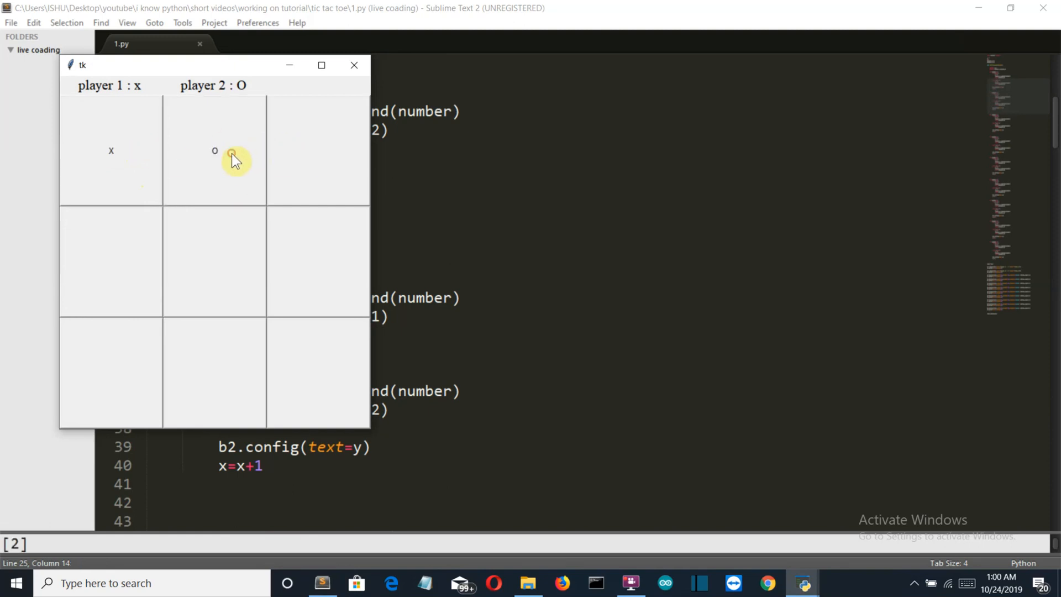
left_click(318, 151)
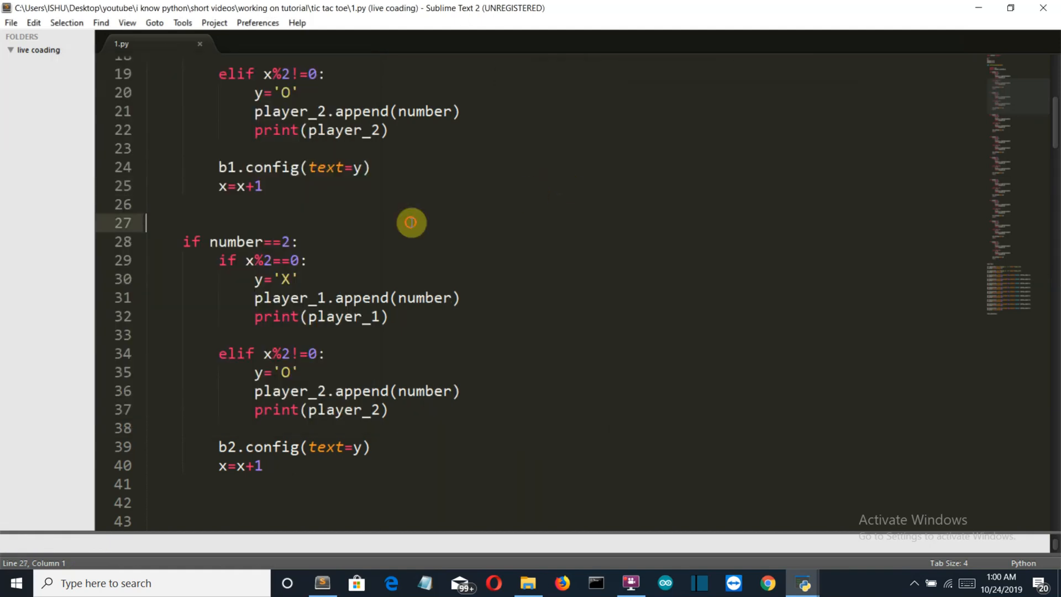
scroll("down", 3)
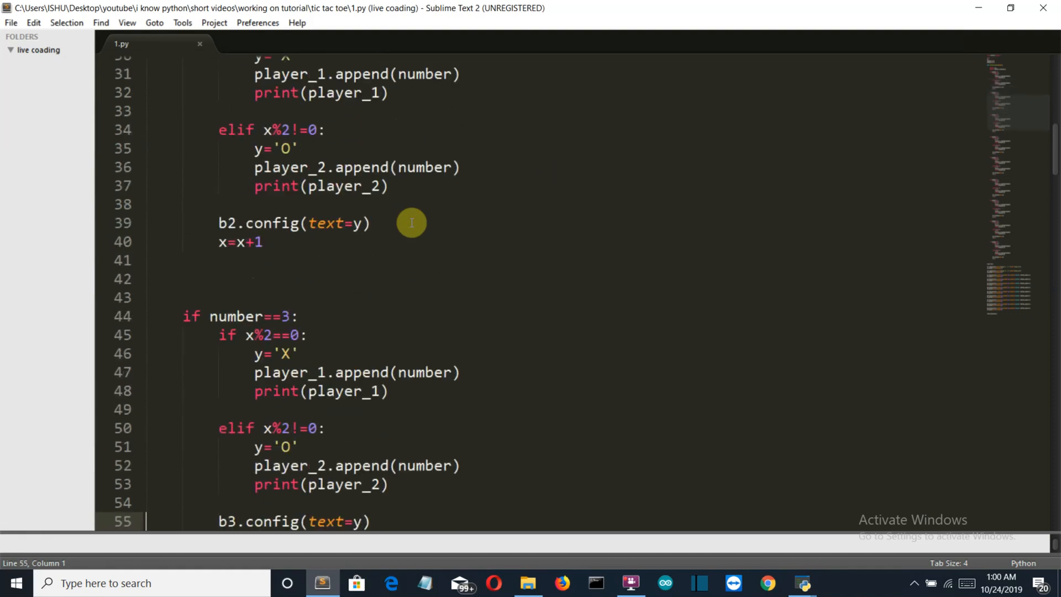
scroll("down", 3)
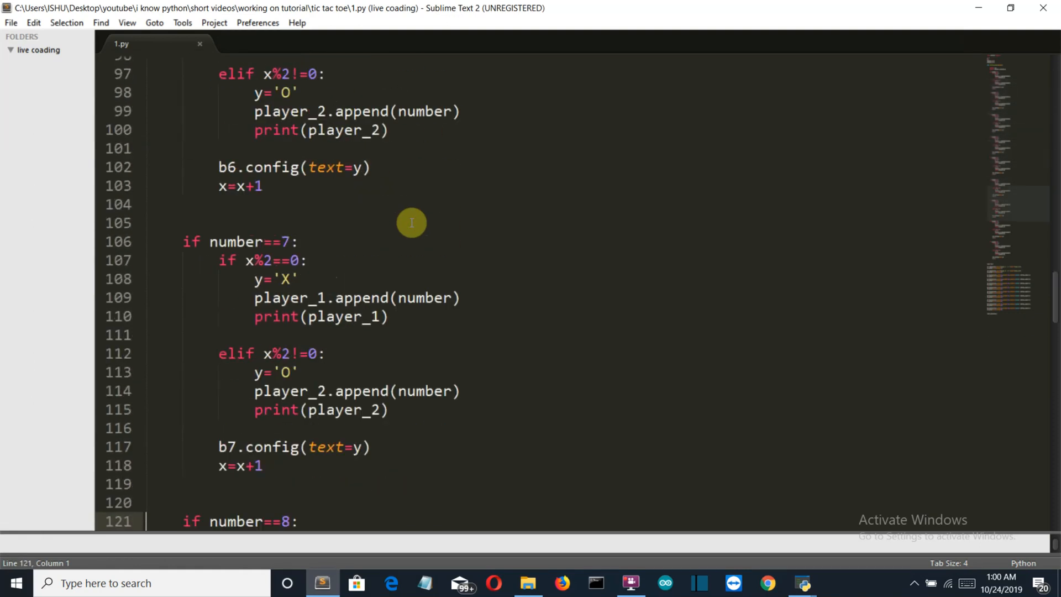
scroll("down", 3)
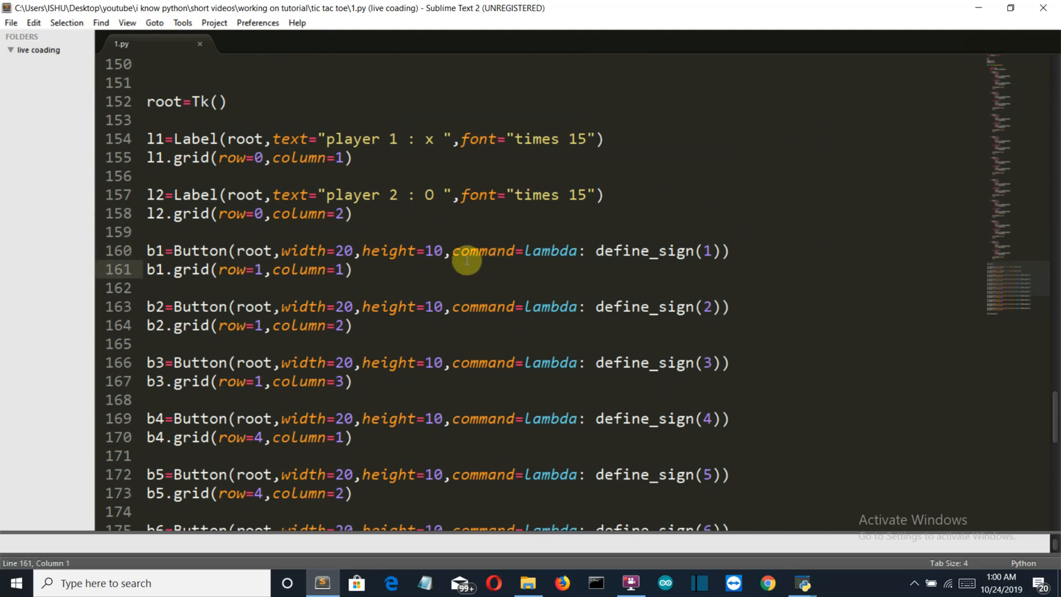
mouse_move(582, 243)
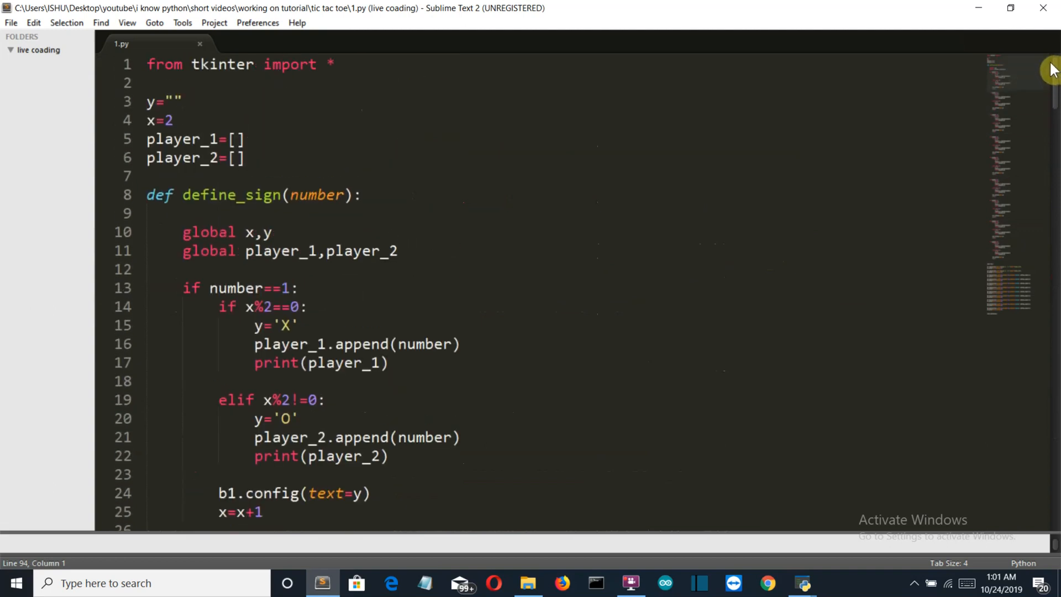
mouse_move(304, 246)
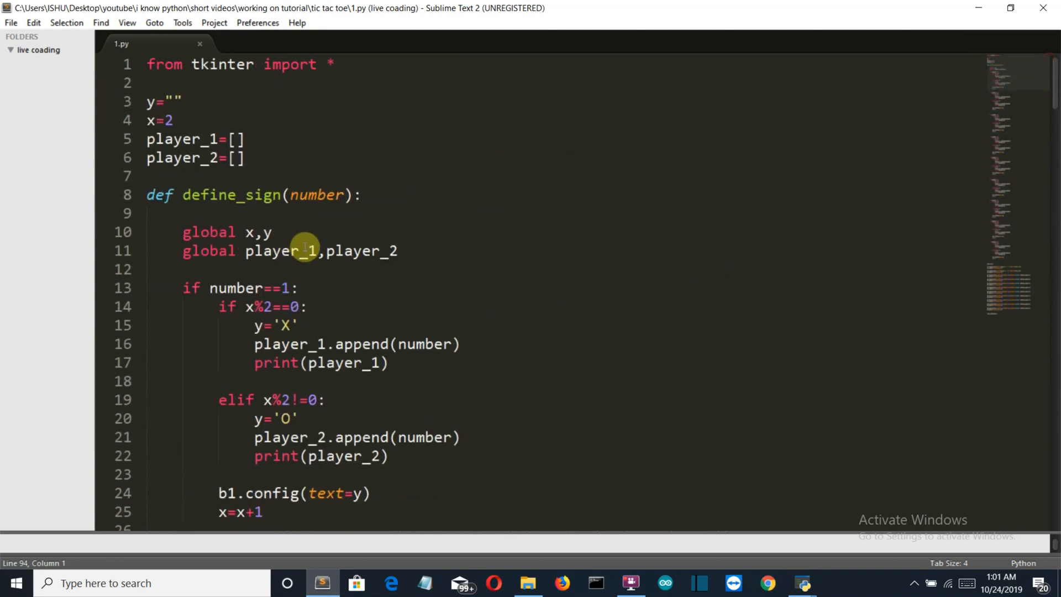
mouse_move(210, 288)
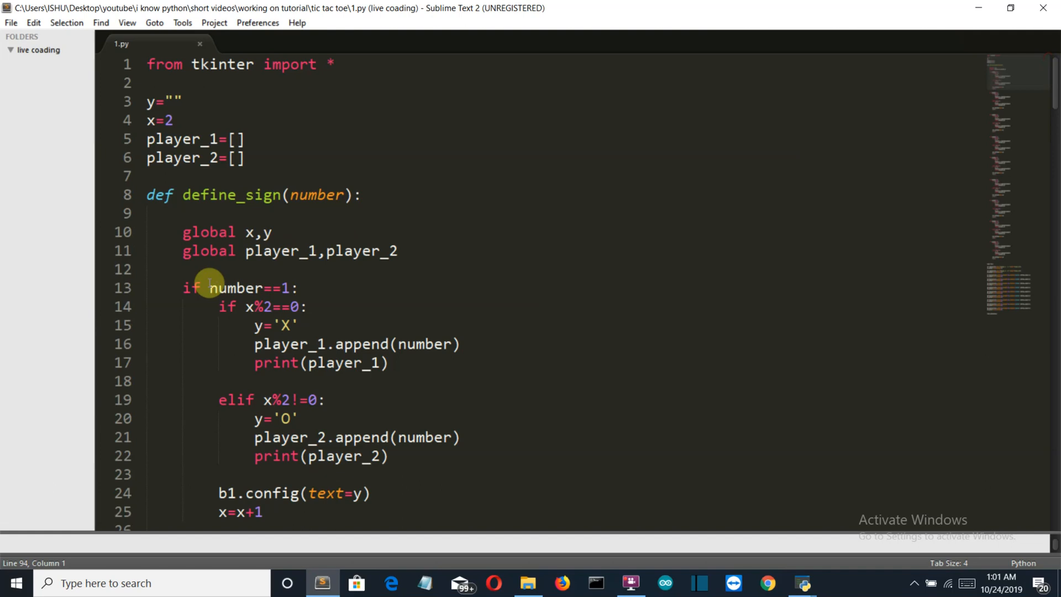
scroll("down", 3)
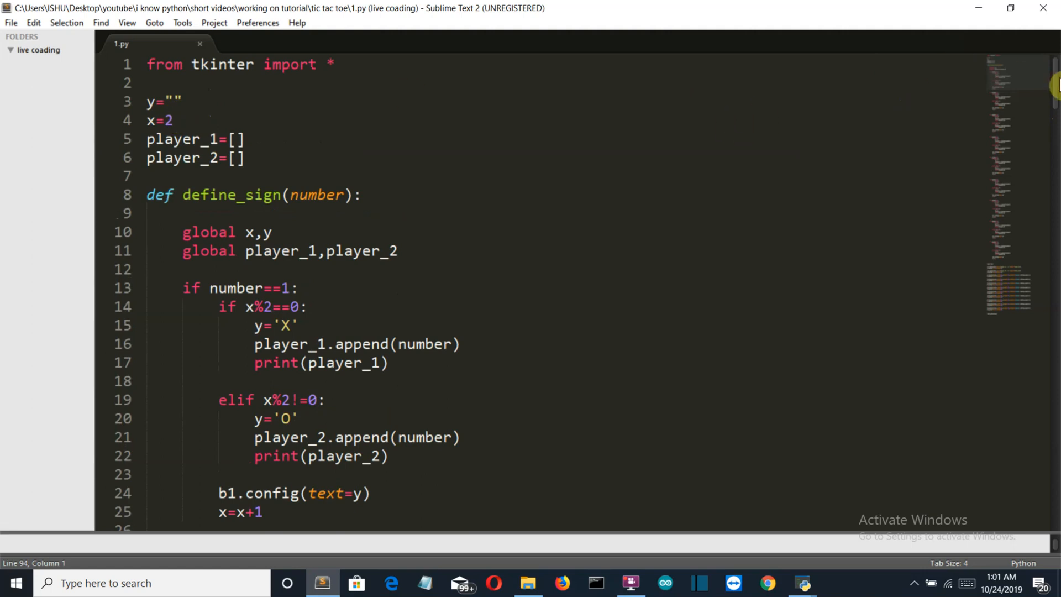
scroll("down", 3)
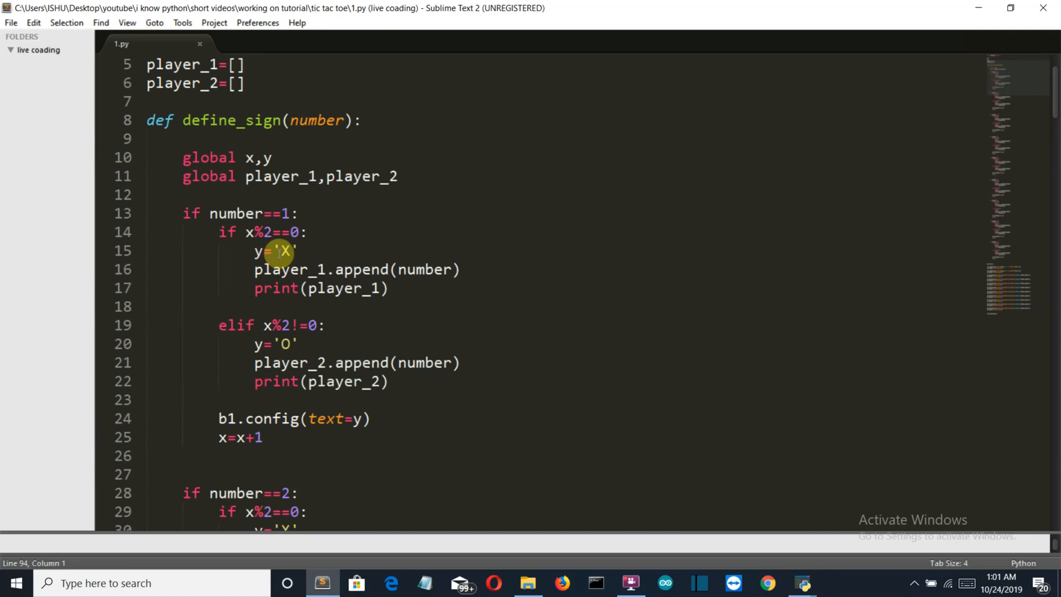
mouse_move(293, 325)
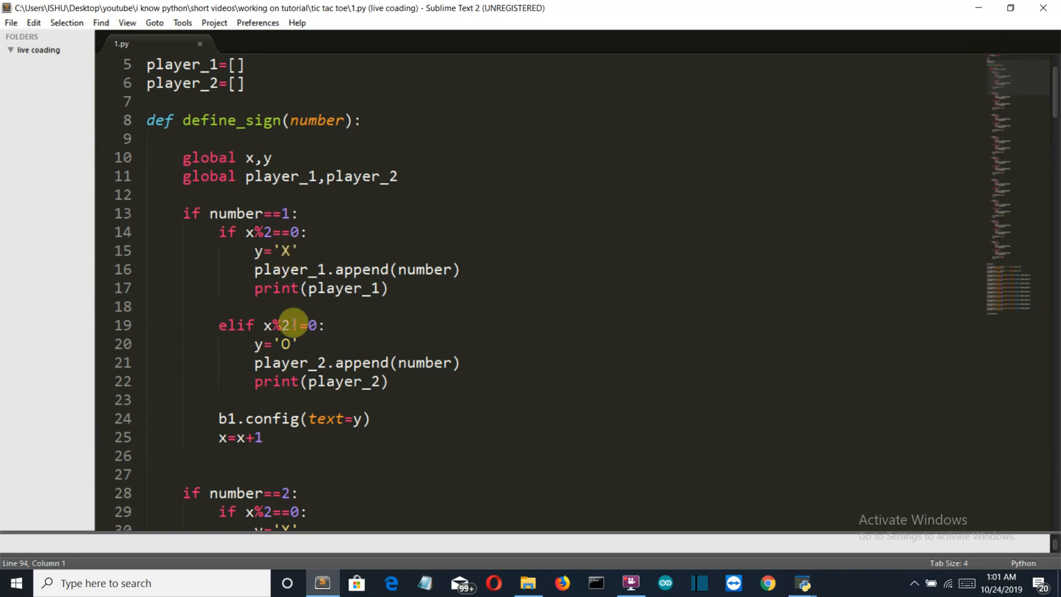
mouse_move(714, 258)
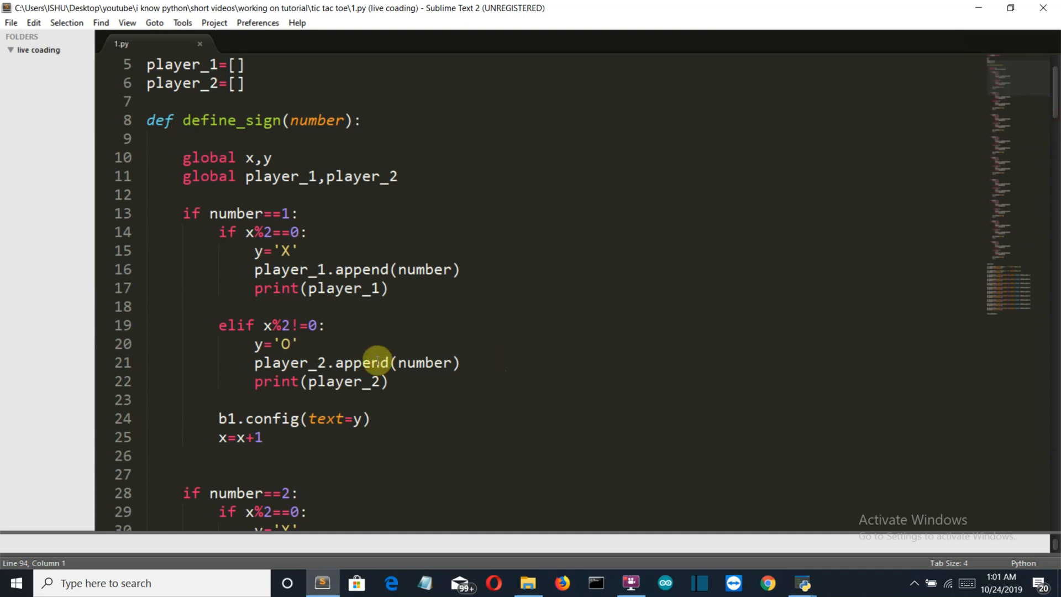
mouse_move(323, 244)
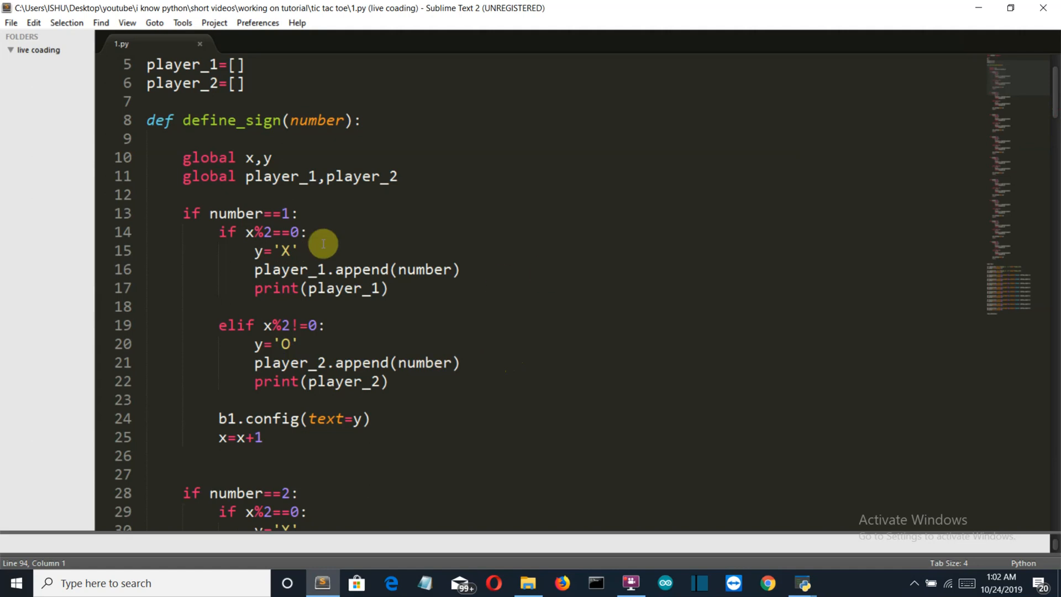
mouse_move(322, 371)
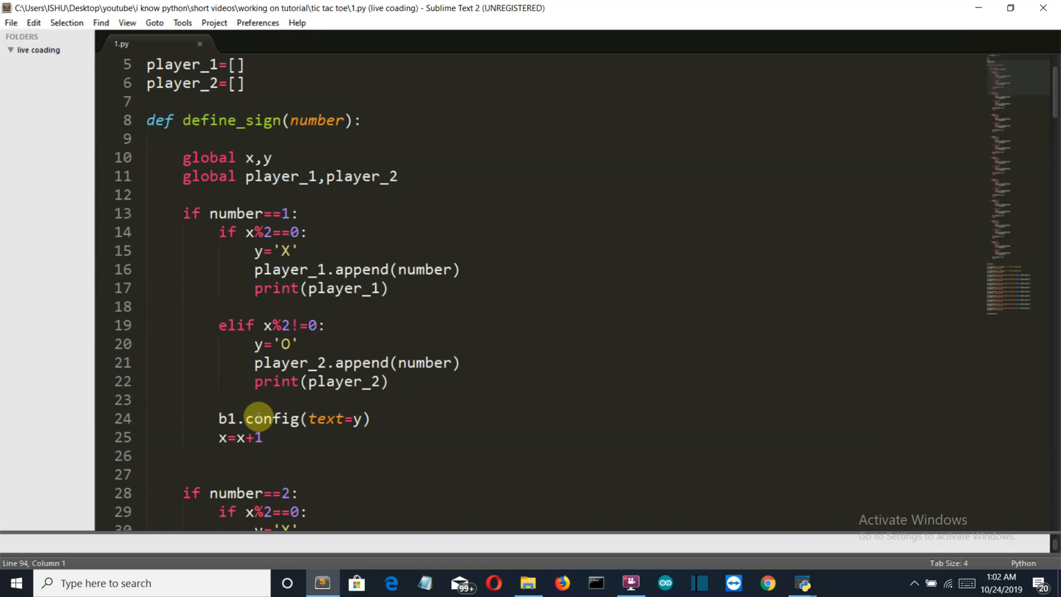
mouse_move(623, 330)
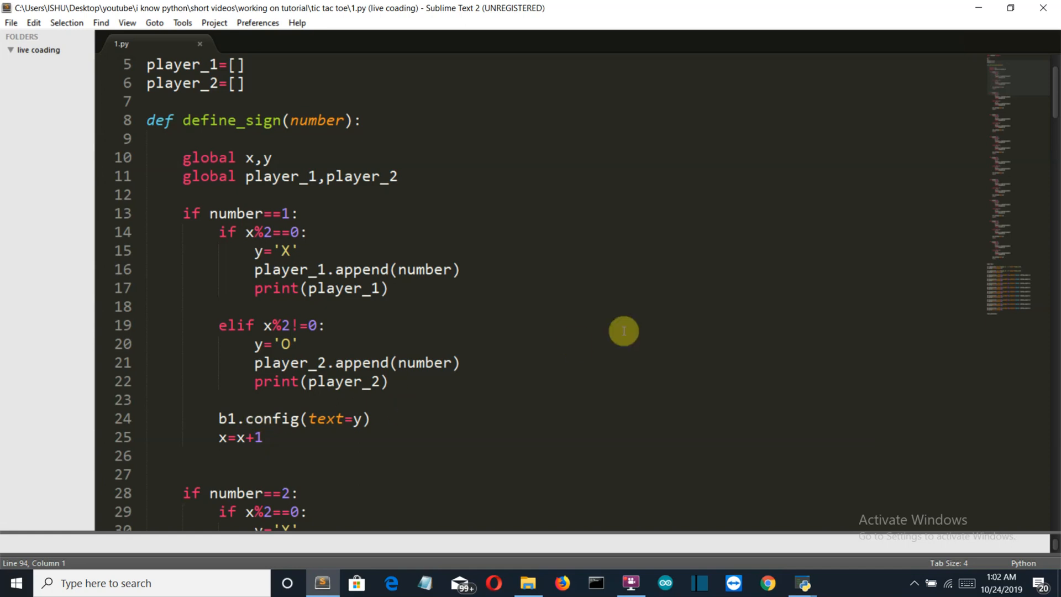
mouse_move(251, 438)
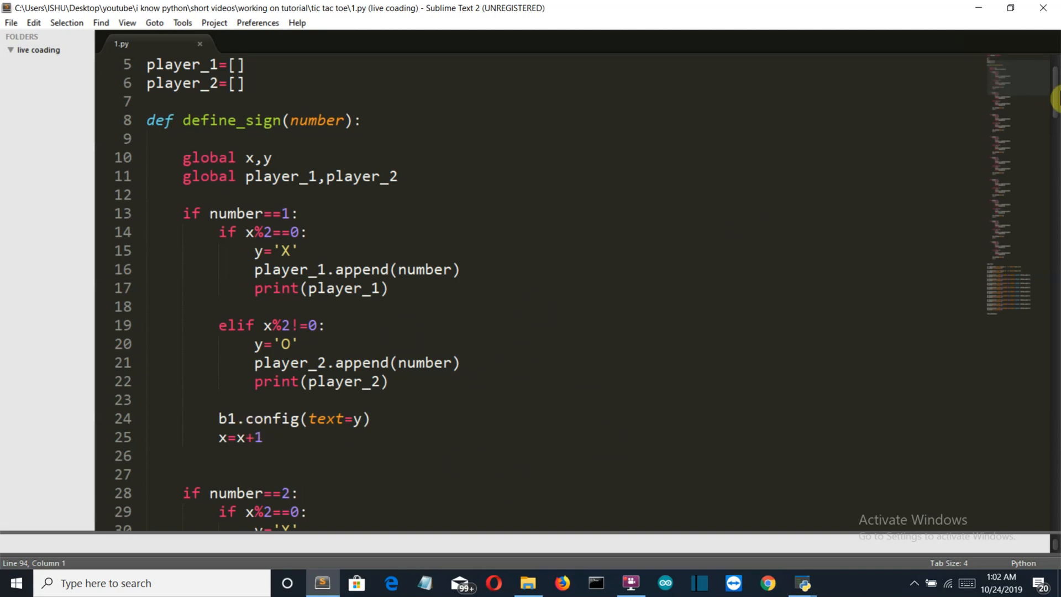
scroll("down", 3)
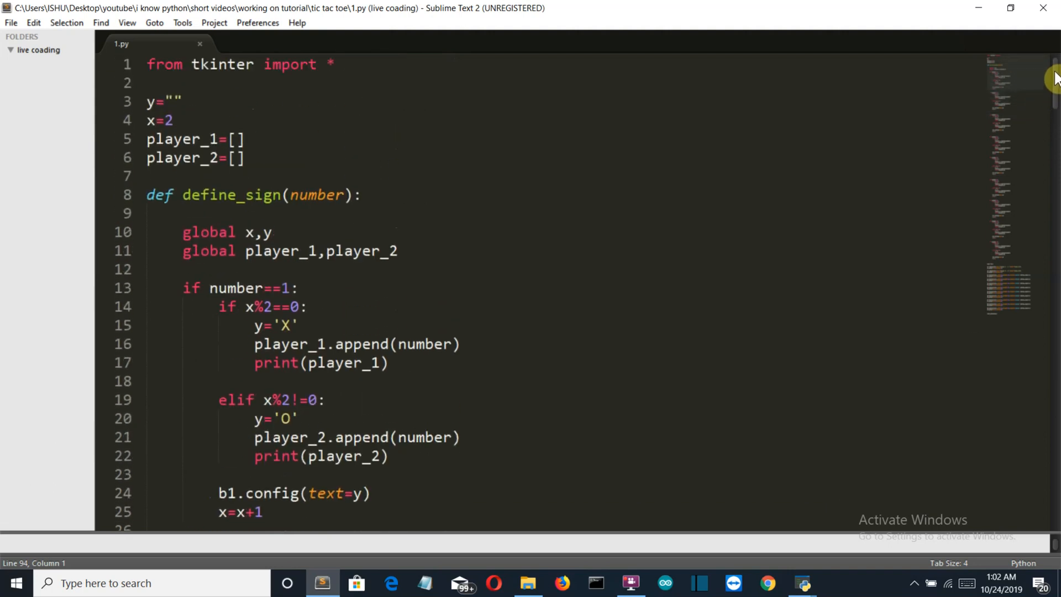
mouse_move(708, 211)
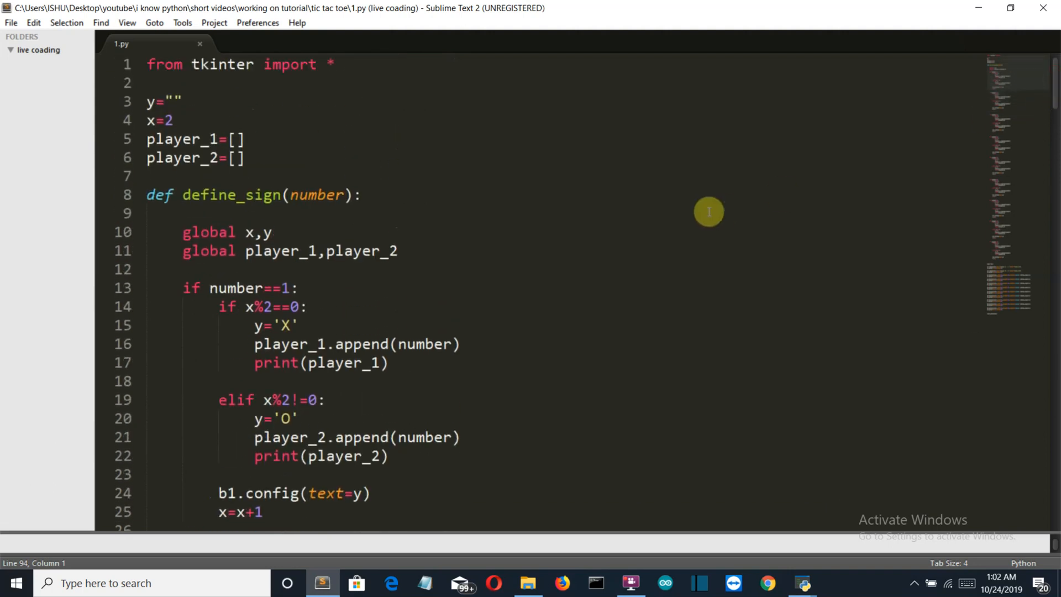